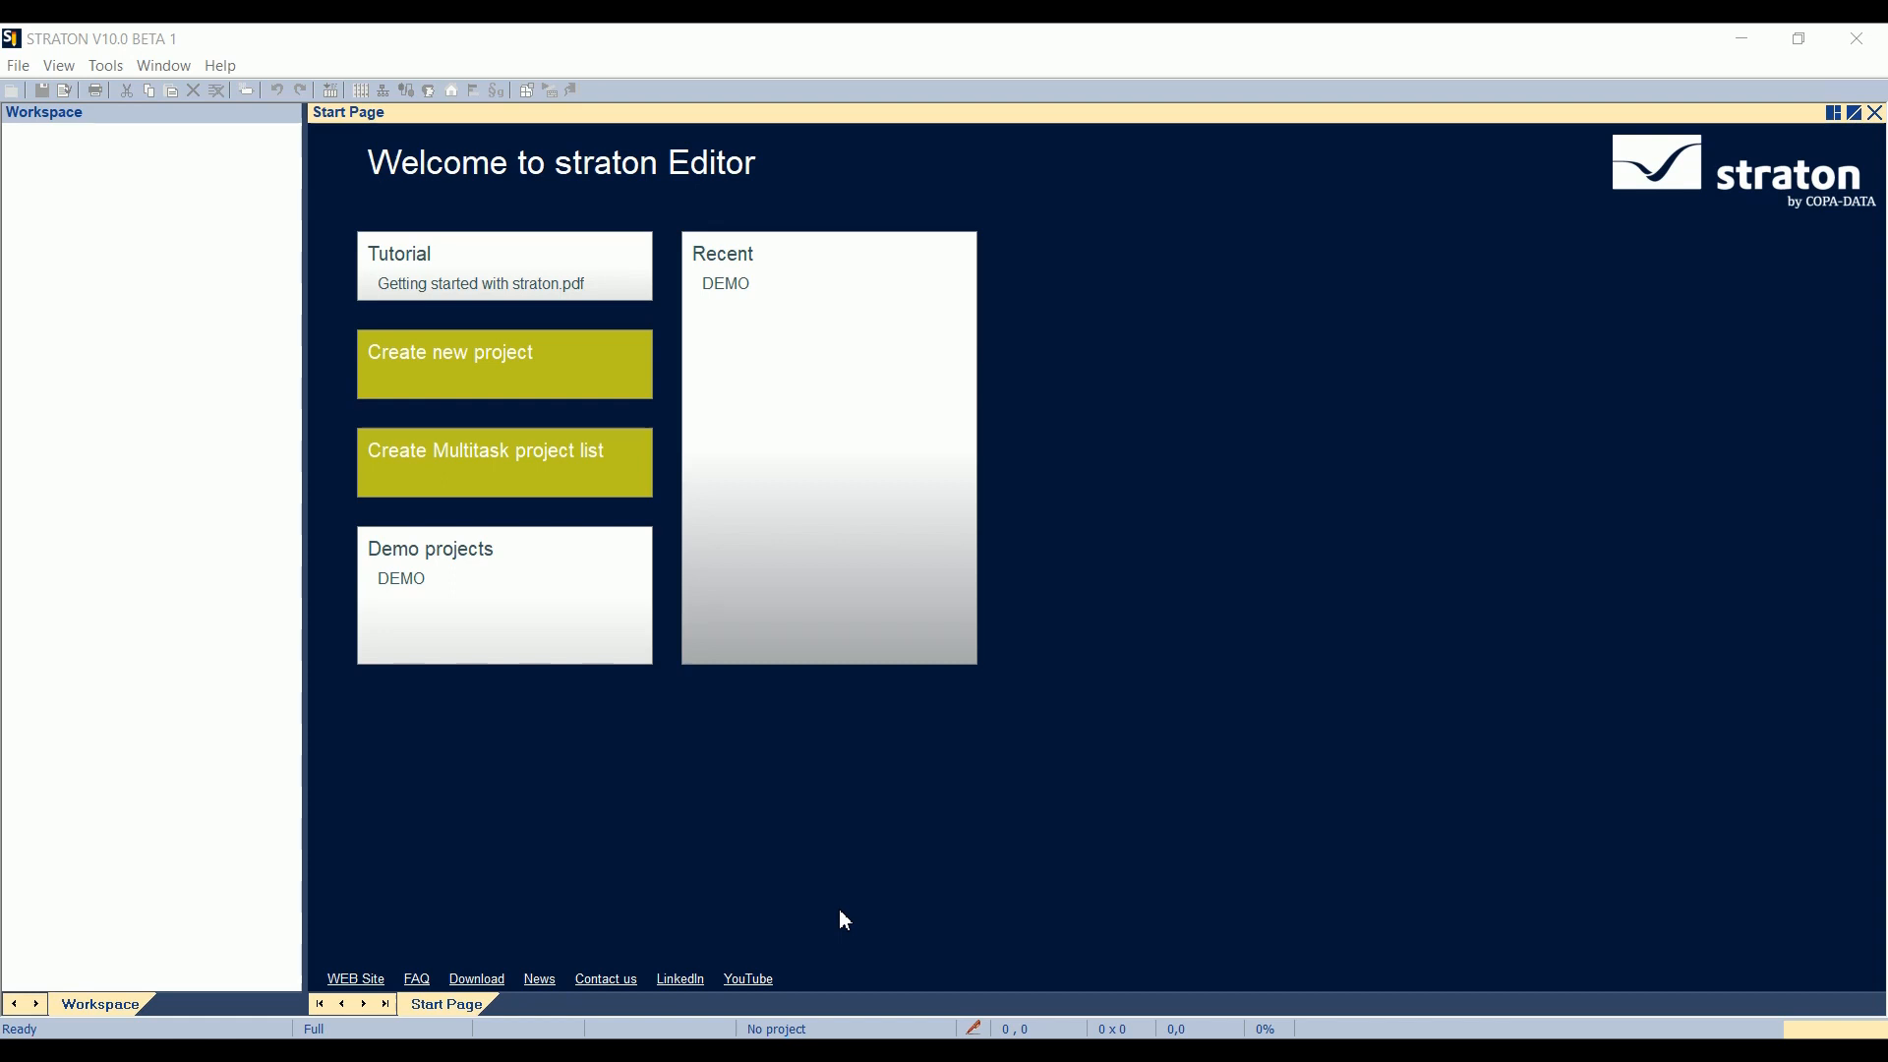
{"action": "mouse_move", "coordinate": [804, 810]}
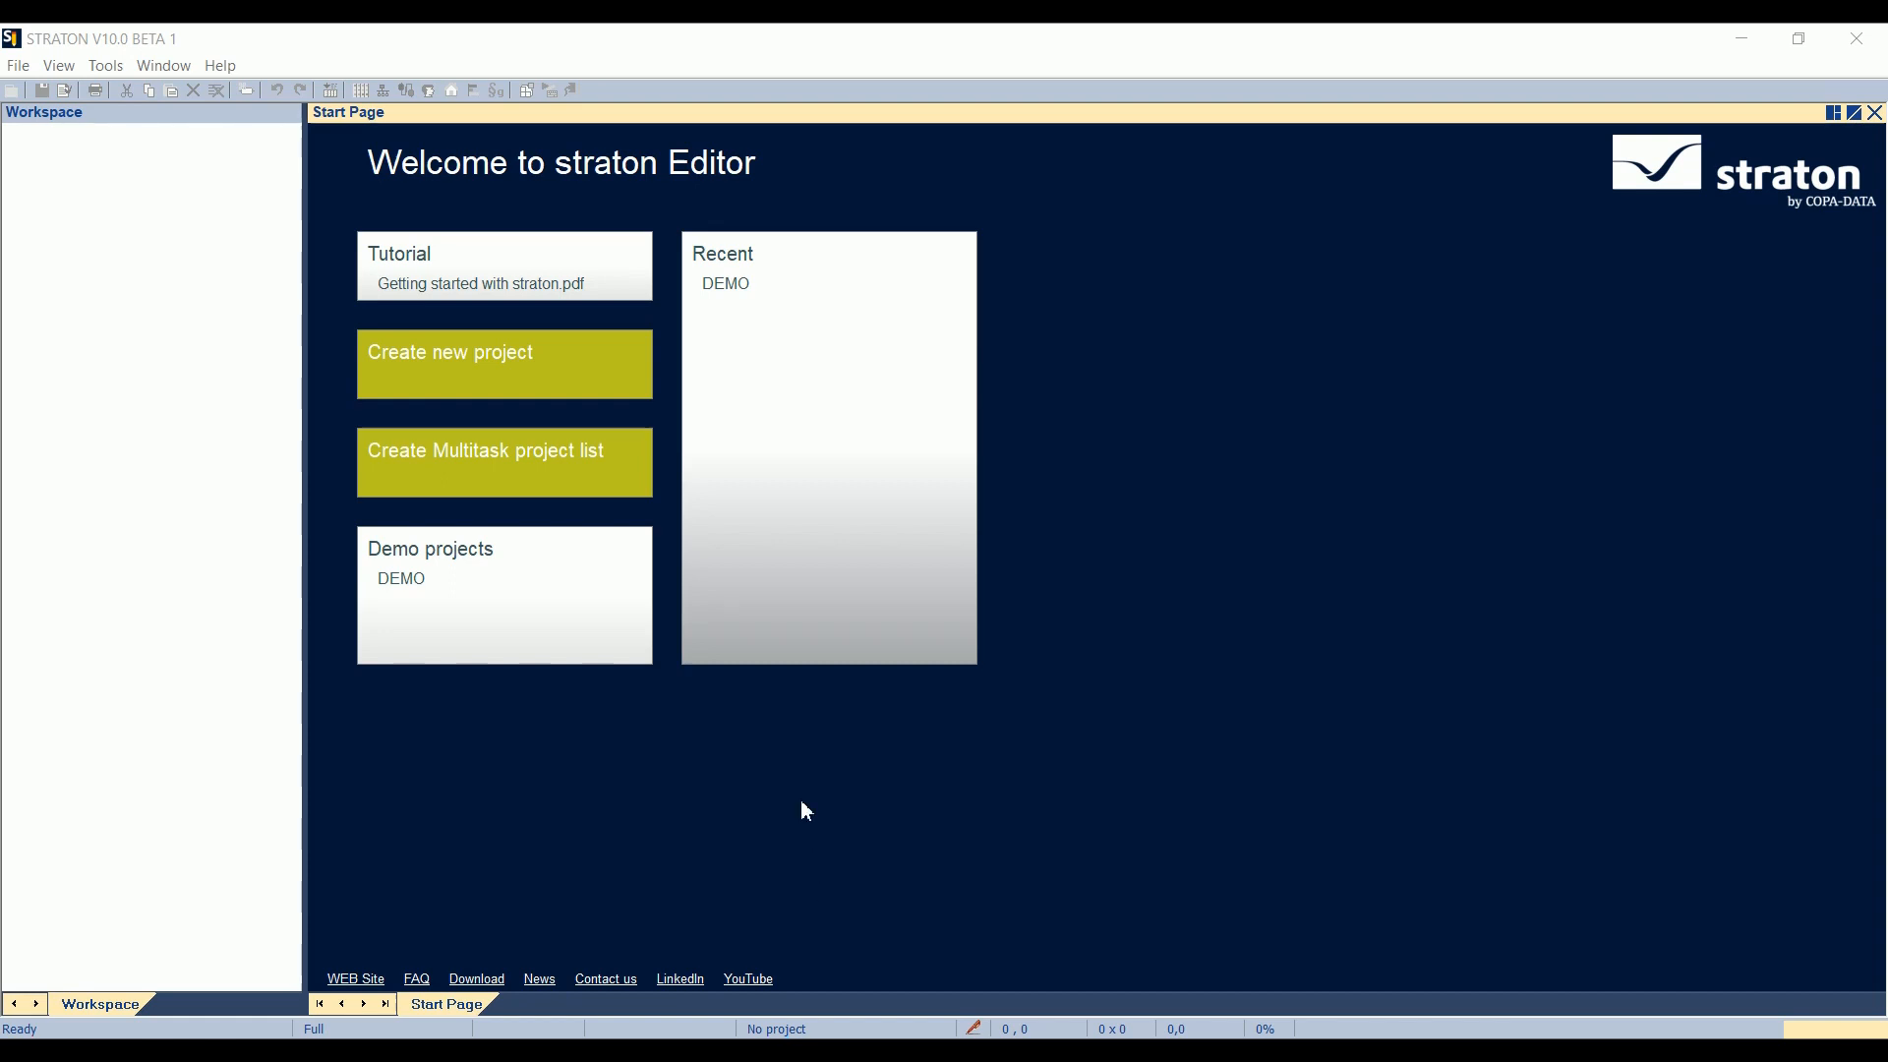
{"action": "mouse_move", "coordinate": [226, 75]}
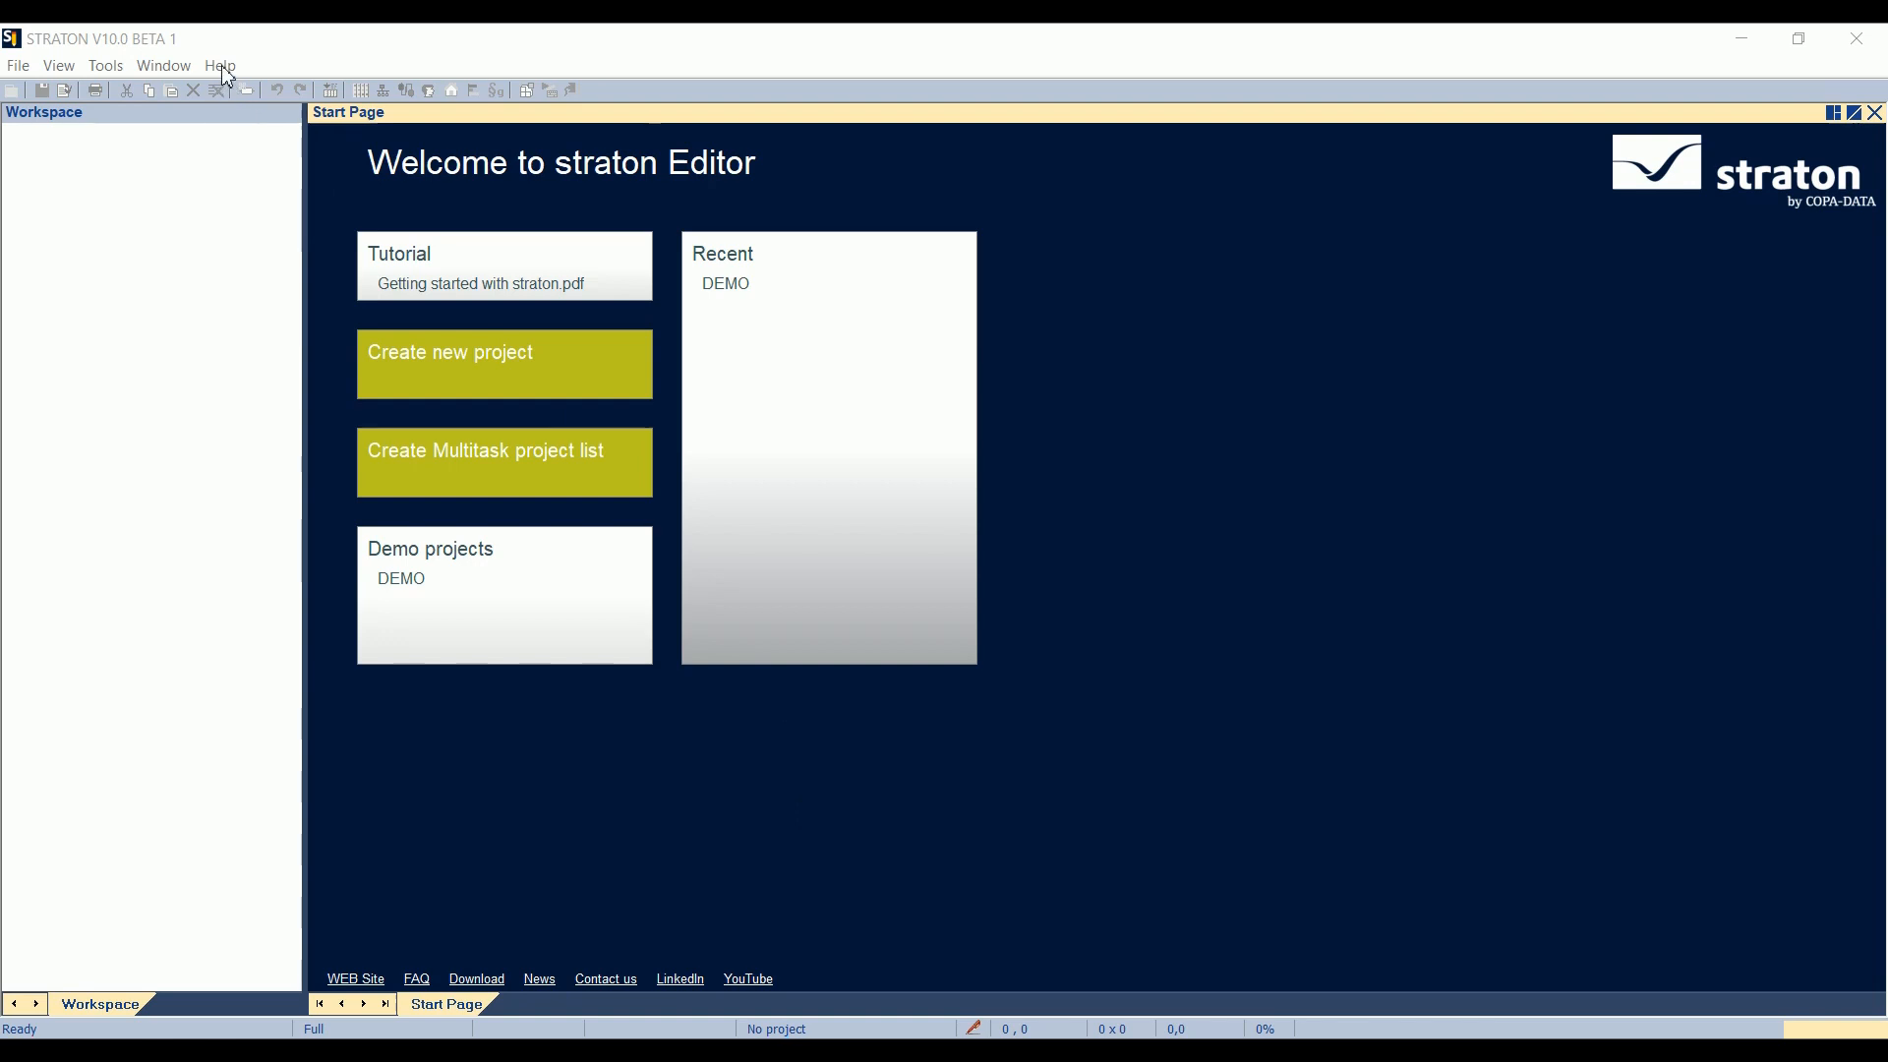
- Load the DEMO samples and open the Energy_61850 project's STRATON IED configuration
{"action": "left_click", "coordinate": [218, 64]}
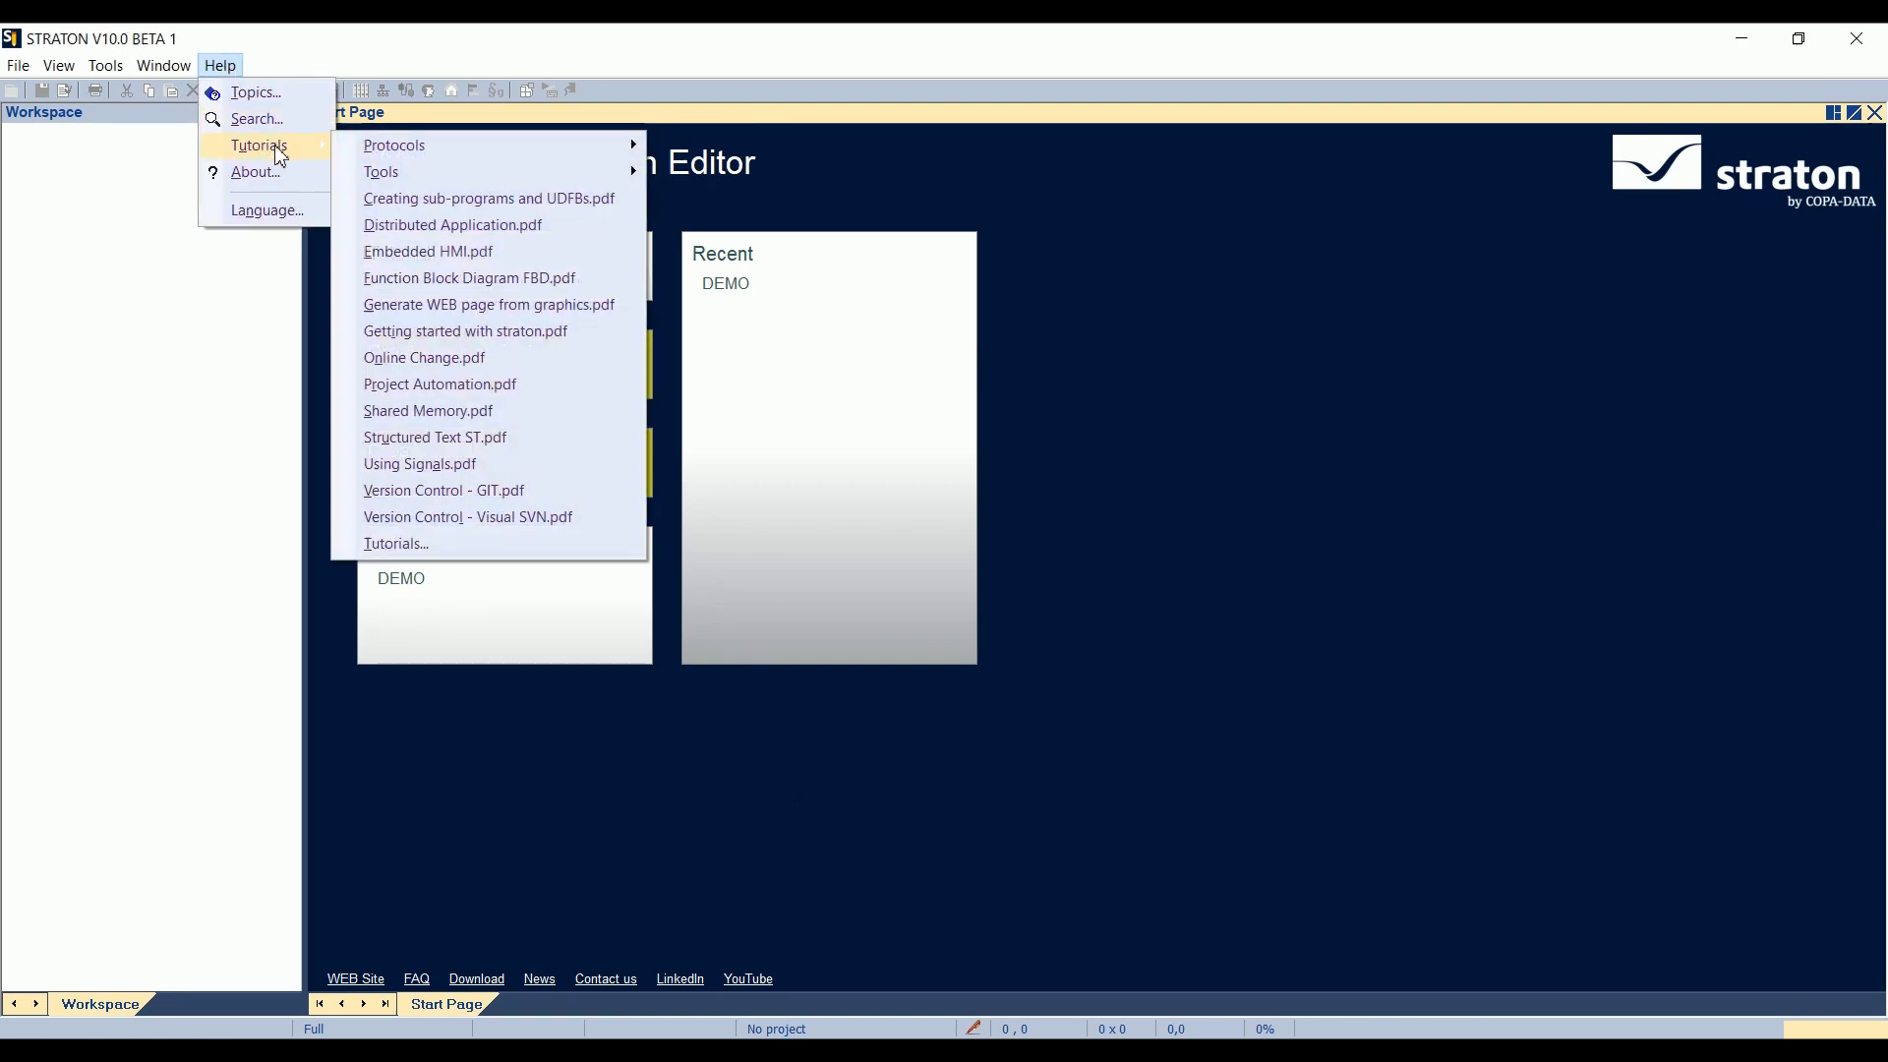
{"action": "mouse_move", "coordinate": [379, 171]}
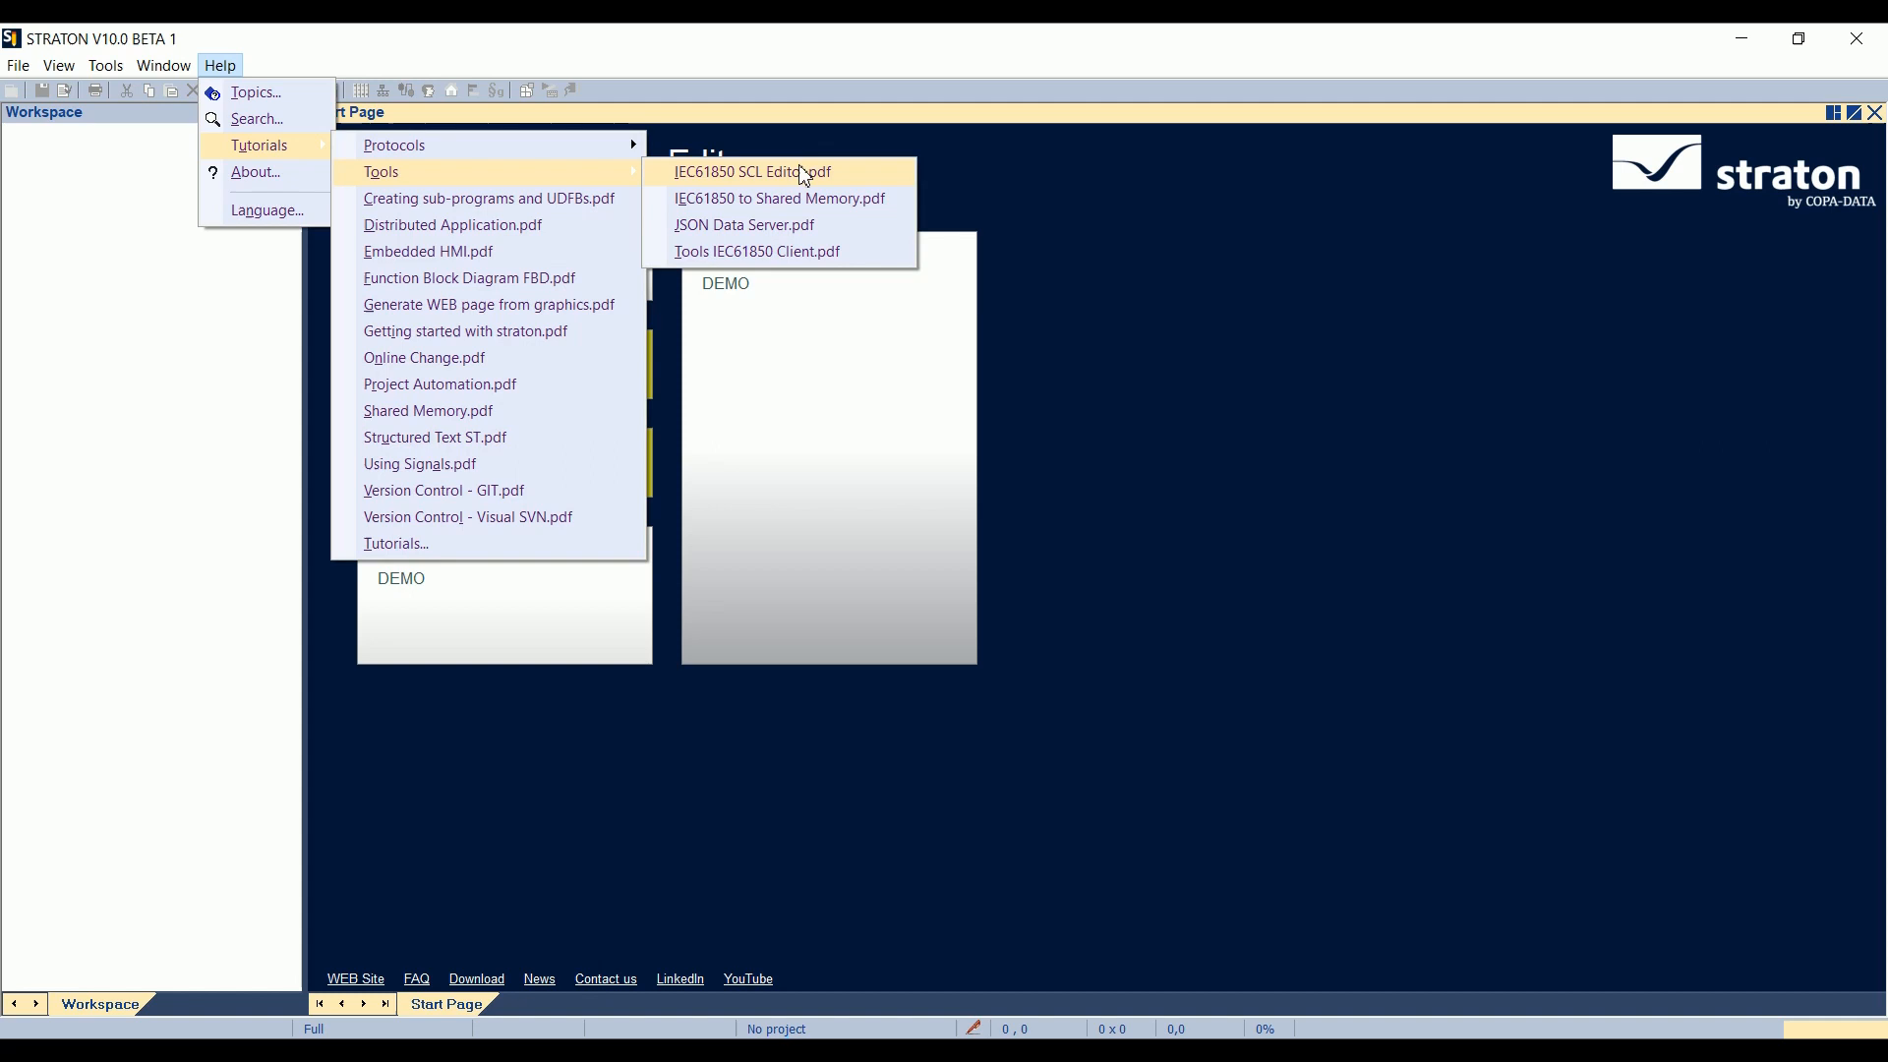
{"action": "mouse_move", "coordinate": [877, 181]}
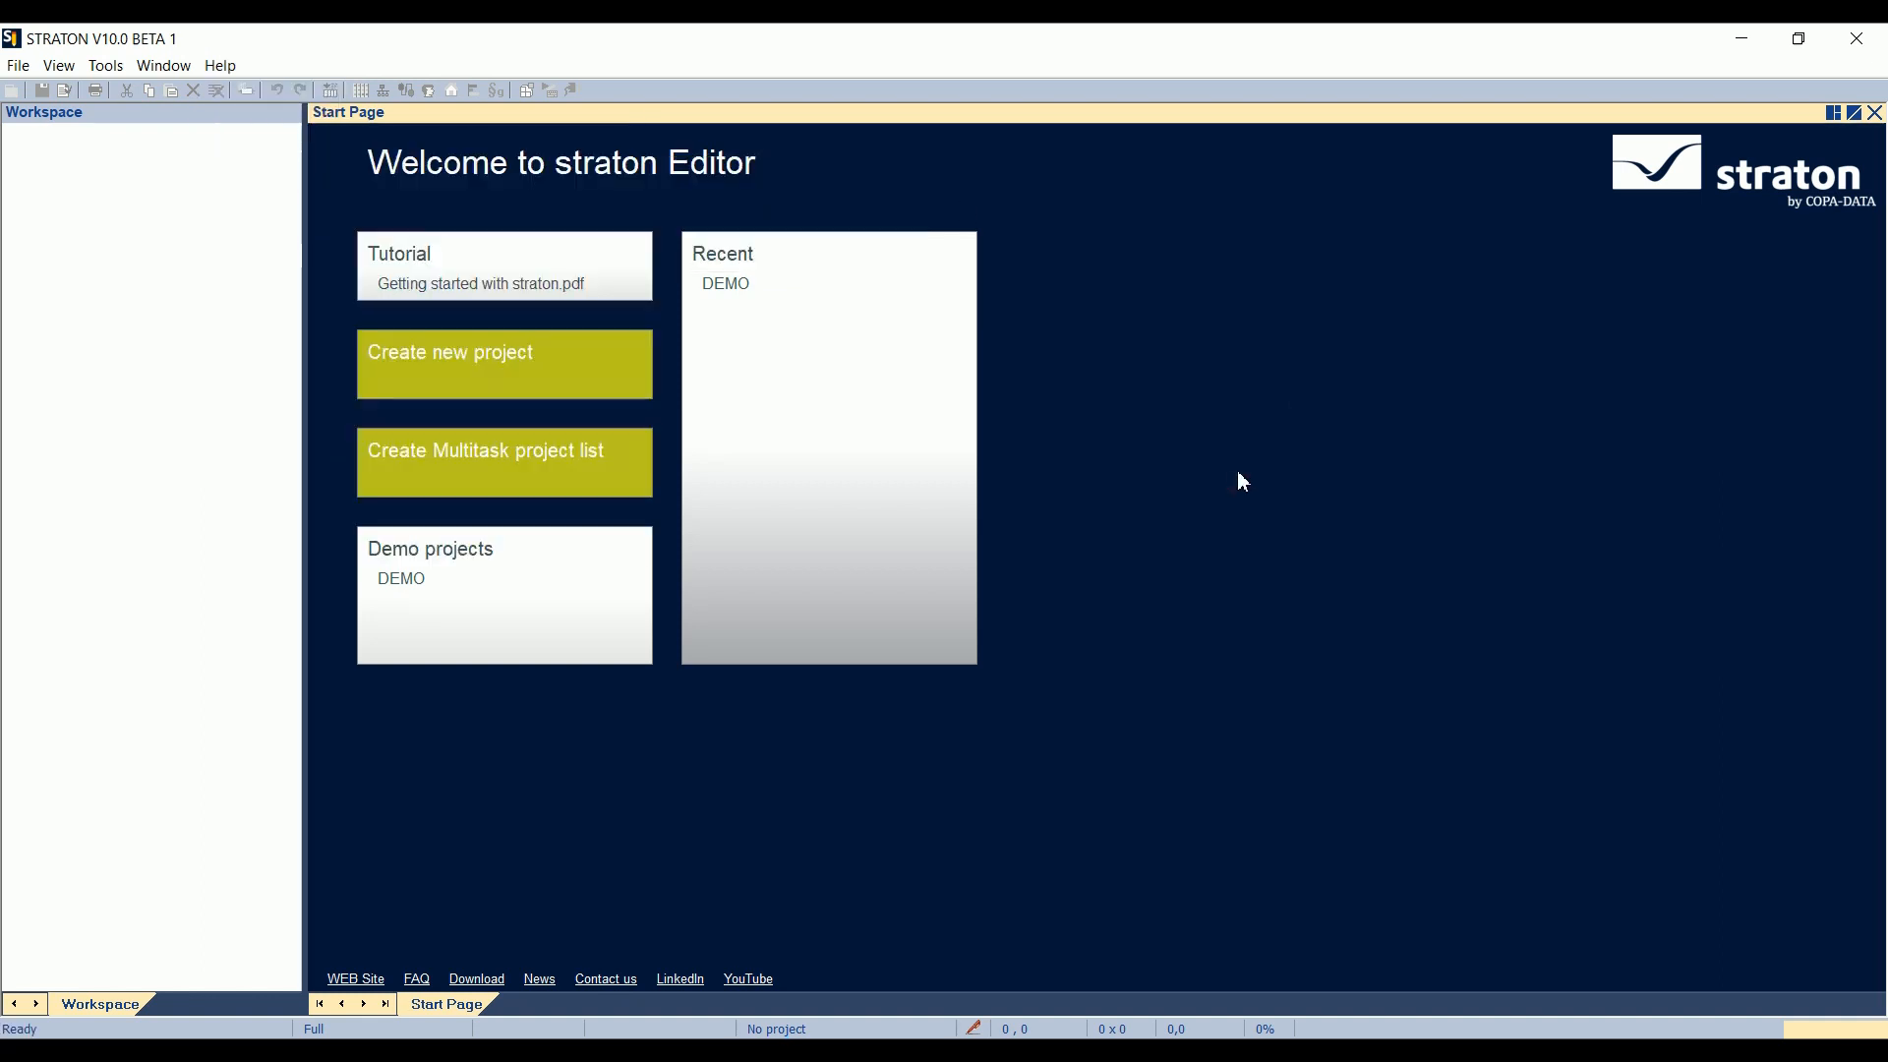
{"action": "mouse_move", "coordinate": [462, 588]}
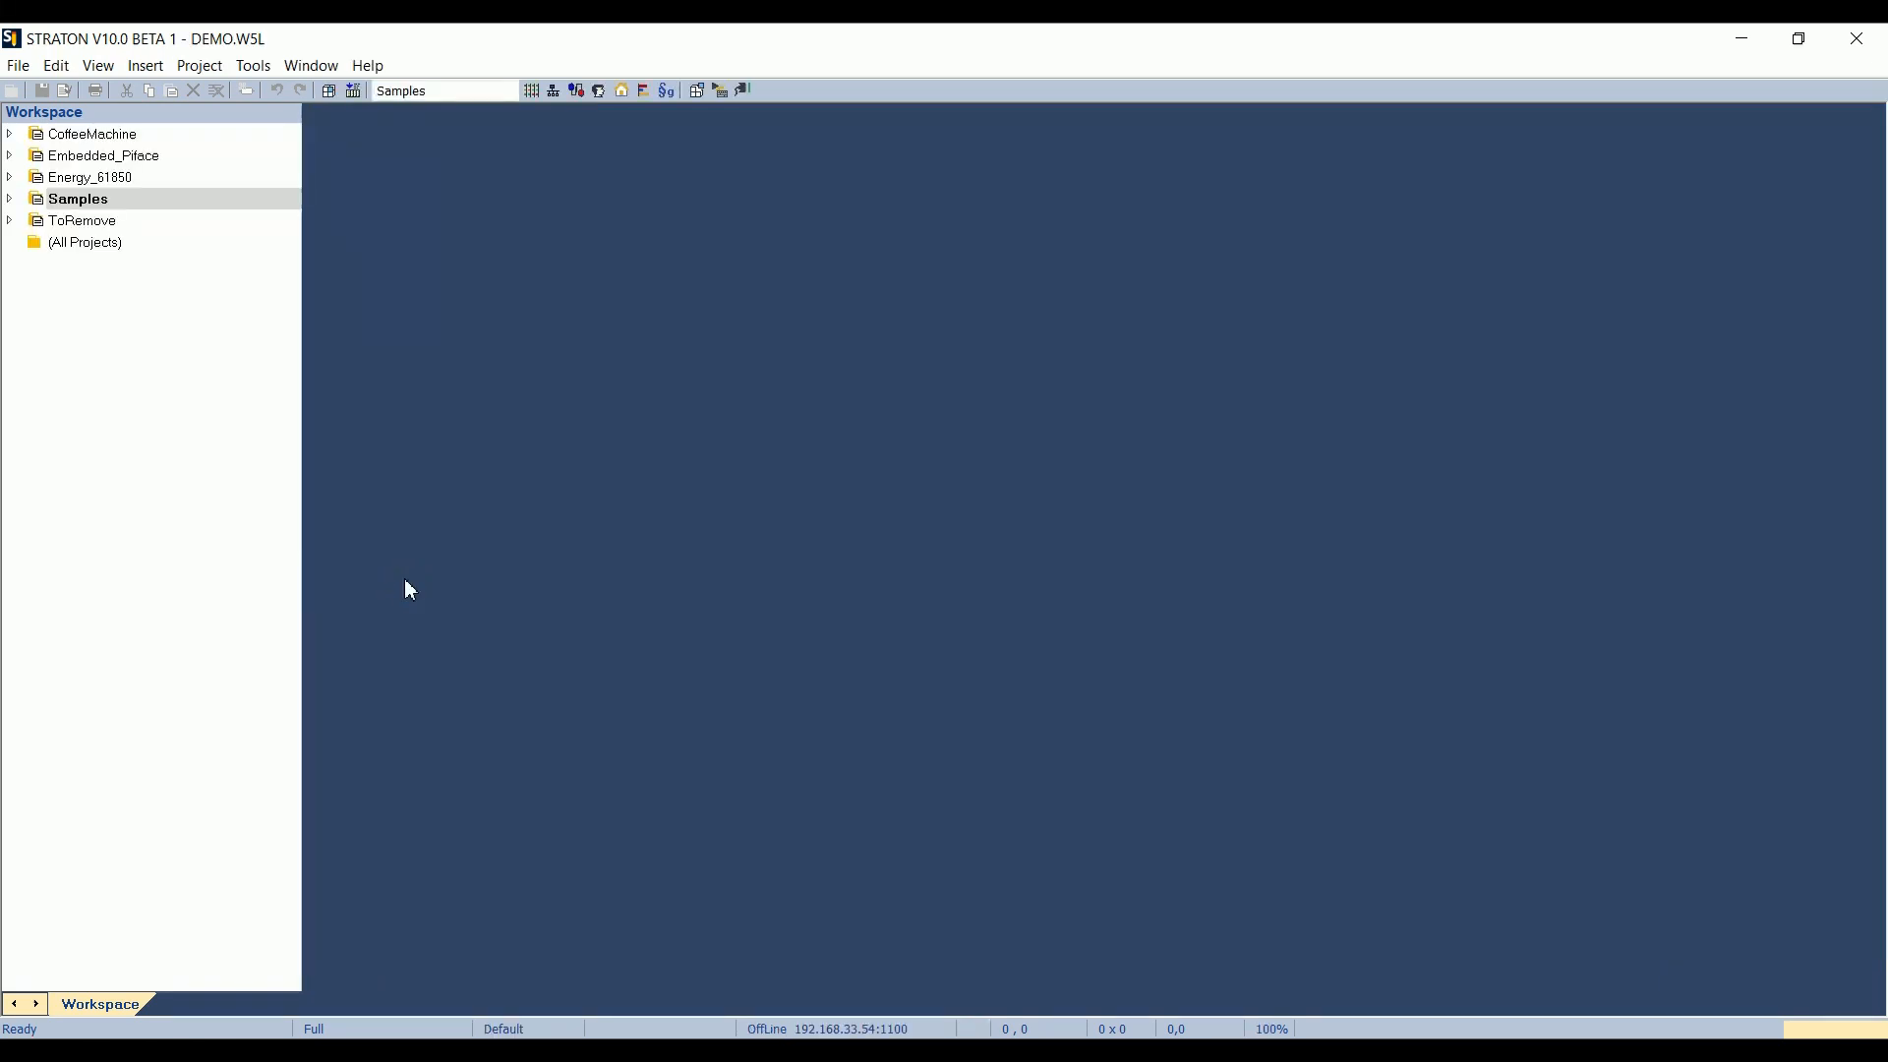
{"action": "mouse_move", "coordinate": [151, 185]}
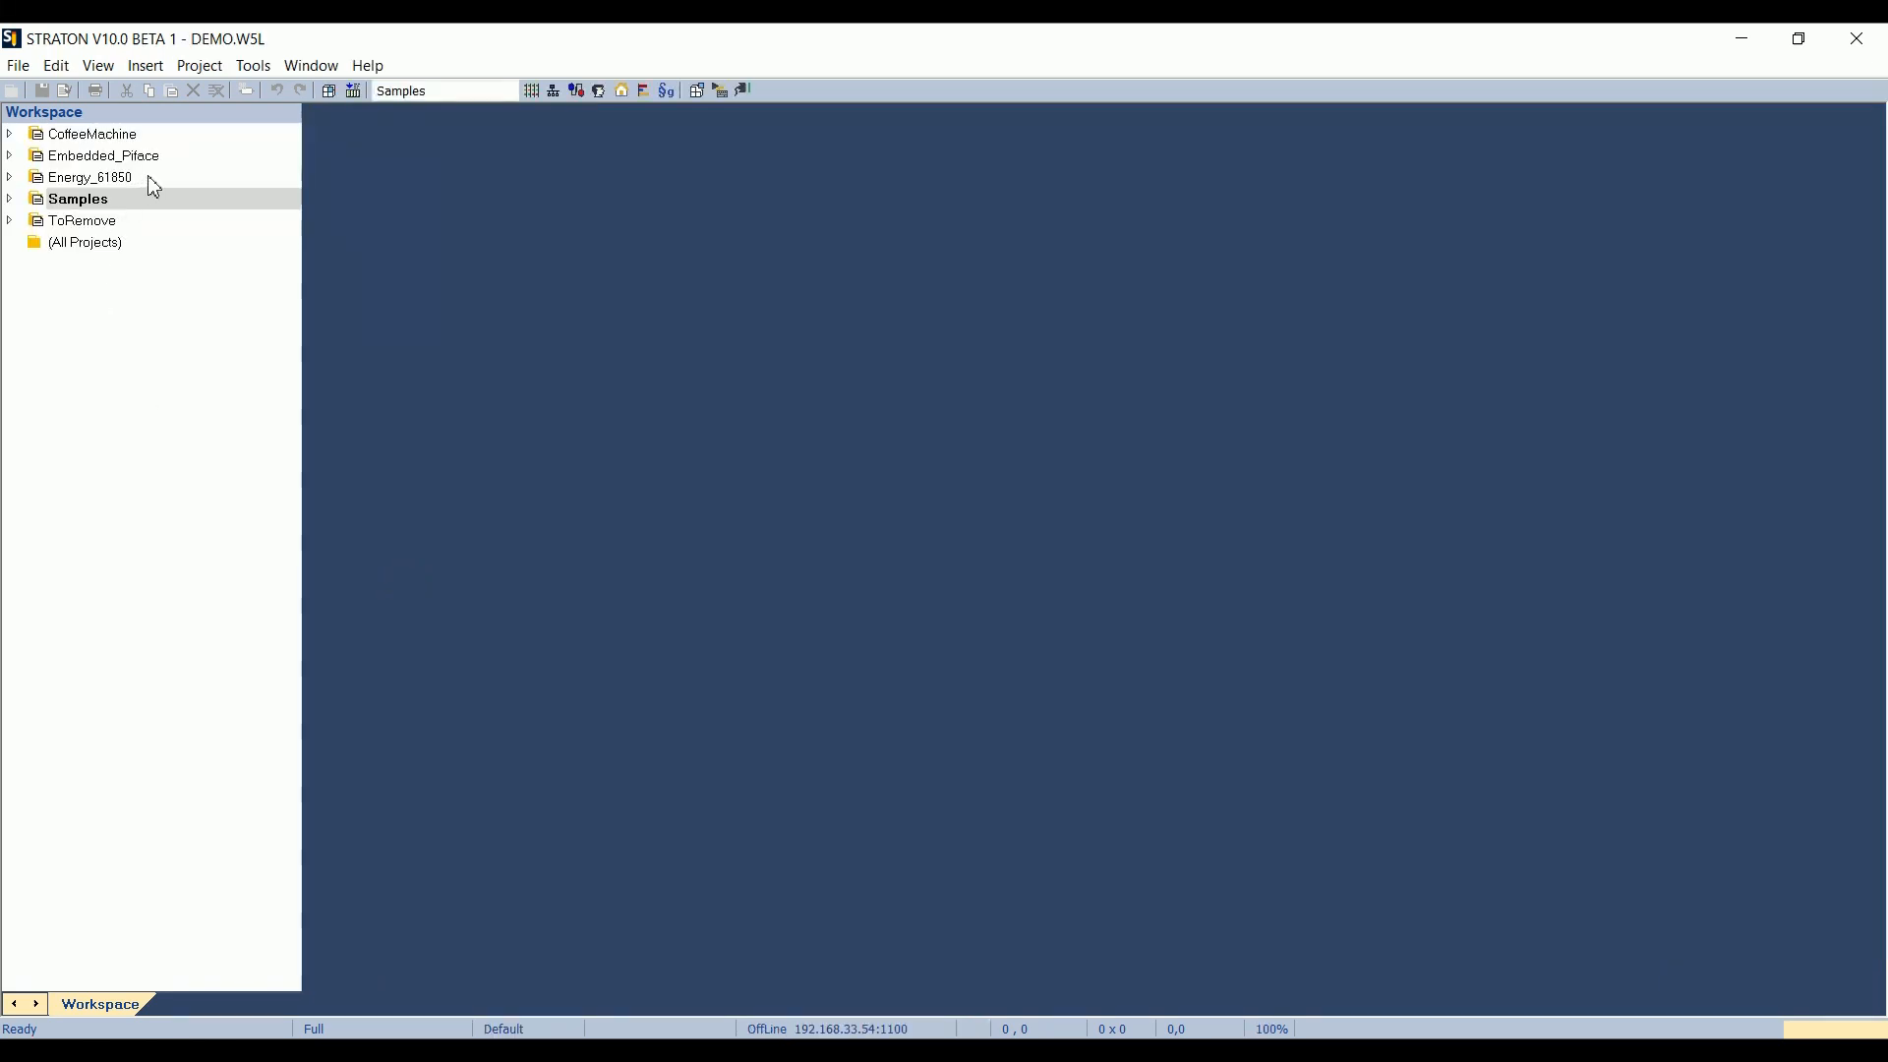
{"action": "right_click", "coordinate": [88, 177]}
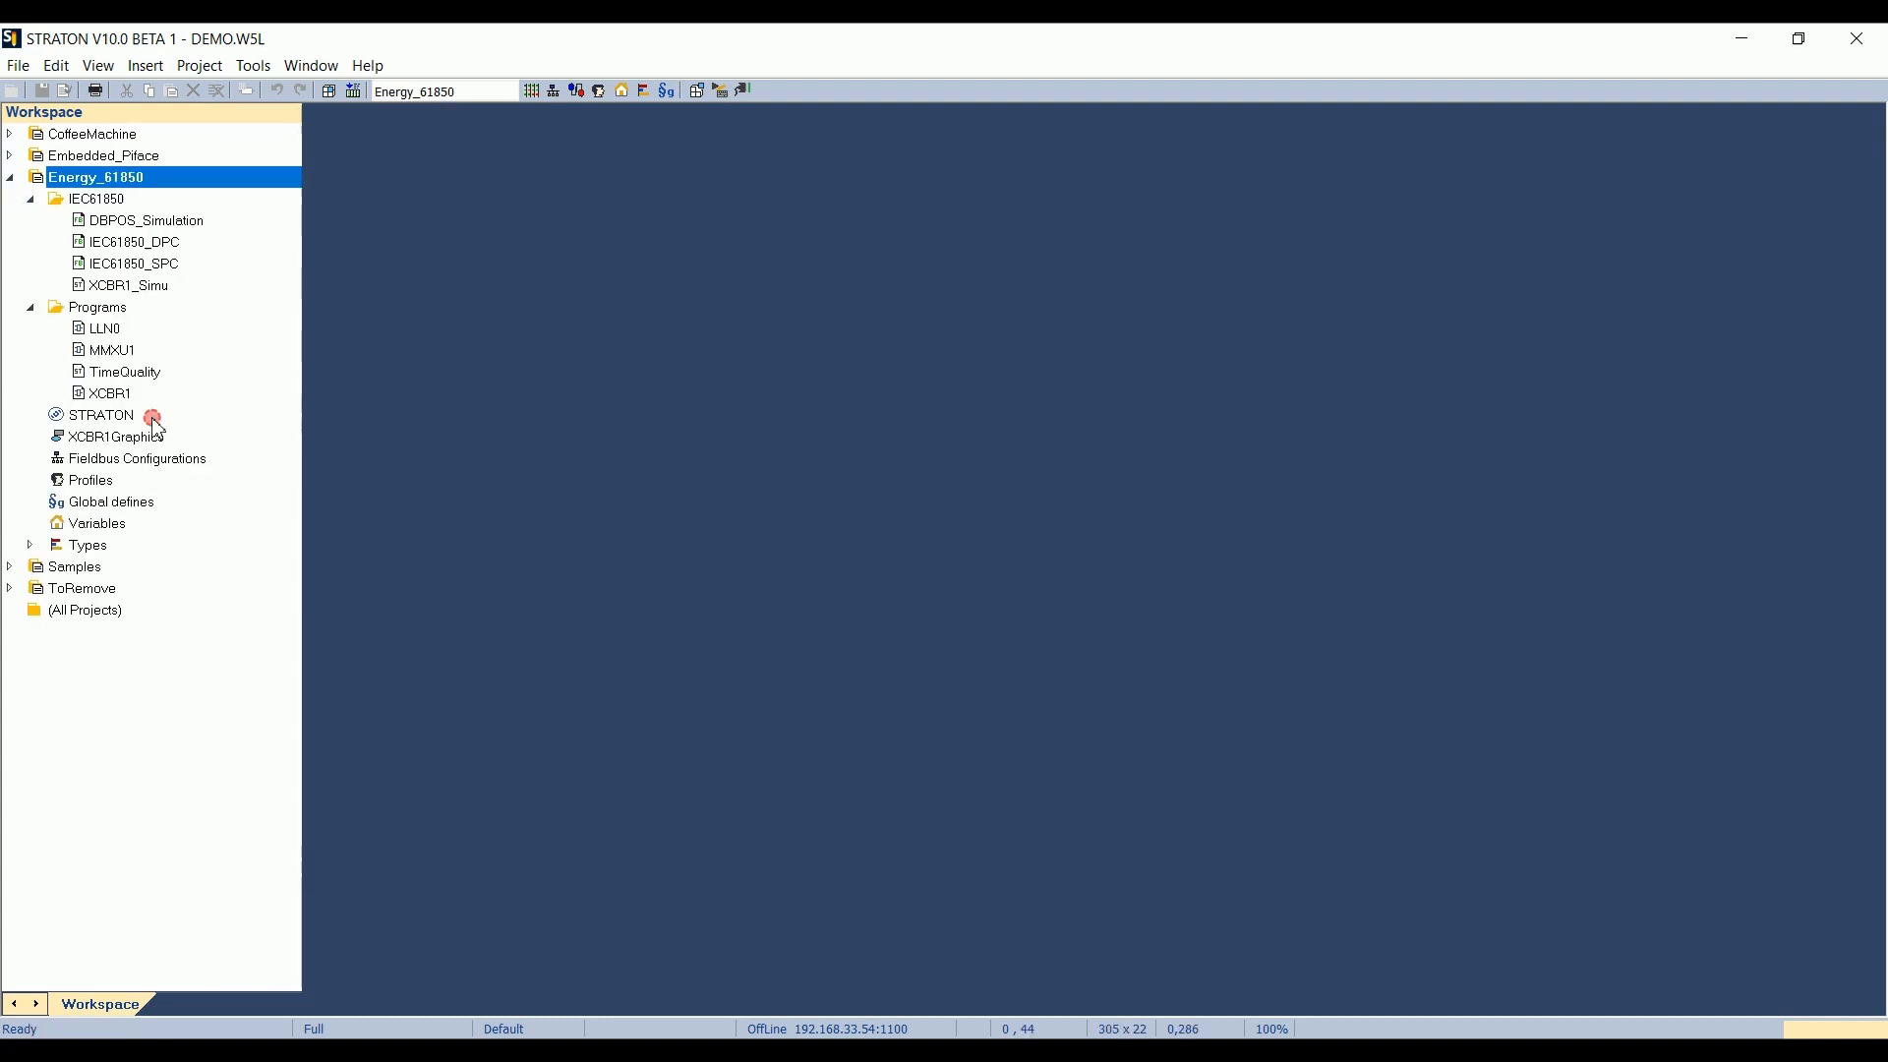
{"action": "left_click", "coordinate": [102, 415]}
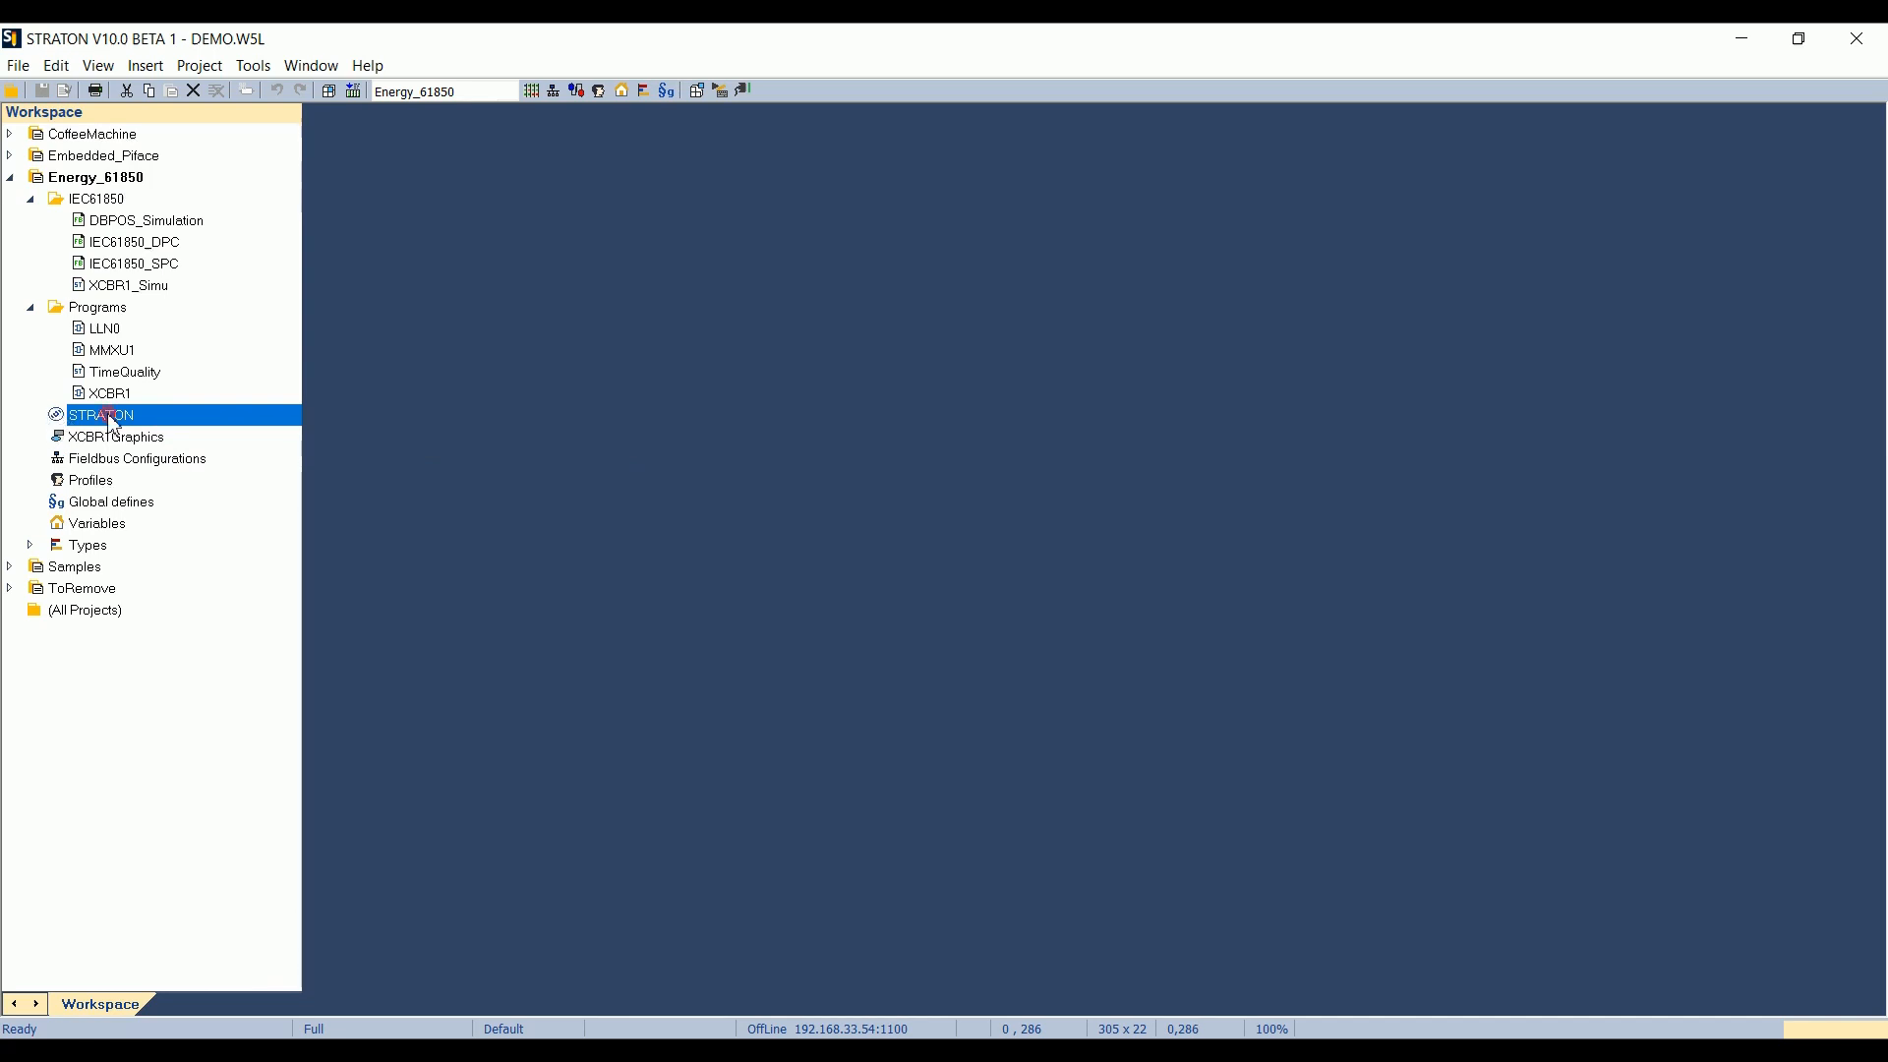
{"action": "double_click", "coordinate": [101, 415]}
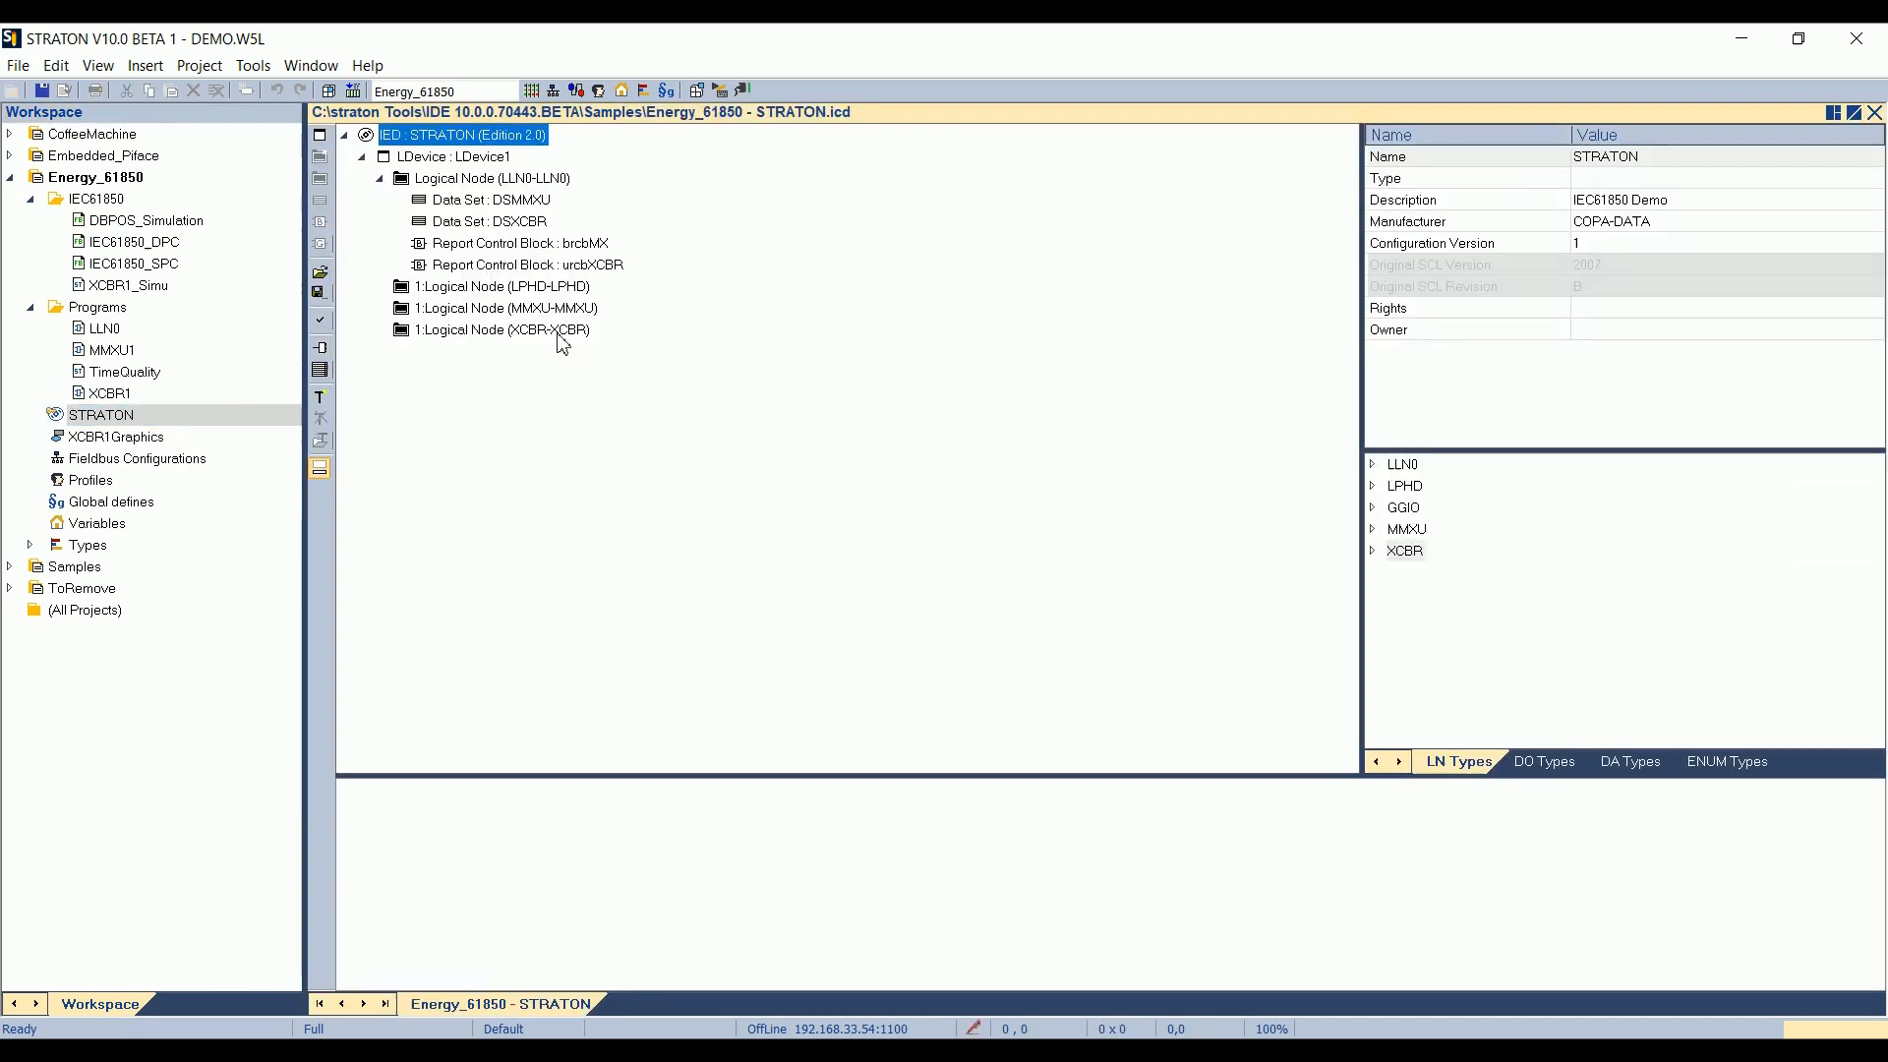
- Inspect the XCBR logical node's data objects and close its details window
{"action": "double_click", "coordinate": [504, 329]}
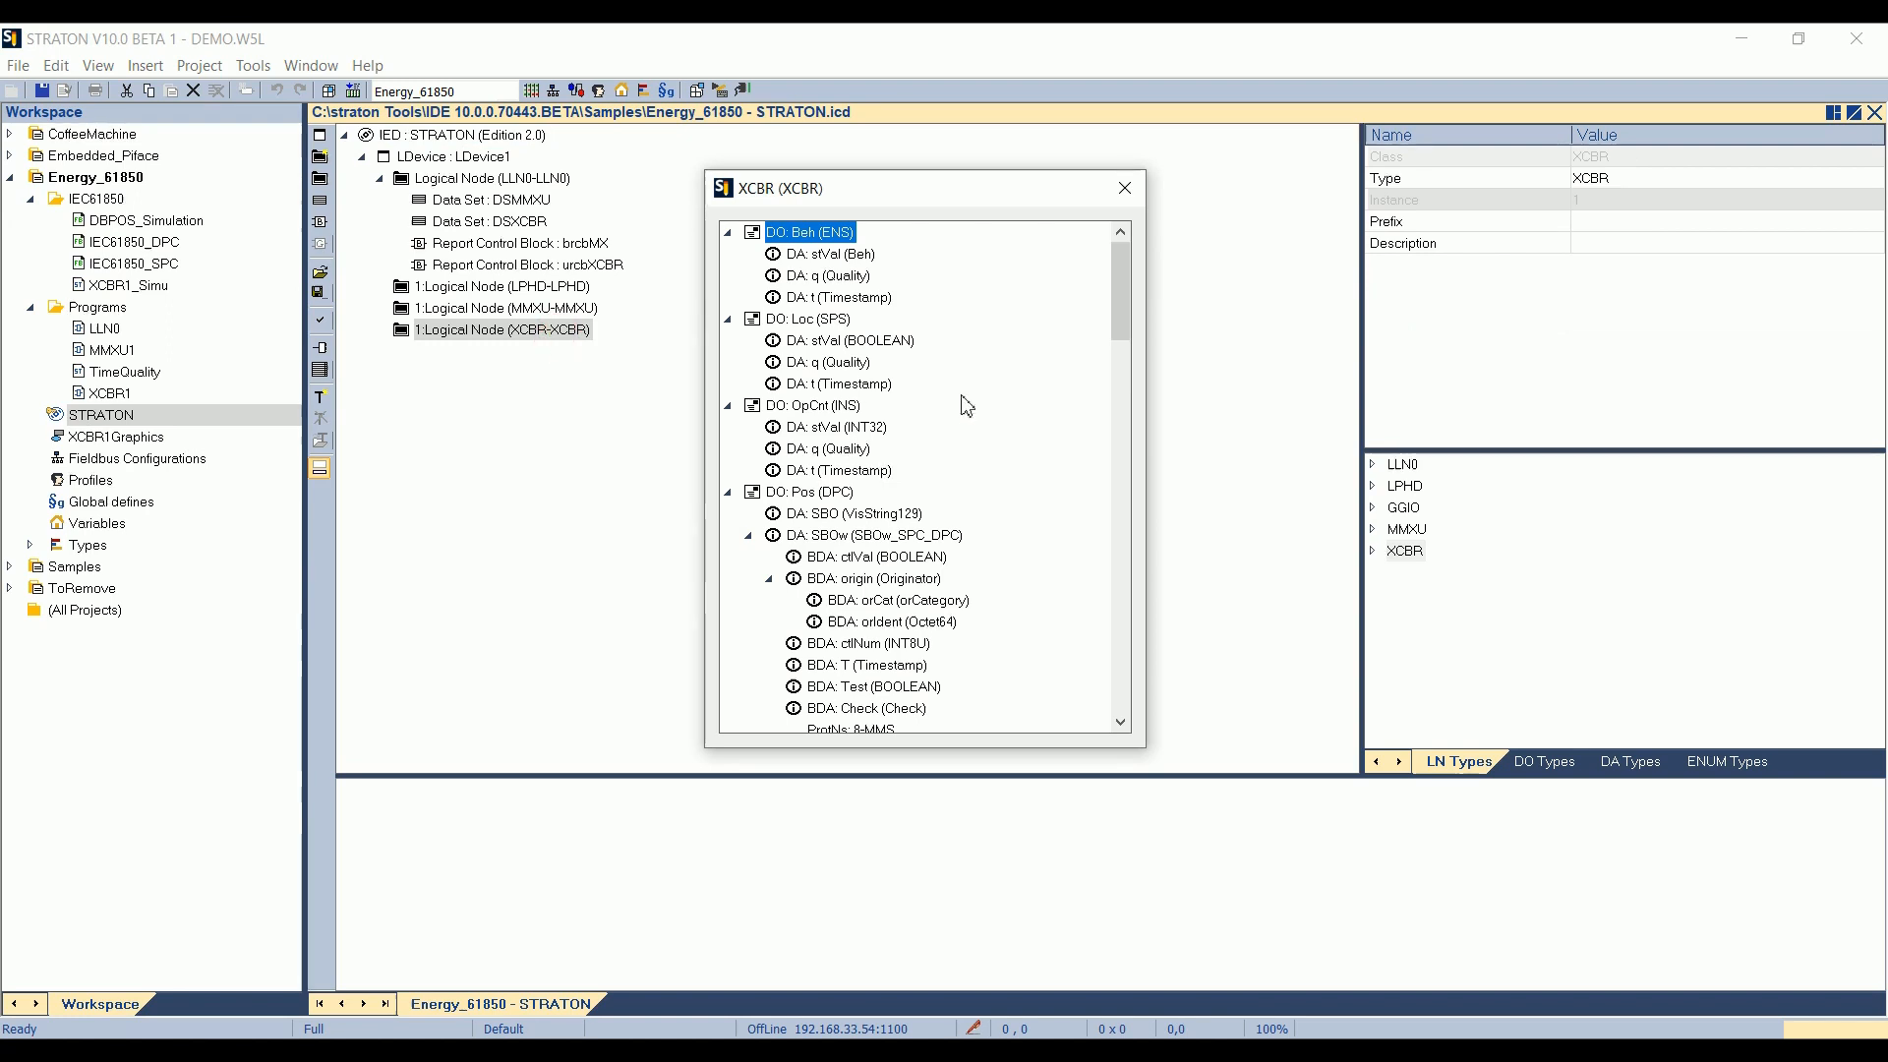
{"action": "mouse_move", "coordinate": [615, 505]}
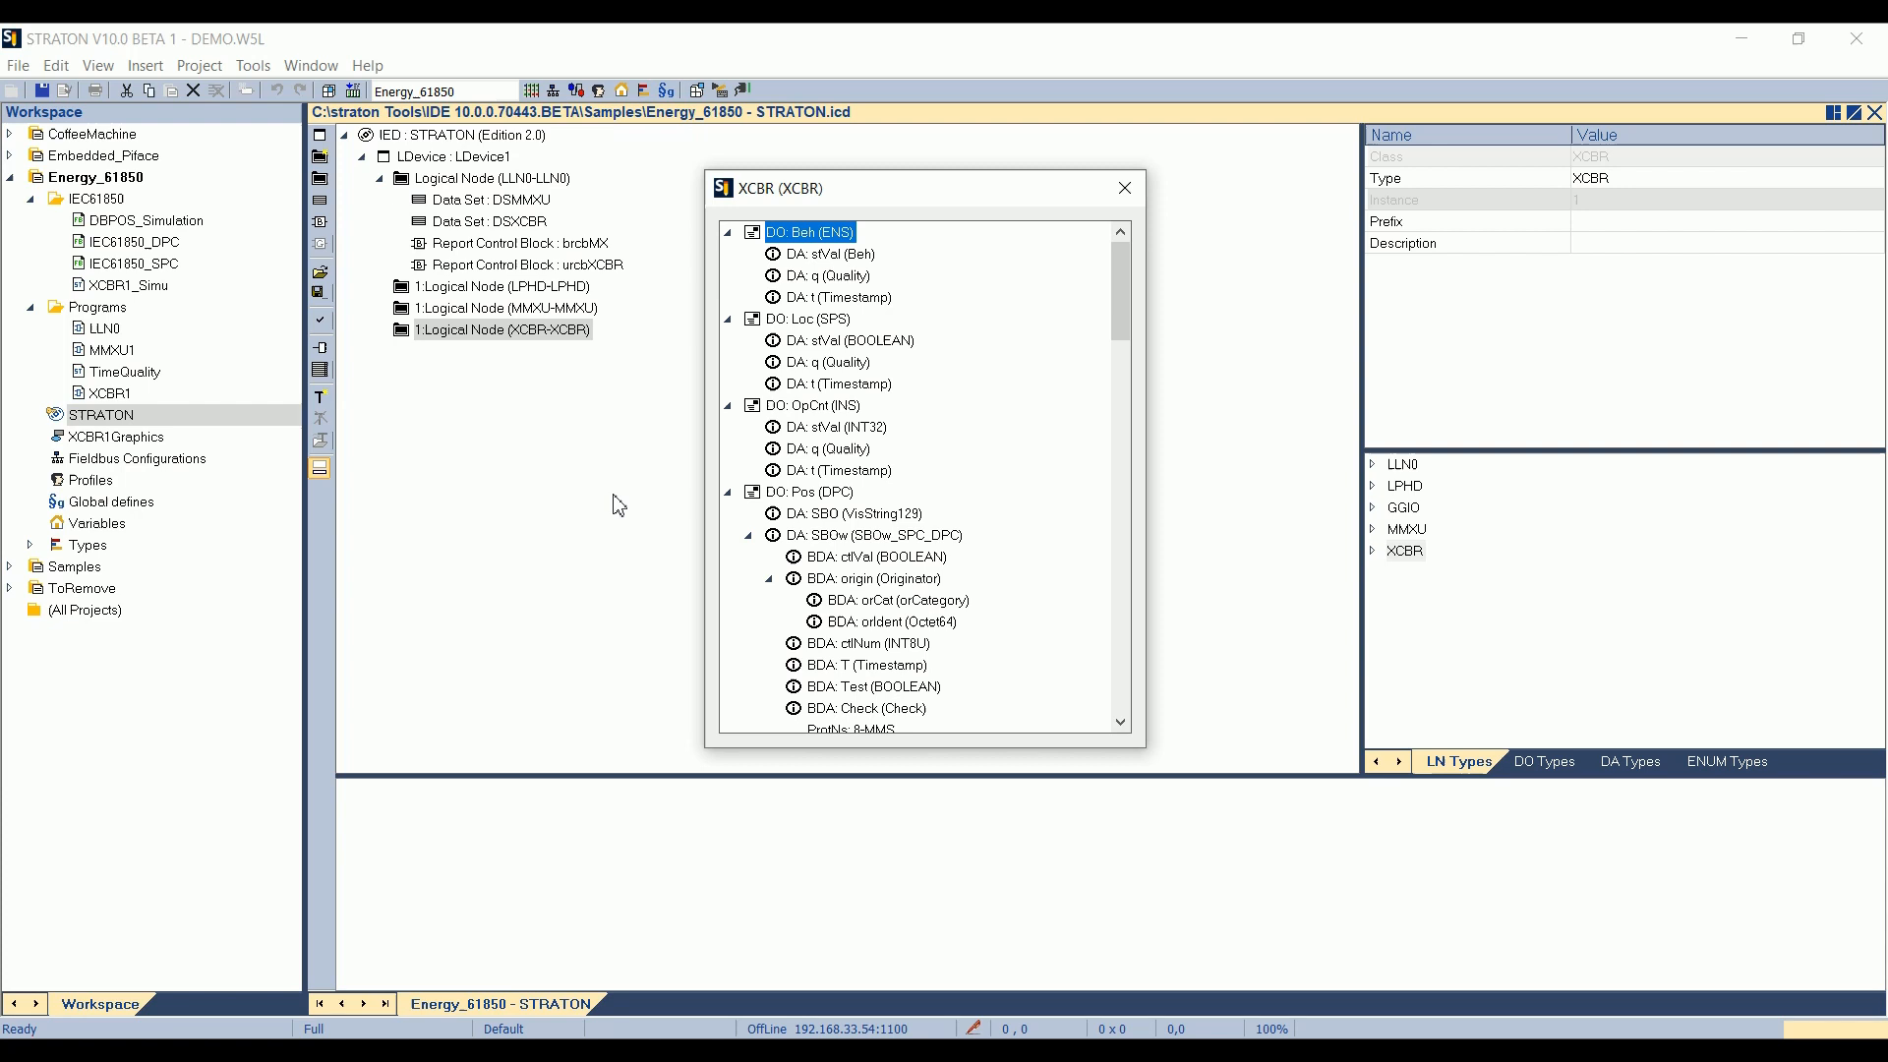
{"action": "left_click", "coordinate": [1121, 188]}
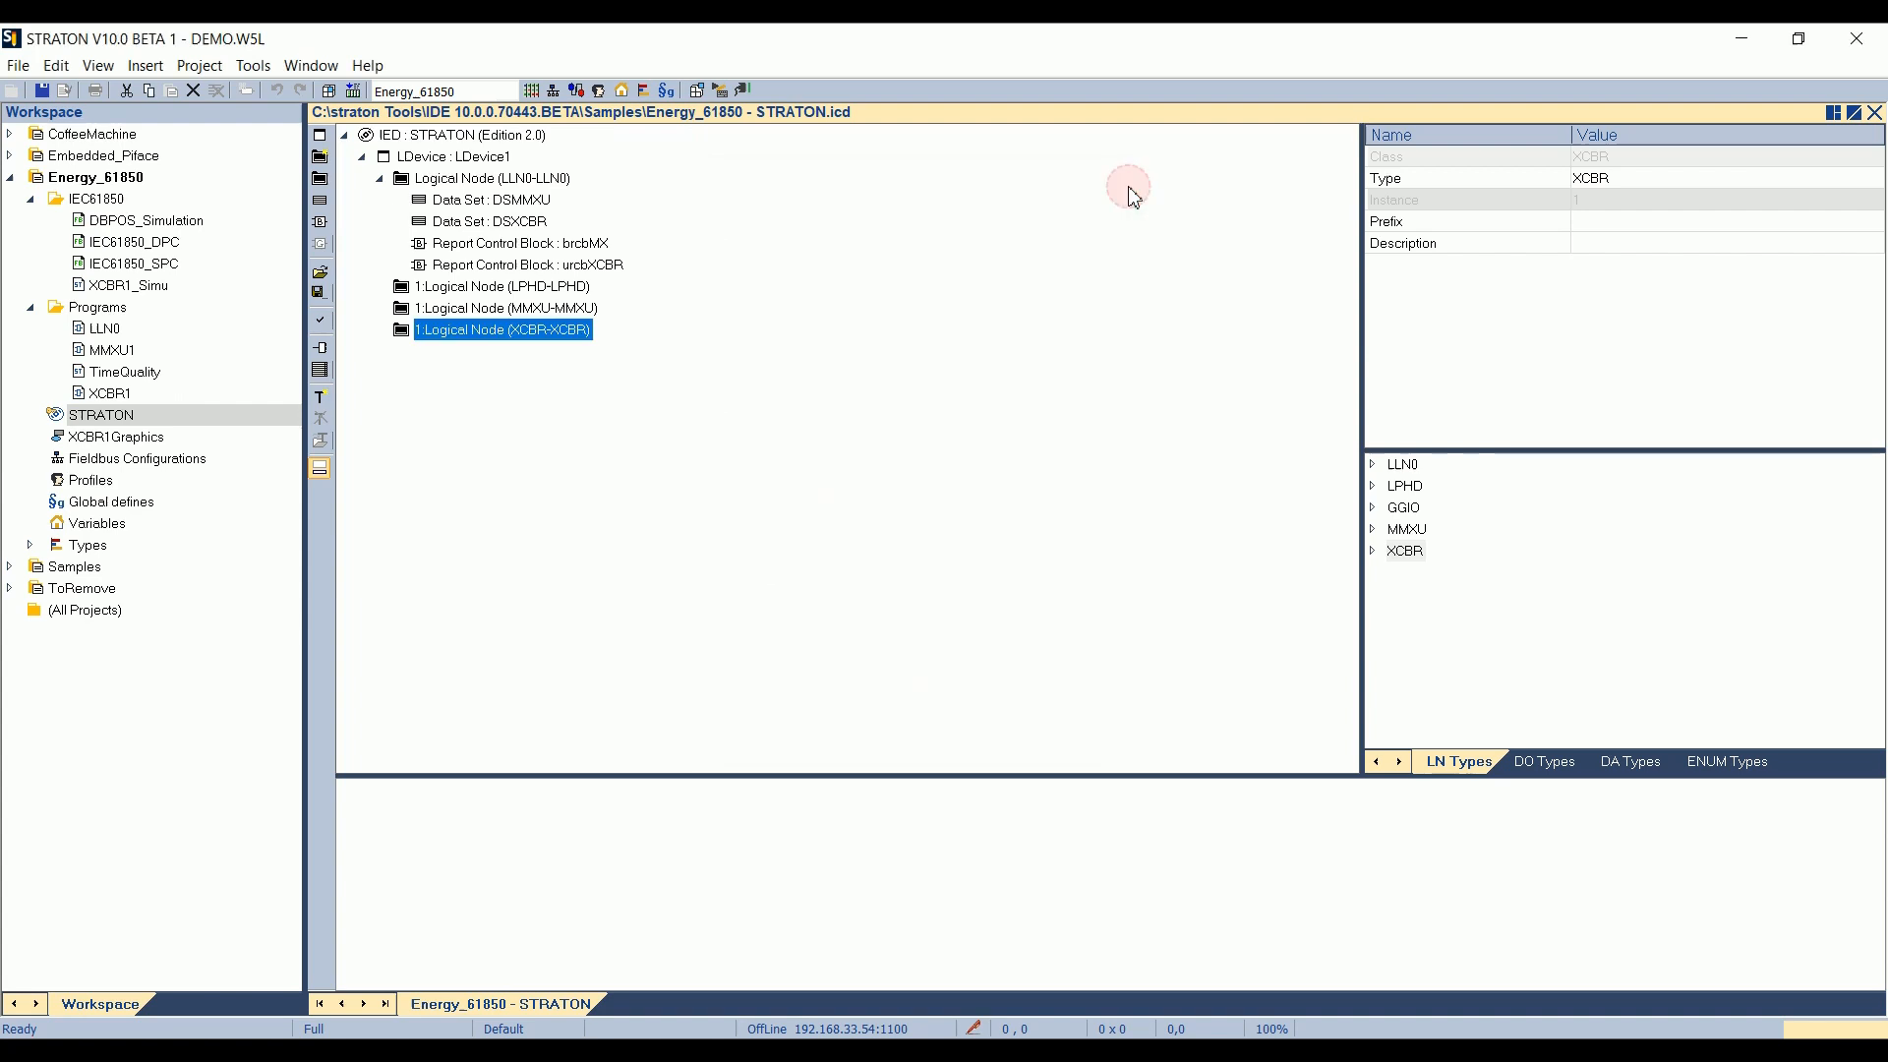
{"action": "mouse_move", "coordinate": [1129, 193]}
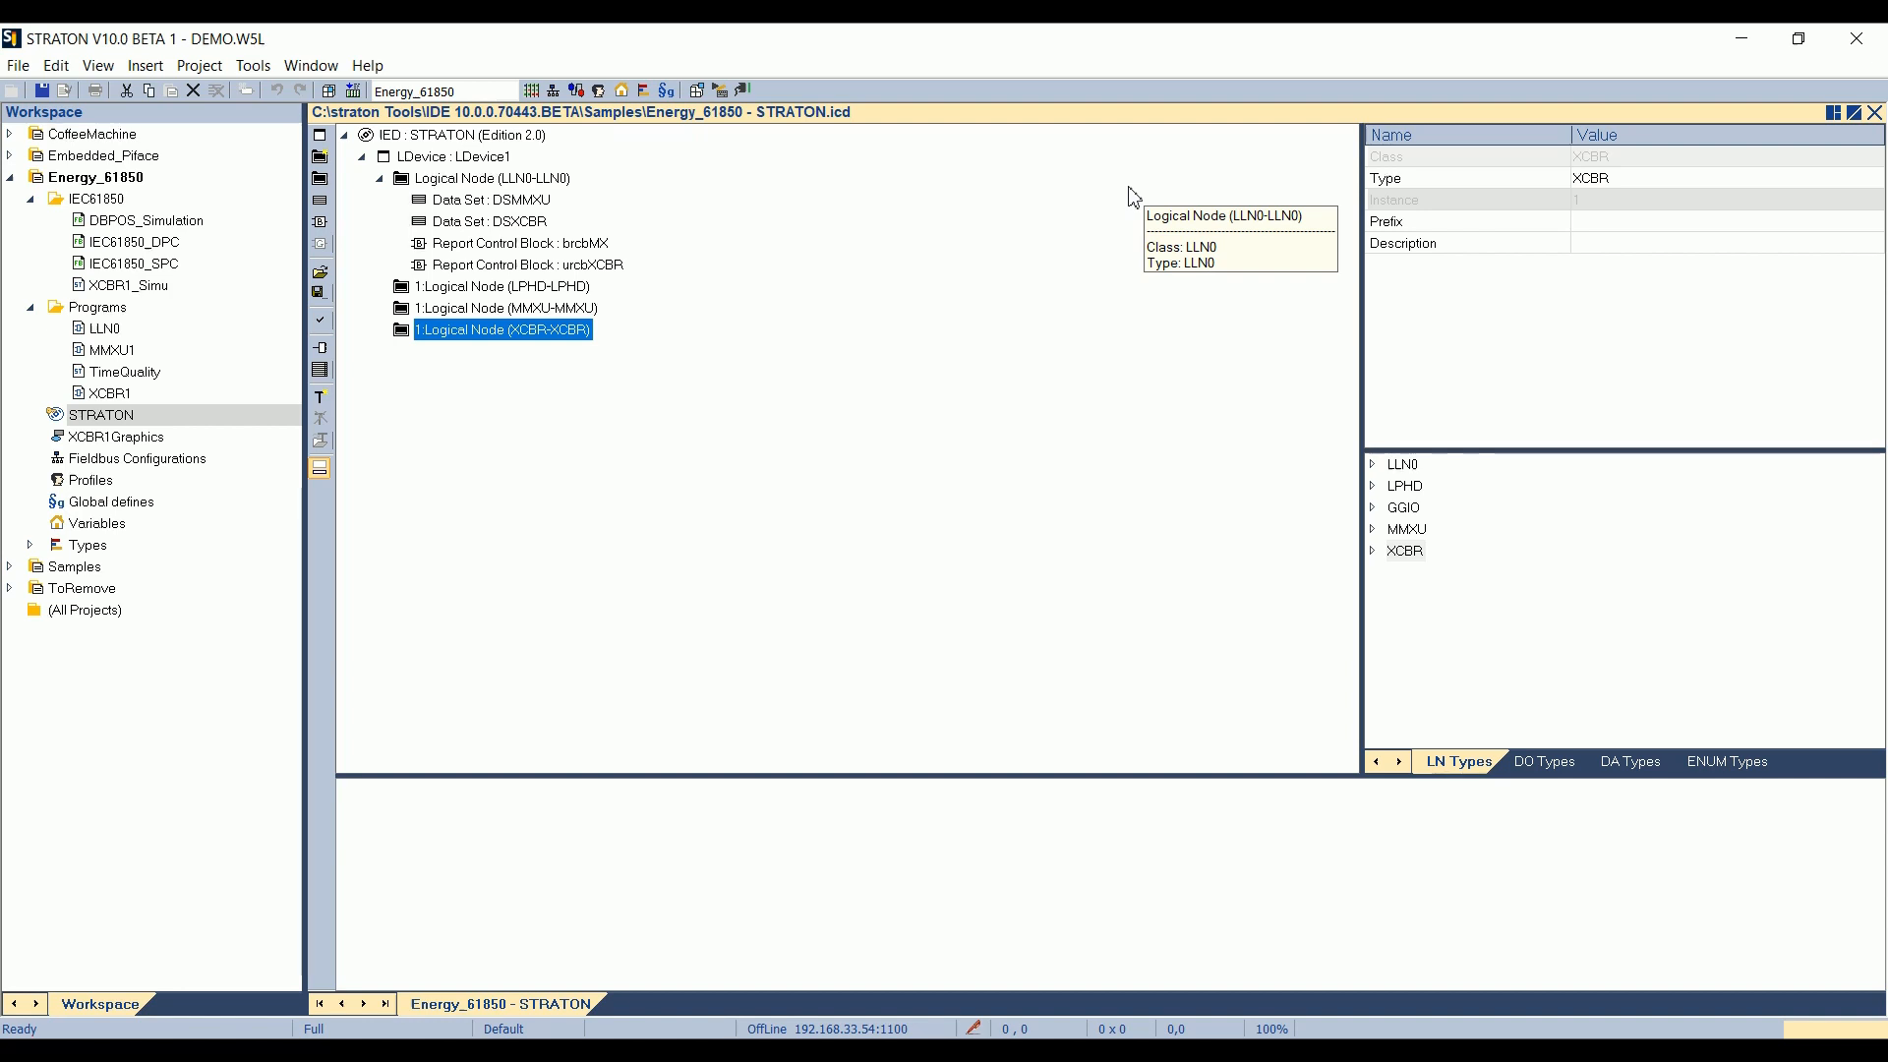
{"action": "mouse_move", "coordinate": [755, 356]}
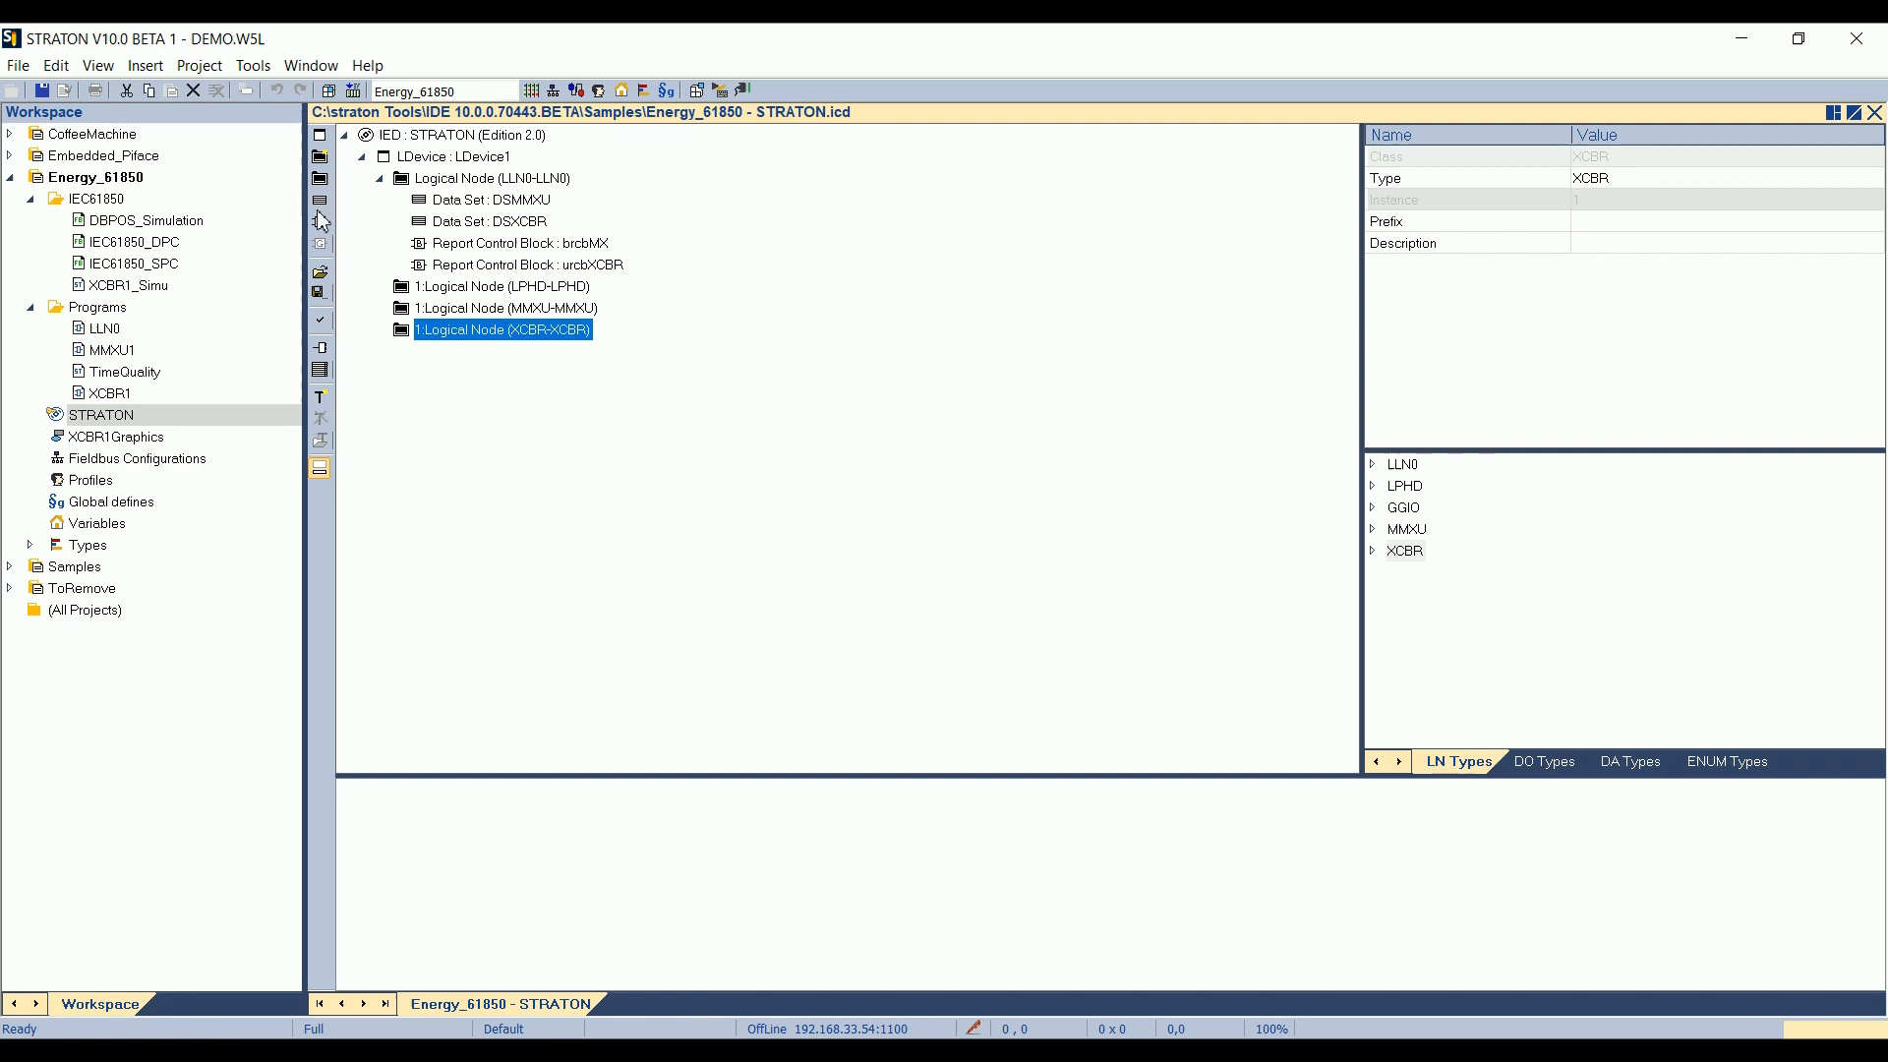
- Close the DEMO project list and start adding a new project
{"action": "left_click", "coordinate": [18, 65]}
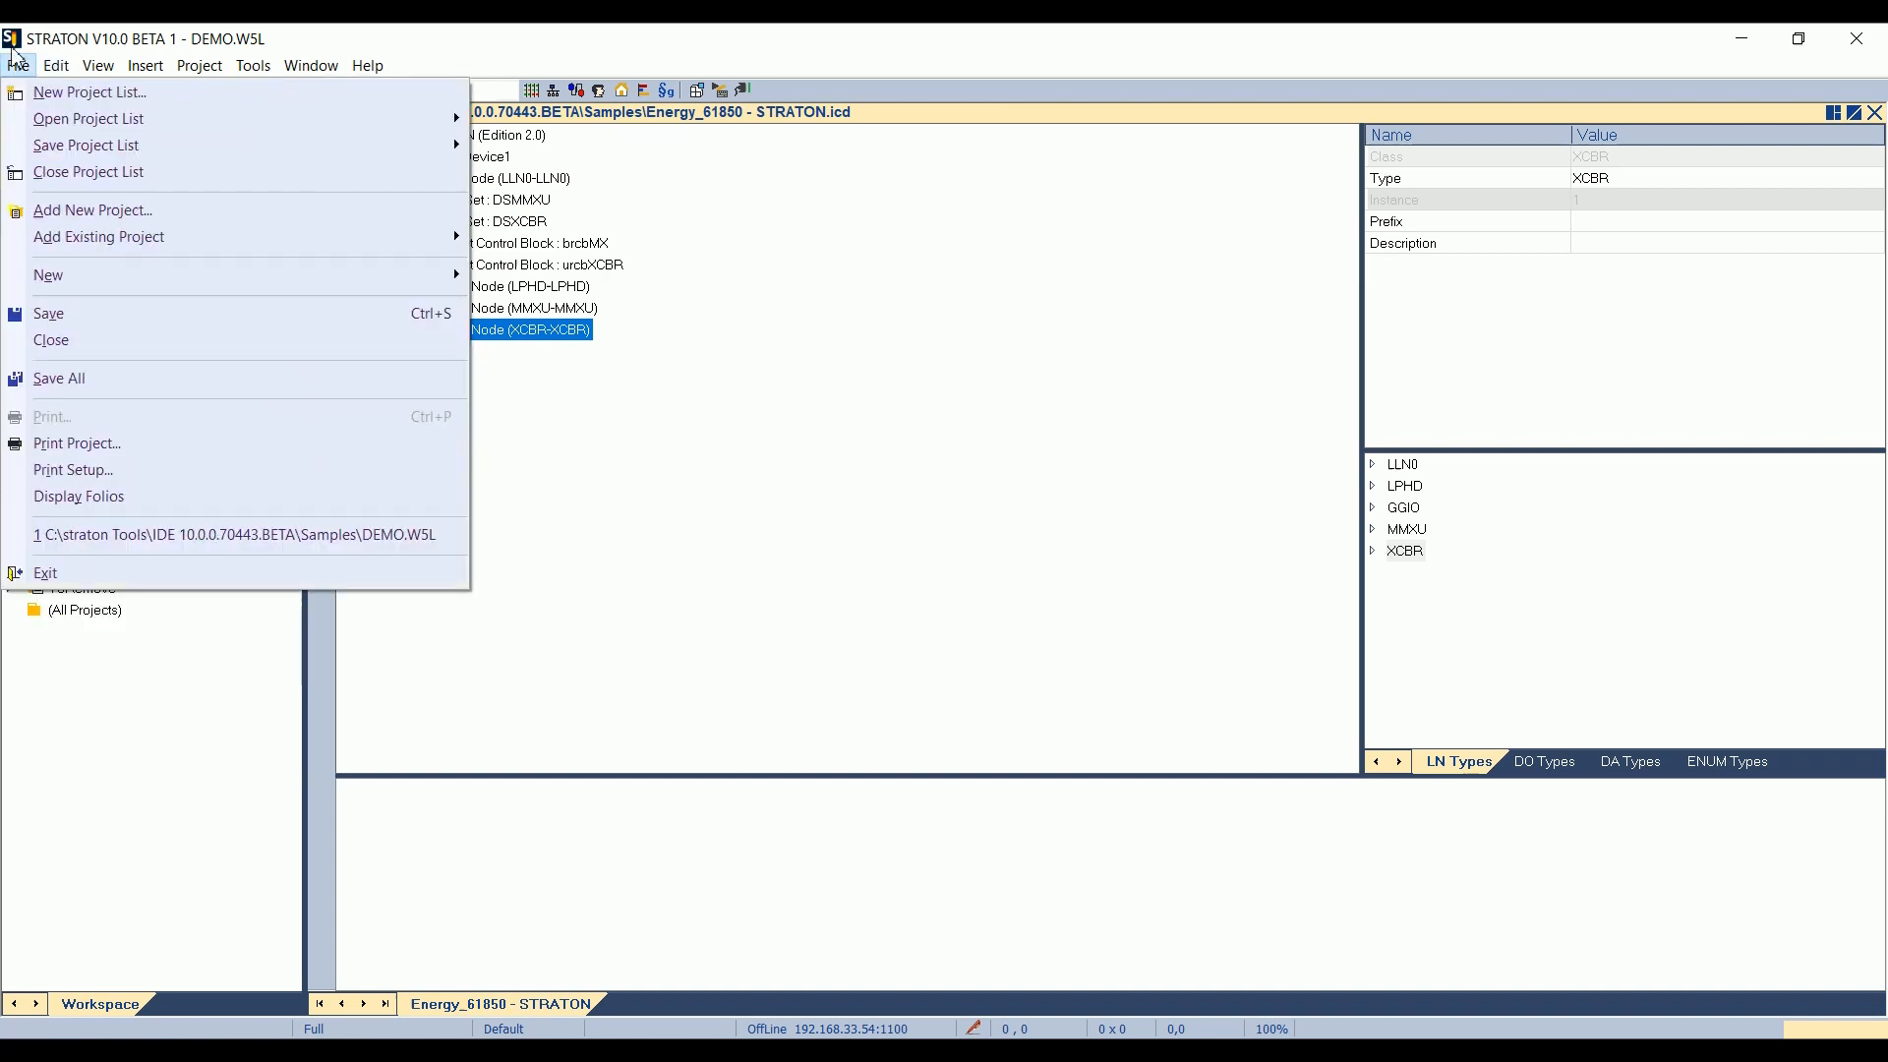
{"action": "left_click", "coordinate": [88, 172]}
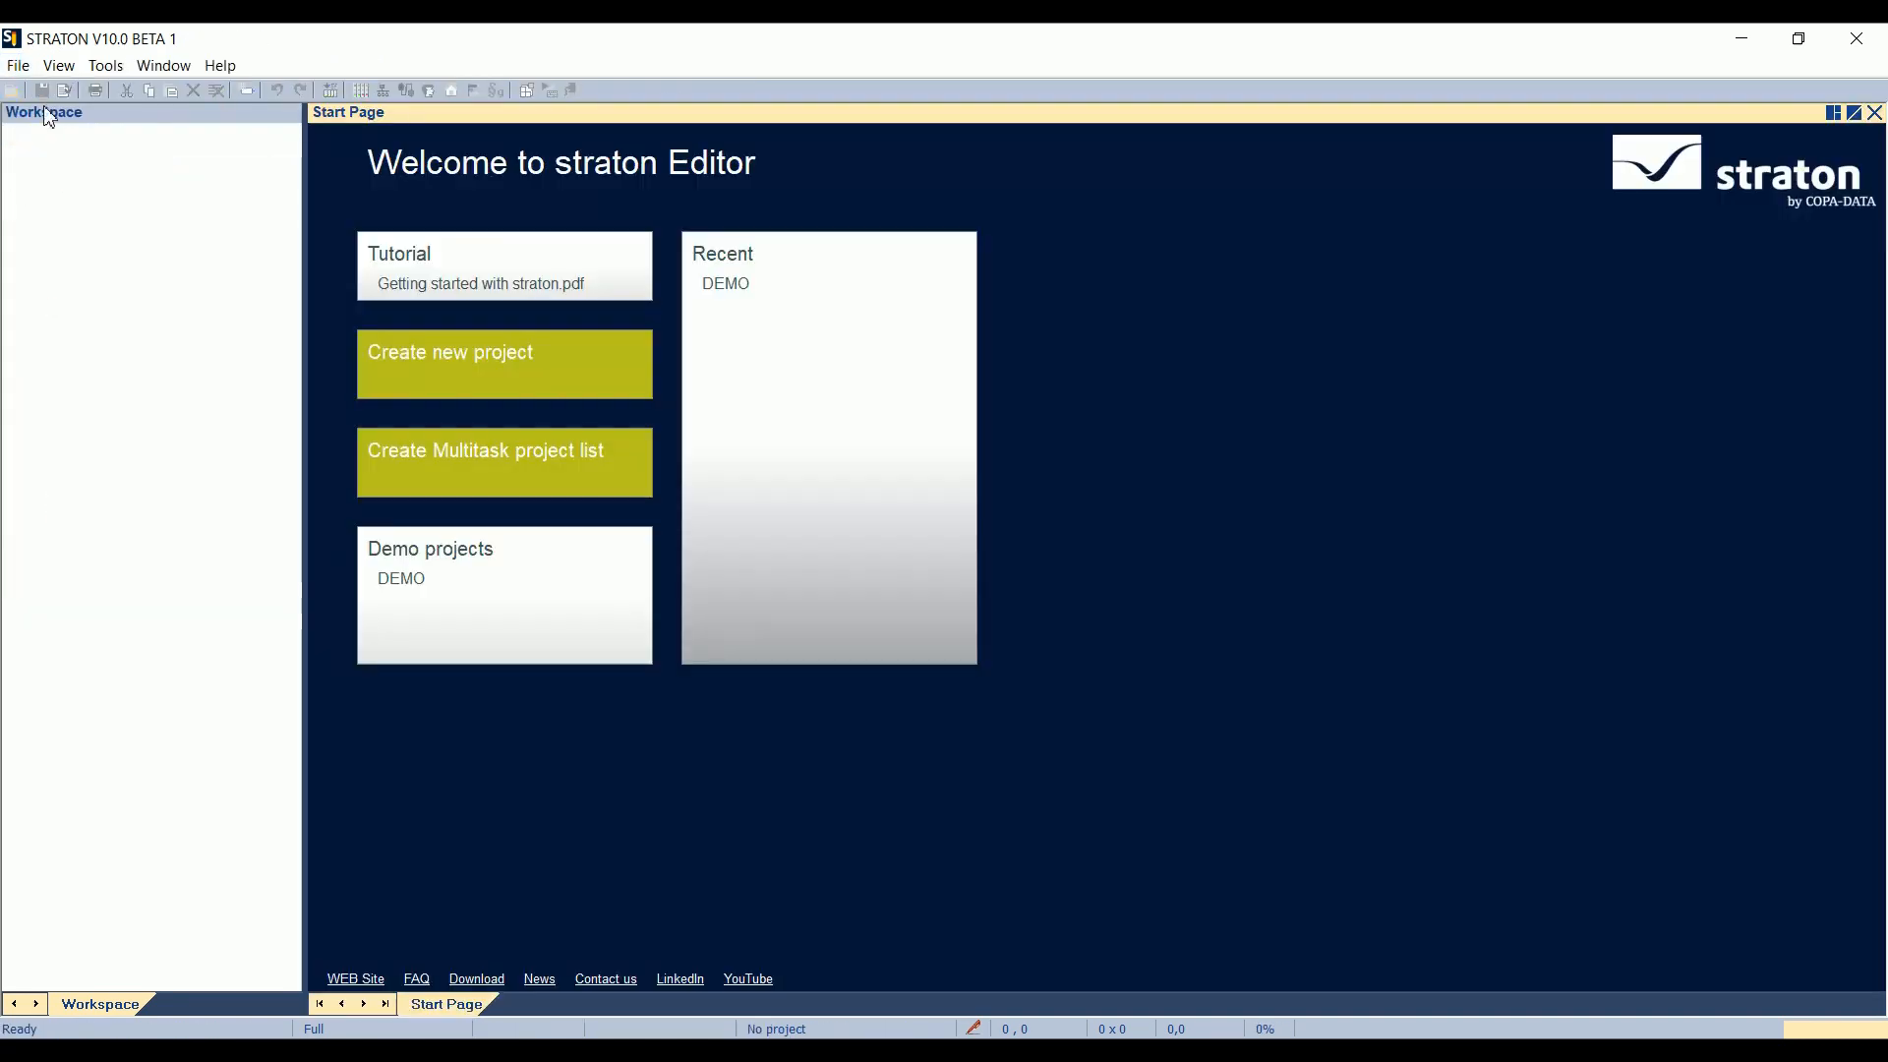
{"action": "mouse_move", "coordinate": [17, 65]}
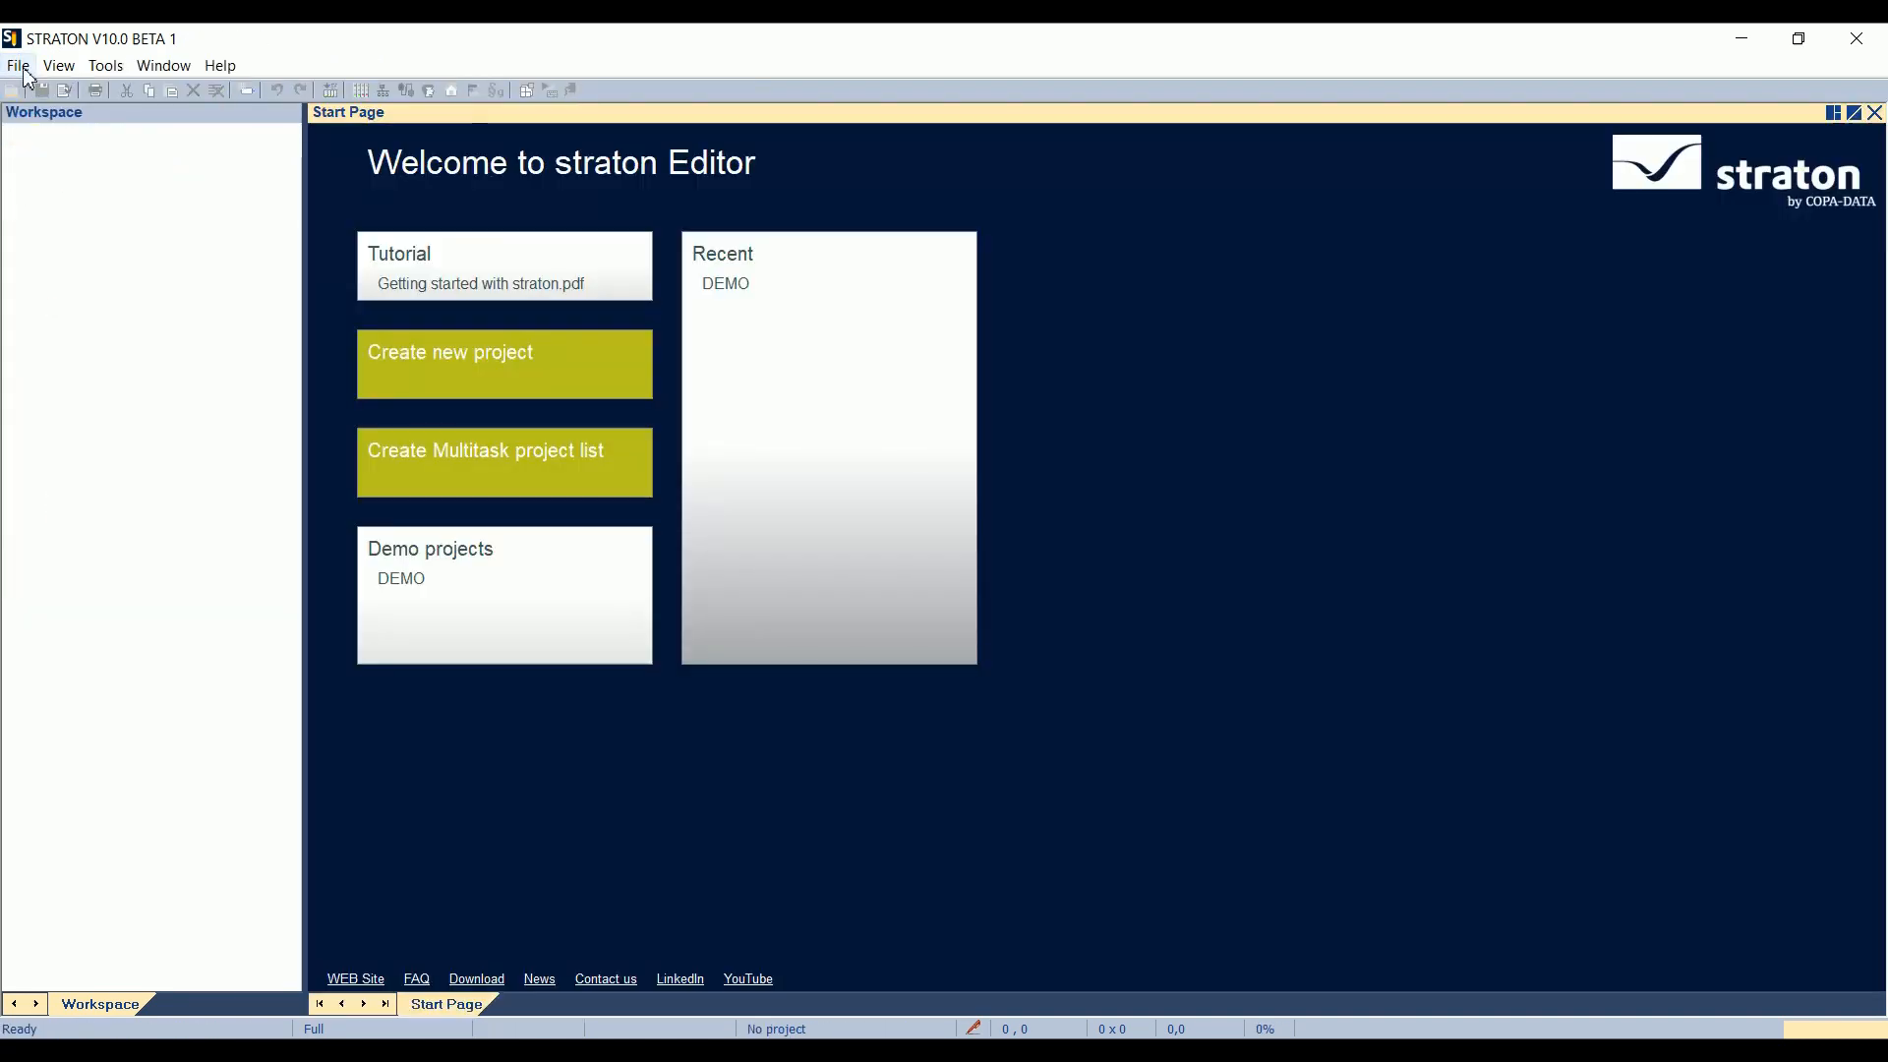
{"action": "left_click", "coordinate": [18, 65]}
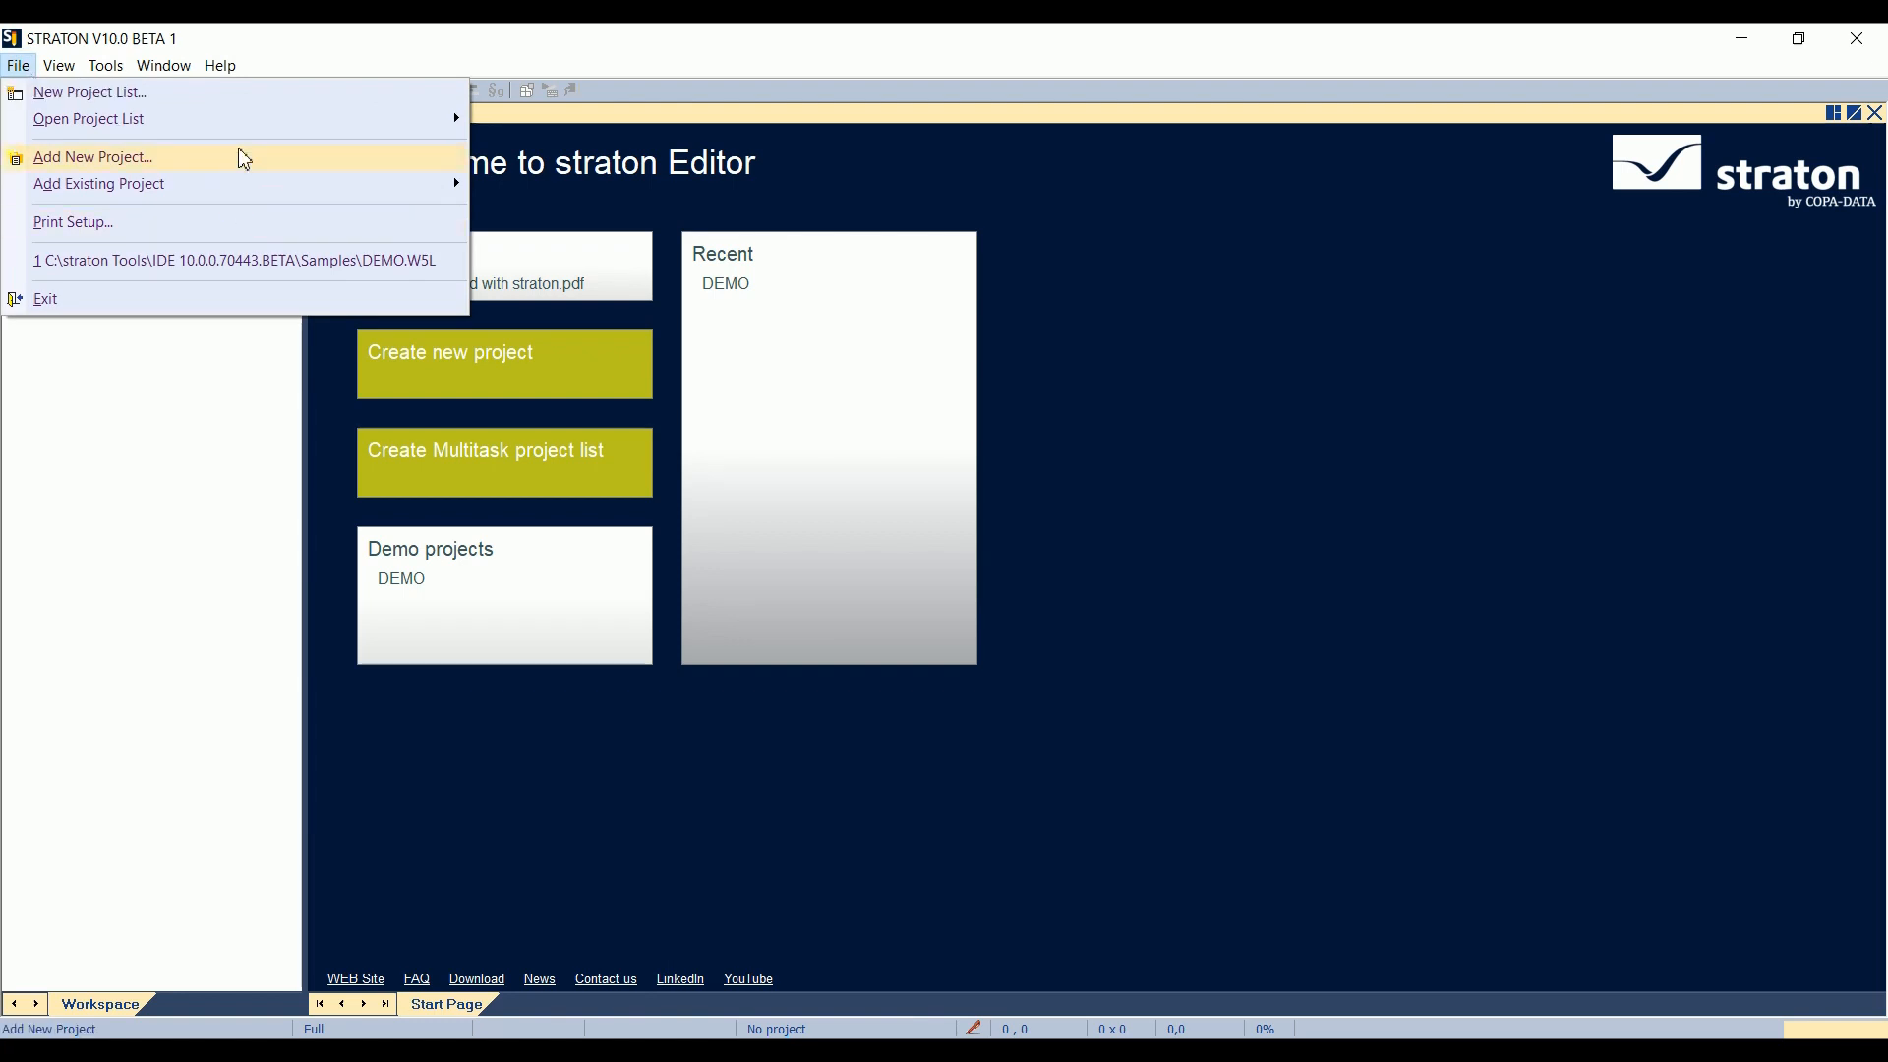
{"action": "left_click", "coordinate": [92, 157]}
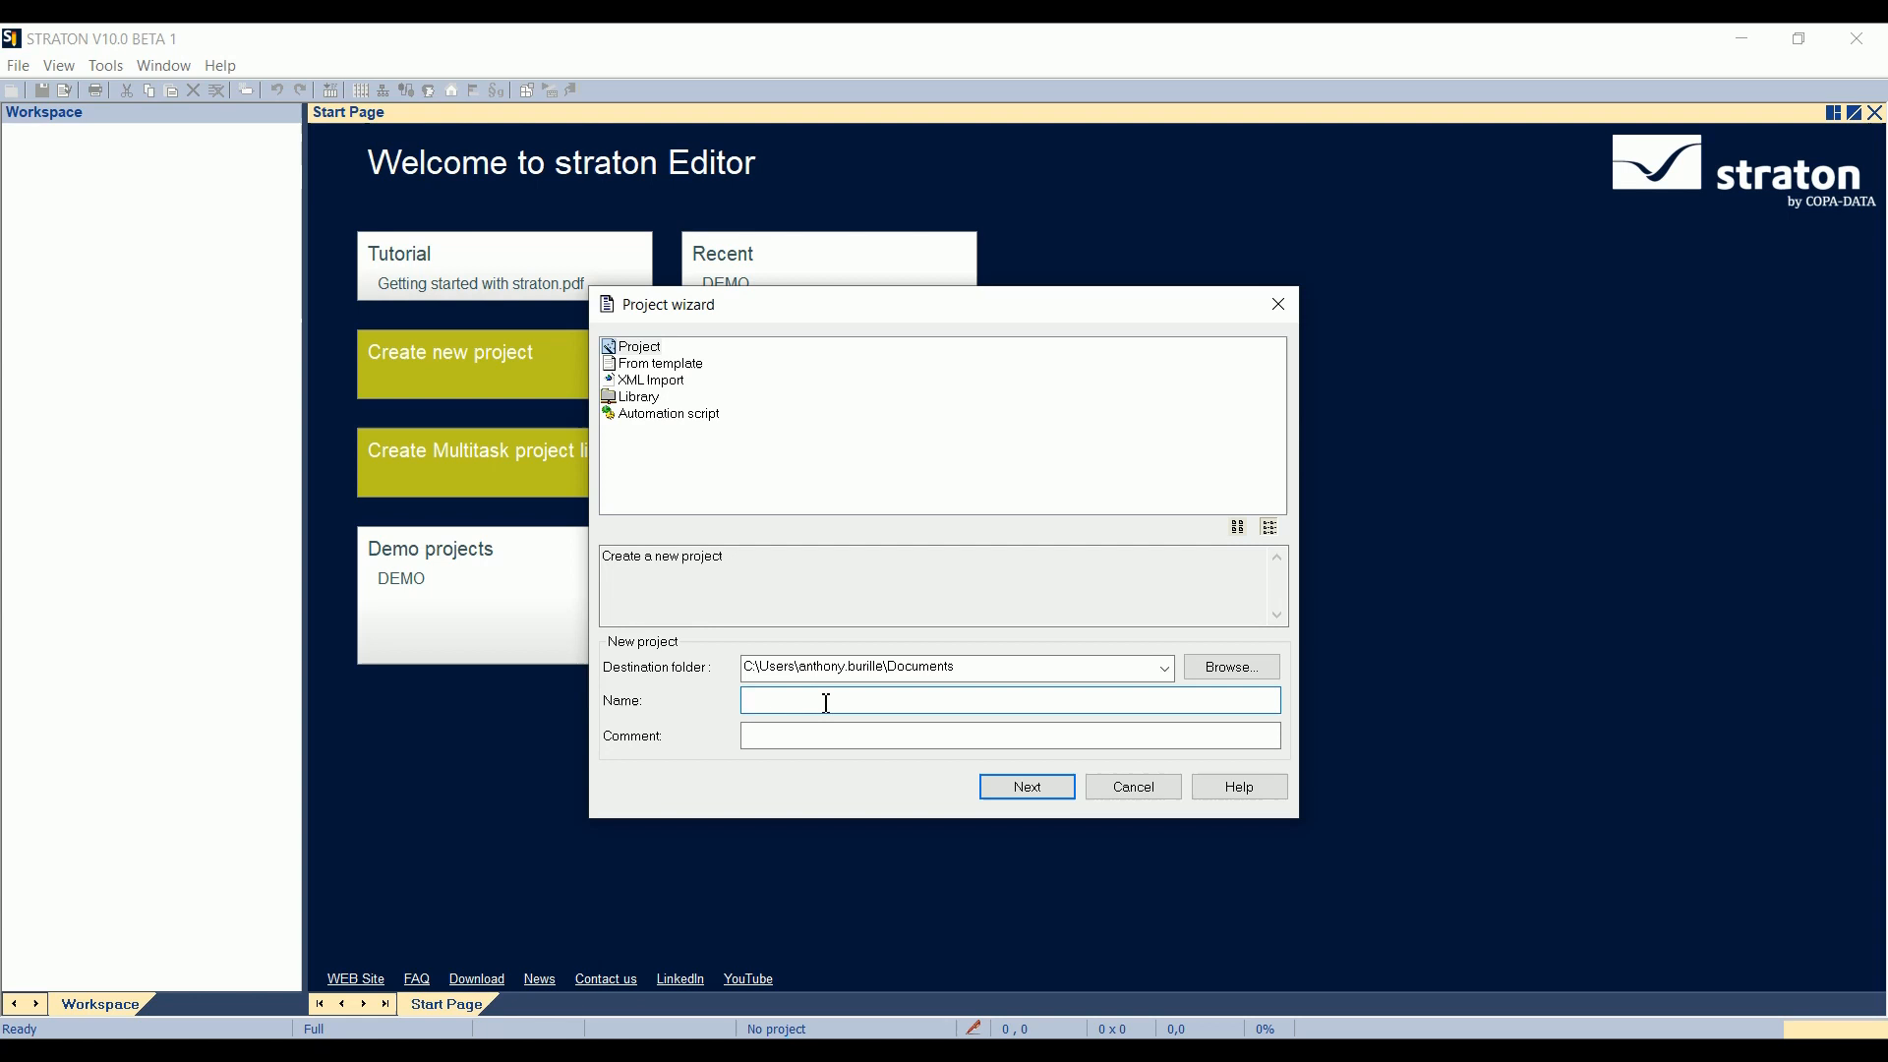
- Create the empty project DemoSCL with default settings
{"action": "type", "text": "DemoSCL"}
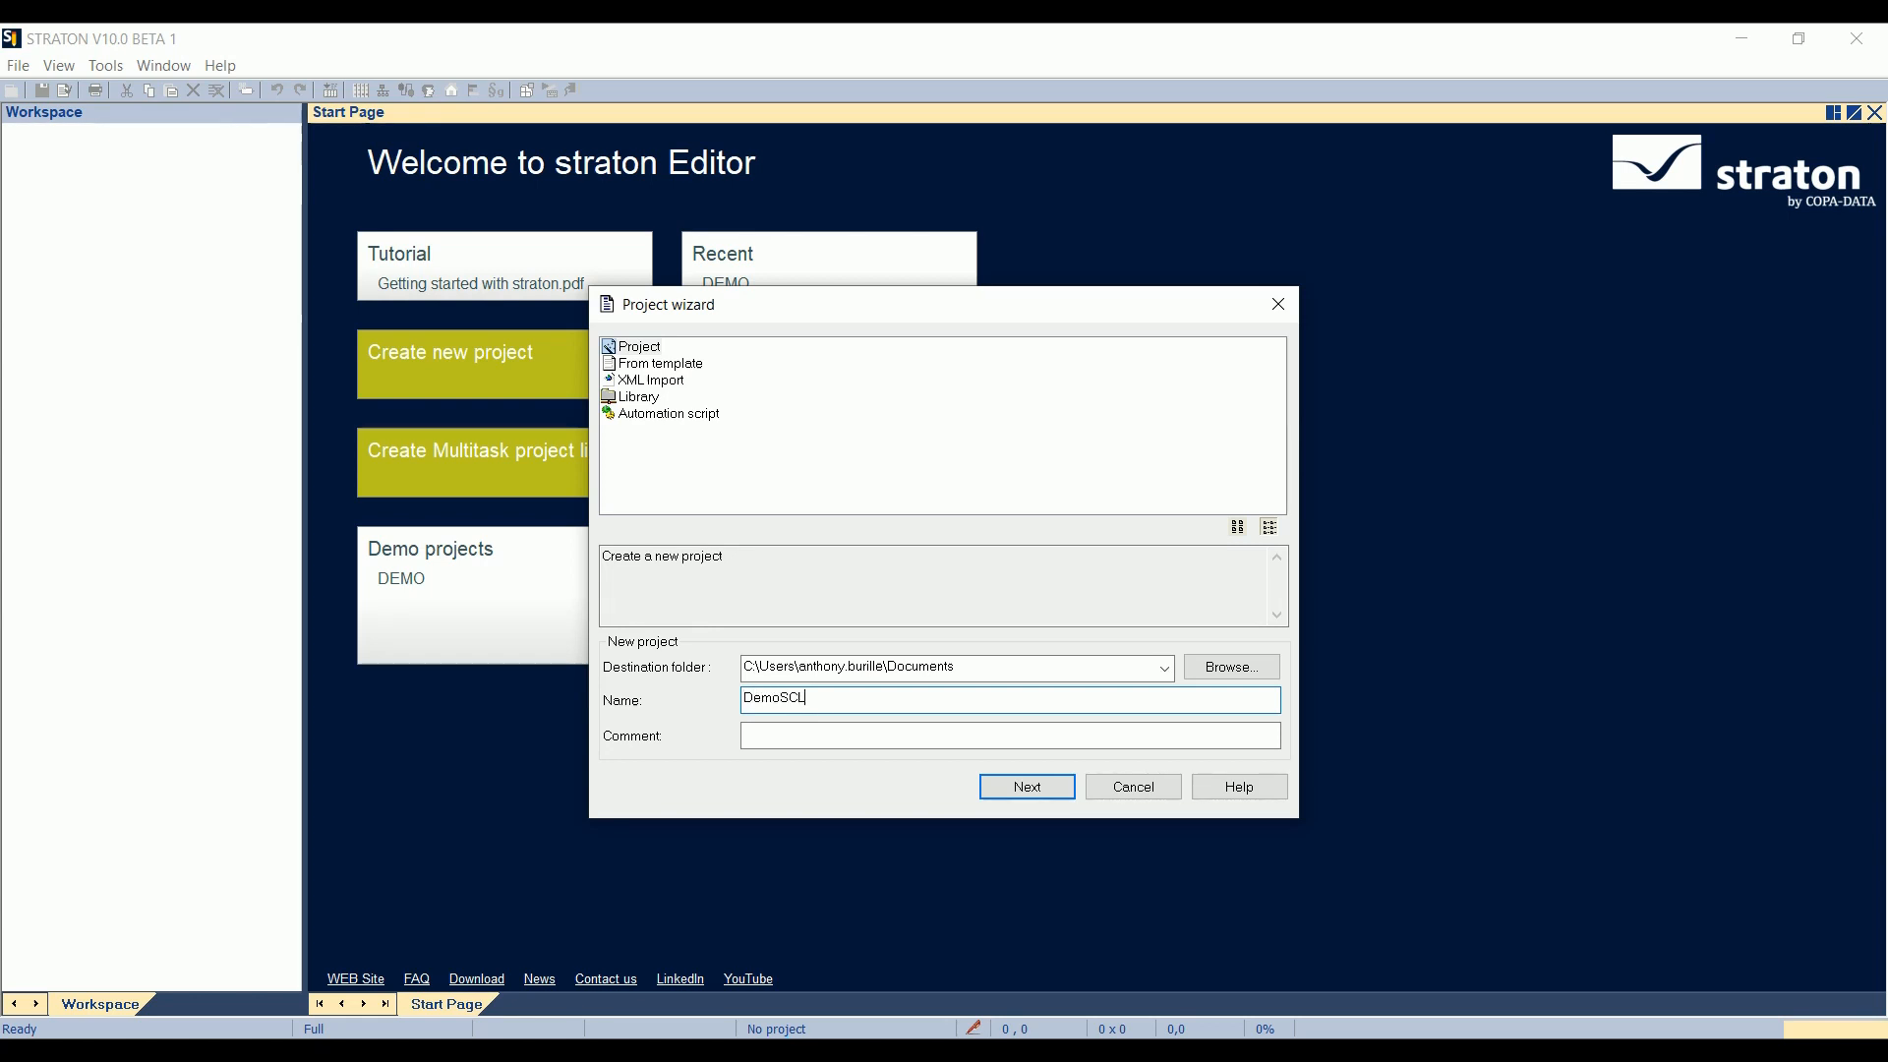
{"action": "left_click", "coordinate": [1024, 786]}
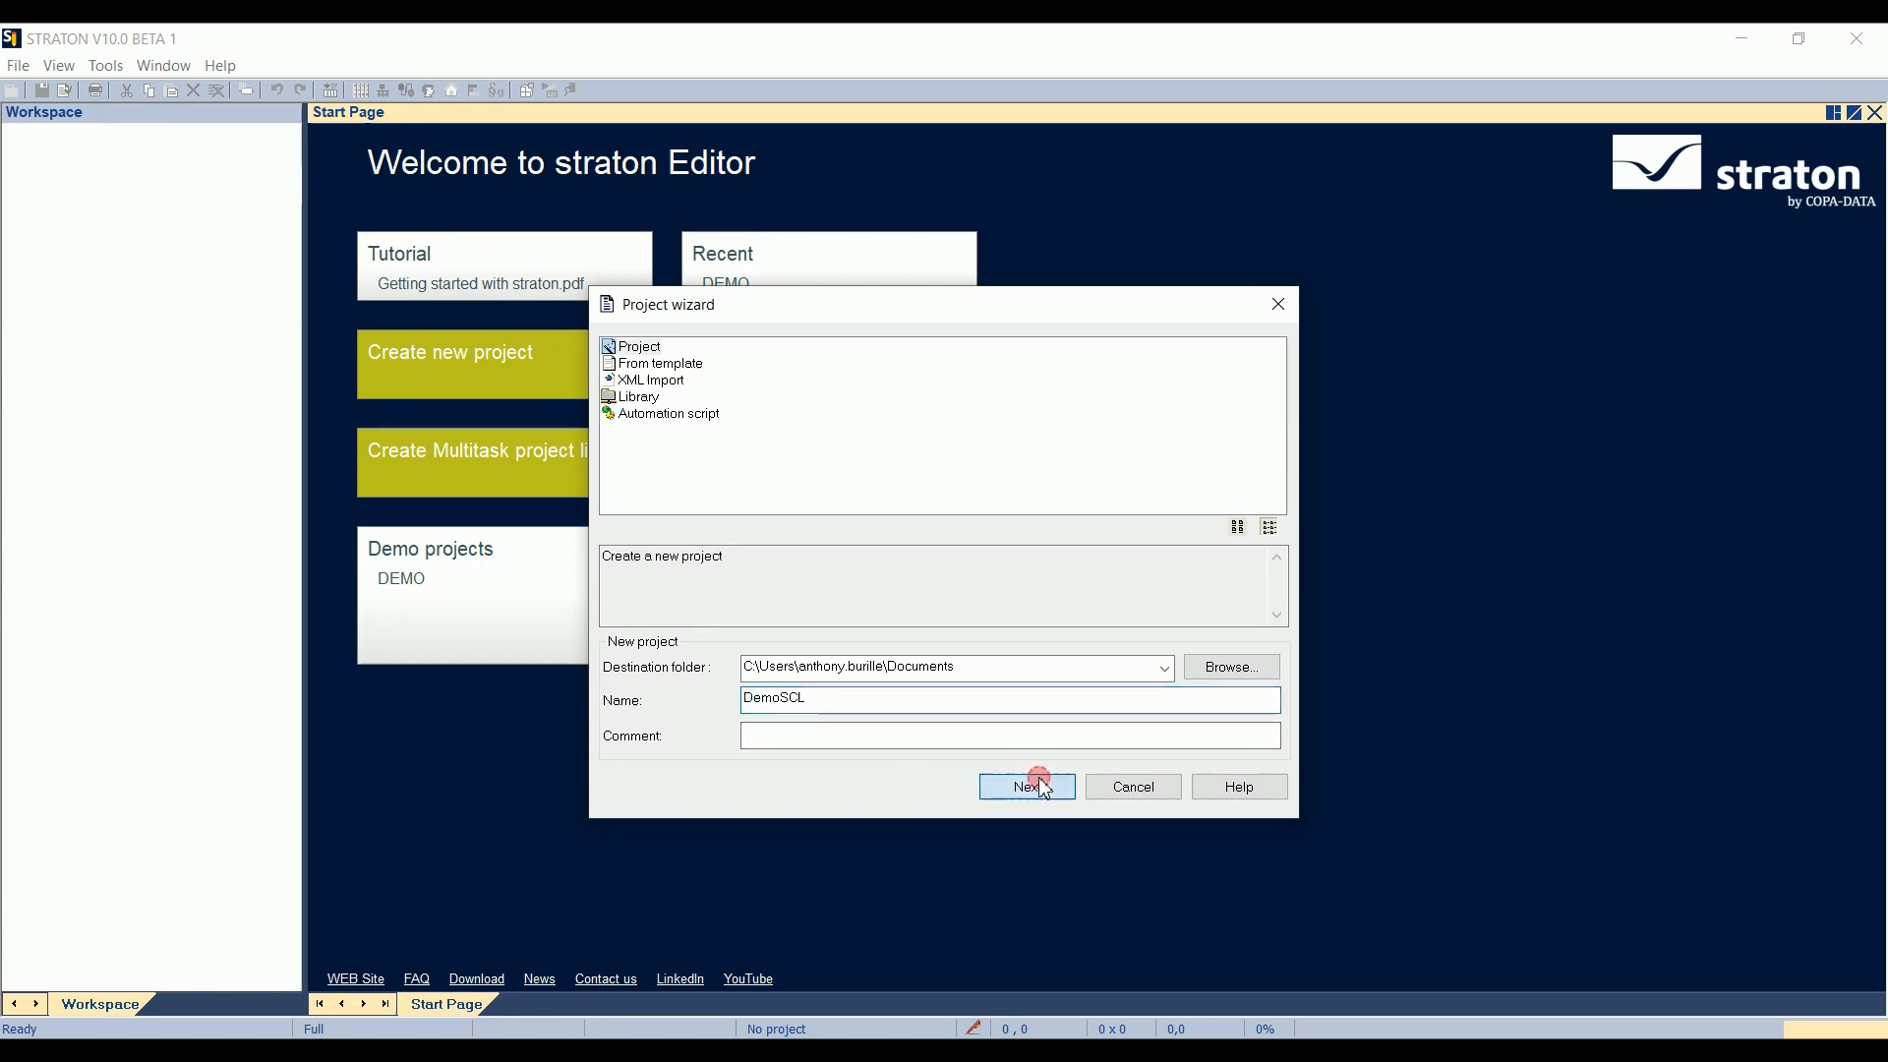
{"action": "left_click", "coordinate": [1022, 786]}
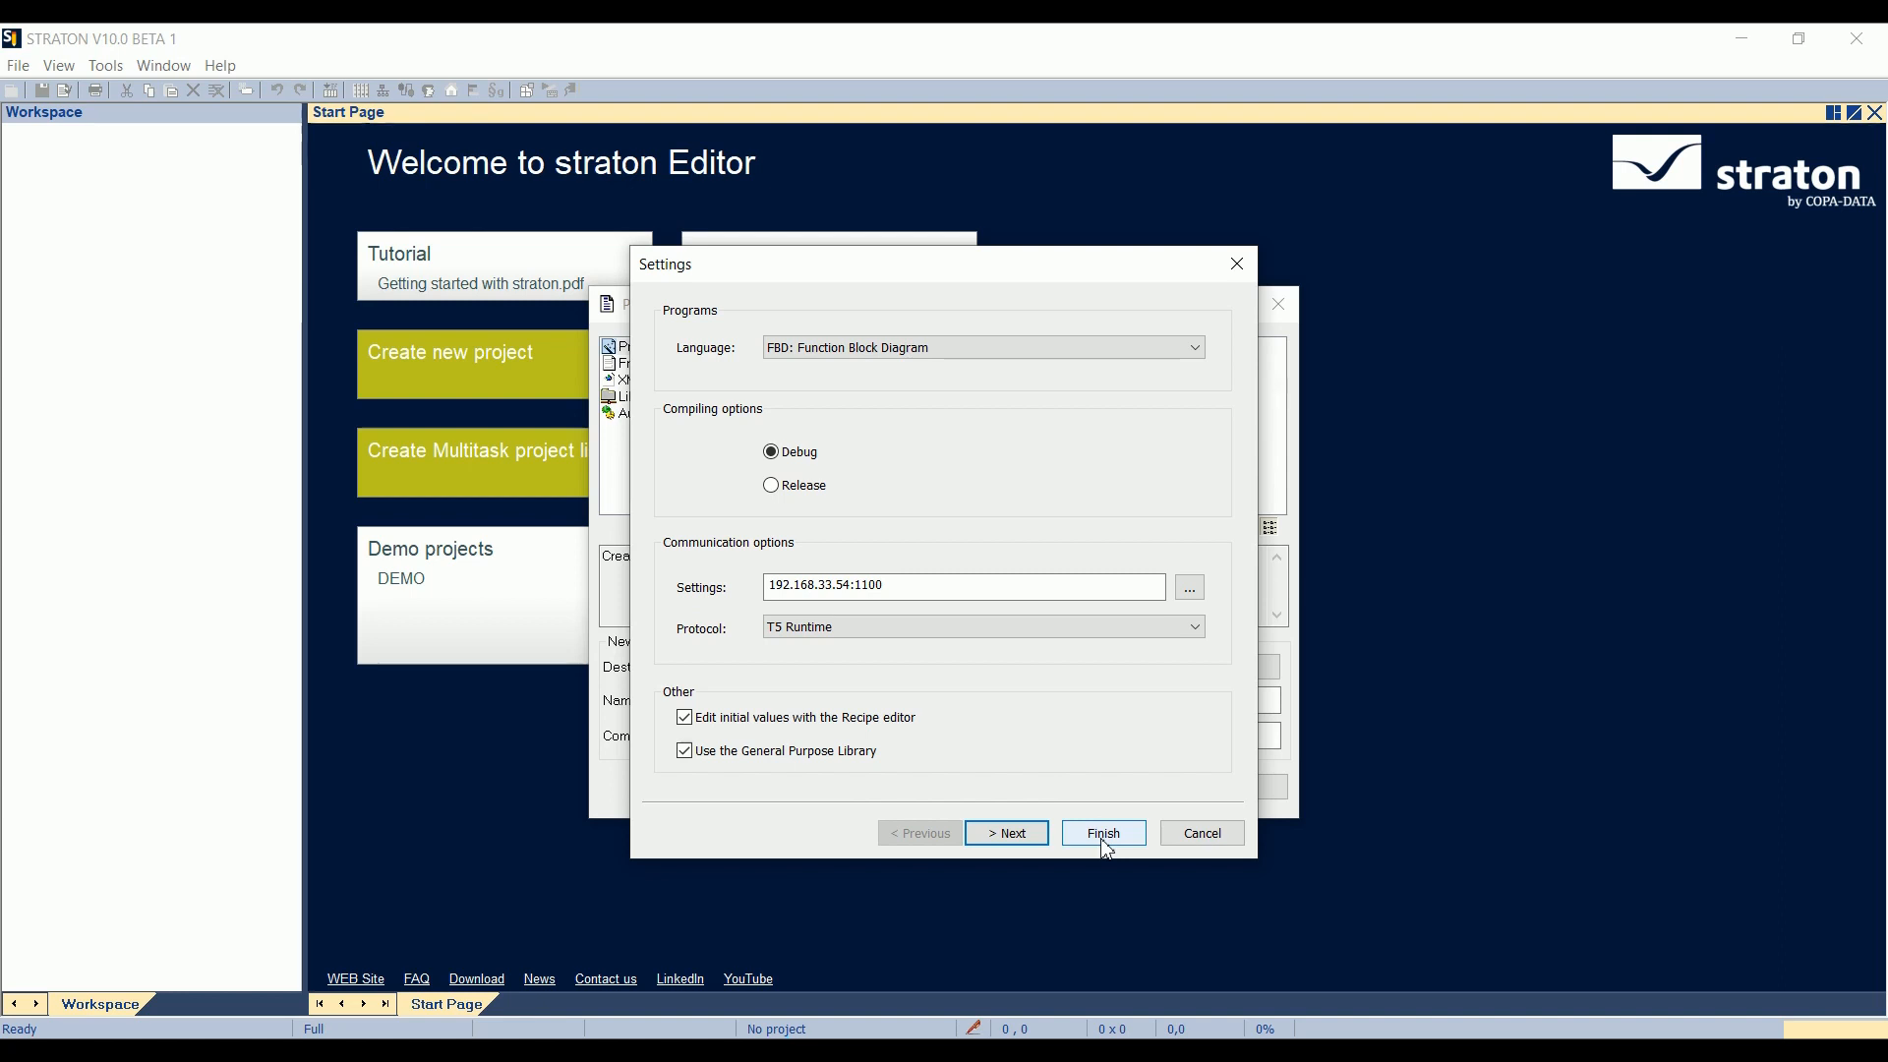
{"action": "left_click", "coordinate": [1101, 832]}
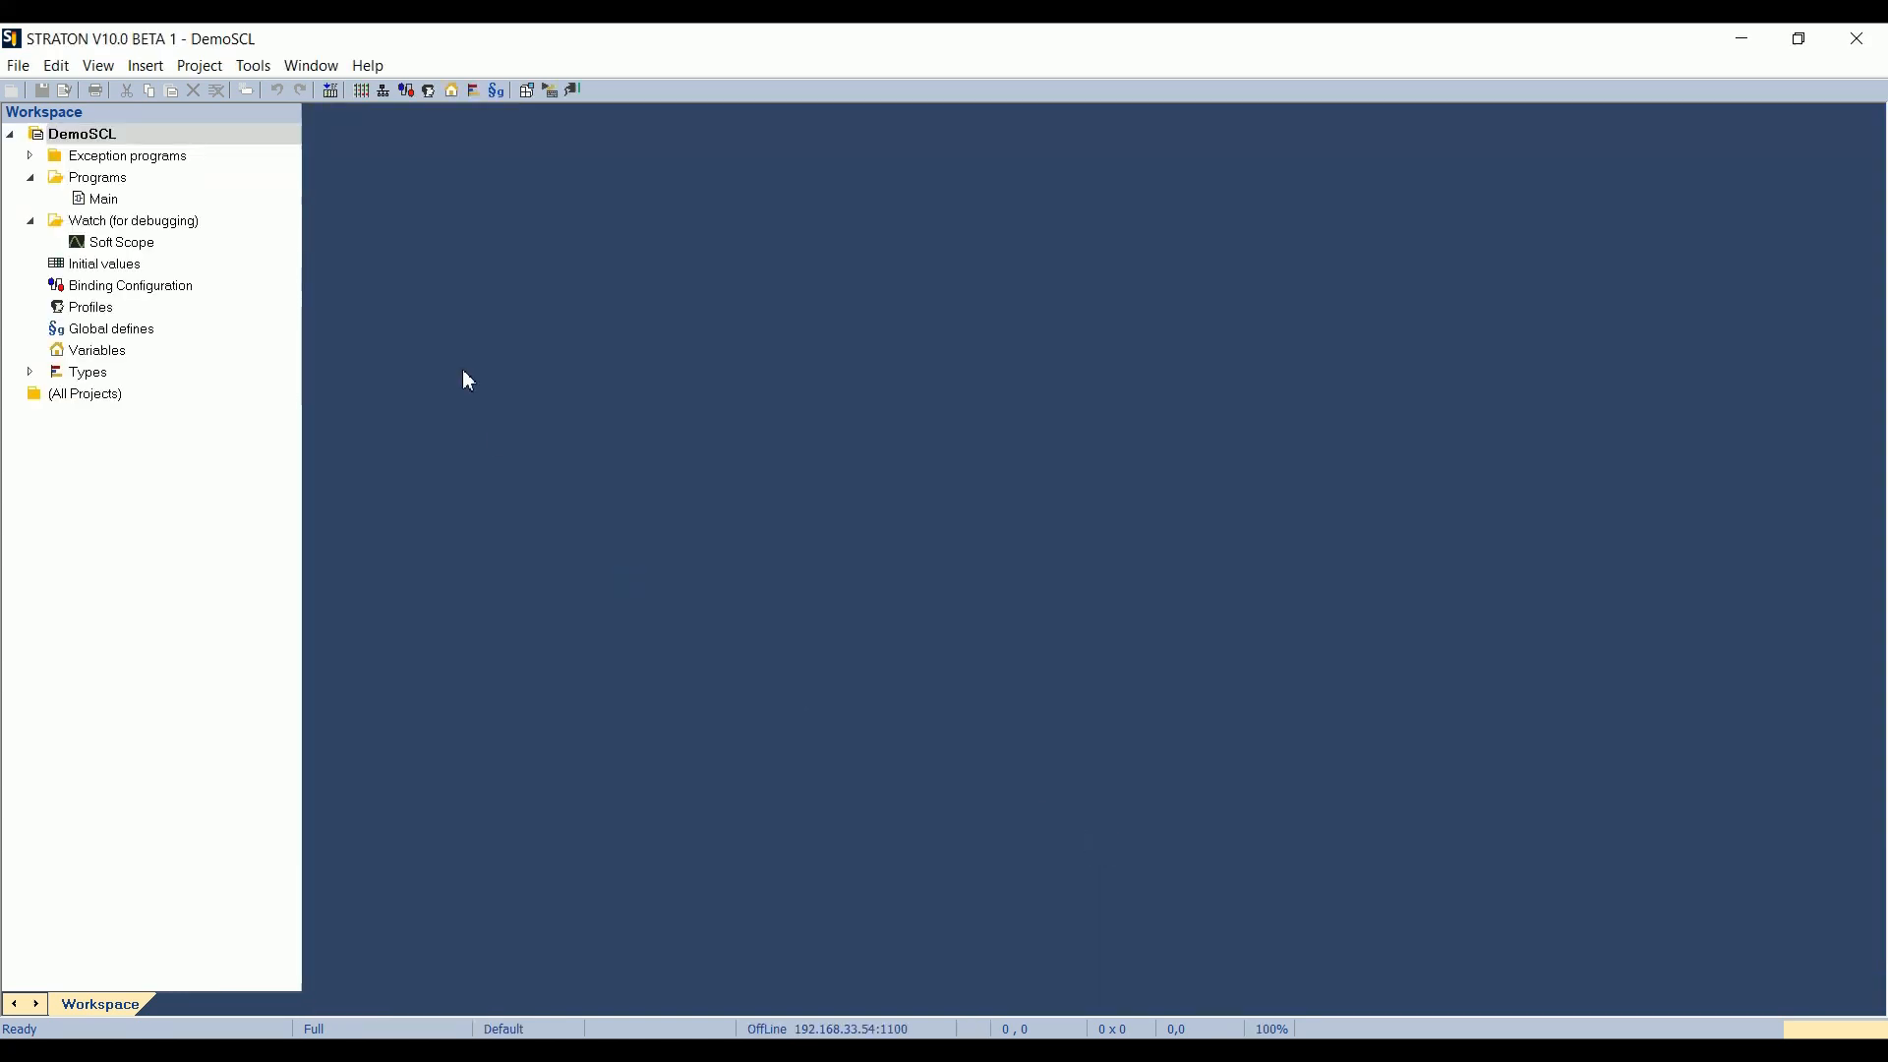
{"action": "mouse_move", "coordinate": [254, 317]}
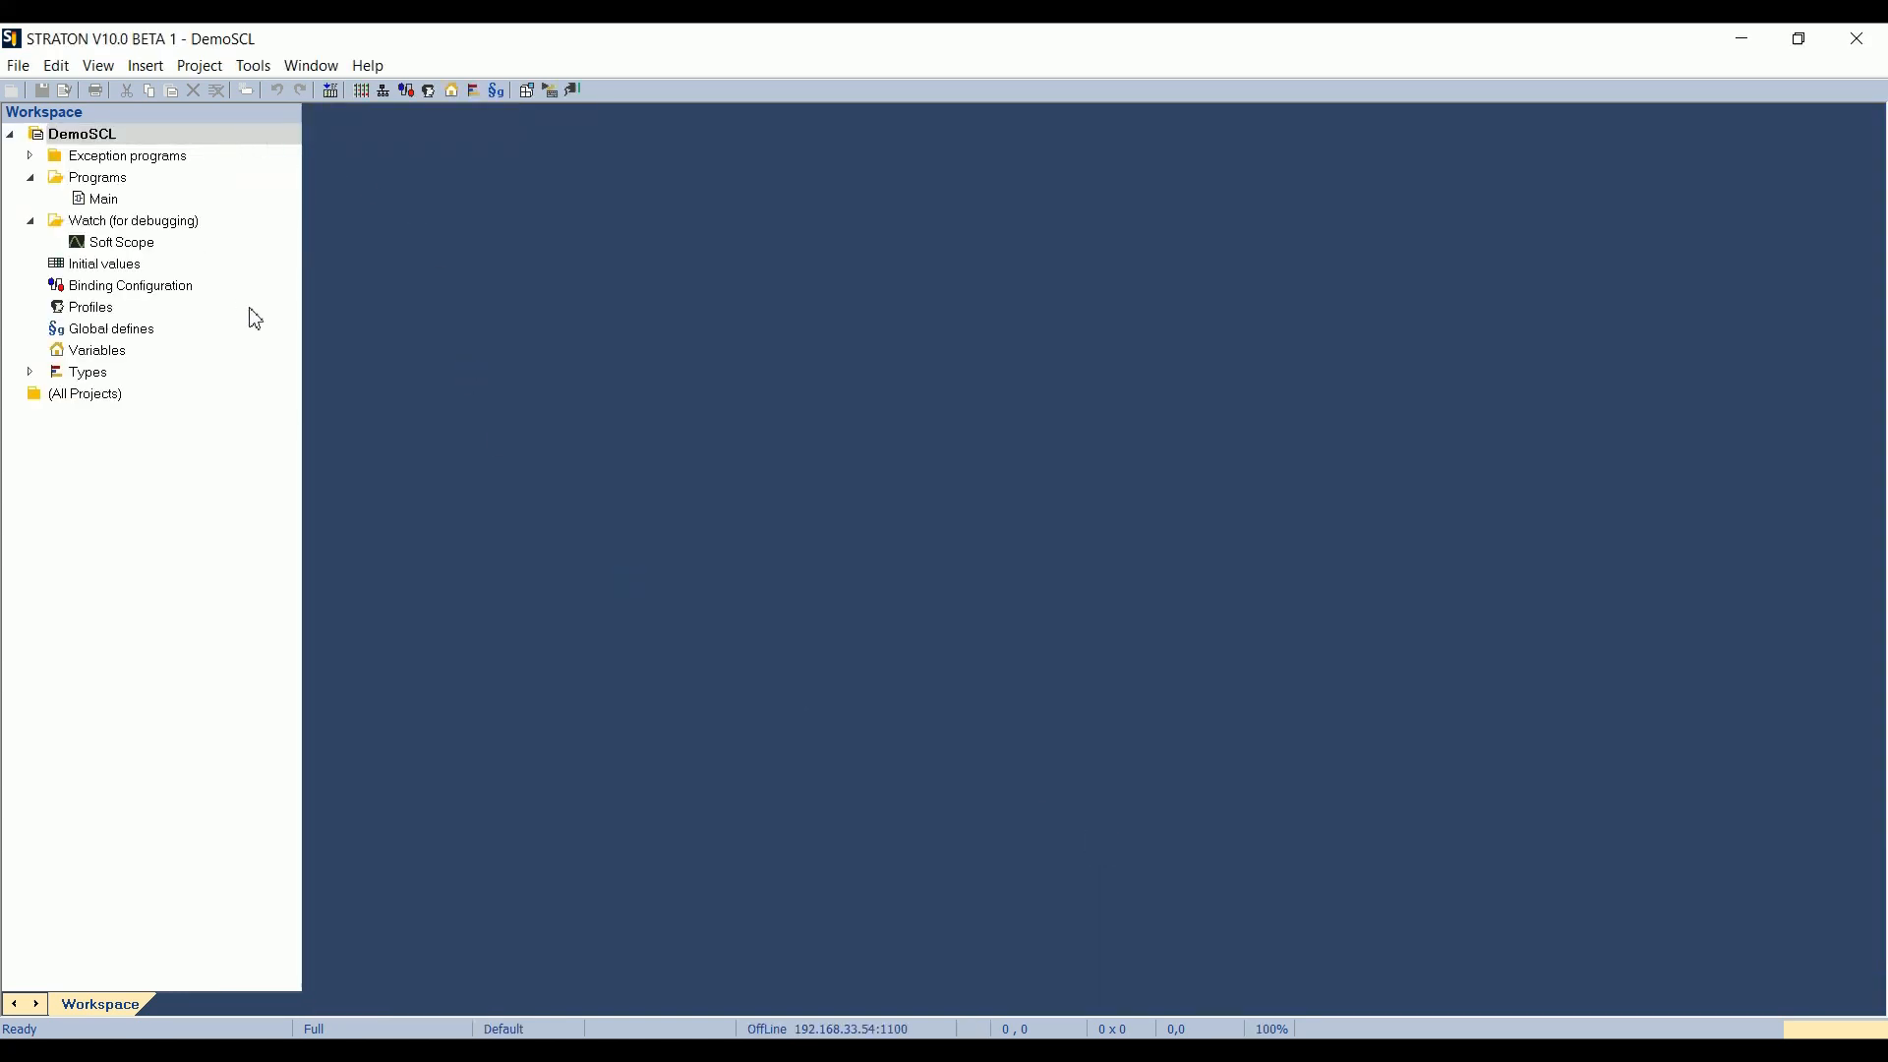
{"action": "mouse_move", "coordinate": [295, 281]}
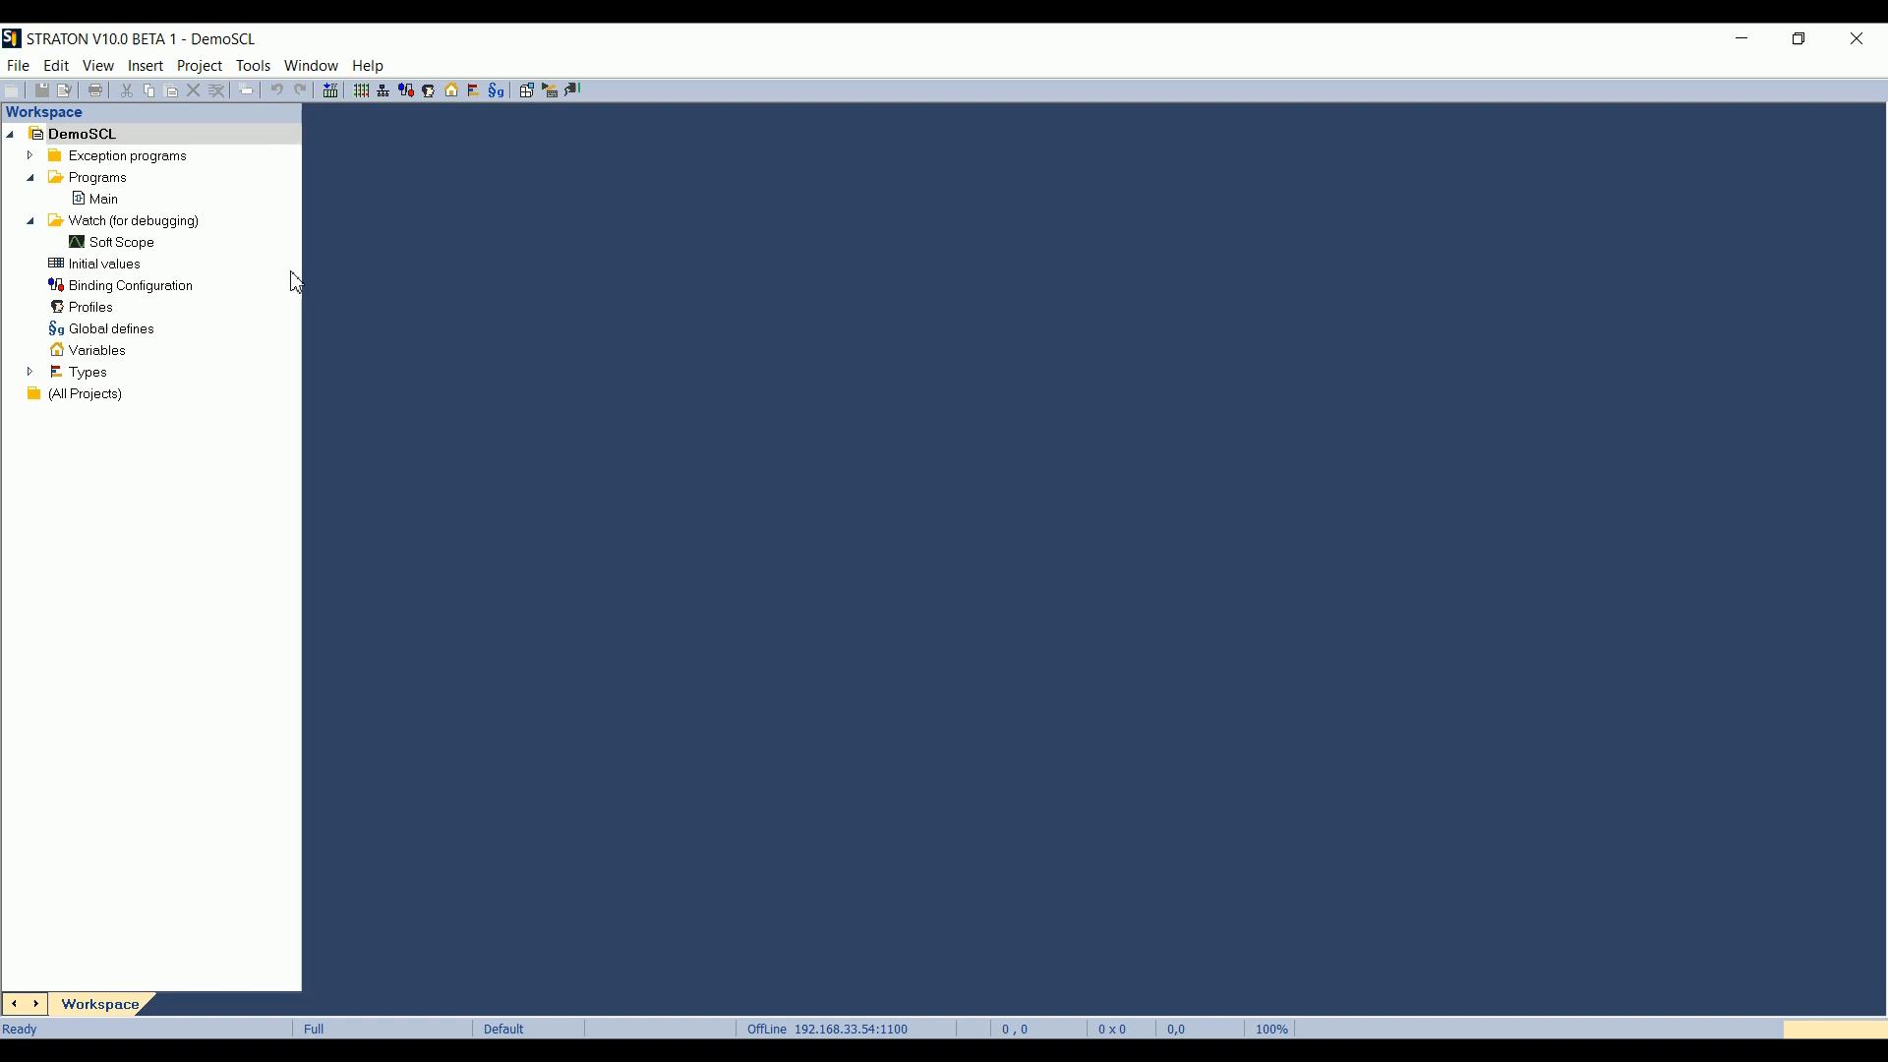
{"action": "mouse_move", "coordinate": [251, 488]}
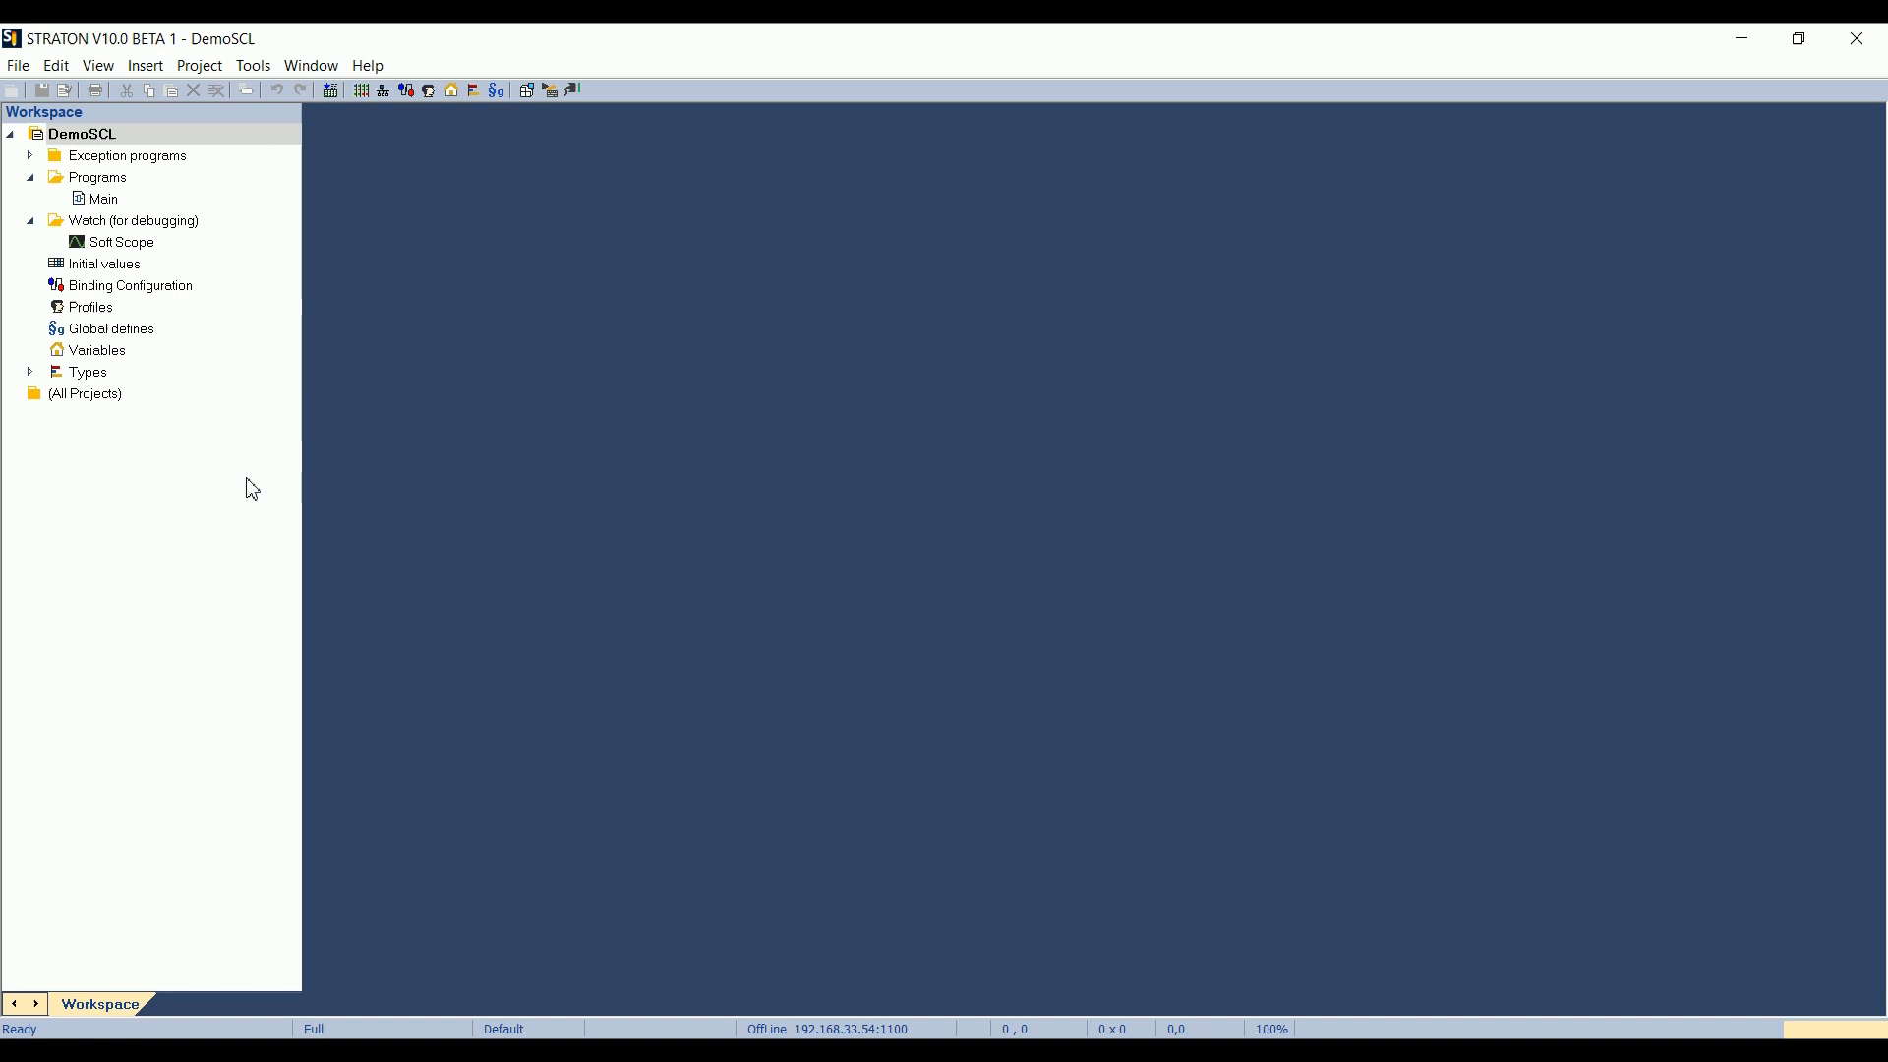
{"action": "mouse_move", "coordinate": [332, 195]}
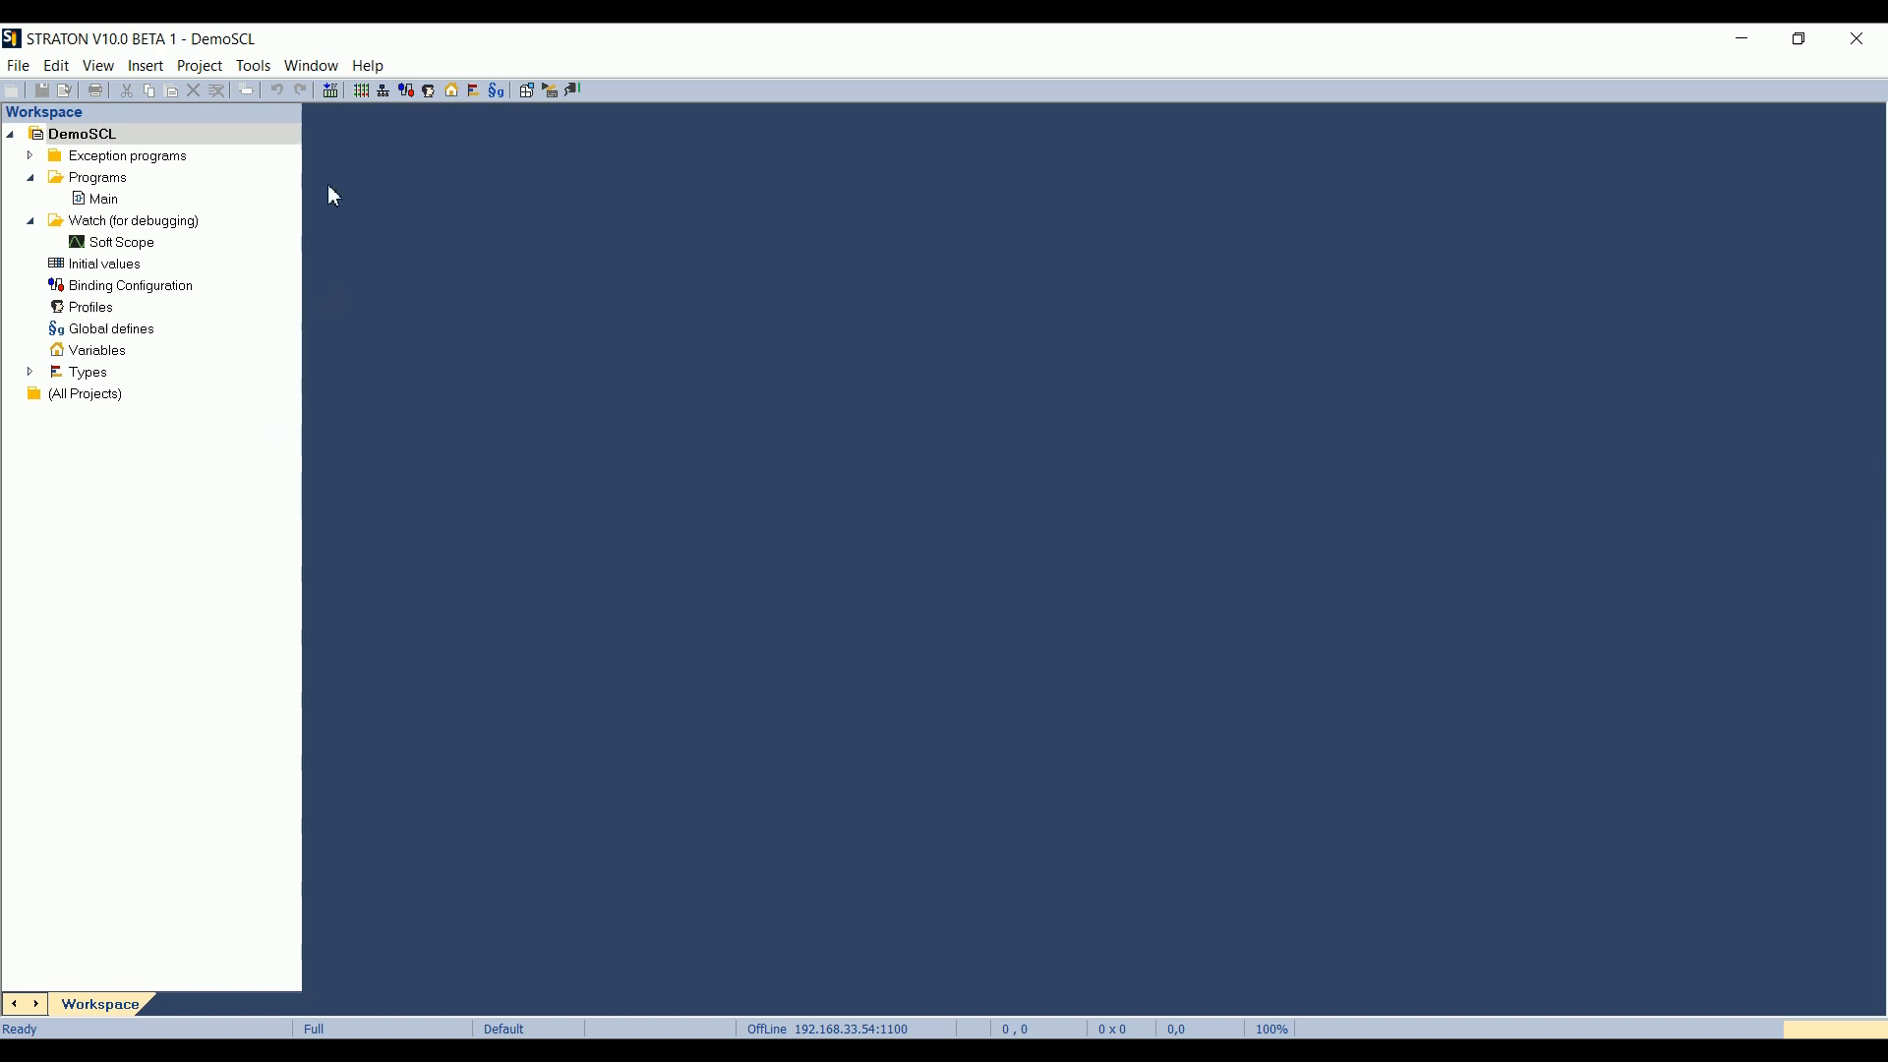
{"action": "left_click", "coordinate": [254, 65]}
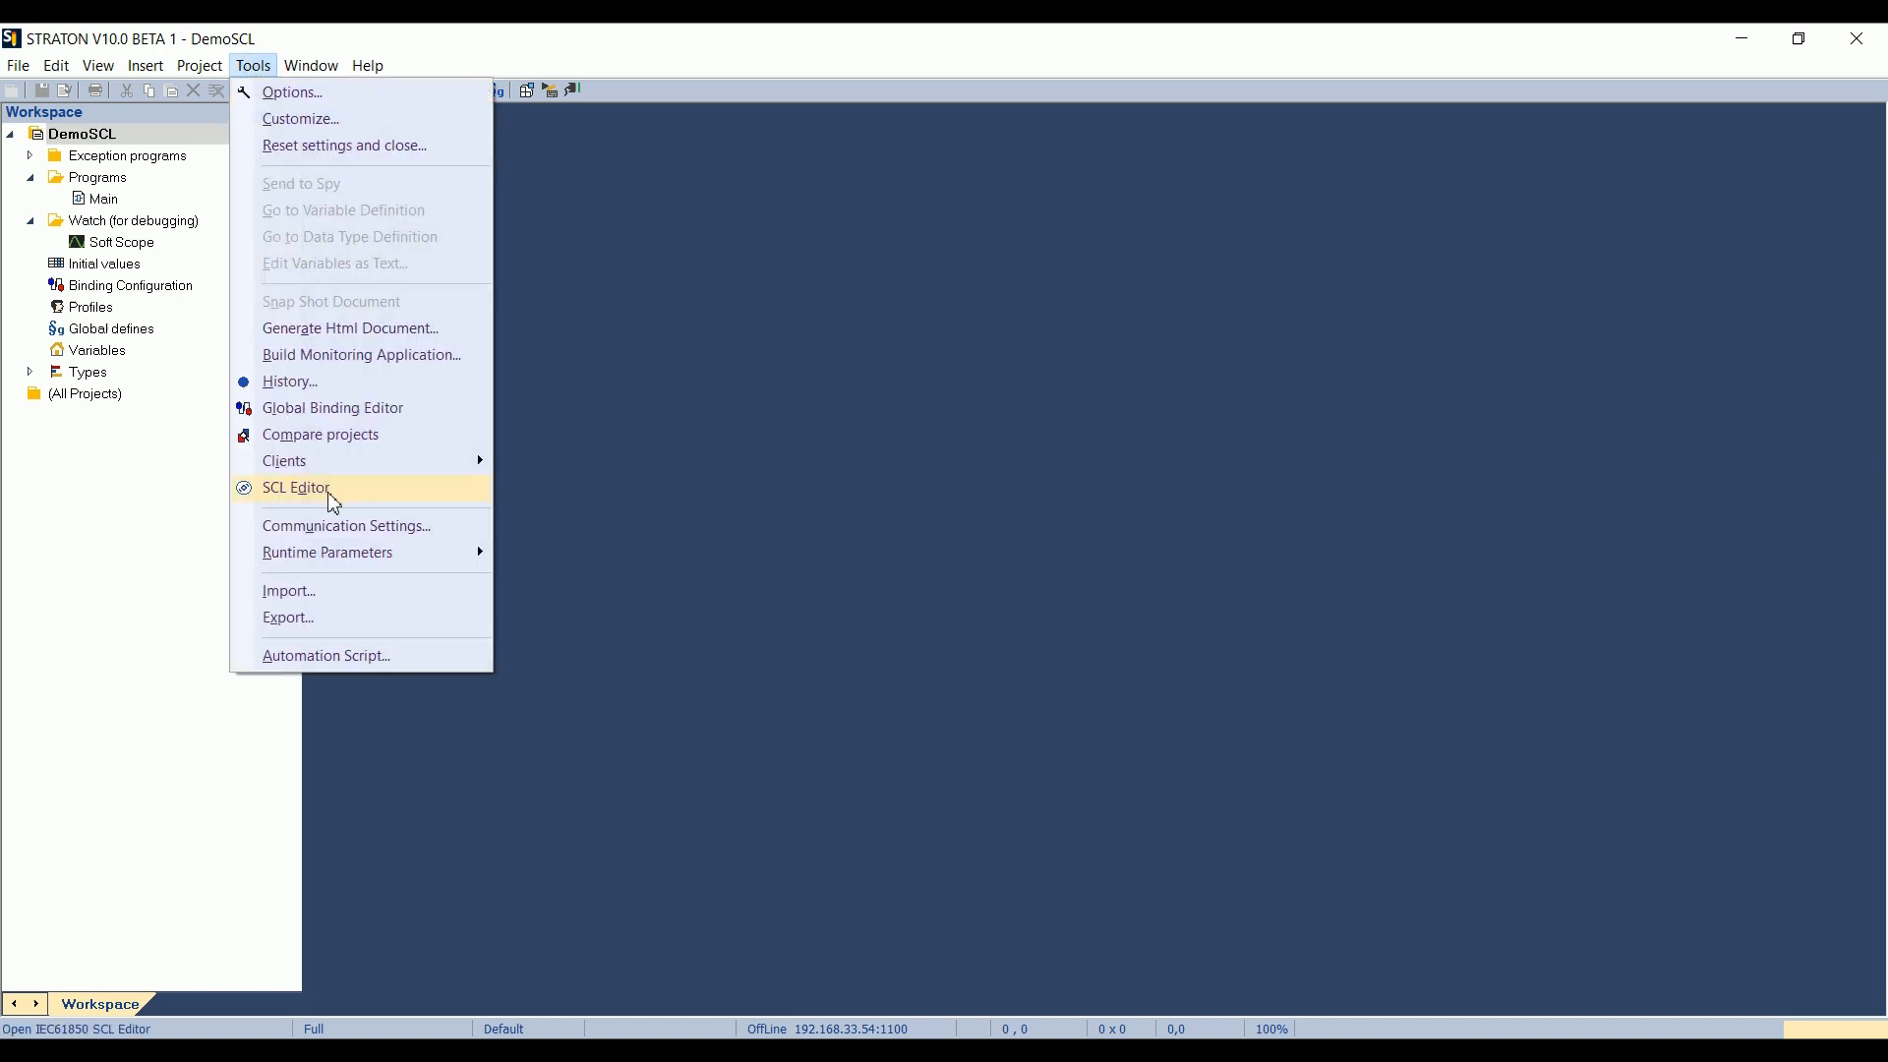
{"action": "left_click", "coordinate": [297, 487]}
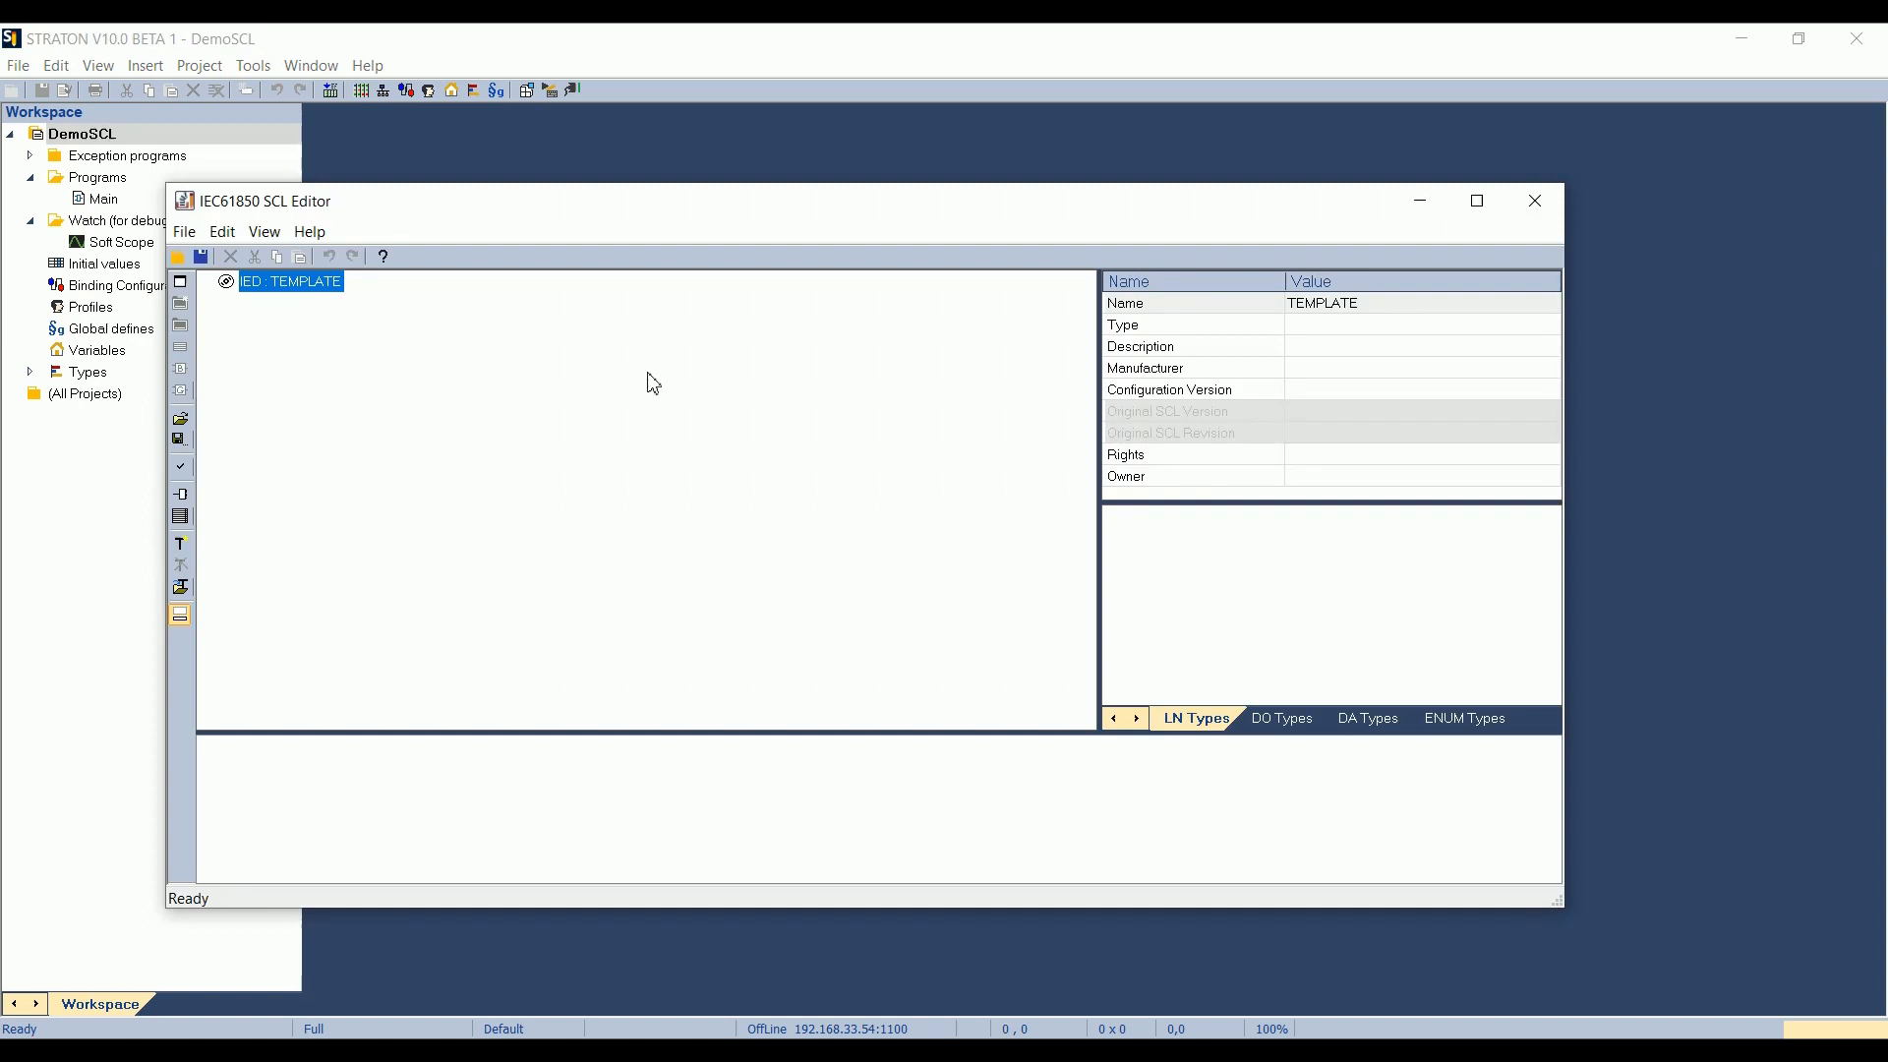
{"action": "mouse_move", "coordinate": [1536, 201]}
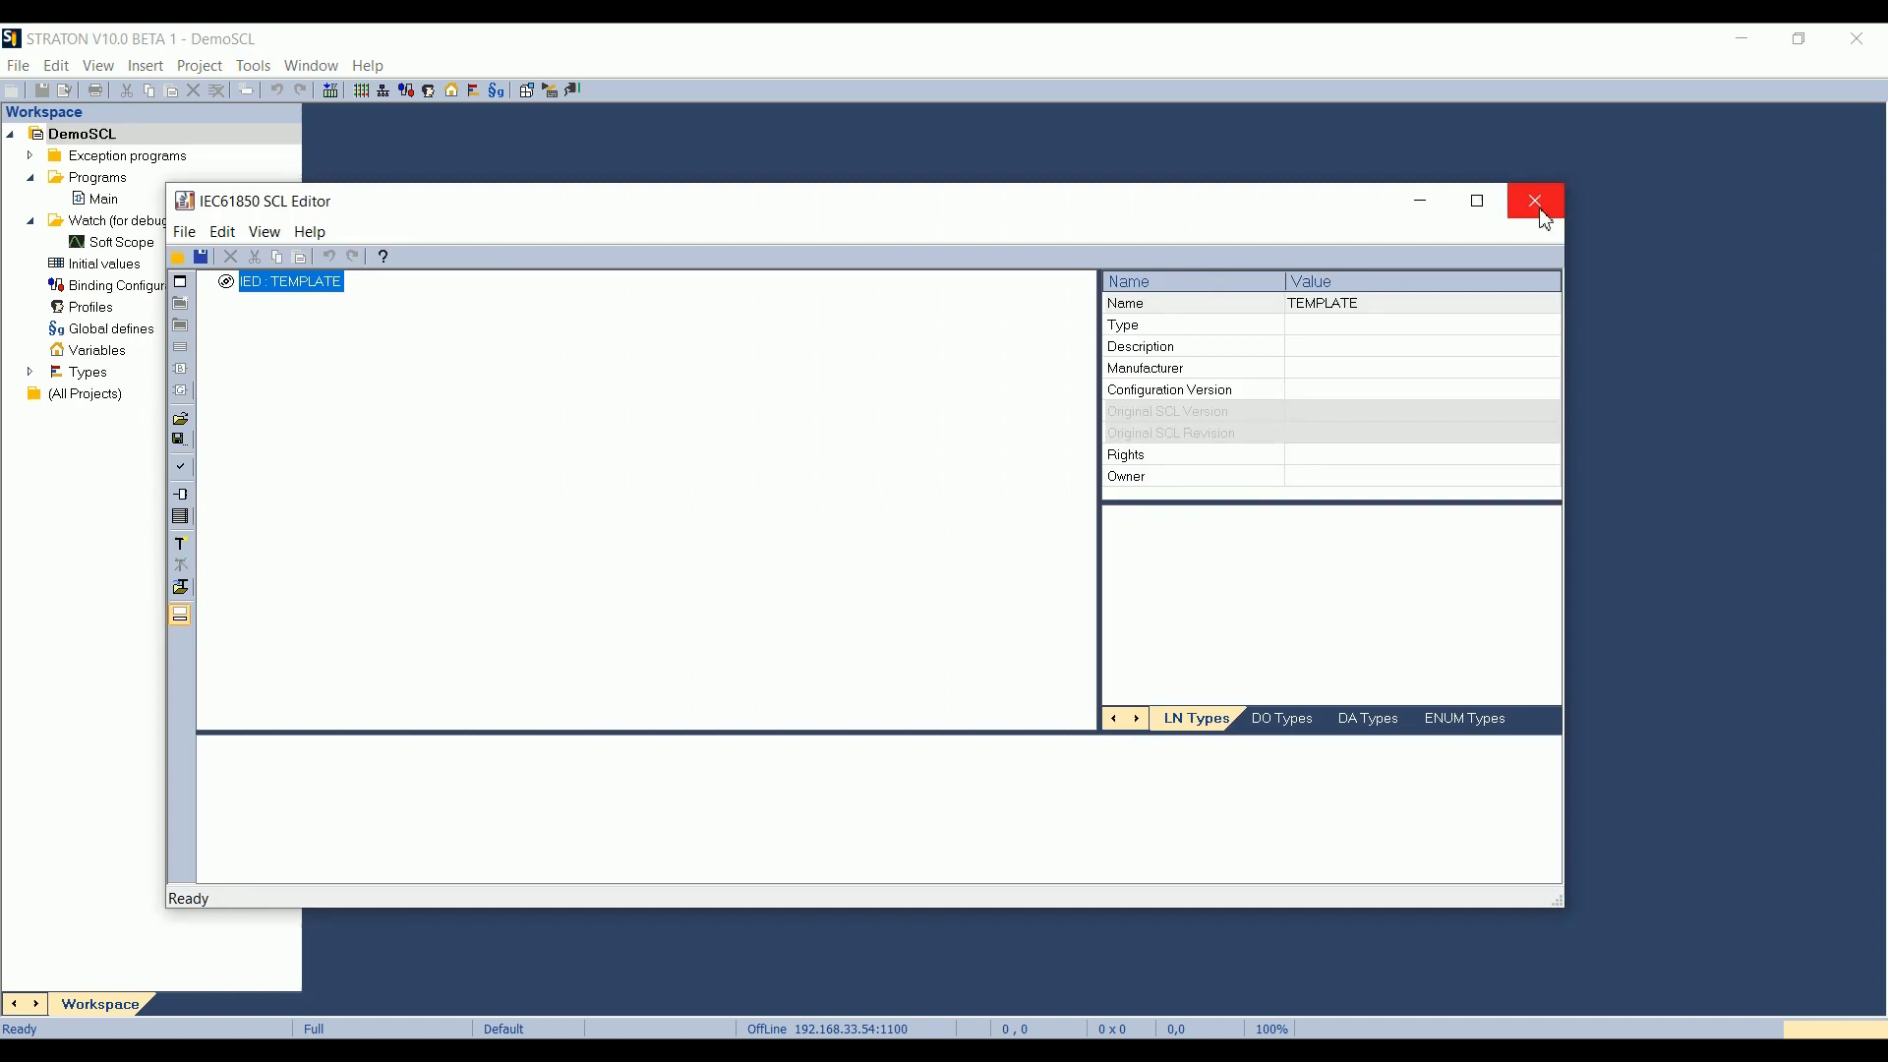
{"action": "left_click", "coordinate": [1534, 200]}
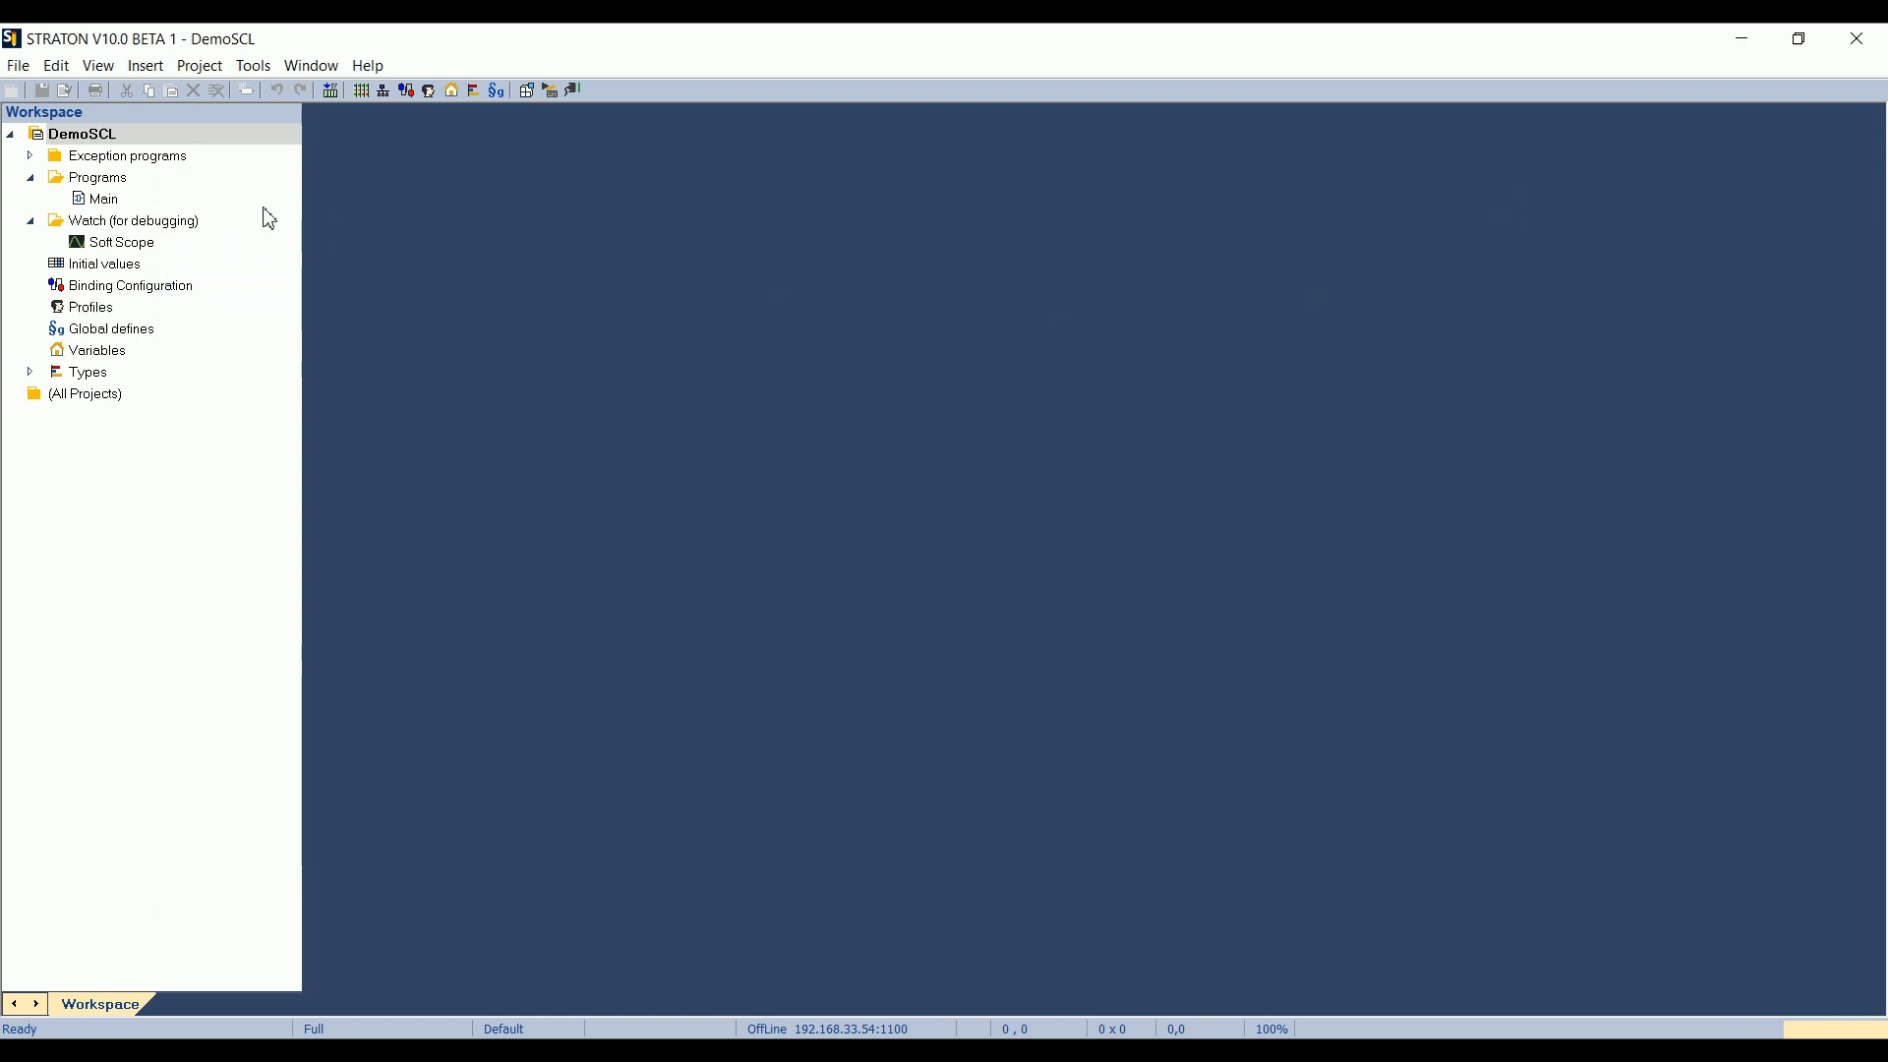
{"action": "mouse_move", "coordinate": [165, 142]}
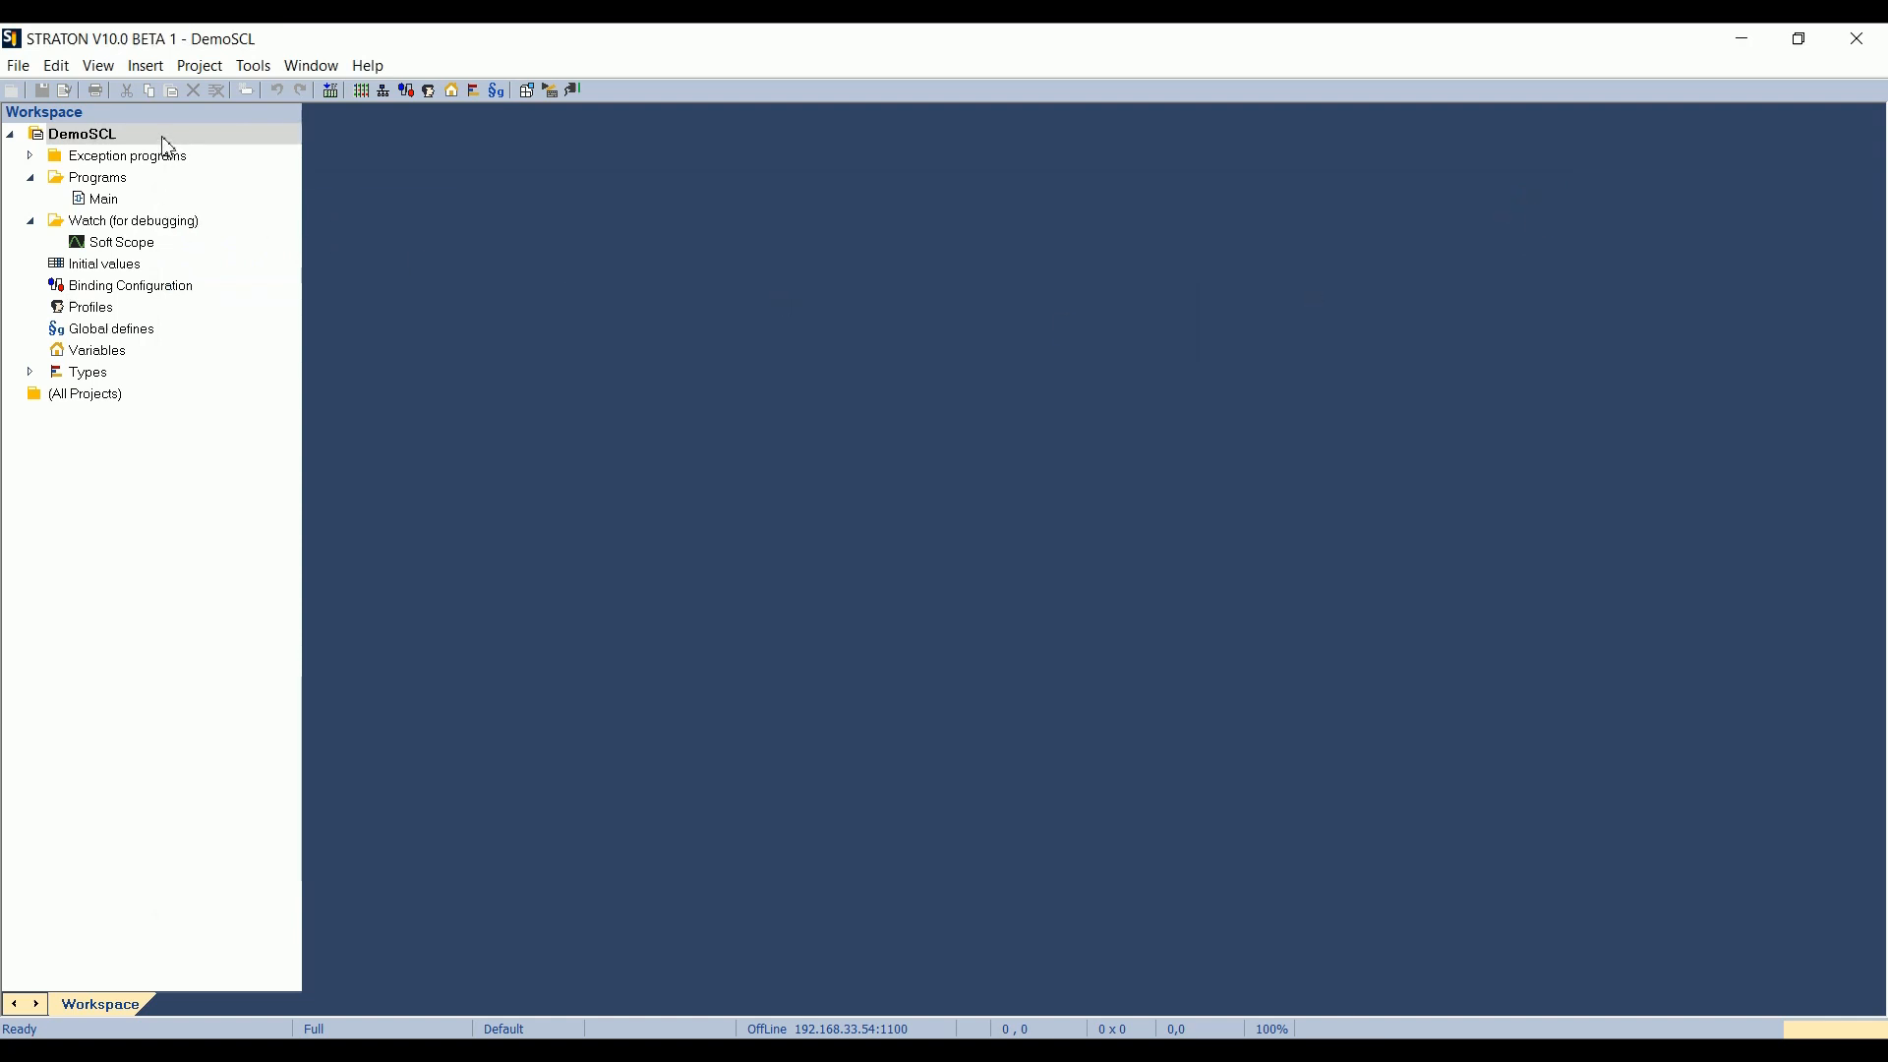
- Insert an IEC 61850 SCL Editor item named MyIED into the DemoSCL project
{"action": "right_click", "coordinate": [82, 134]}
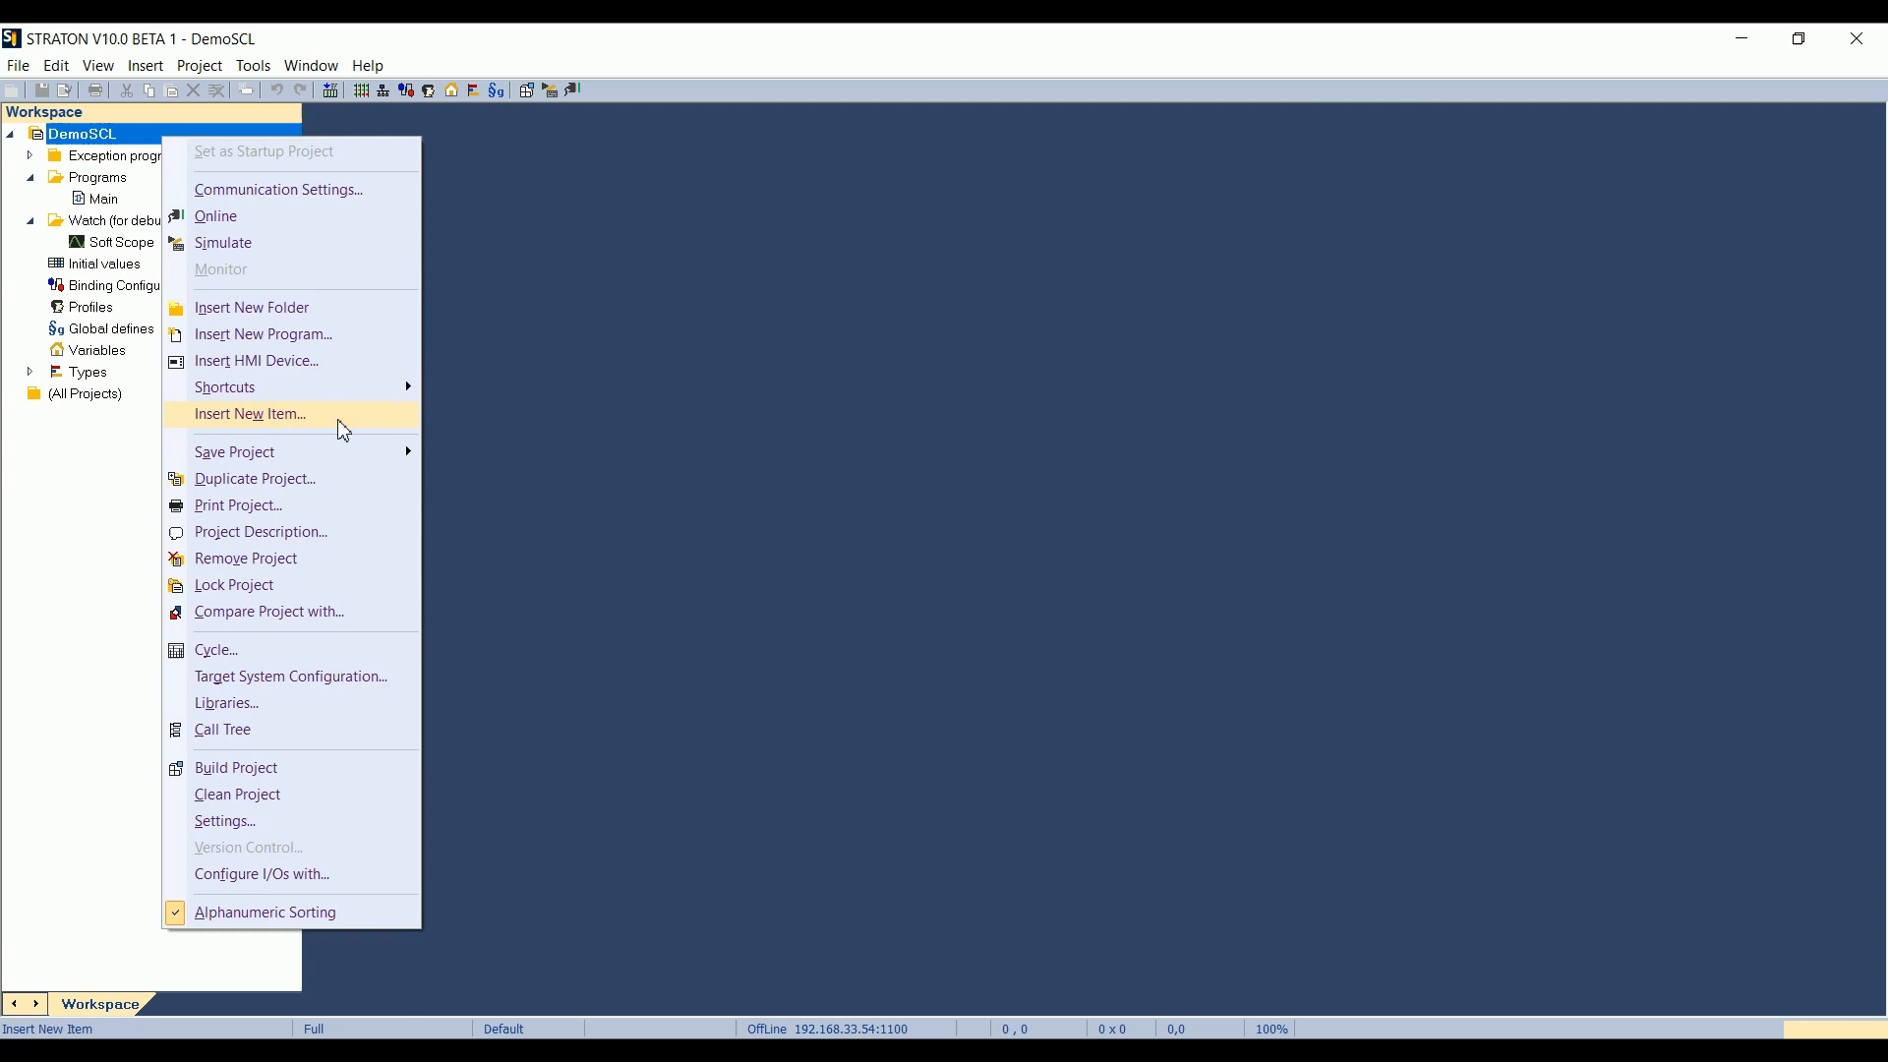
{"action": "left_click", "coordinate": [250, 415]}
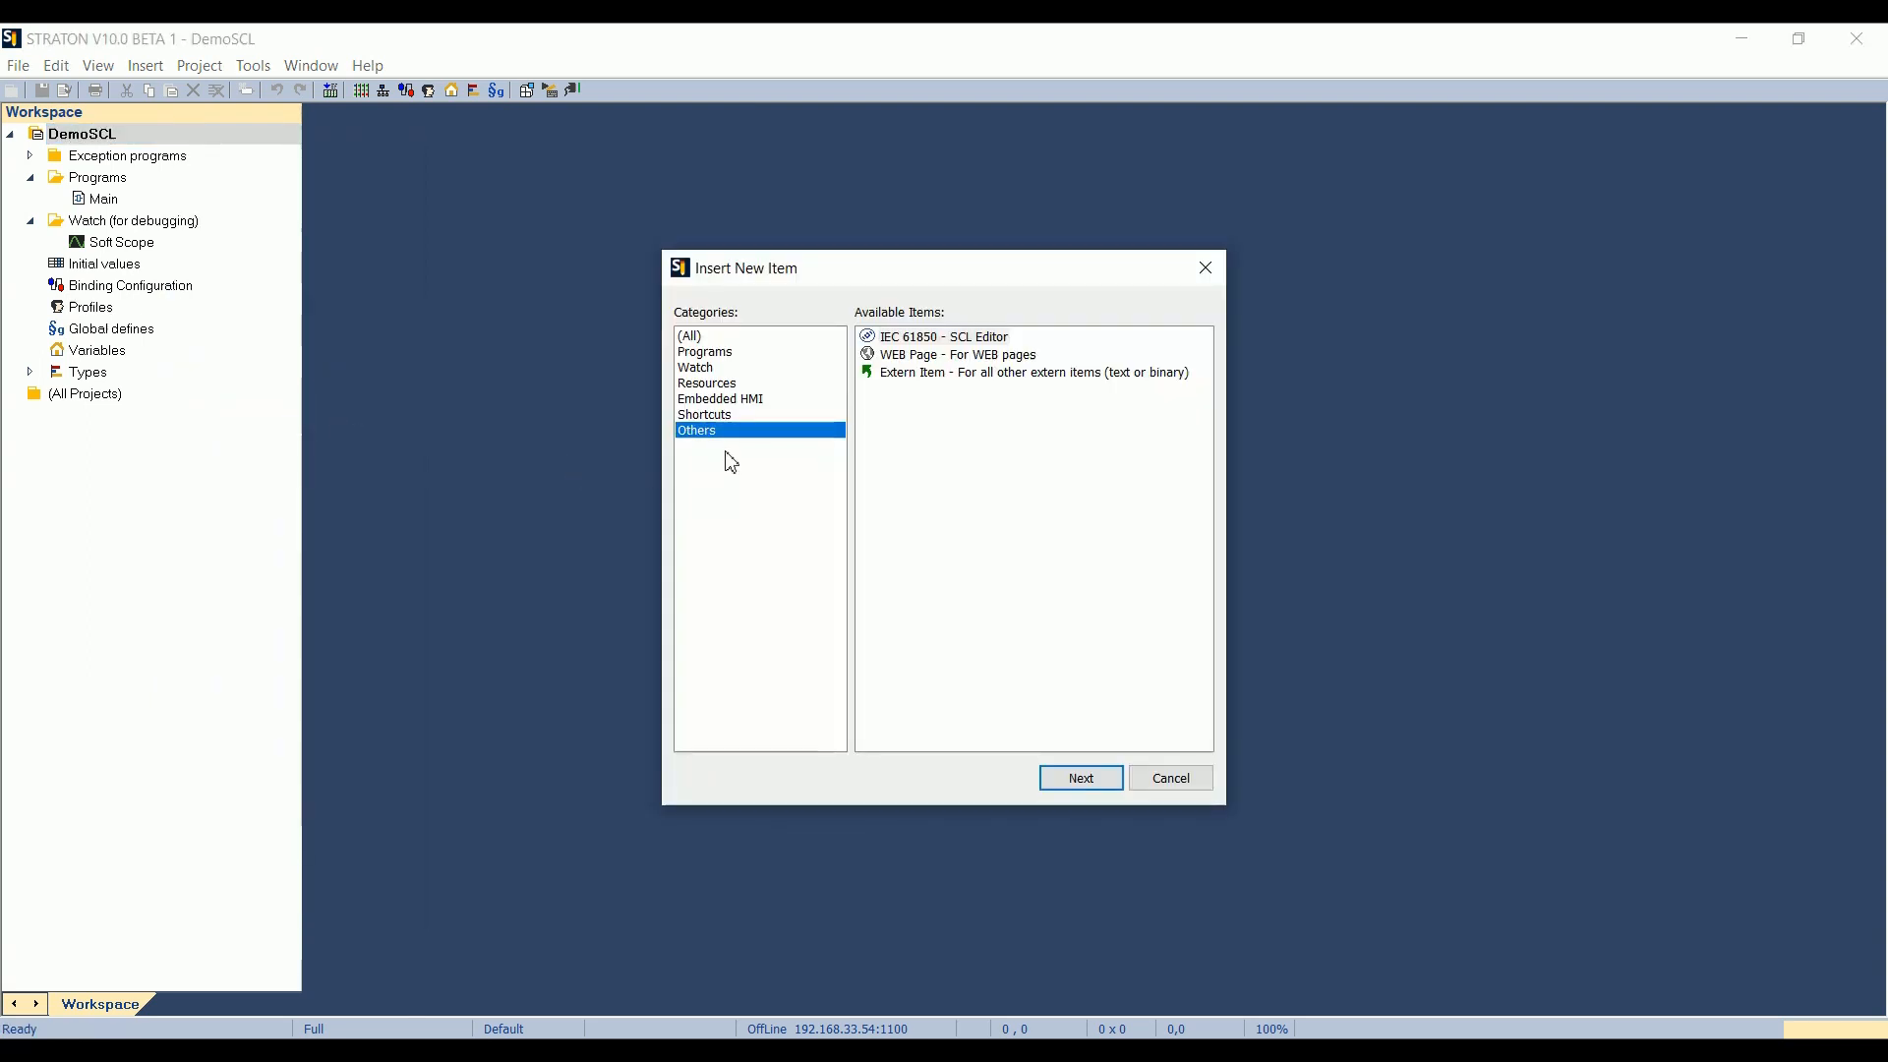
{"action": "left_click", "coordinate": [942, 336]}
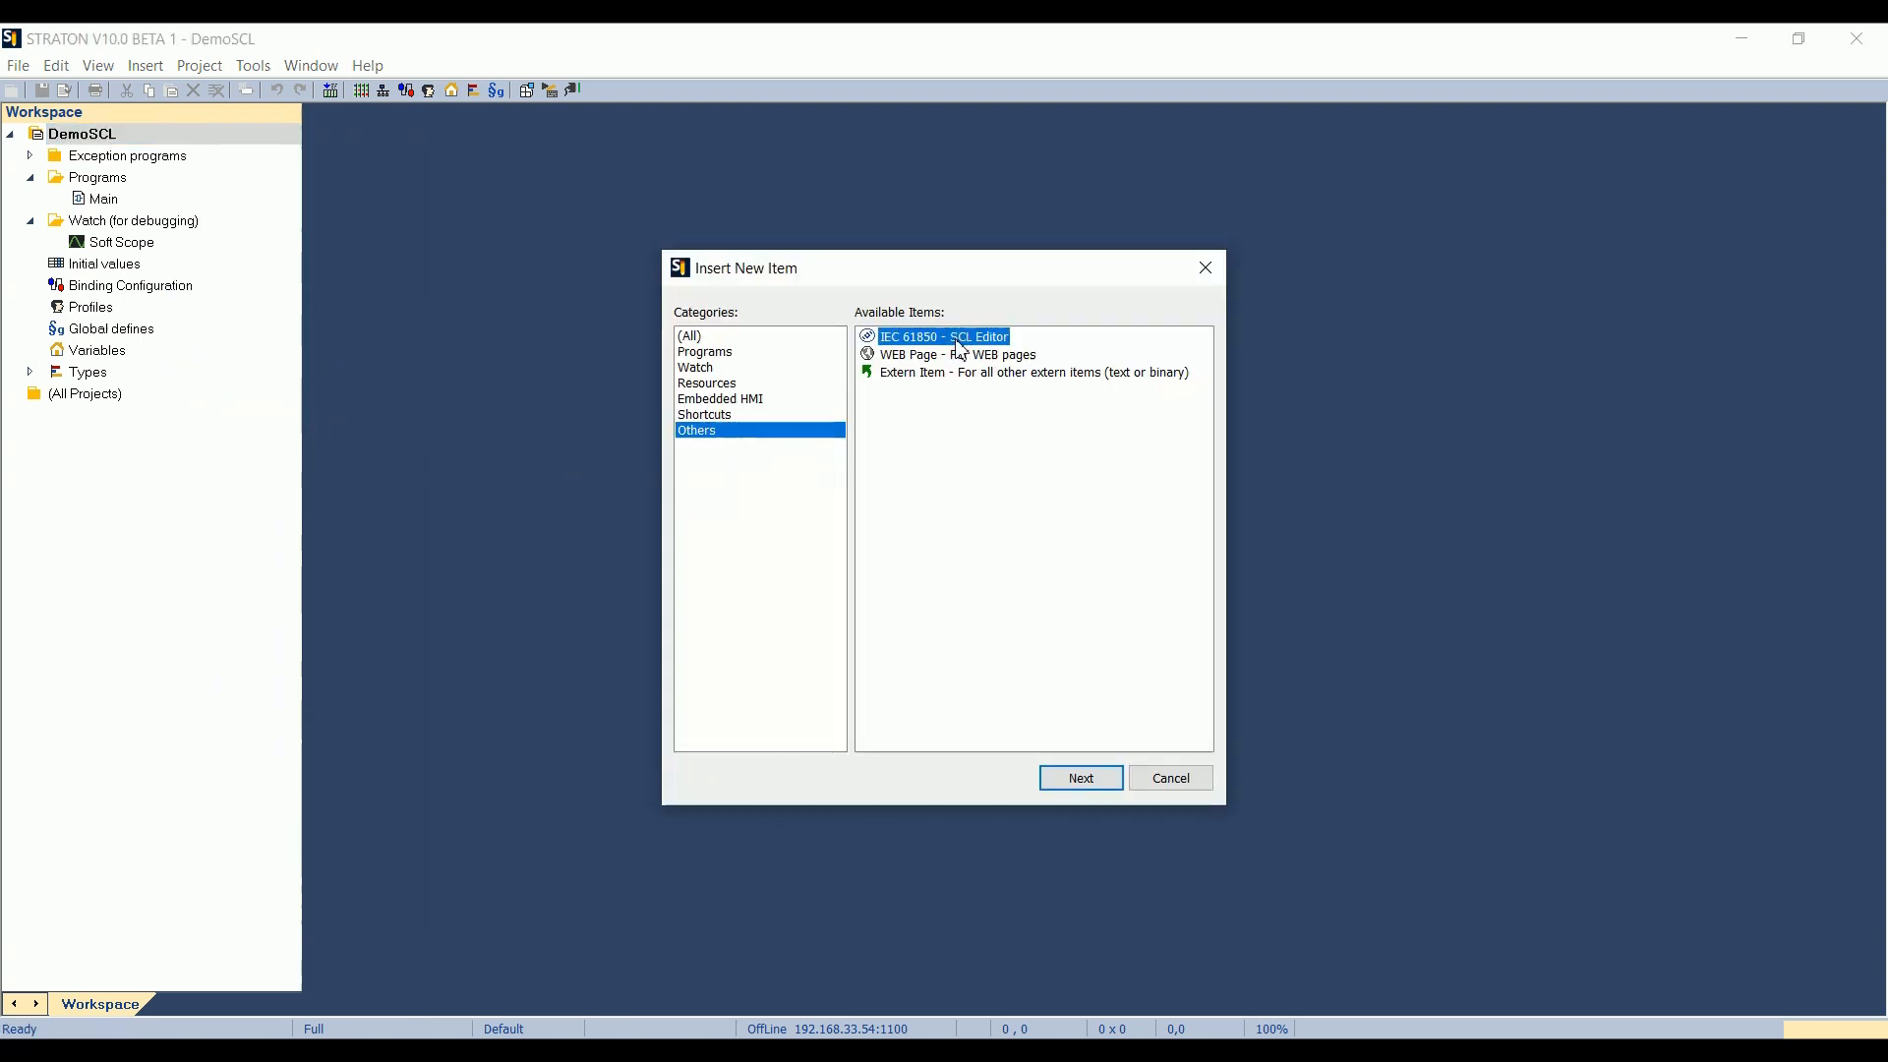
{"action": "mouse_move", "coordinate": [1015, 354]}
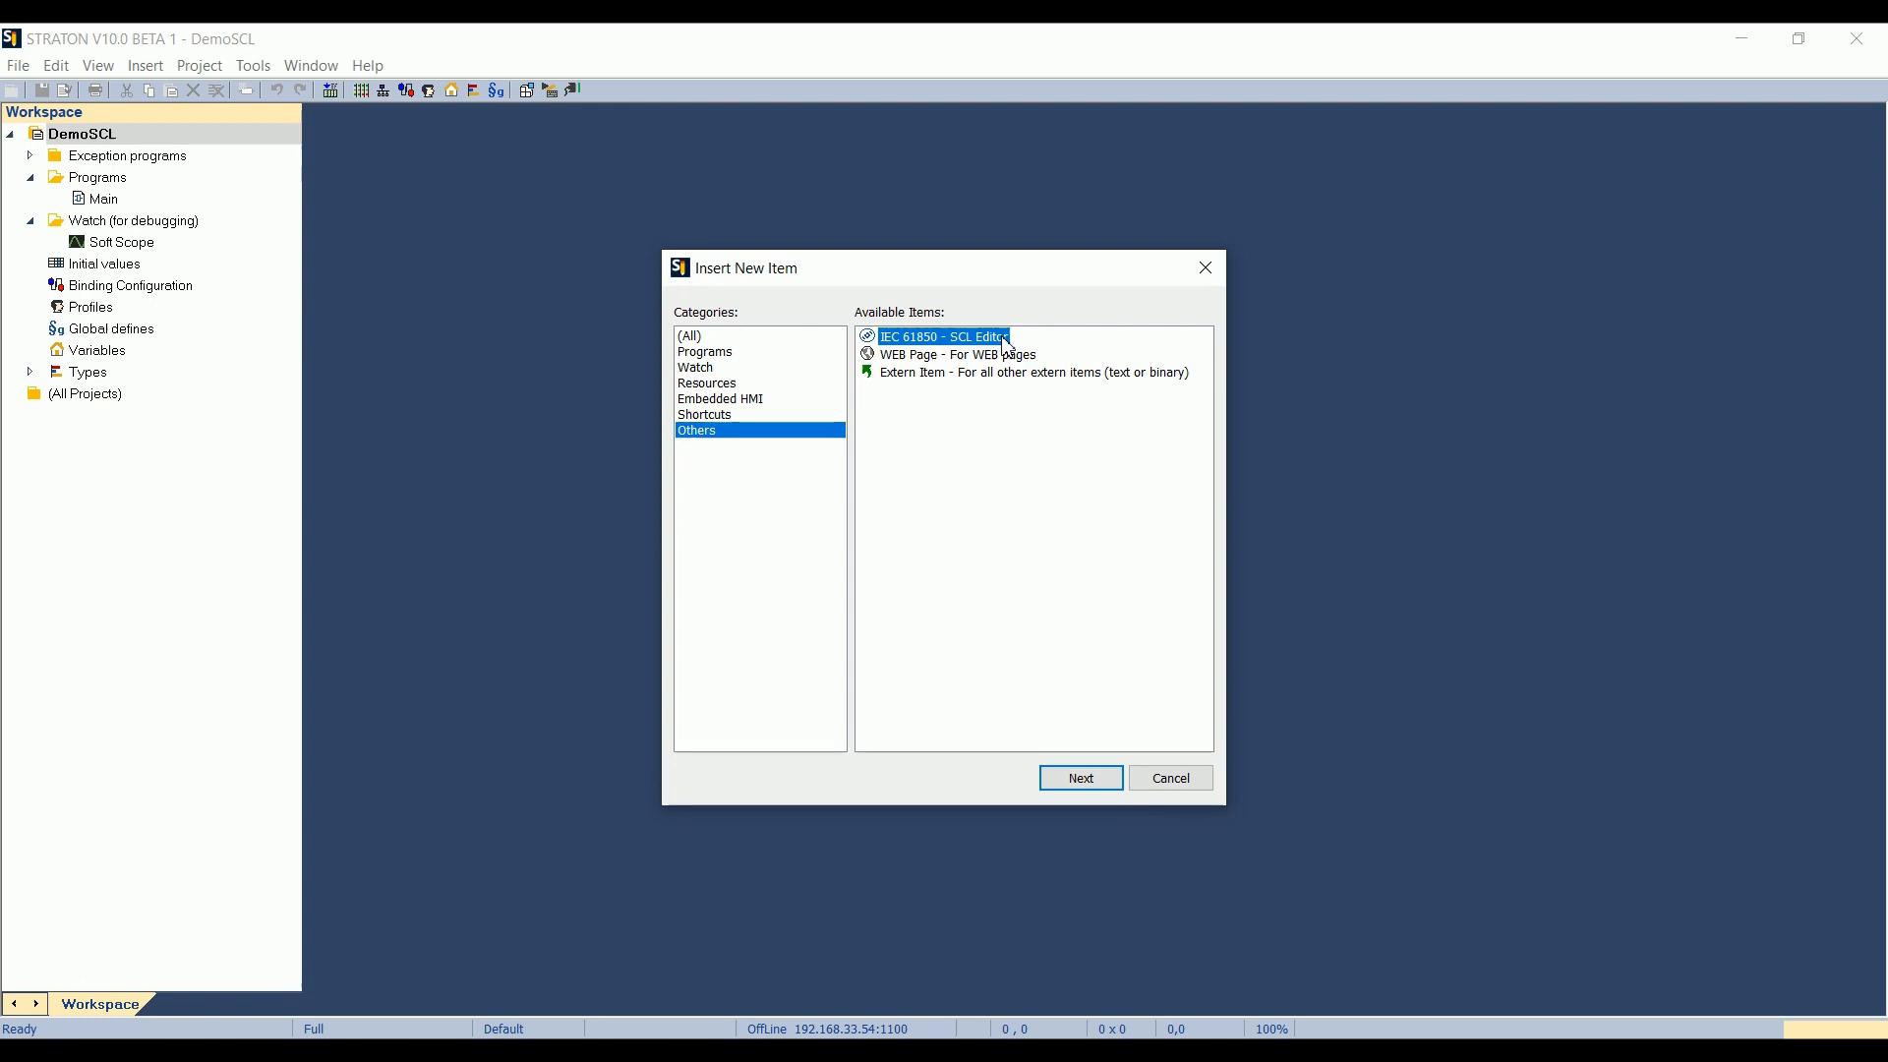
{"action": "left_click", "coordinate": [1078, 777]}
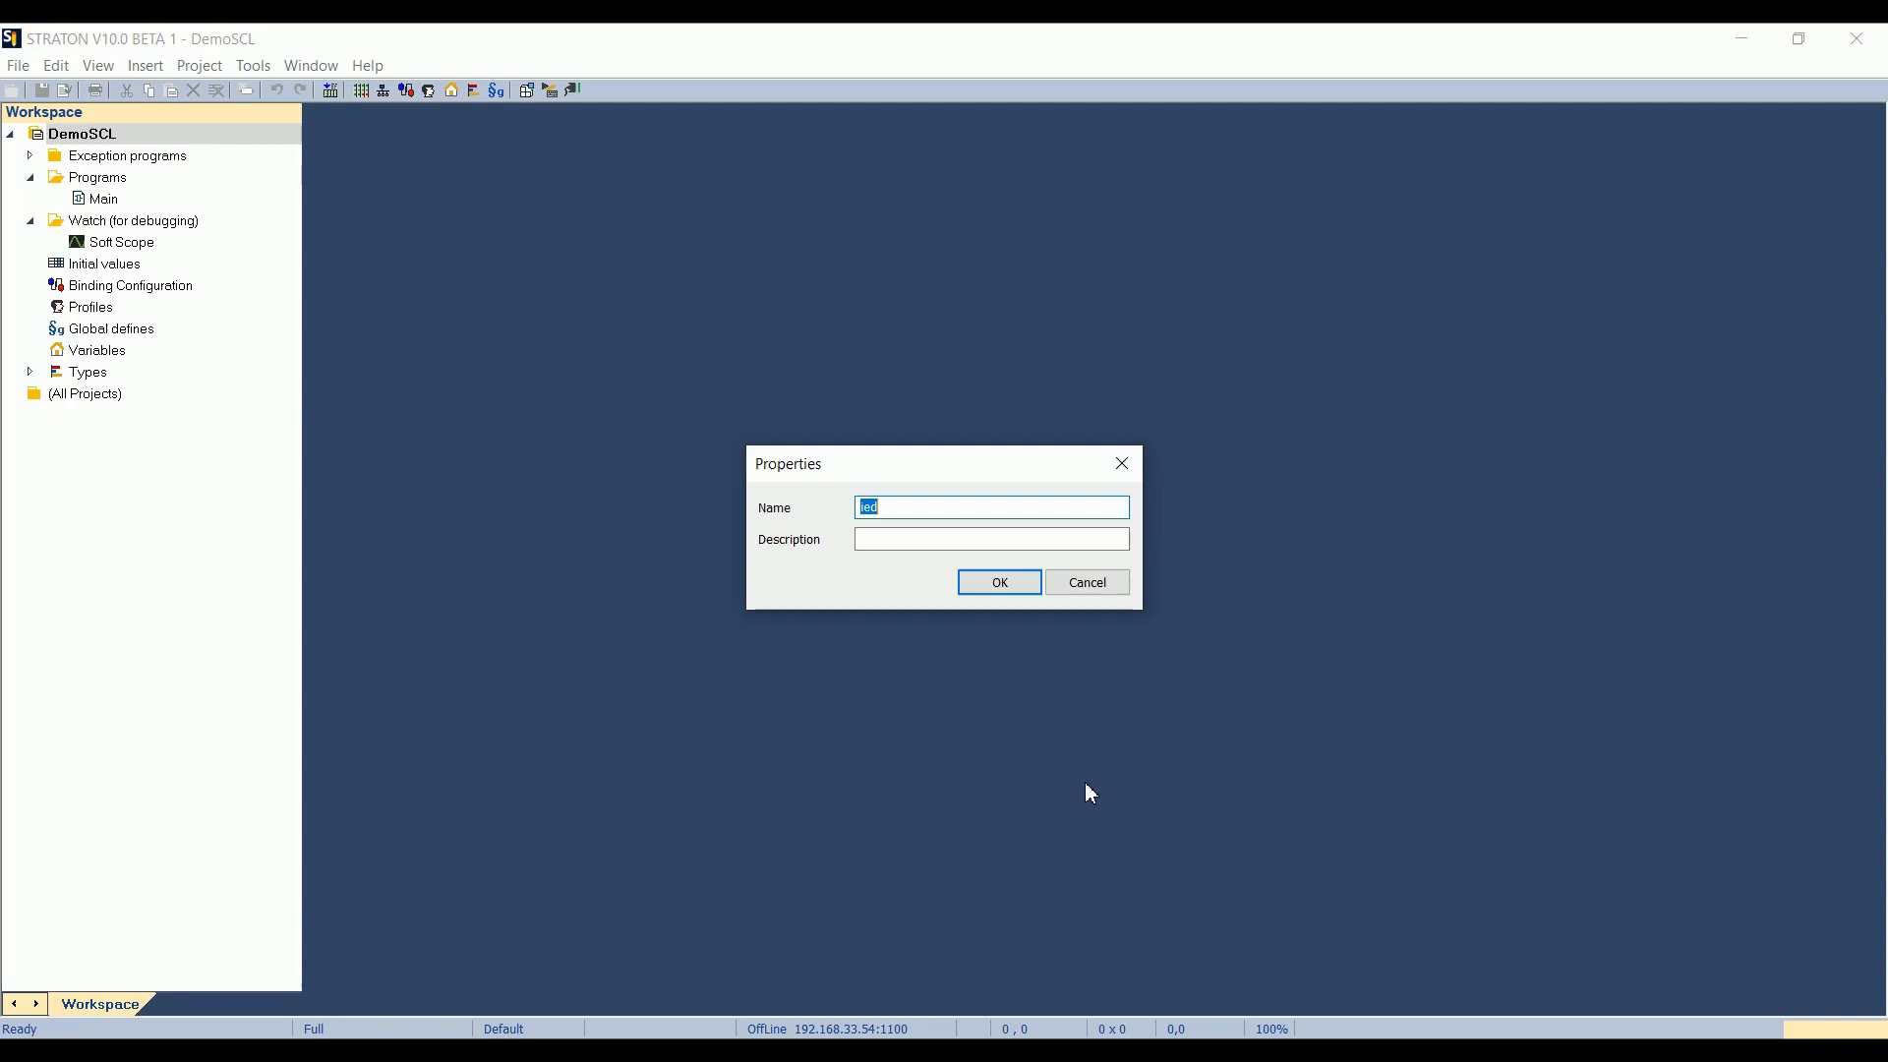
{"action": "type", "text": "M"}
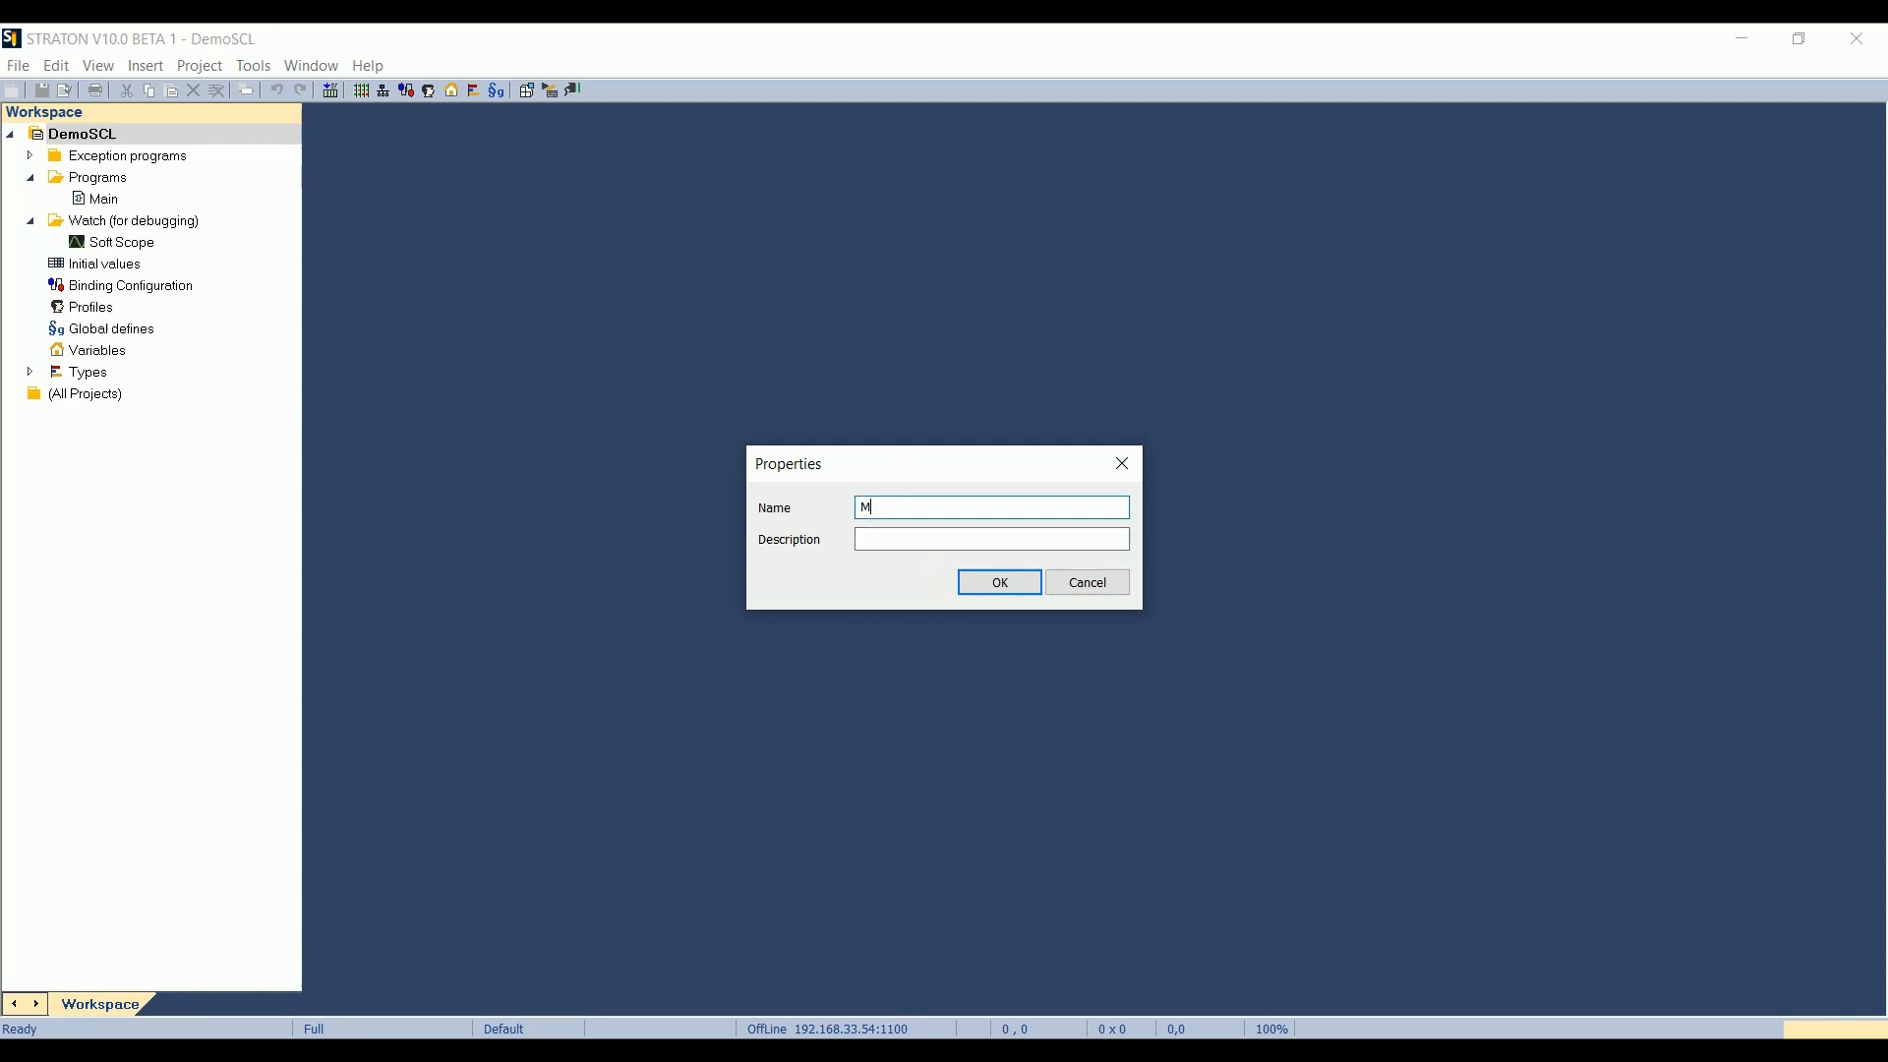
{"action": "type", "text": "yIED"}
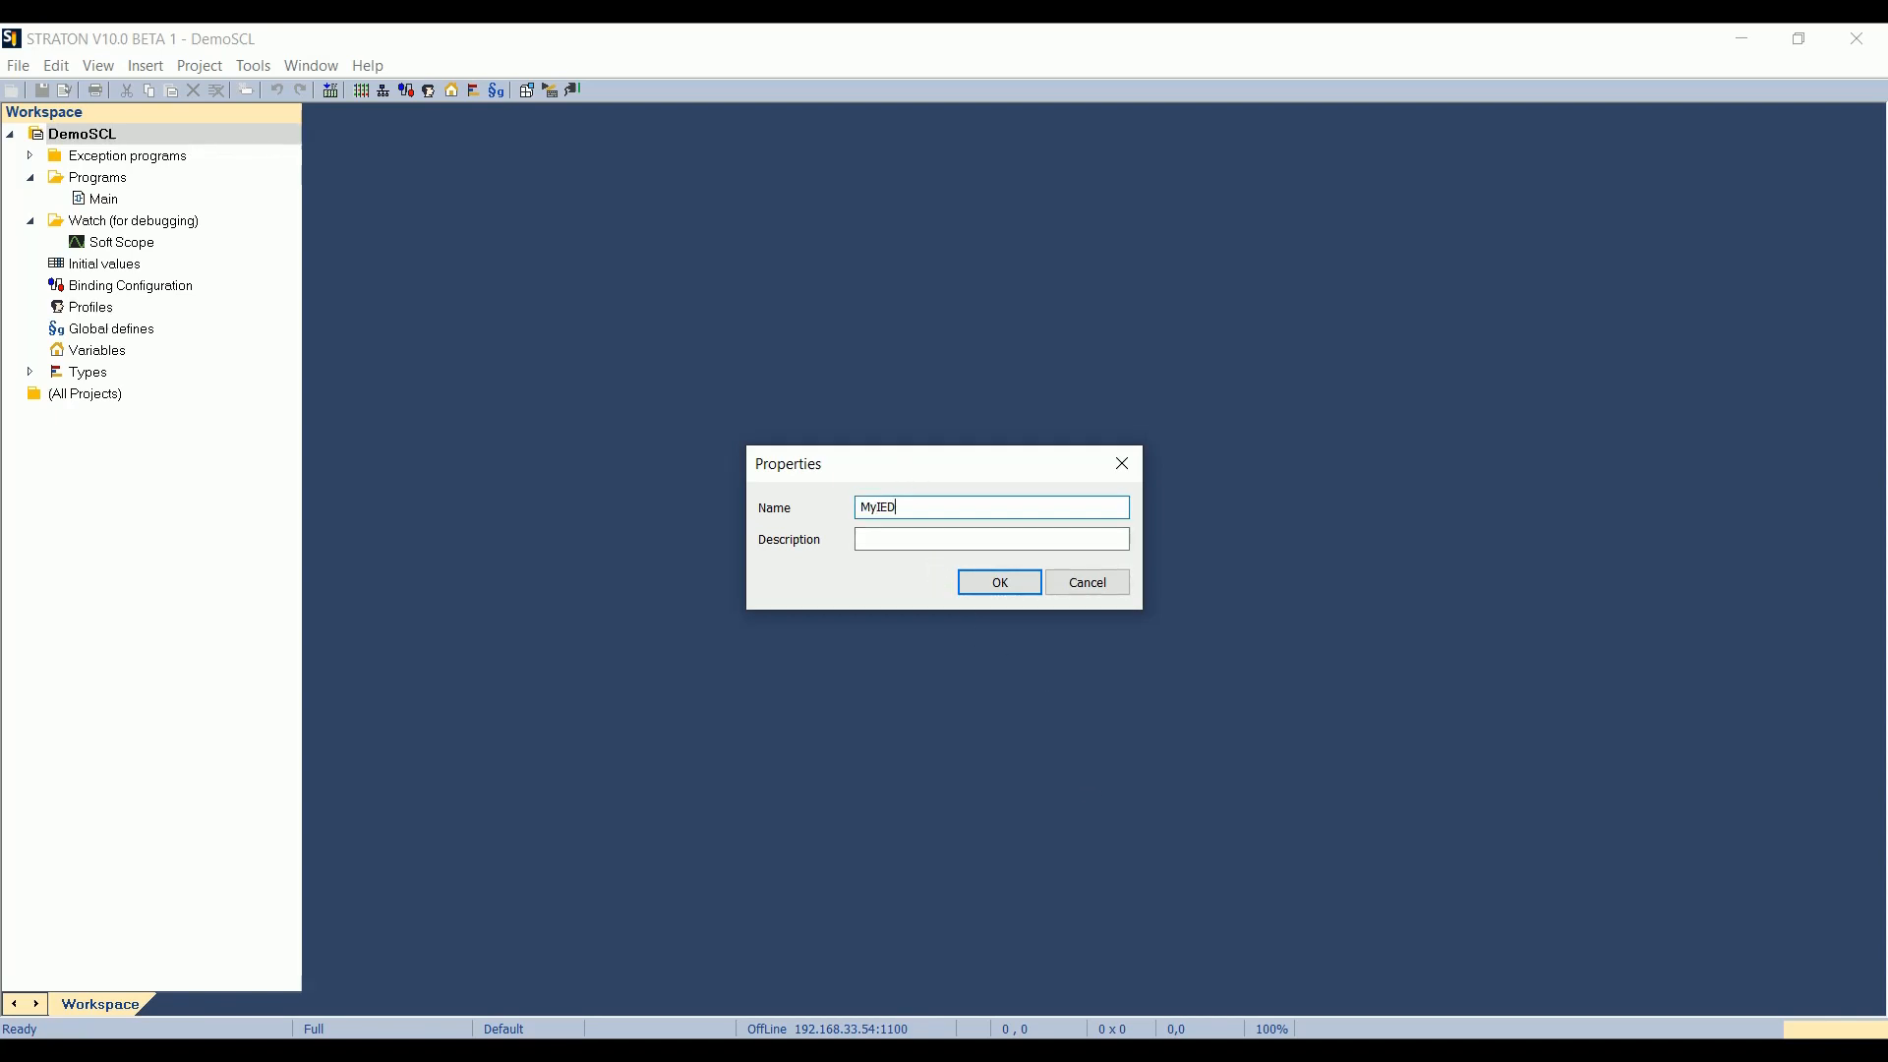
{"action": "left_click", "coordinate": [1000, 582]}
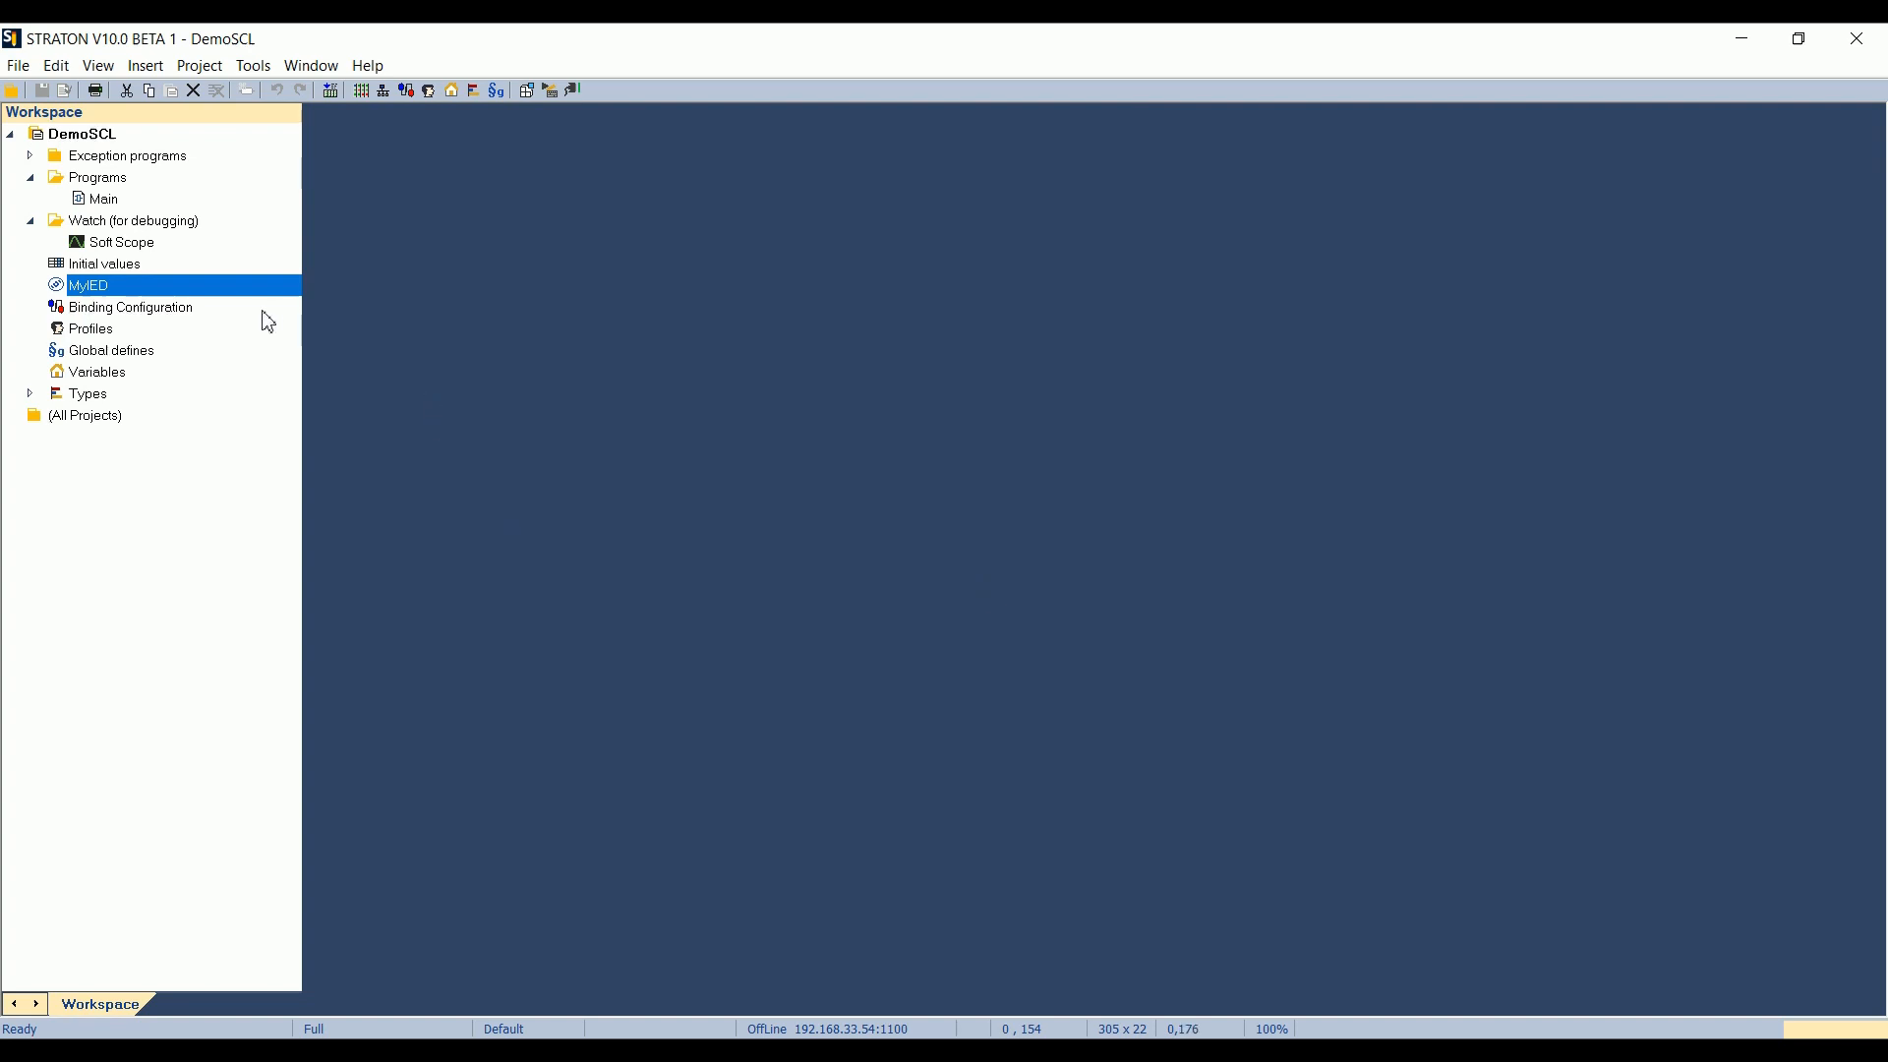
{"action": "mouse_move", "coordinate": [252, 321]}
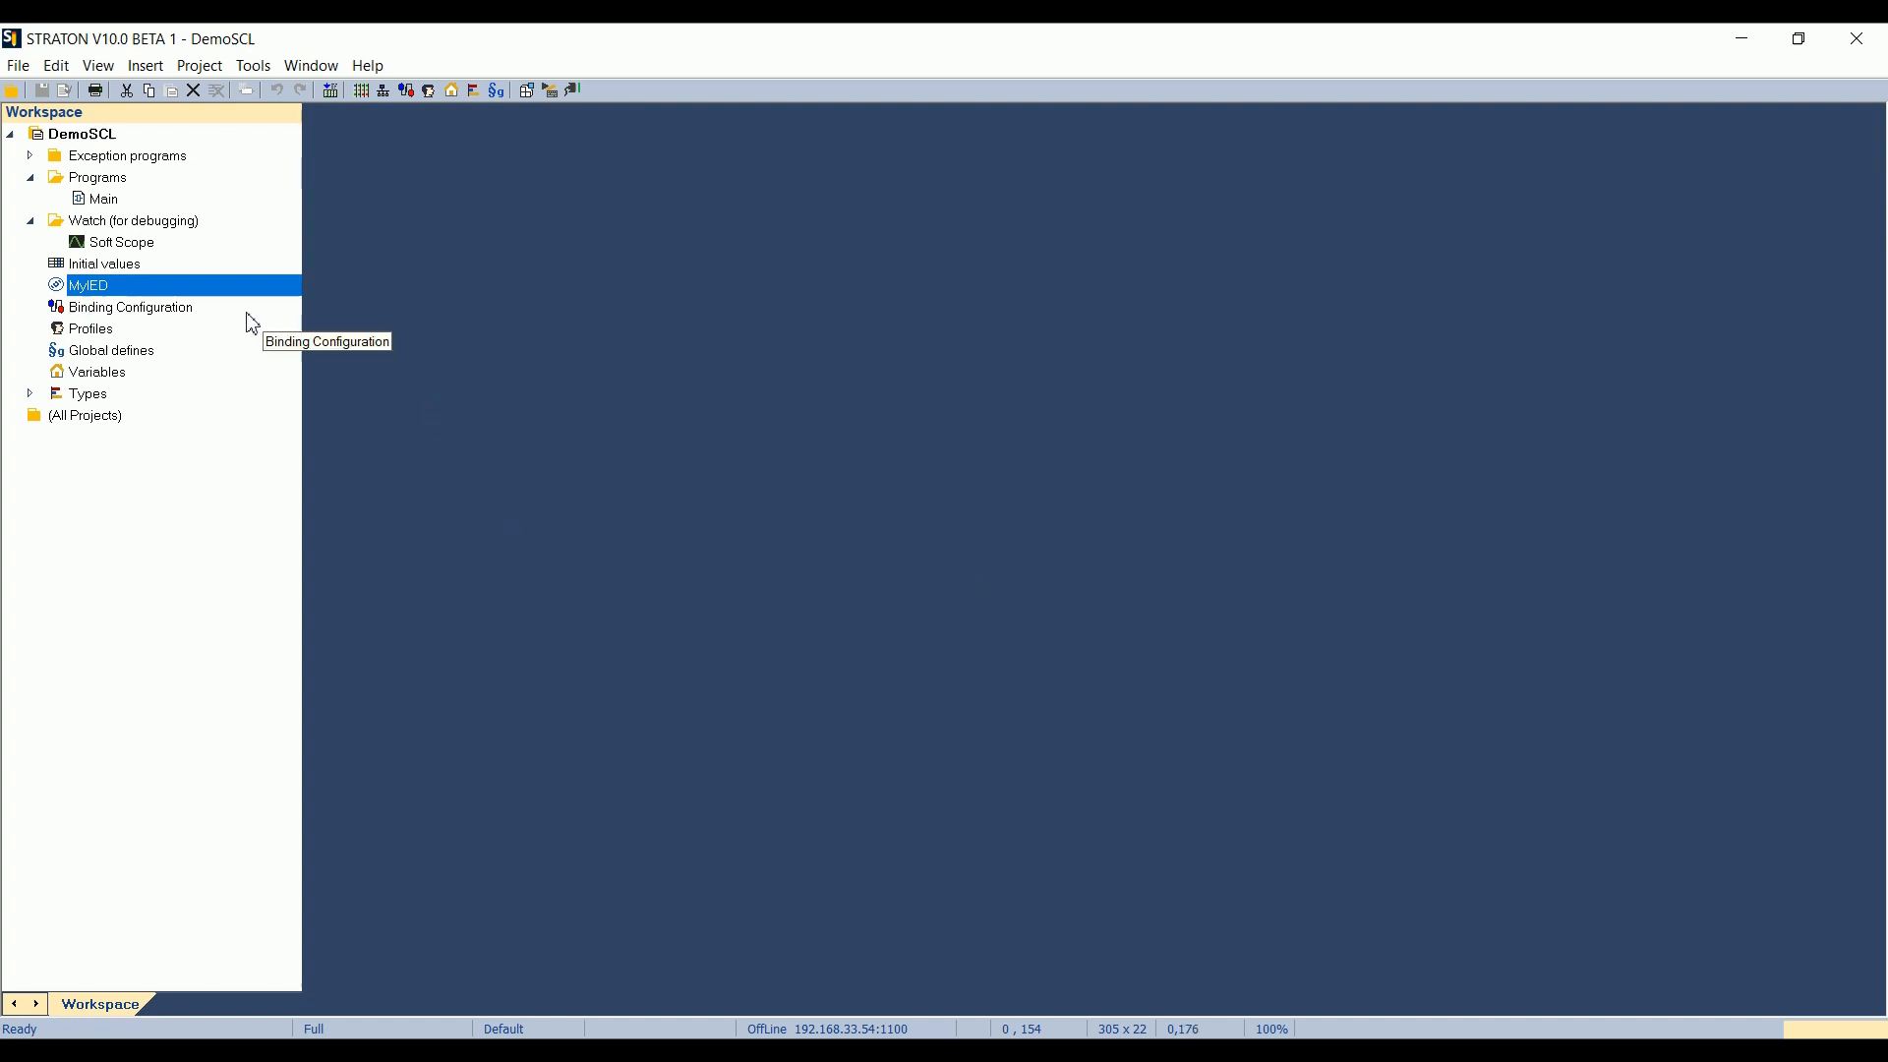
- In MyIED.icd, rename the IED from TEMPLATE to MyIED
{"action": "double_click", "coordinate": [88, 285]}
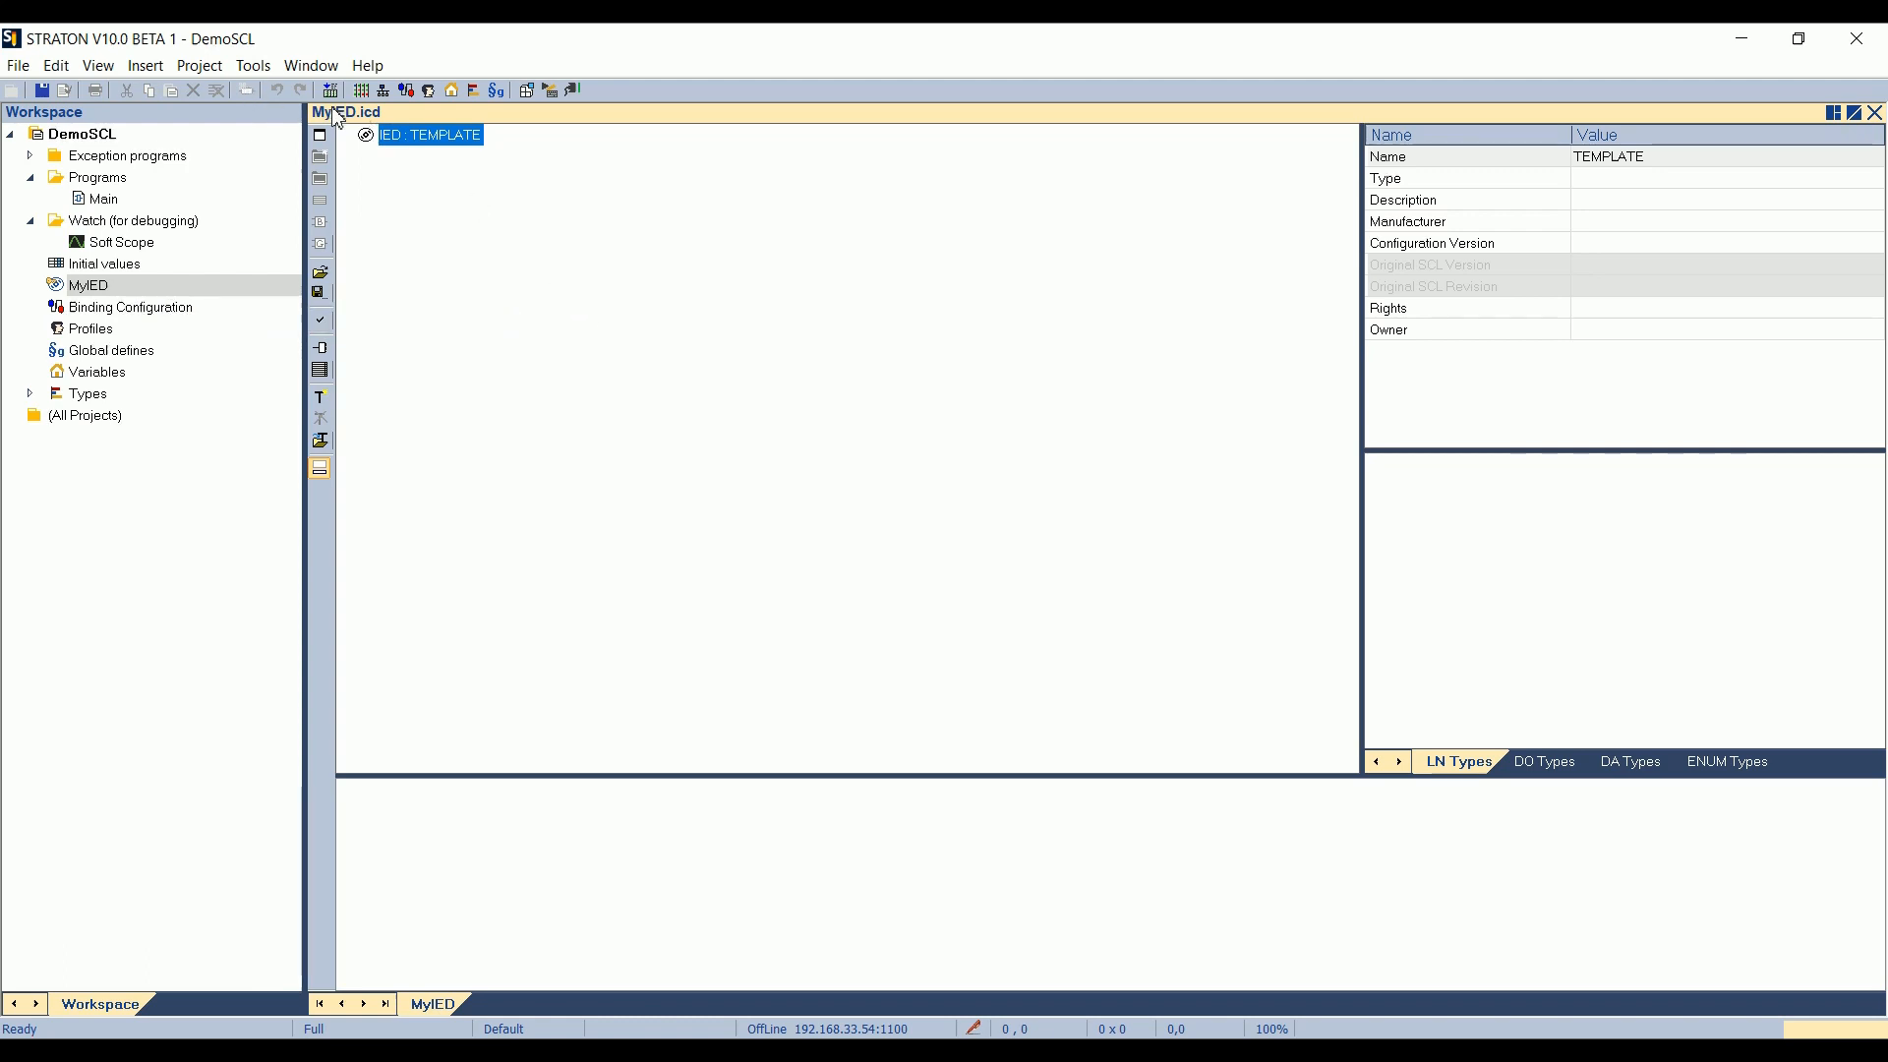
{"action": "mouse_move", "coordinate": [384, 126]}
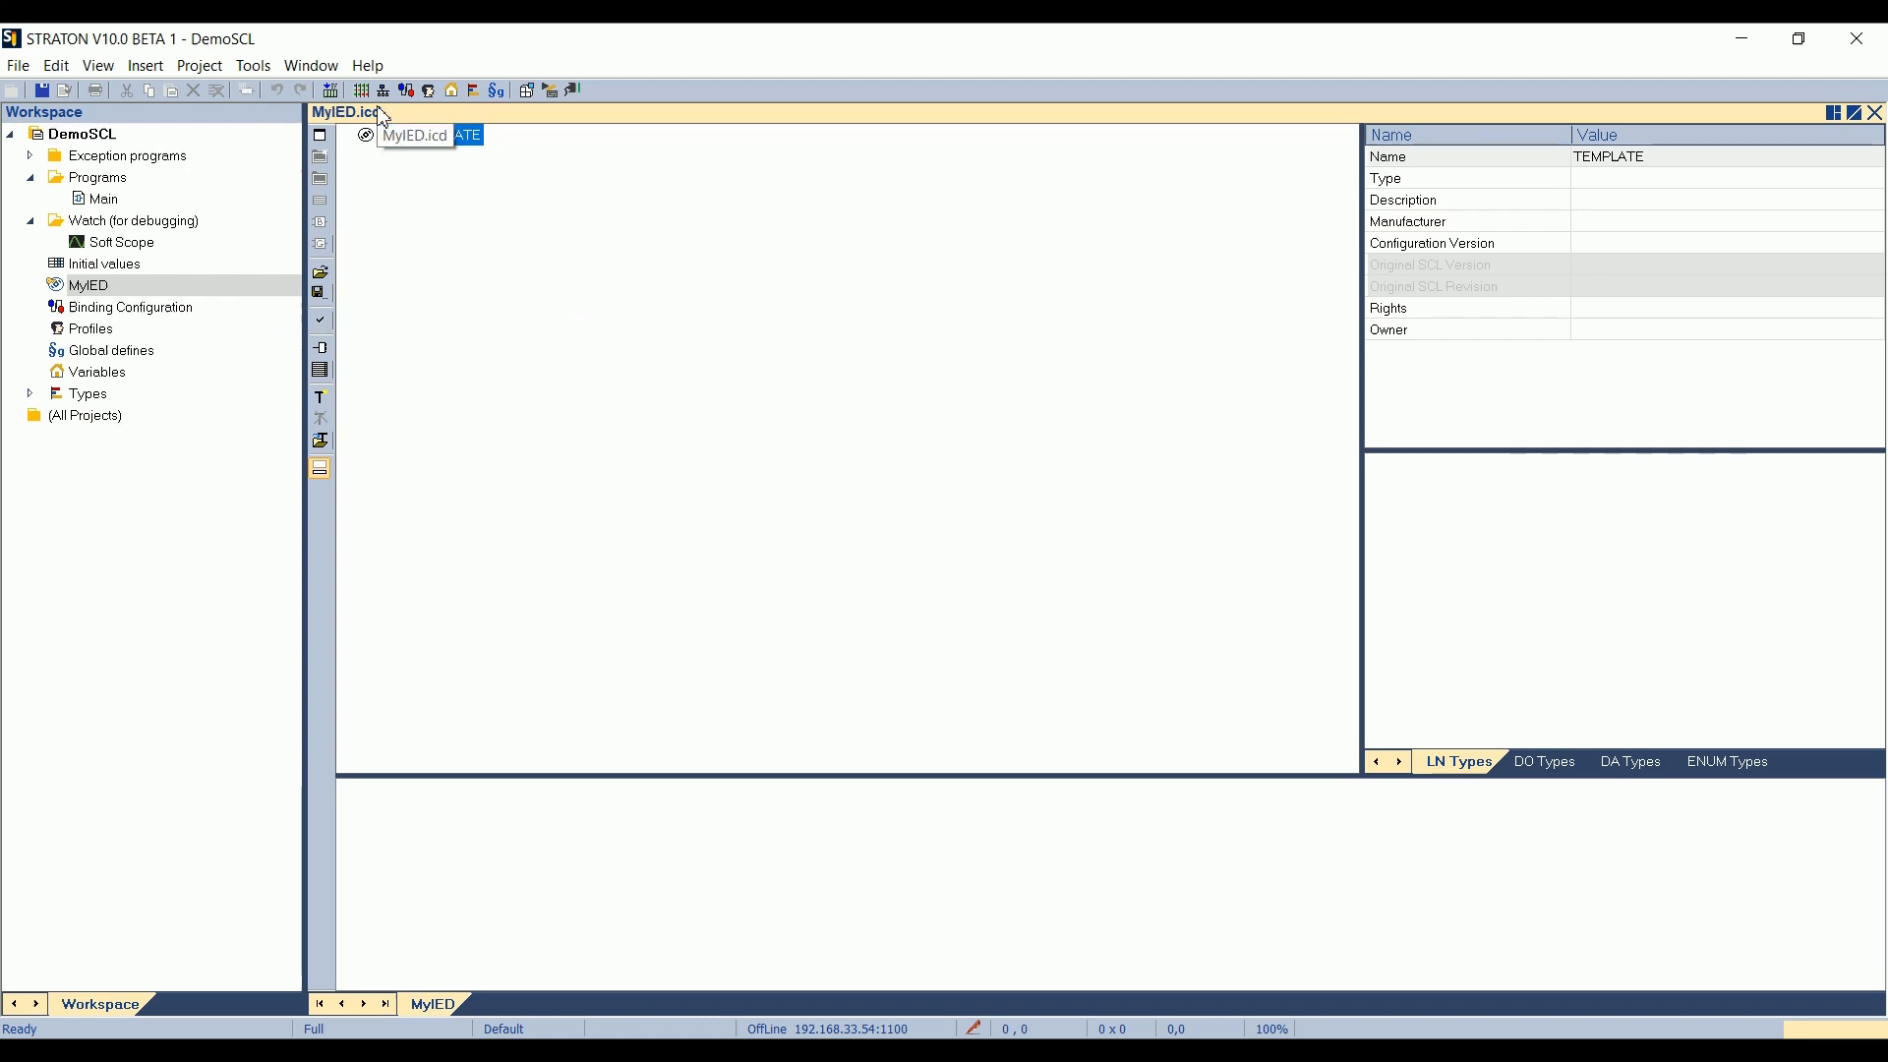
{"action": "left_click", "coordinate": [431, 134]}
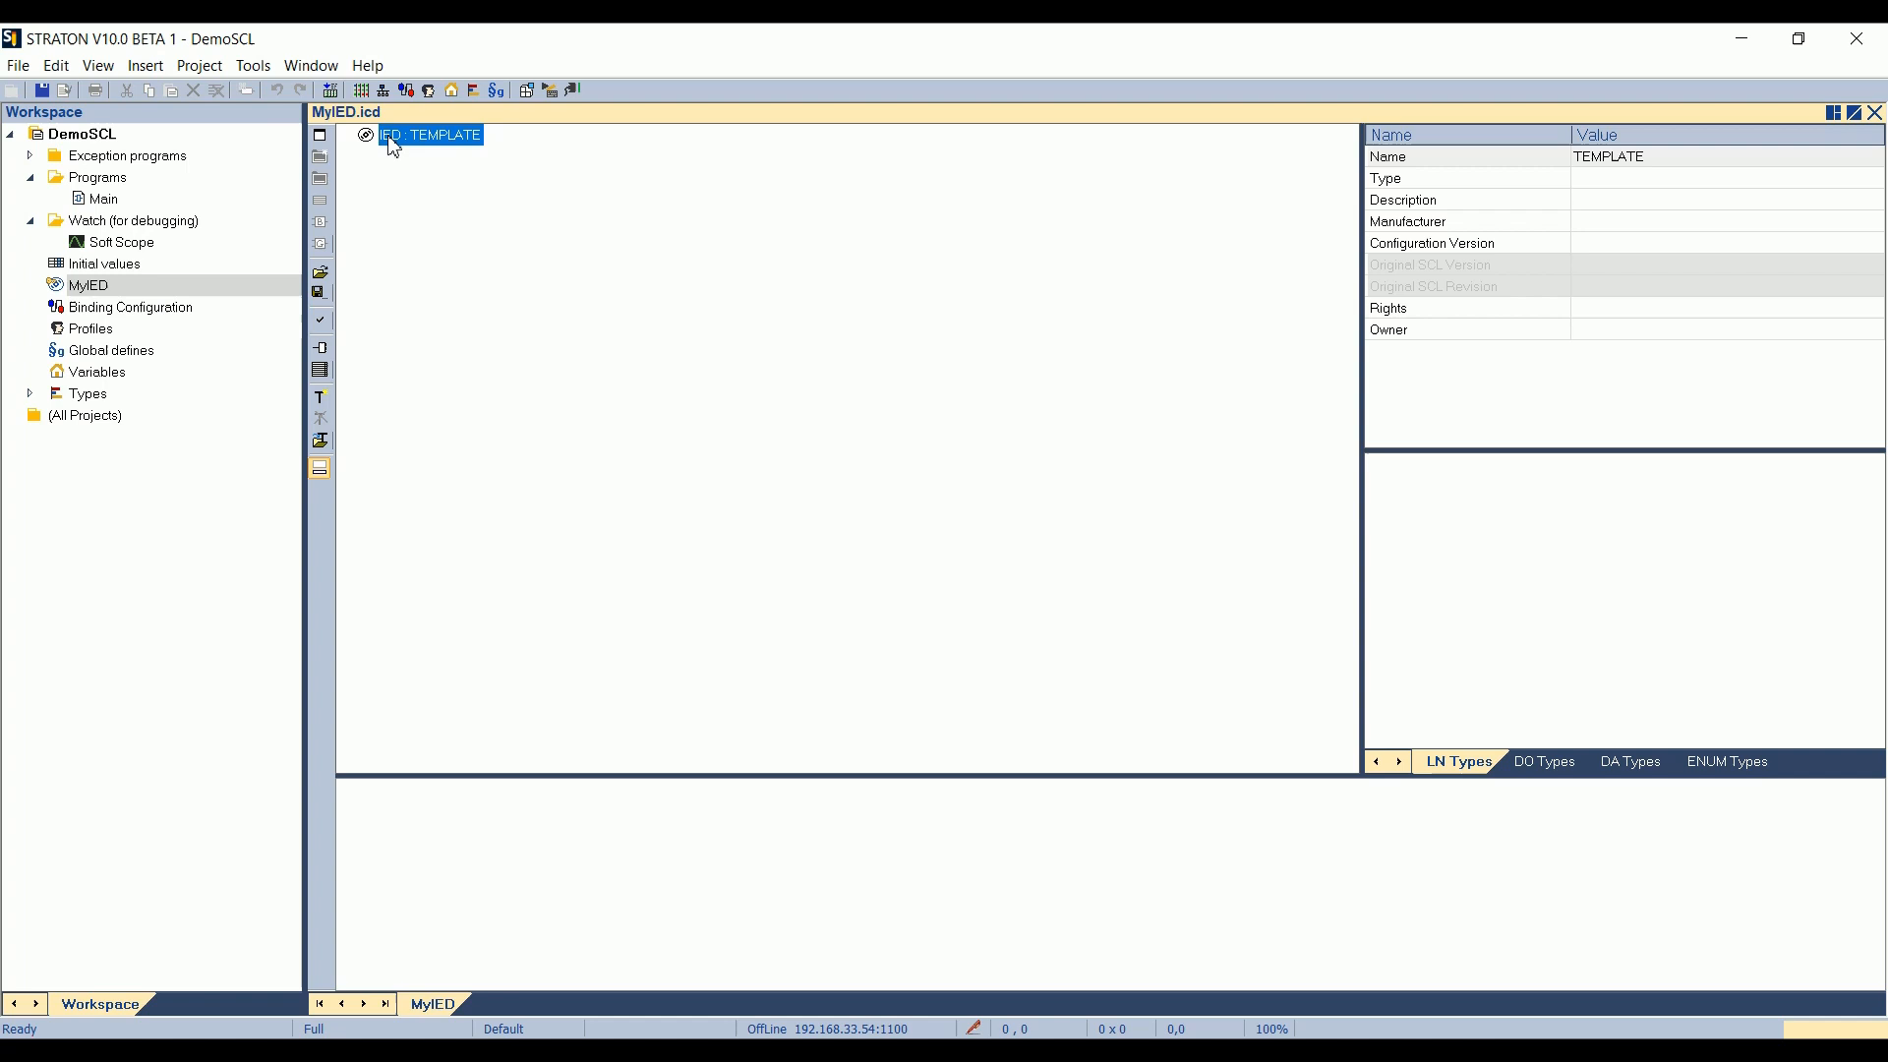
{"action": "mouse_move", "coordinate": [474, 266]}
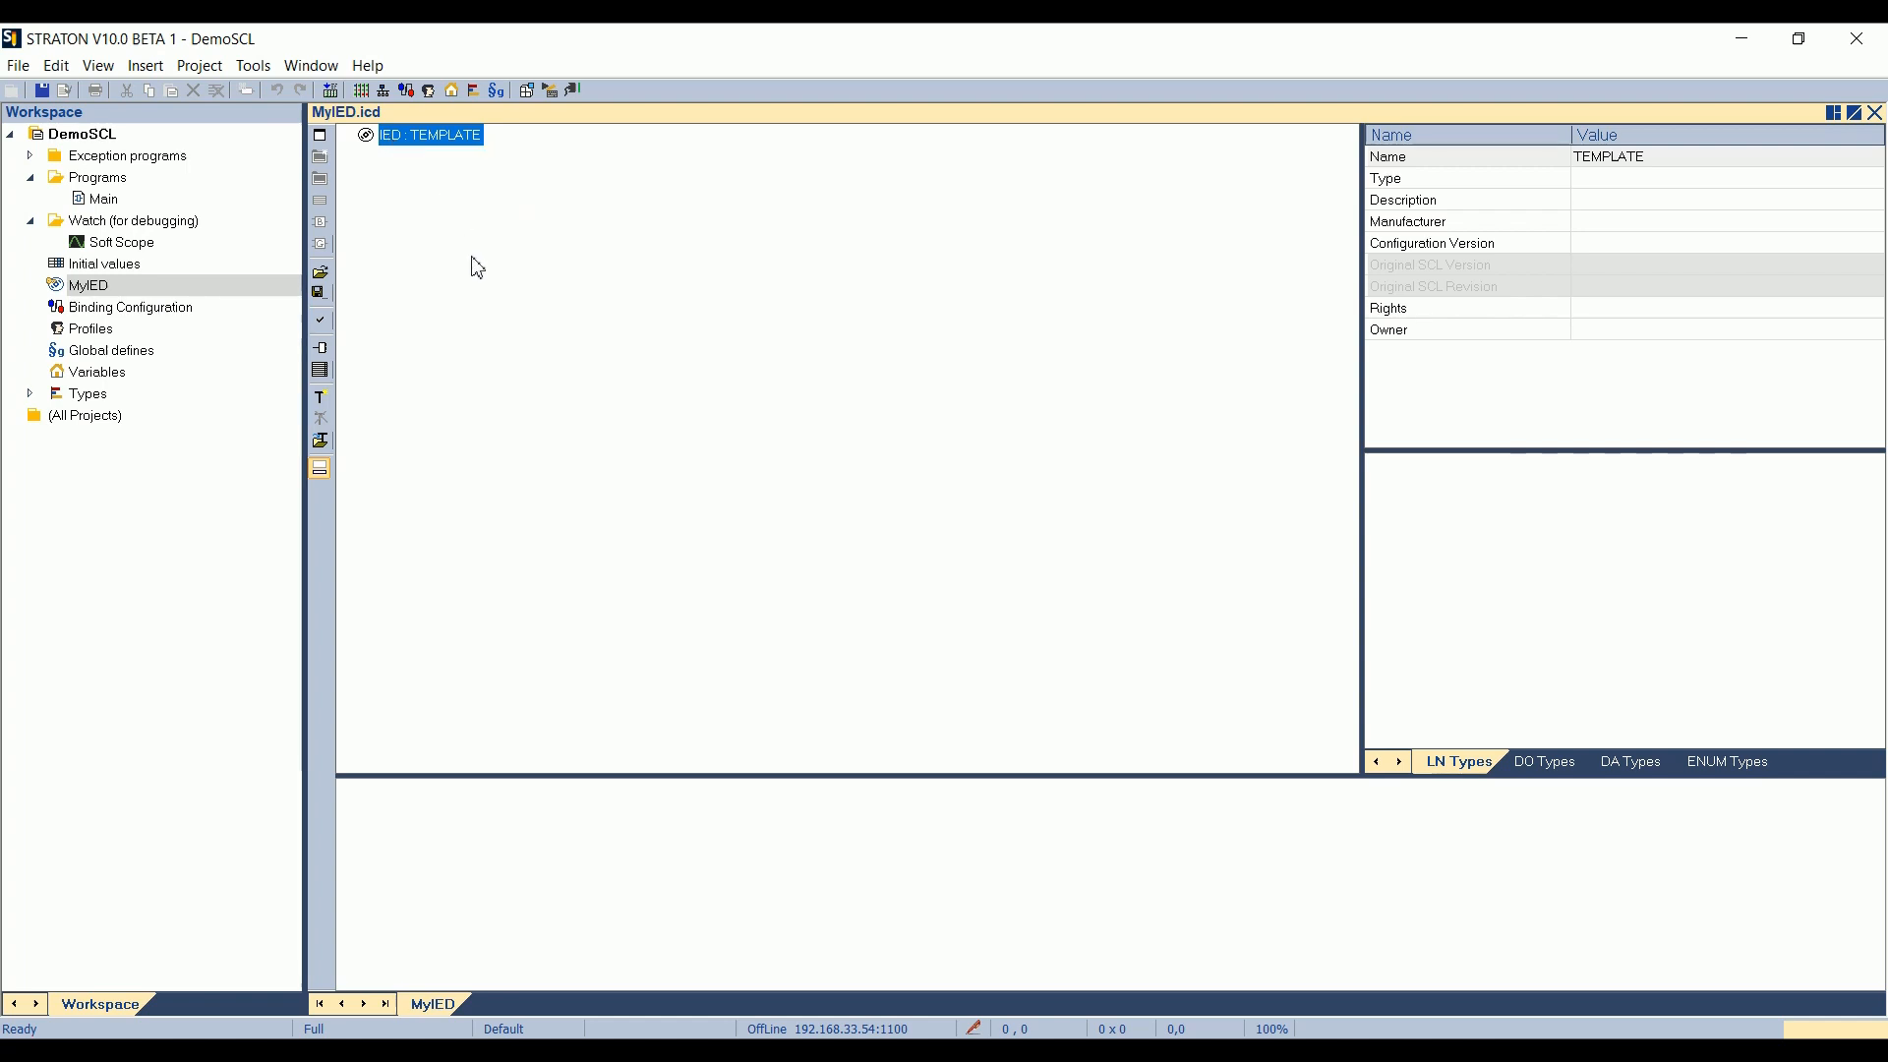
{"action": "mouse_move", "coordinate": [1650, 173]}
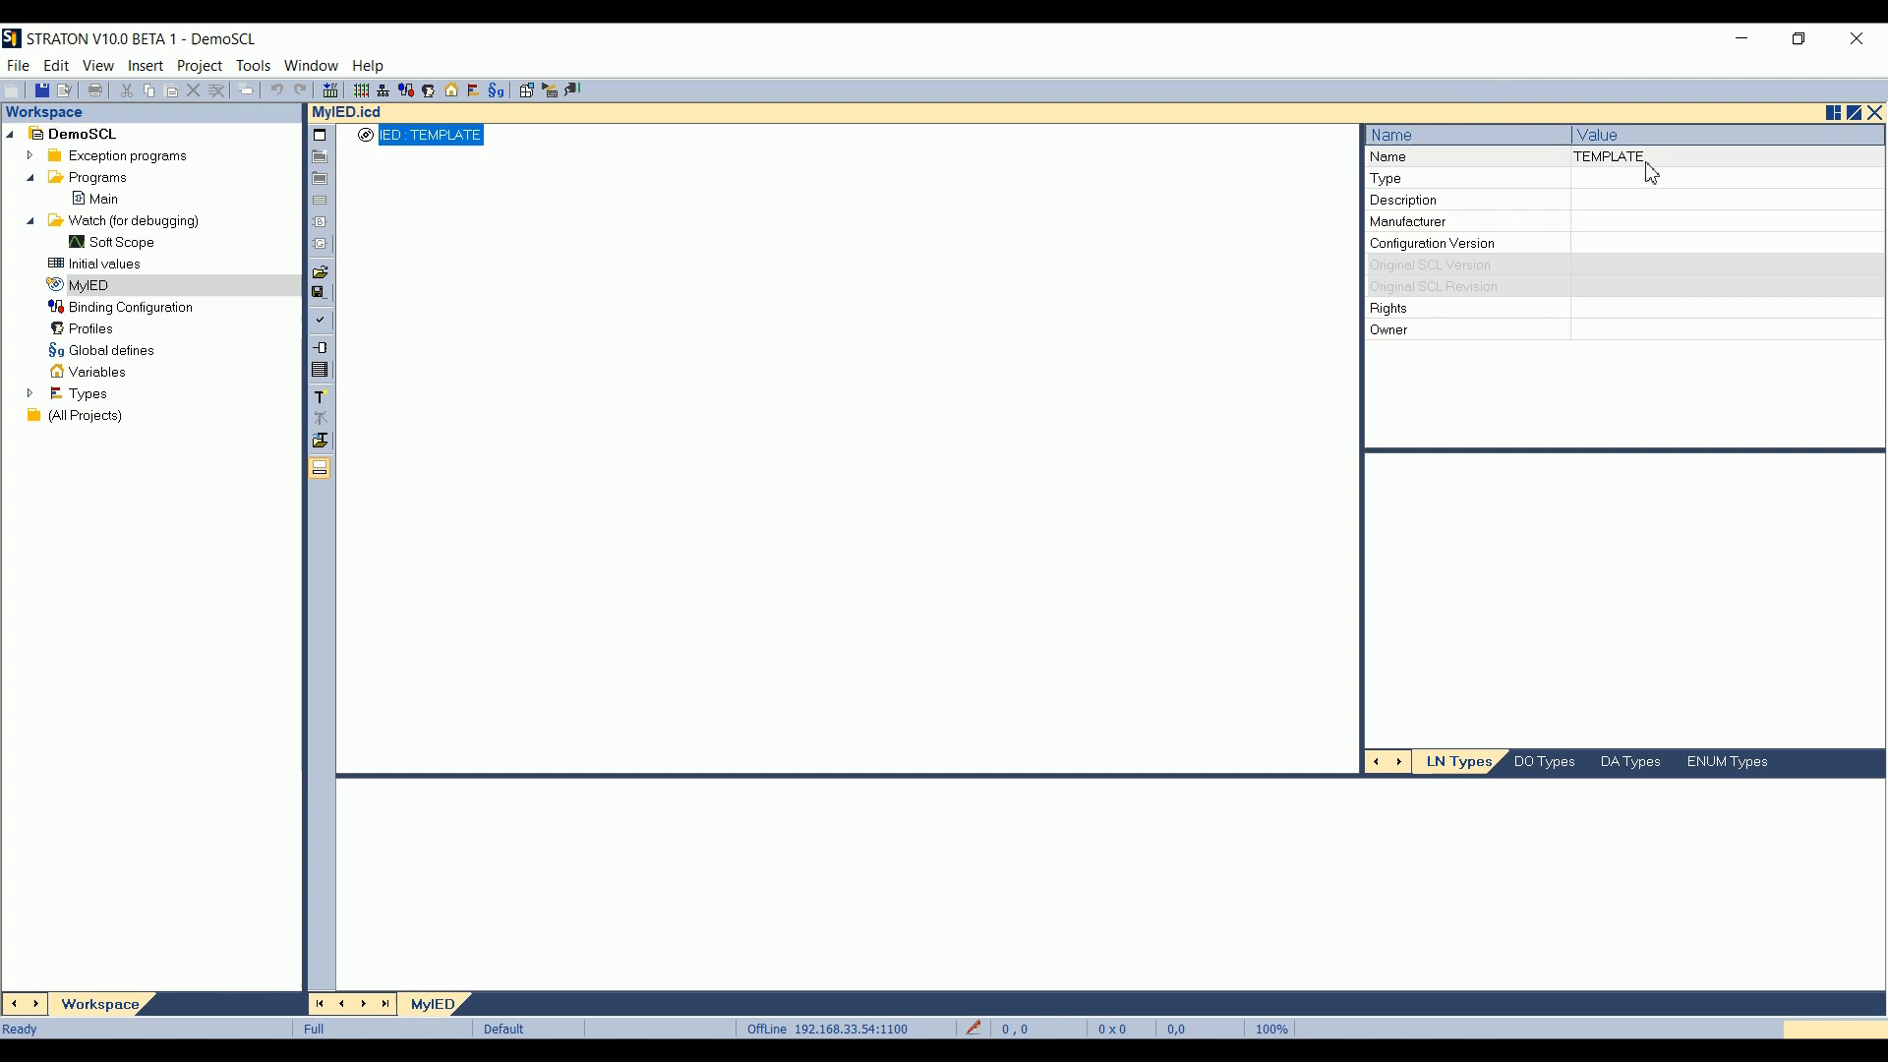
{"action": "double_click", "coordinate": [1613, 157]}
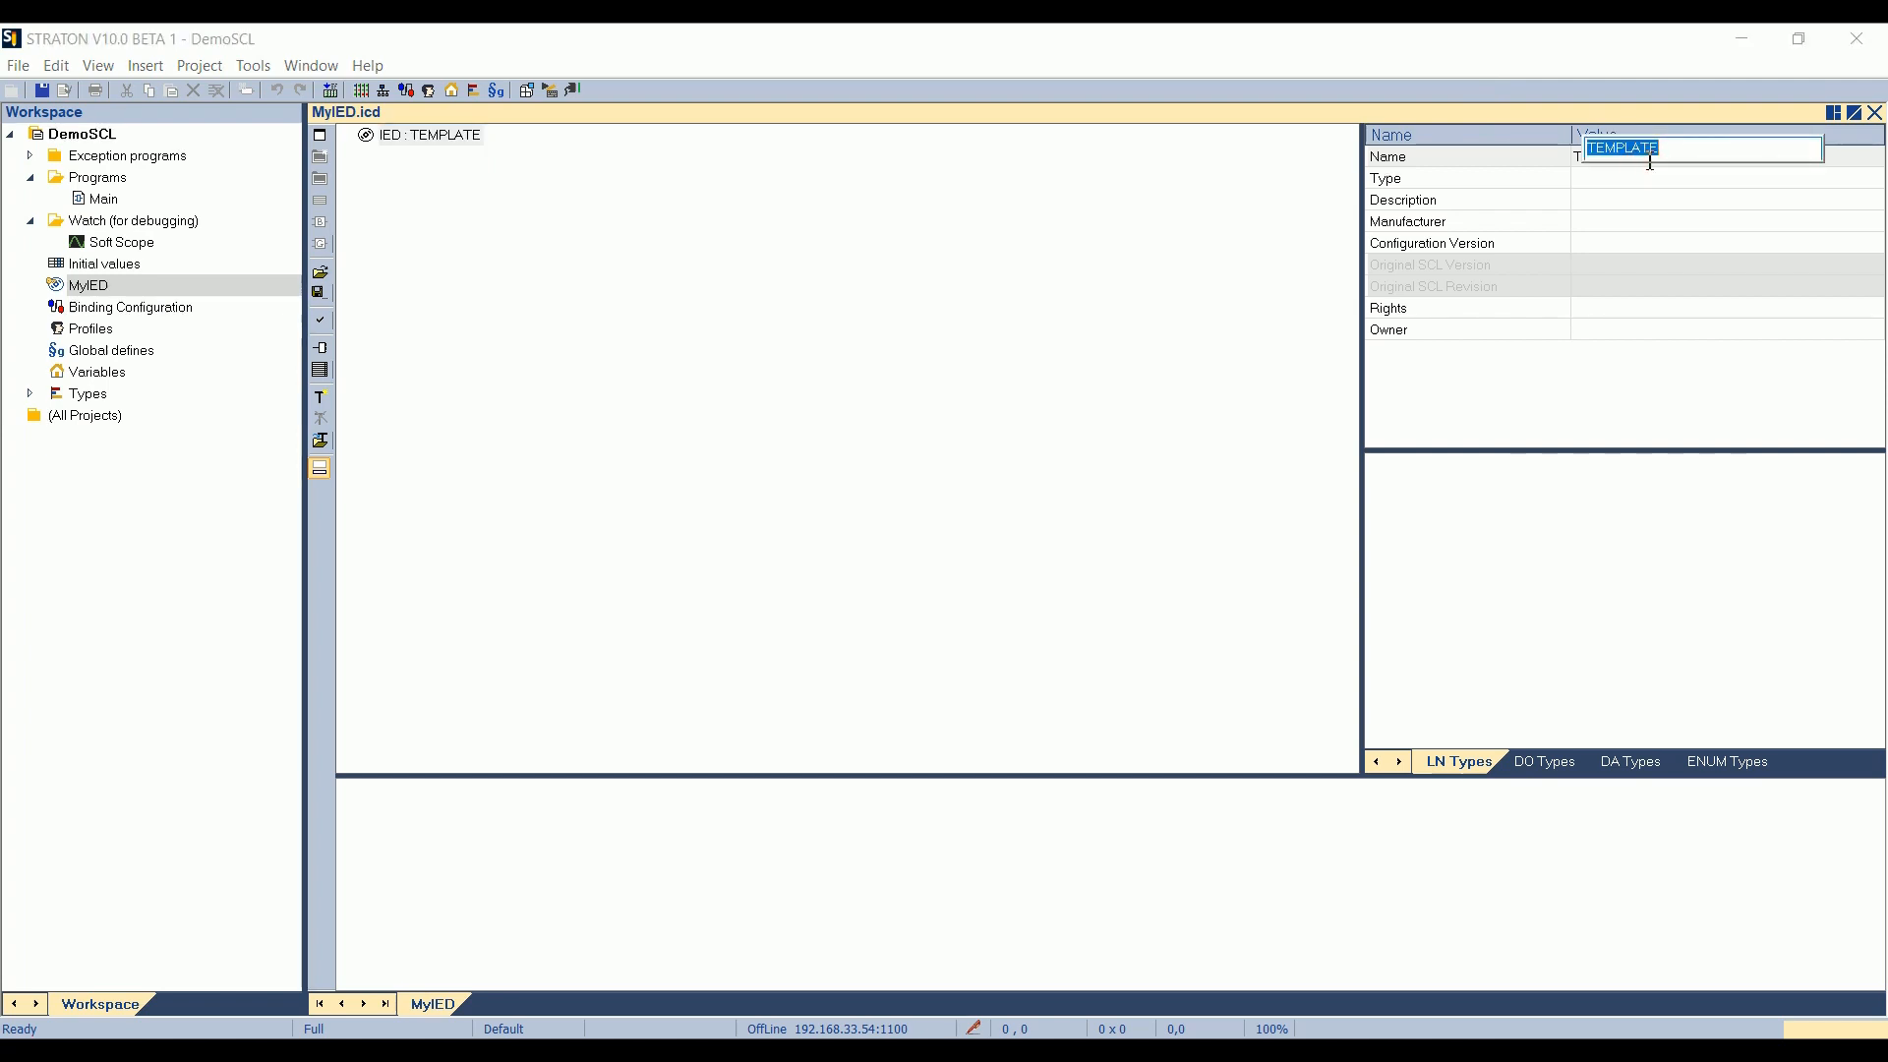
{"action": "type", "text": "MyIED"}
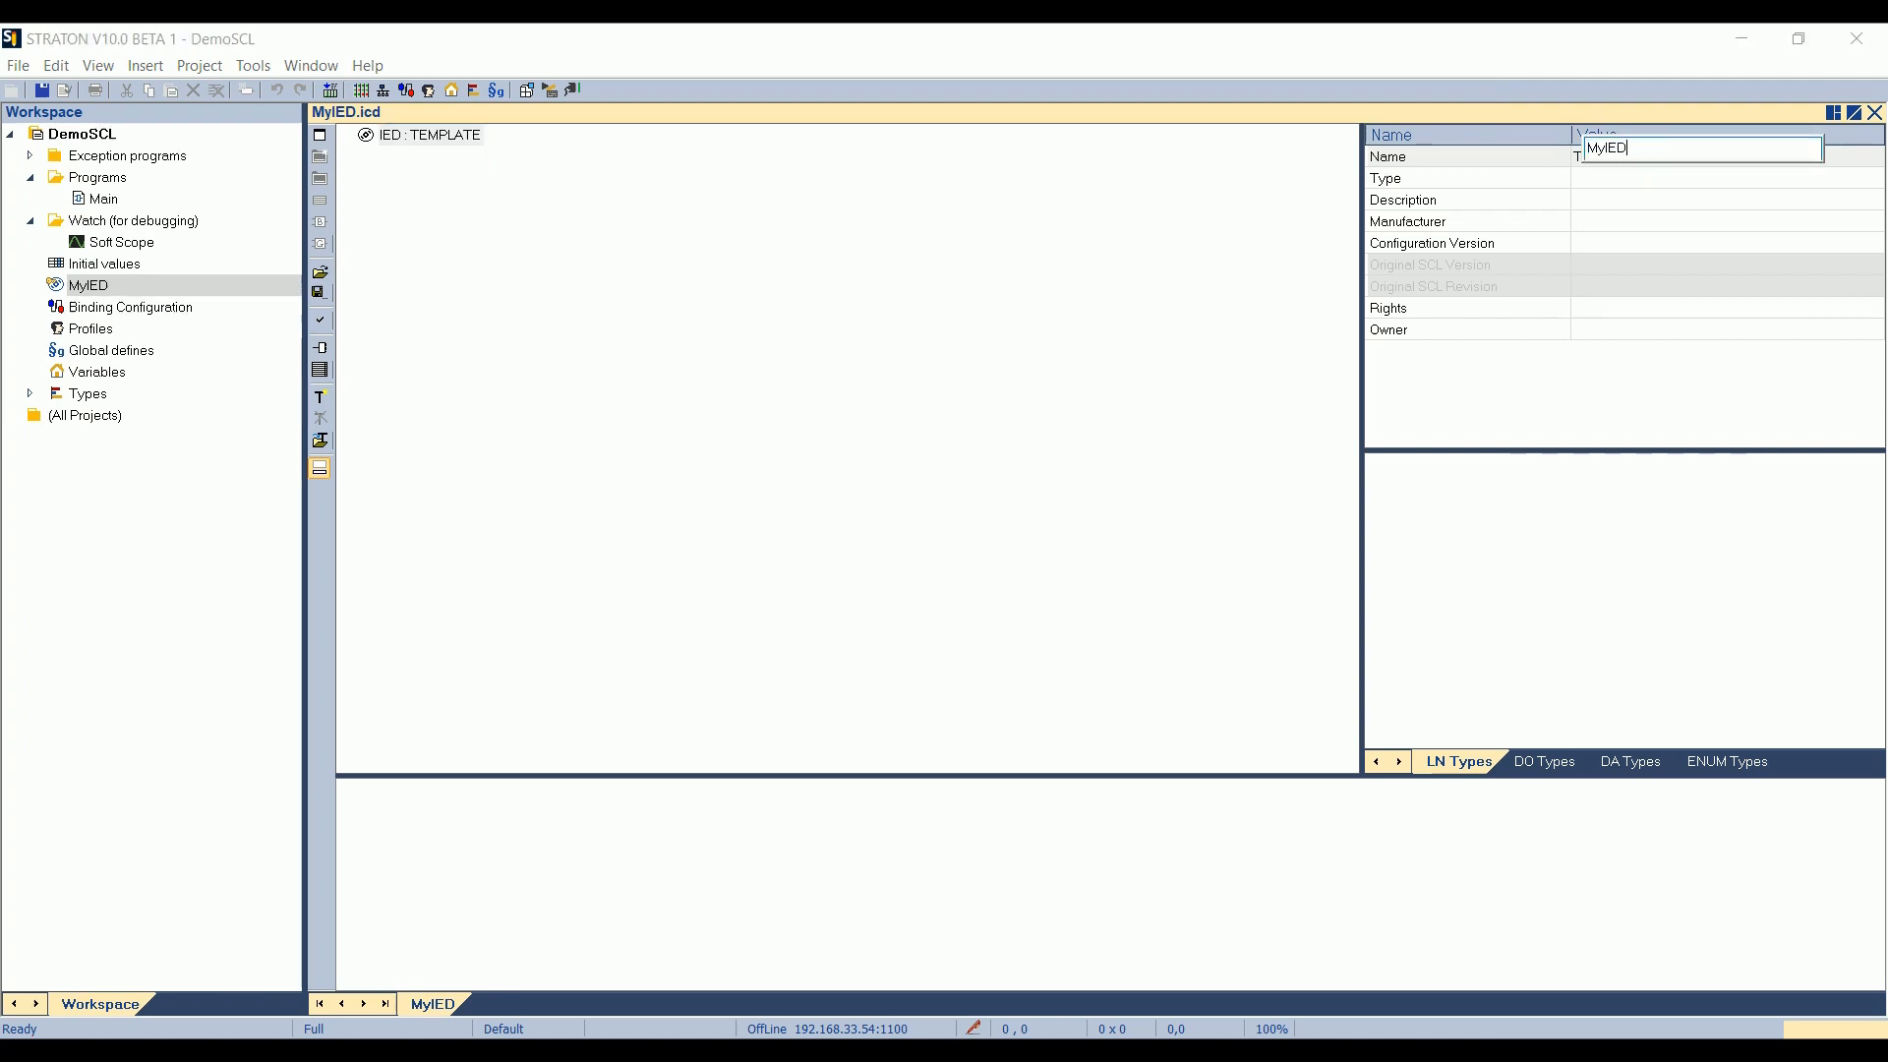
{"action": "key", "text": "Return"}
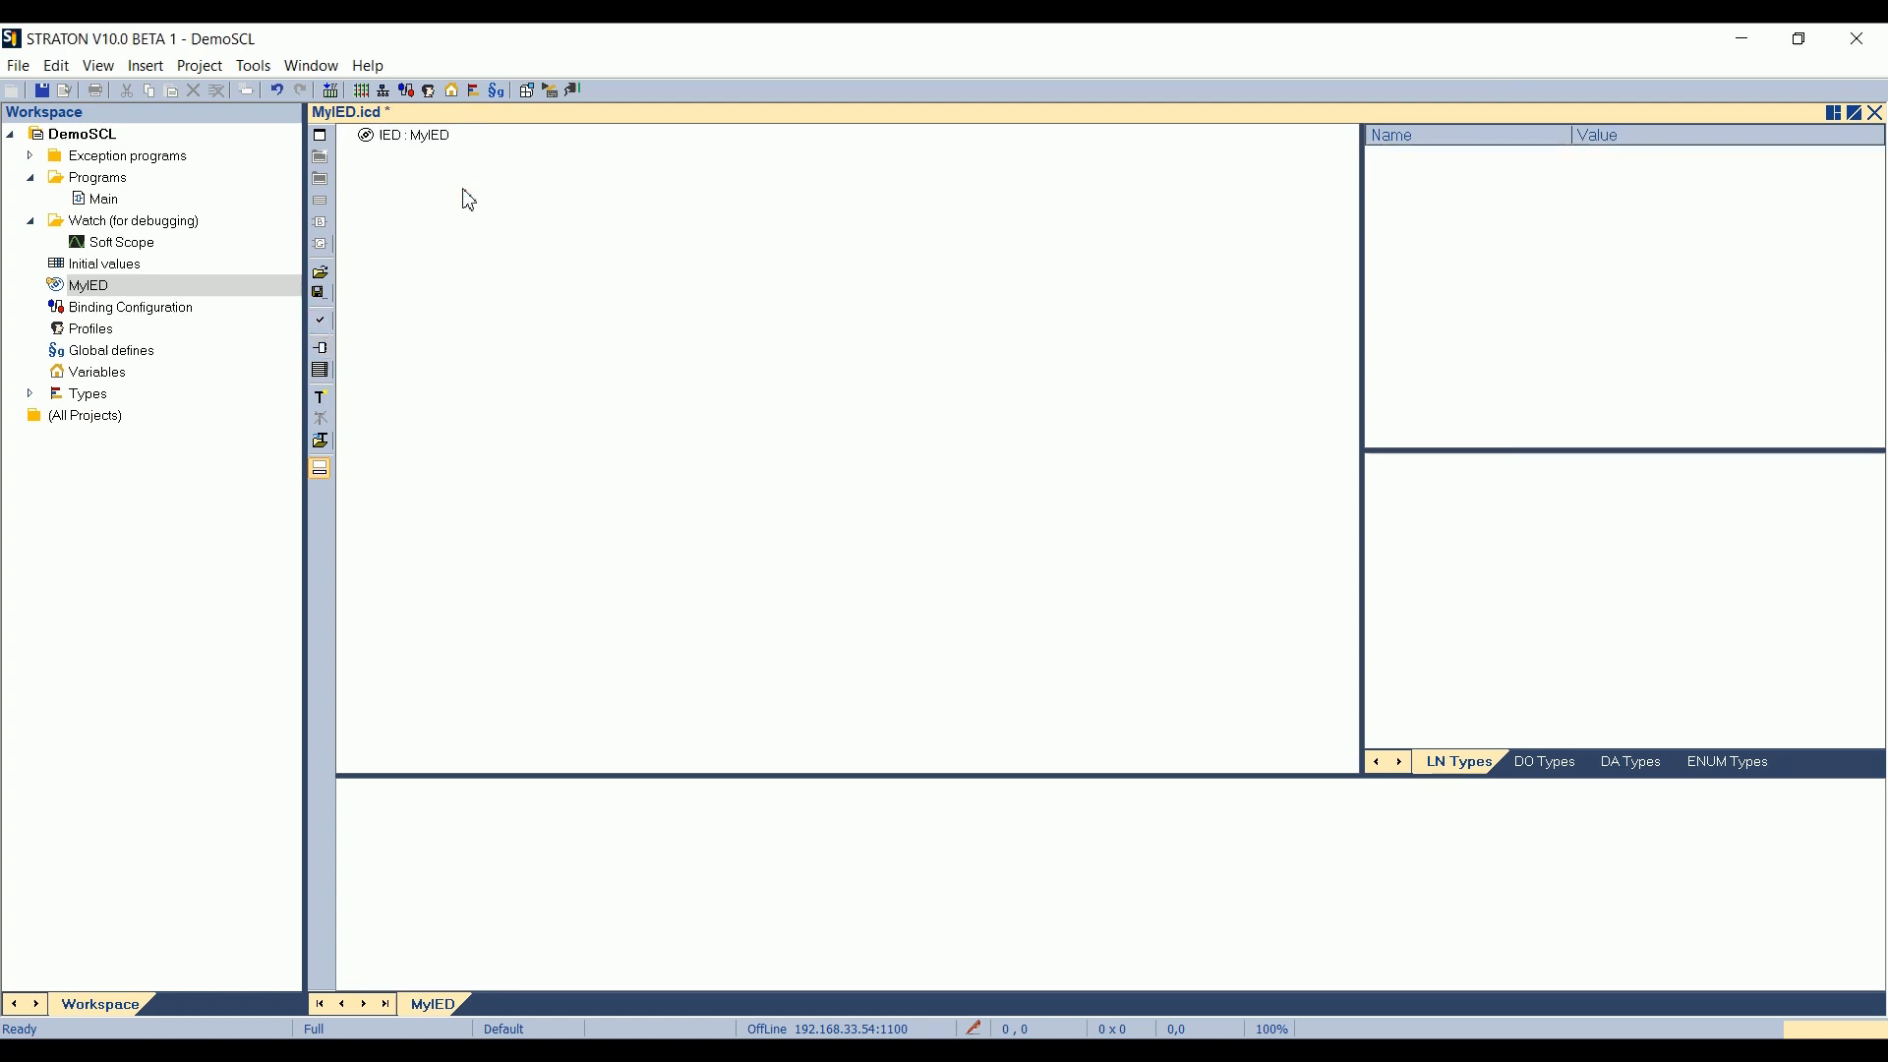
{"action": "mouse_move", "coordinate": [456, 216]}
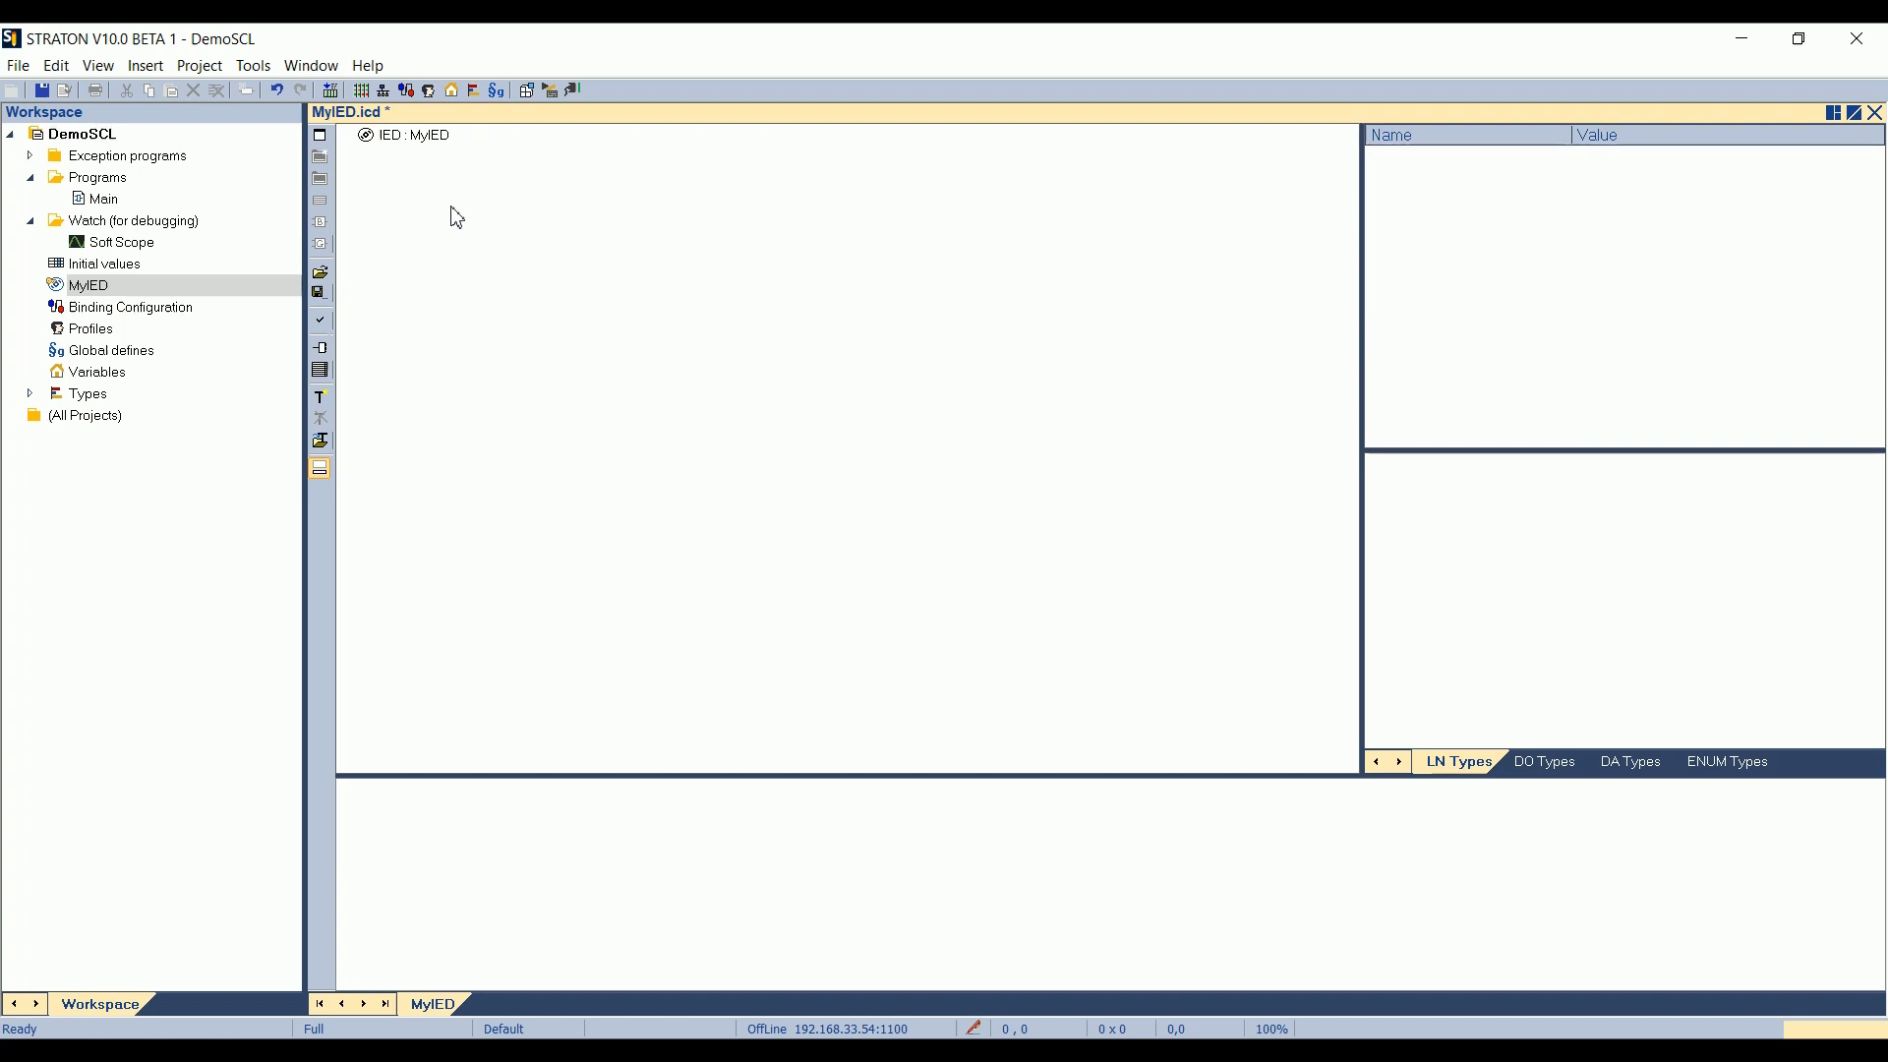
{"action": "mouse_move", "coordinate": [321, 223]}
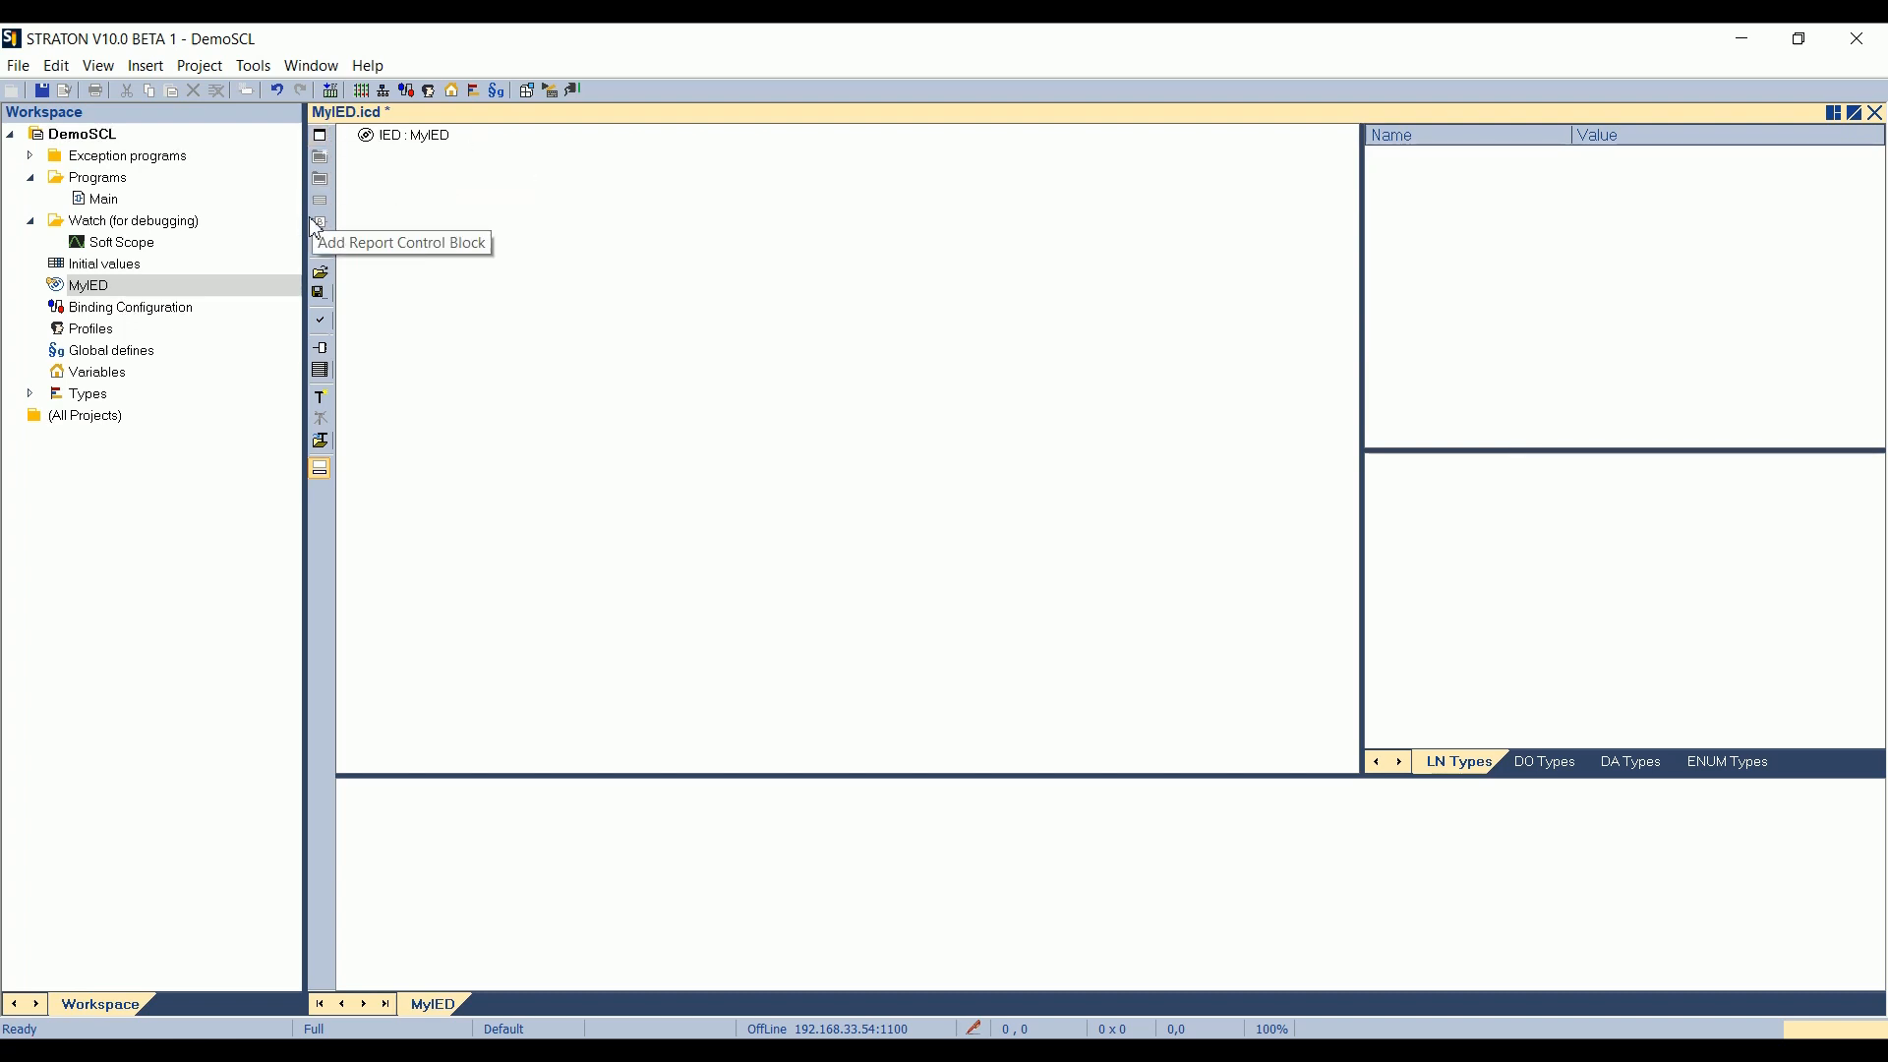
{"action": "mouse_move", "coordinate": [335, 165]}
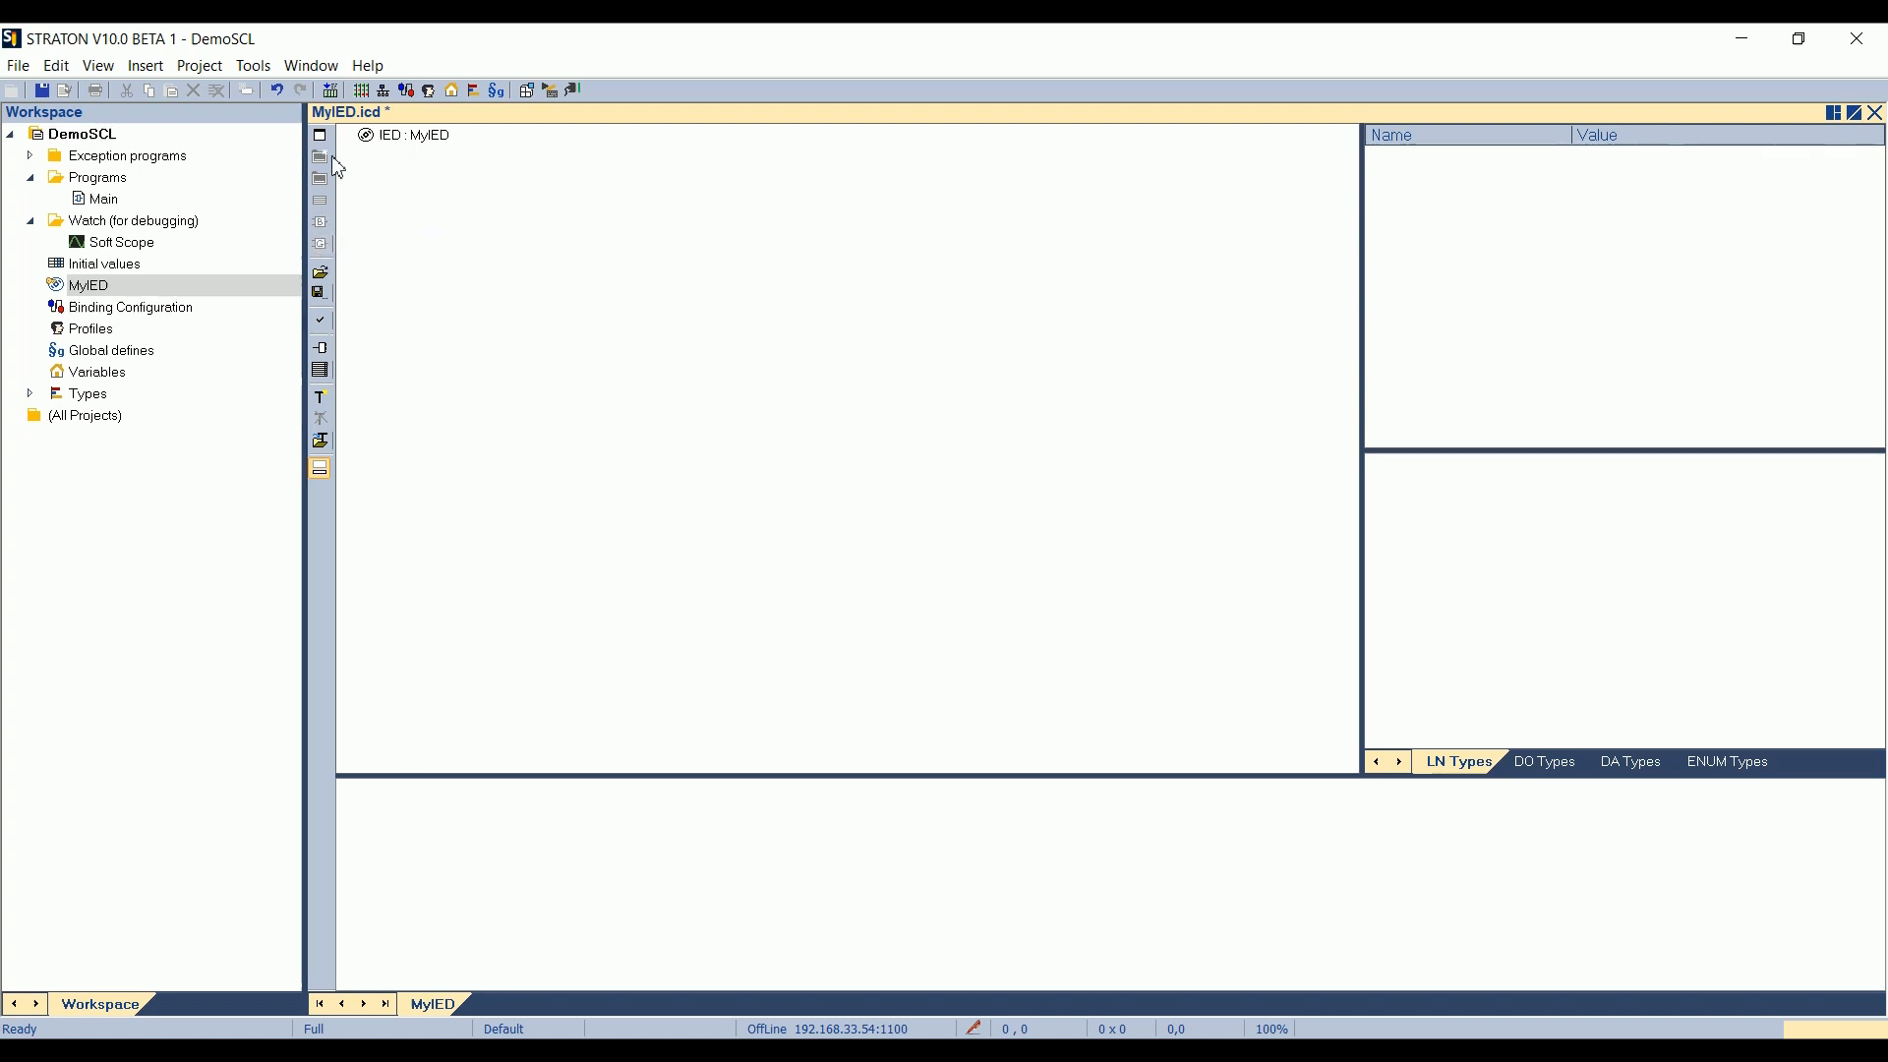
{"action": "mouse_move", "coordinate": [321, 135]}
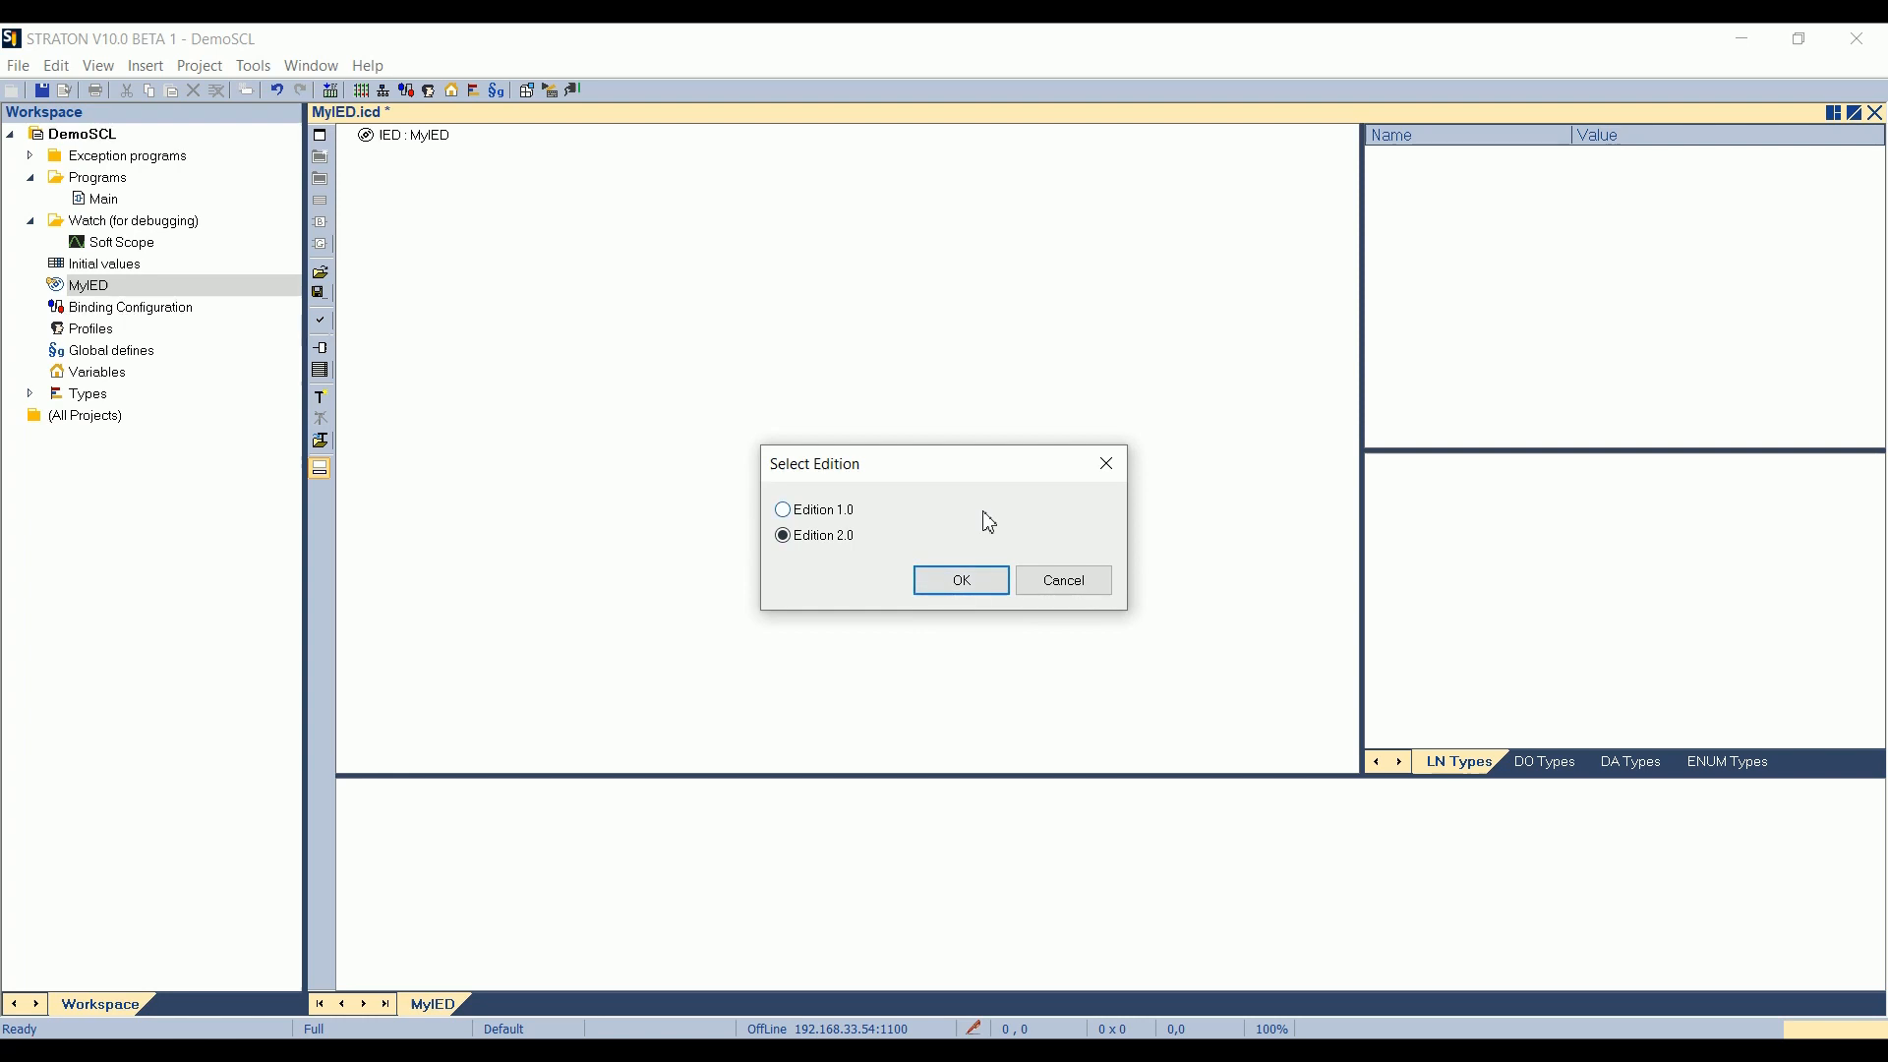
{"action": "mouse_move", "coordinate": [970, 548]}
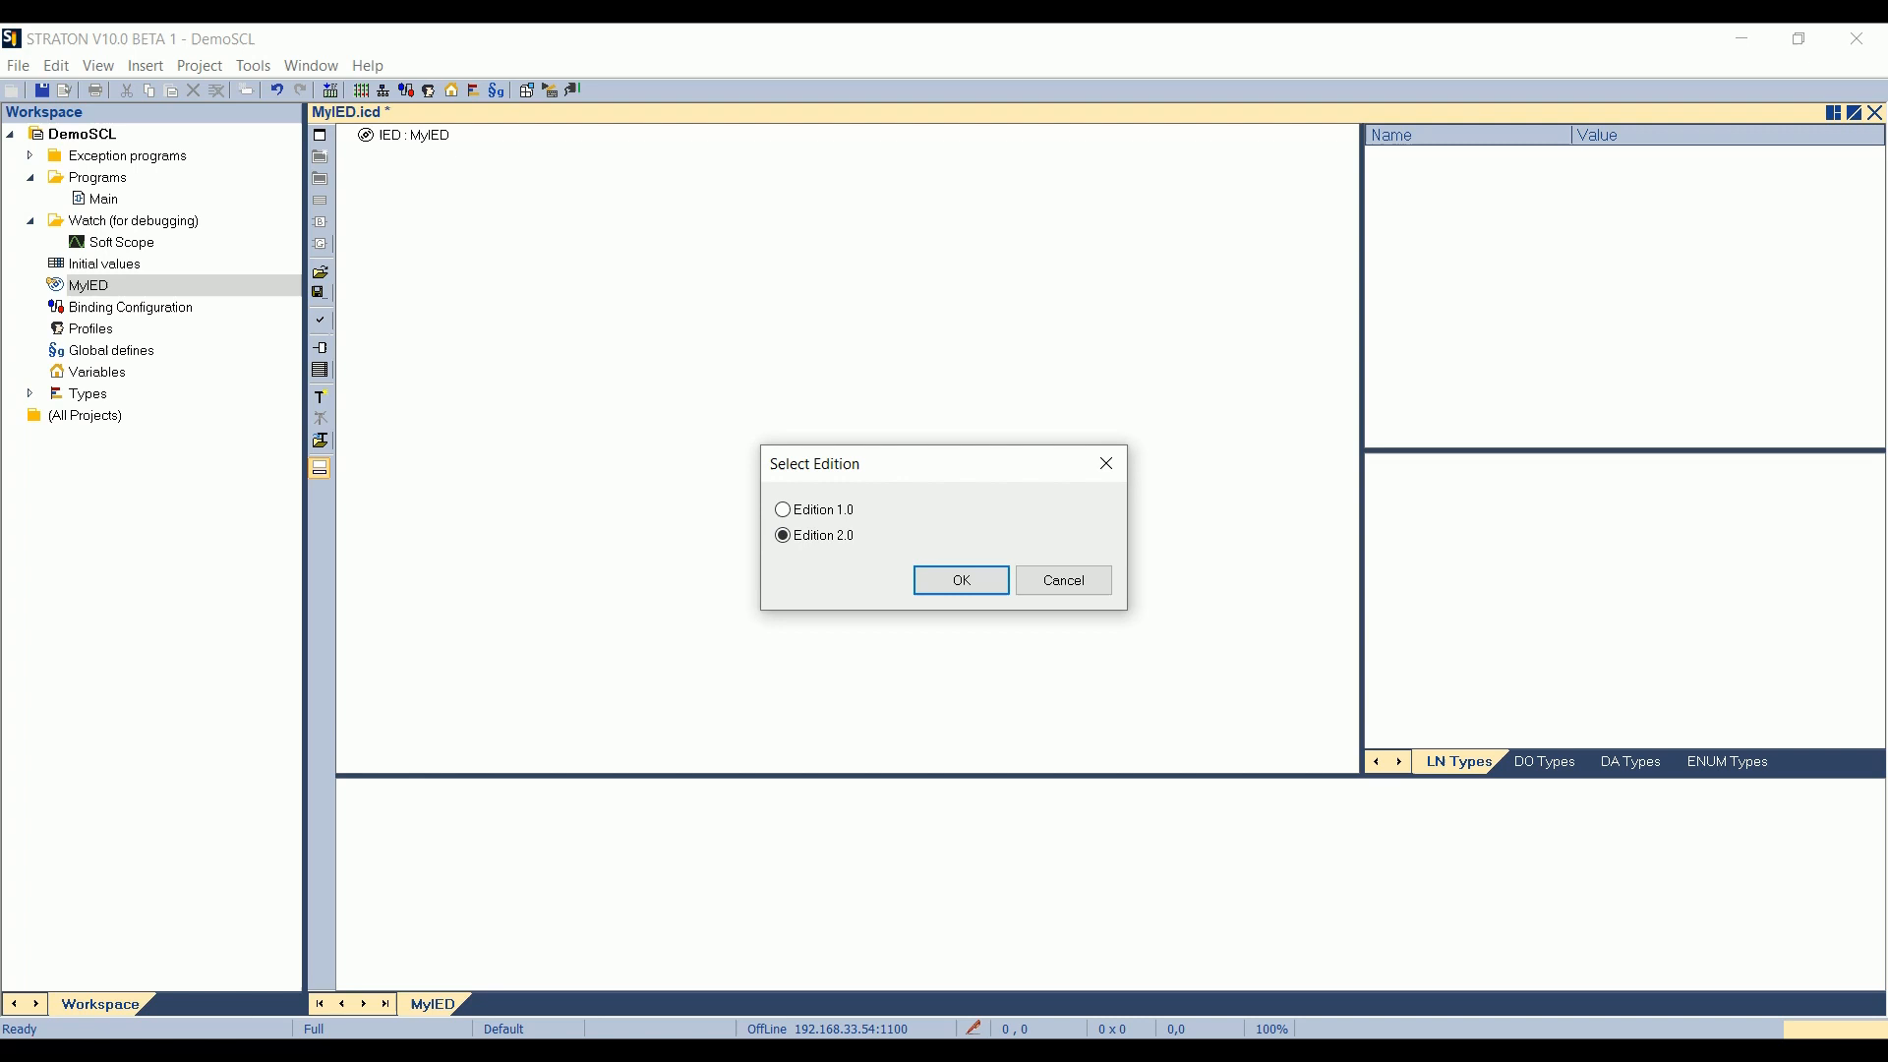
{"action": "mouse_move", "coordinate": [828, 695]}
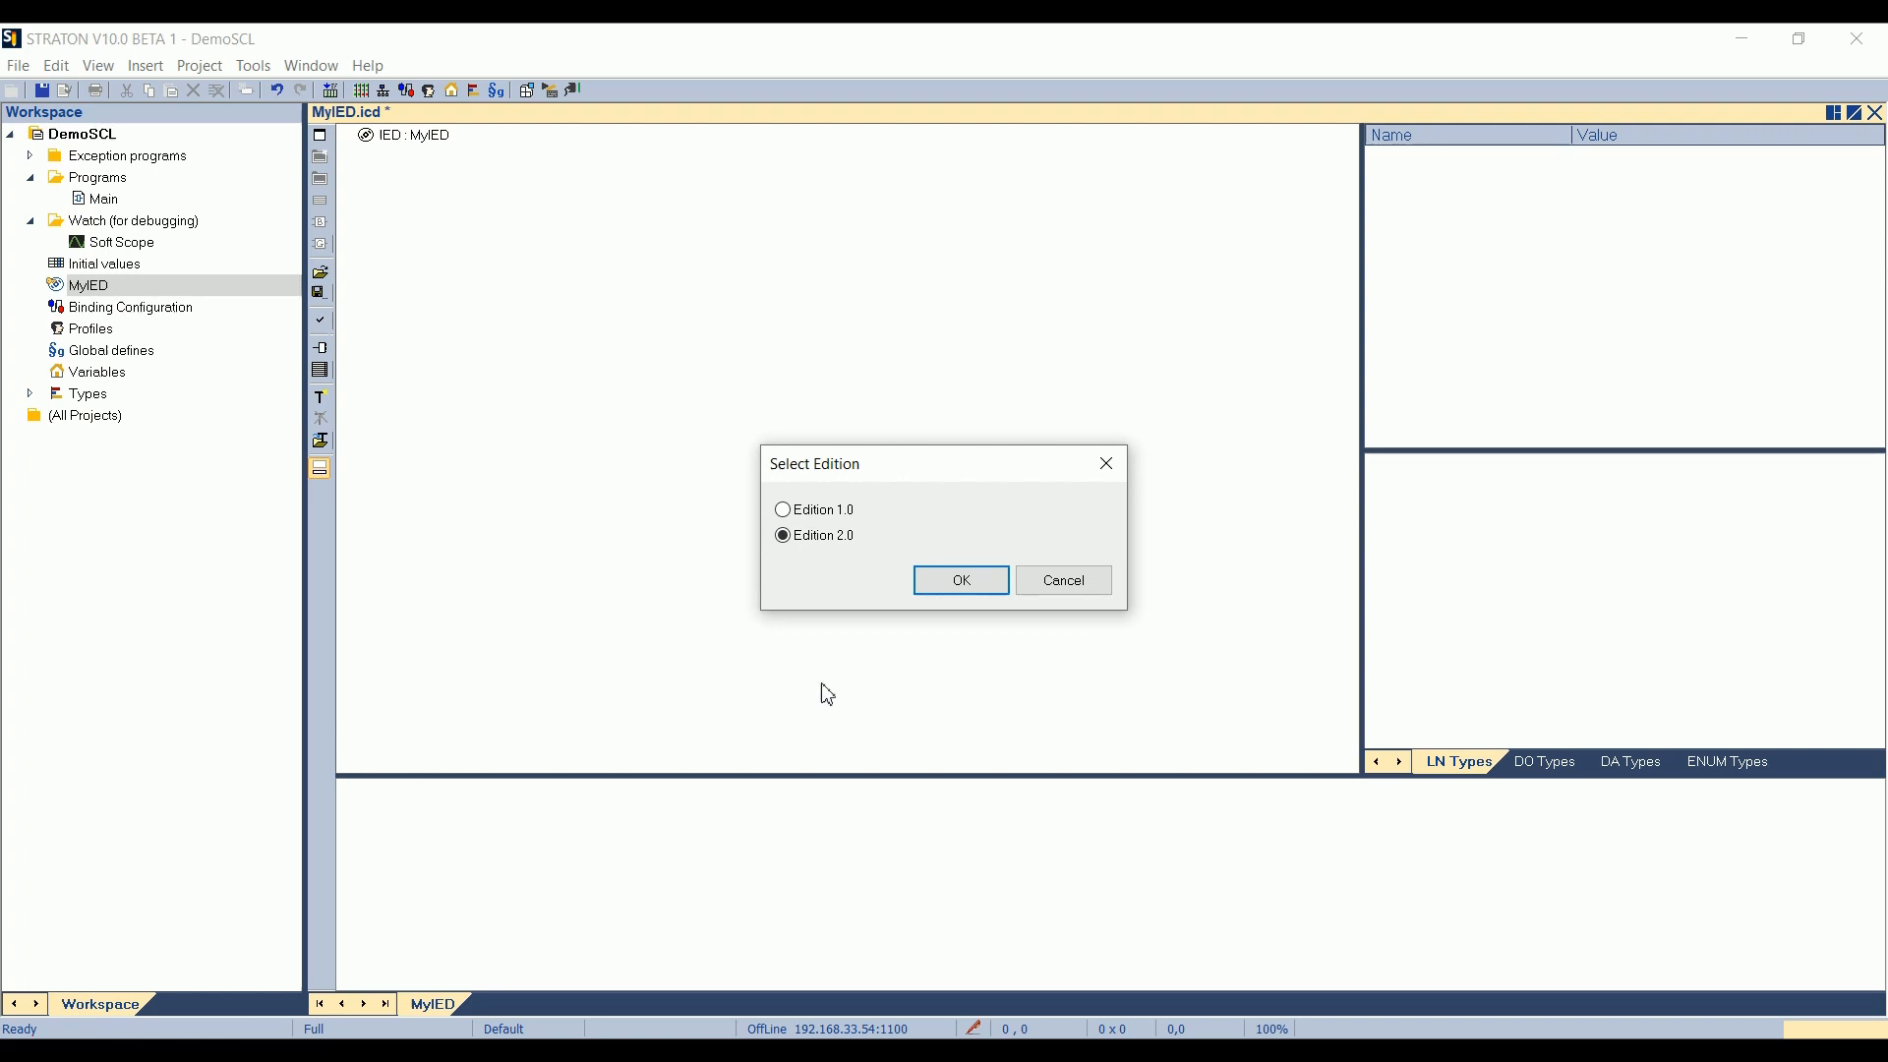
- Confirm Edition 2.0 for the new logical device
{"action": "left_click", "coordinate": [960, 578]}
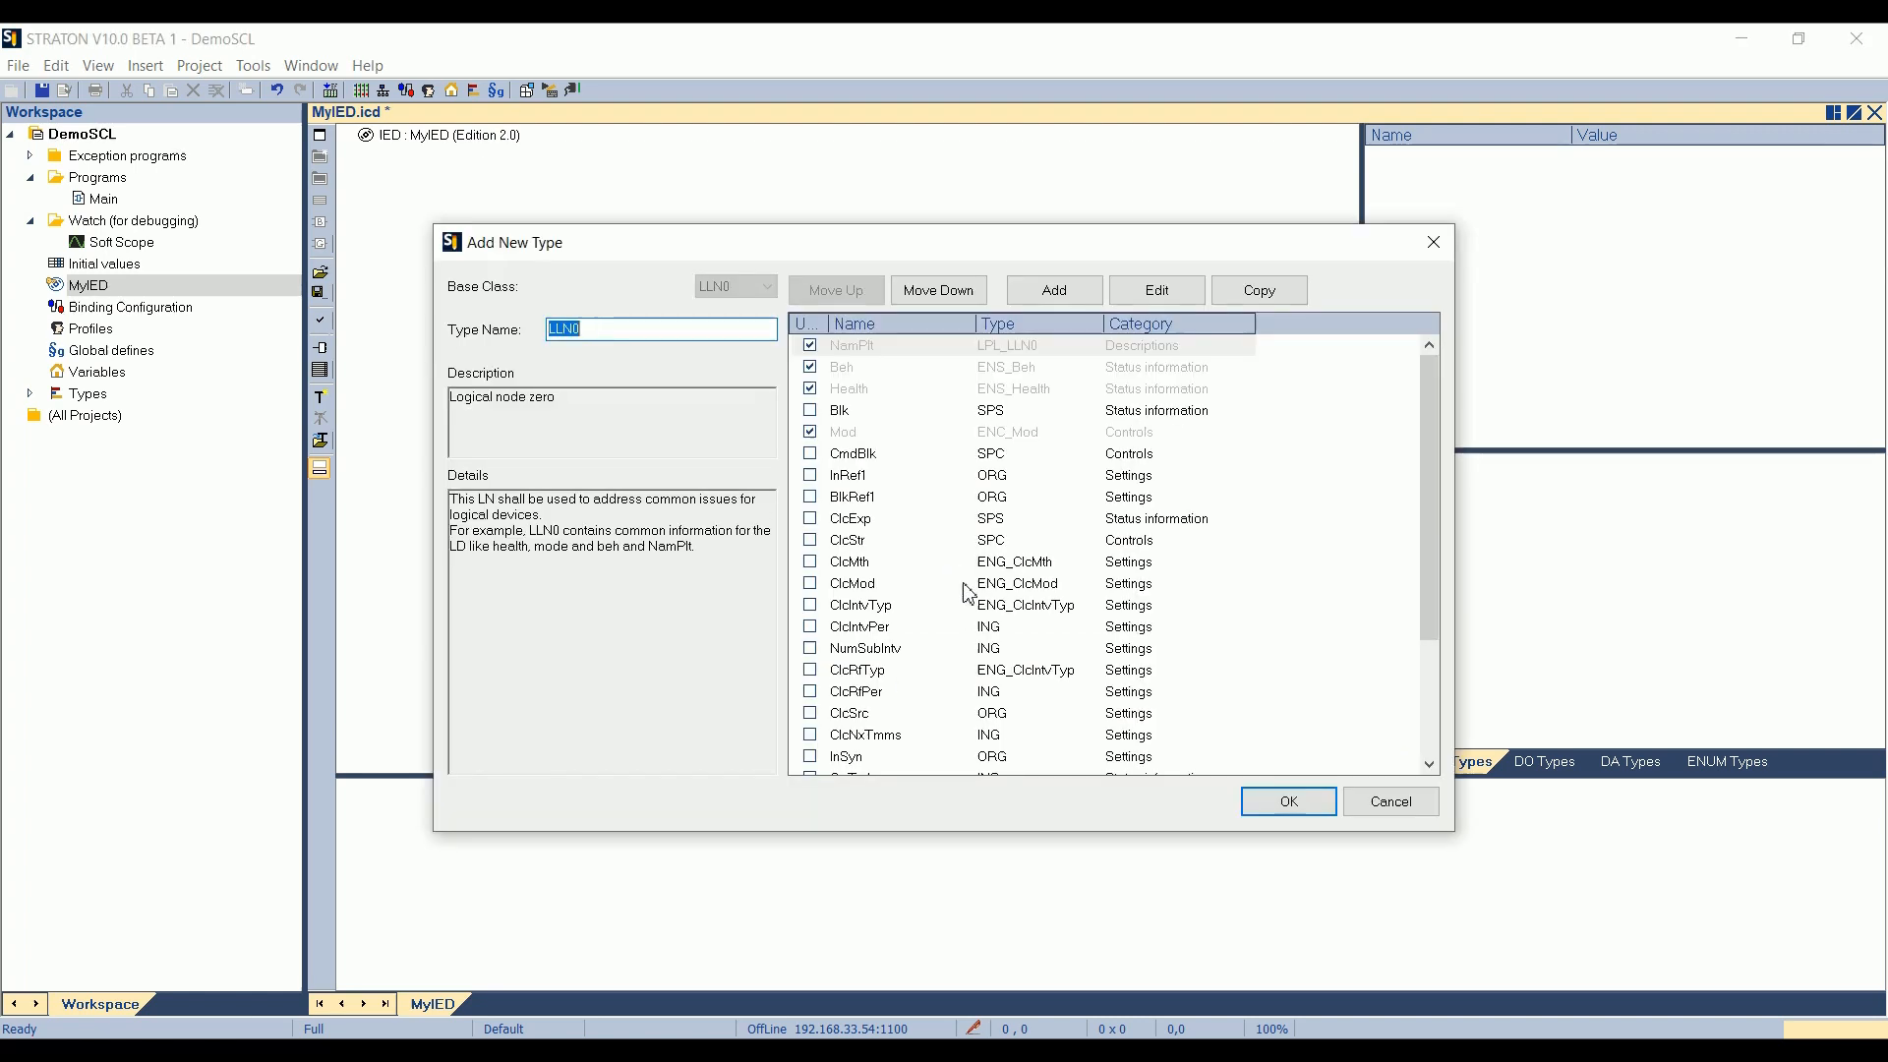
{"action": "mouse_move", "coordinate": [905, 537]}
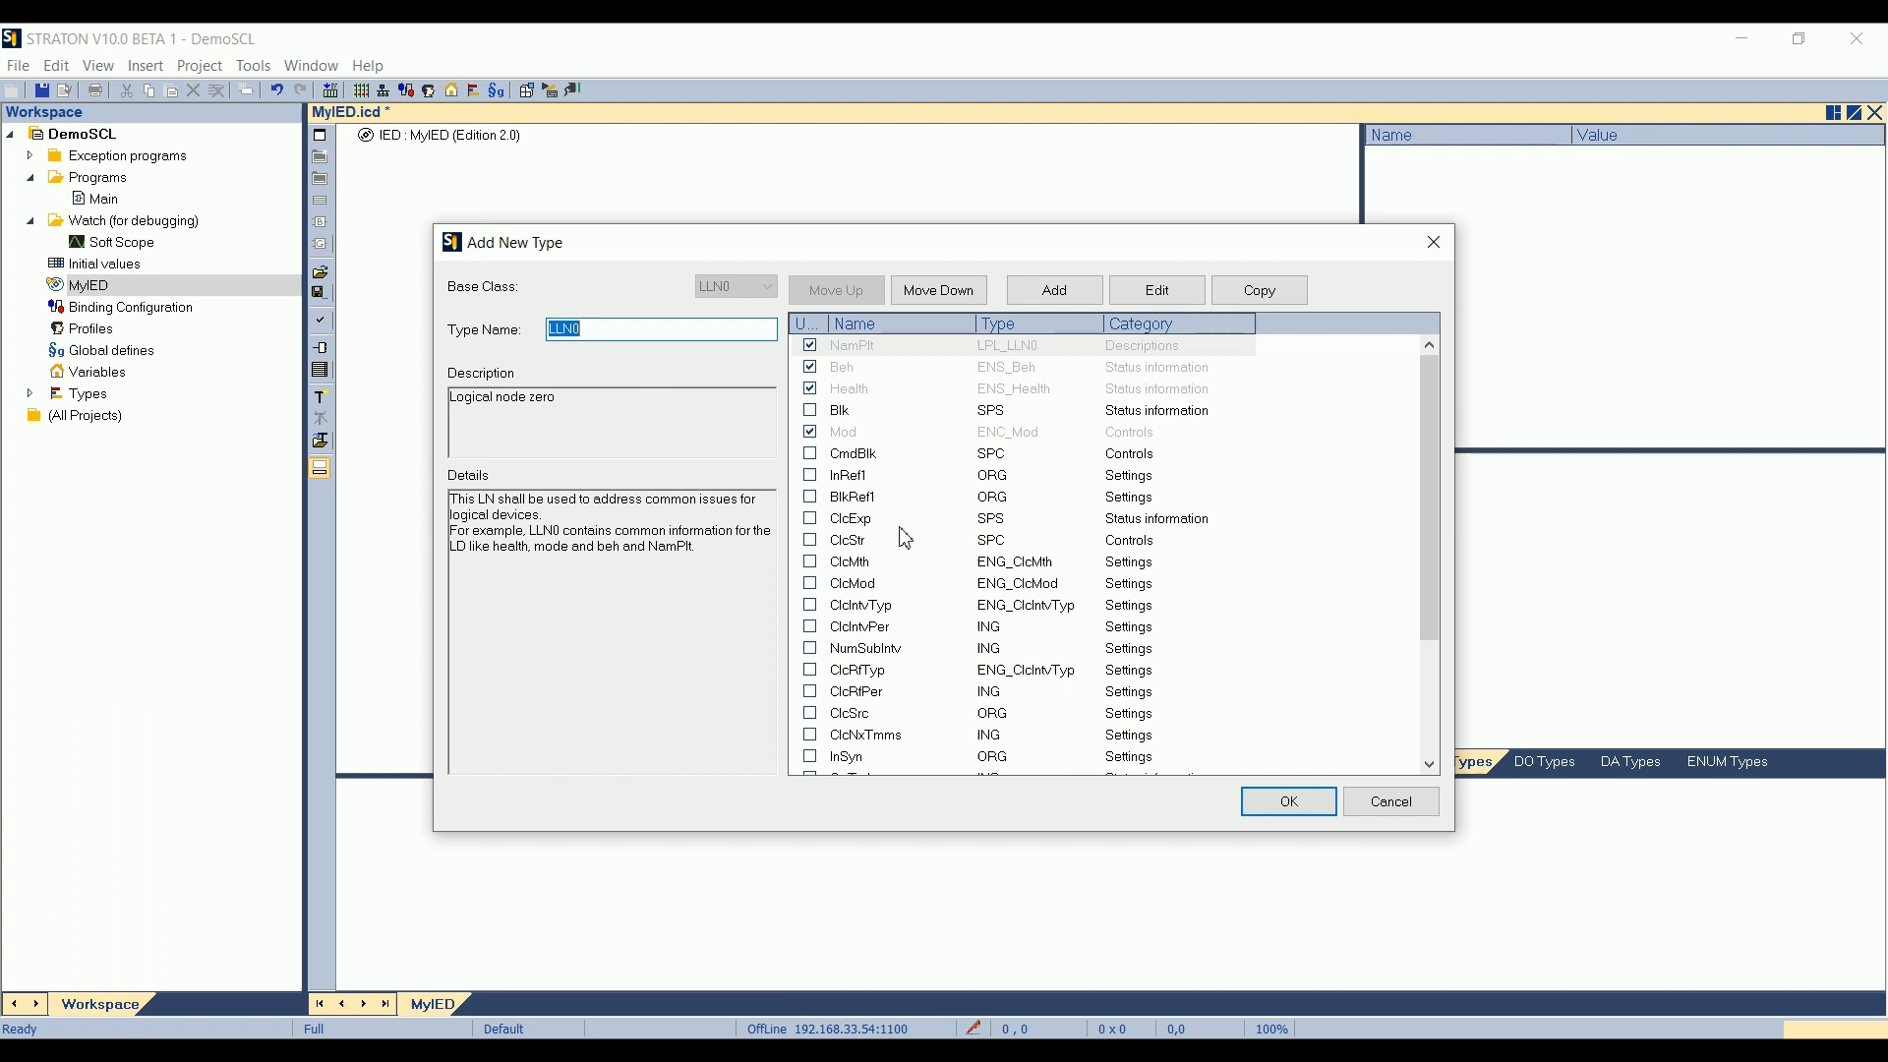
{"action": "mouse_move", "coordinate": [902, 535]}
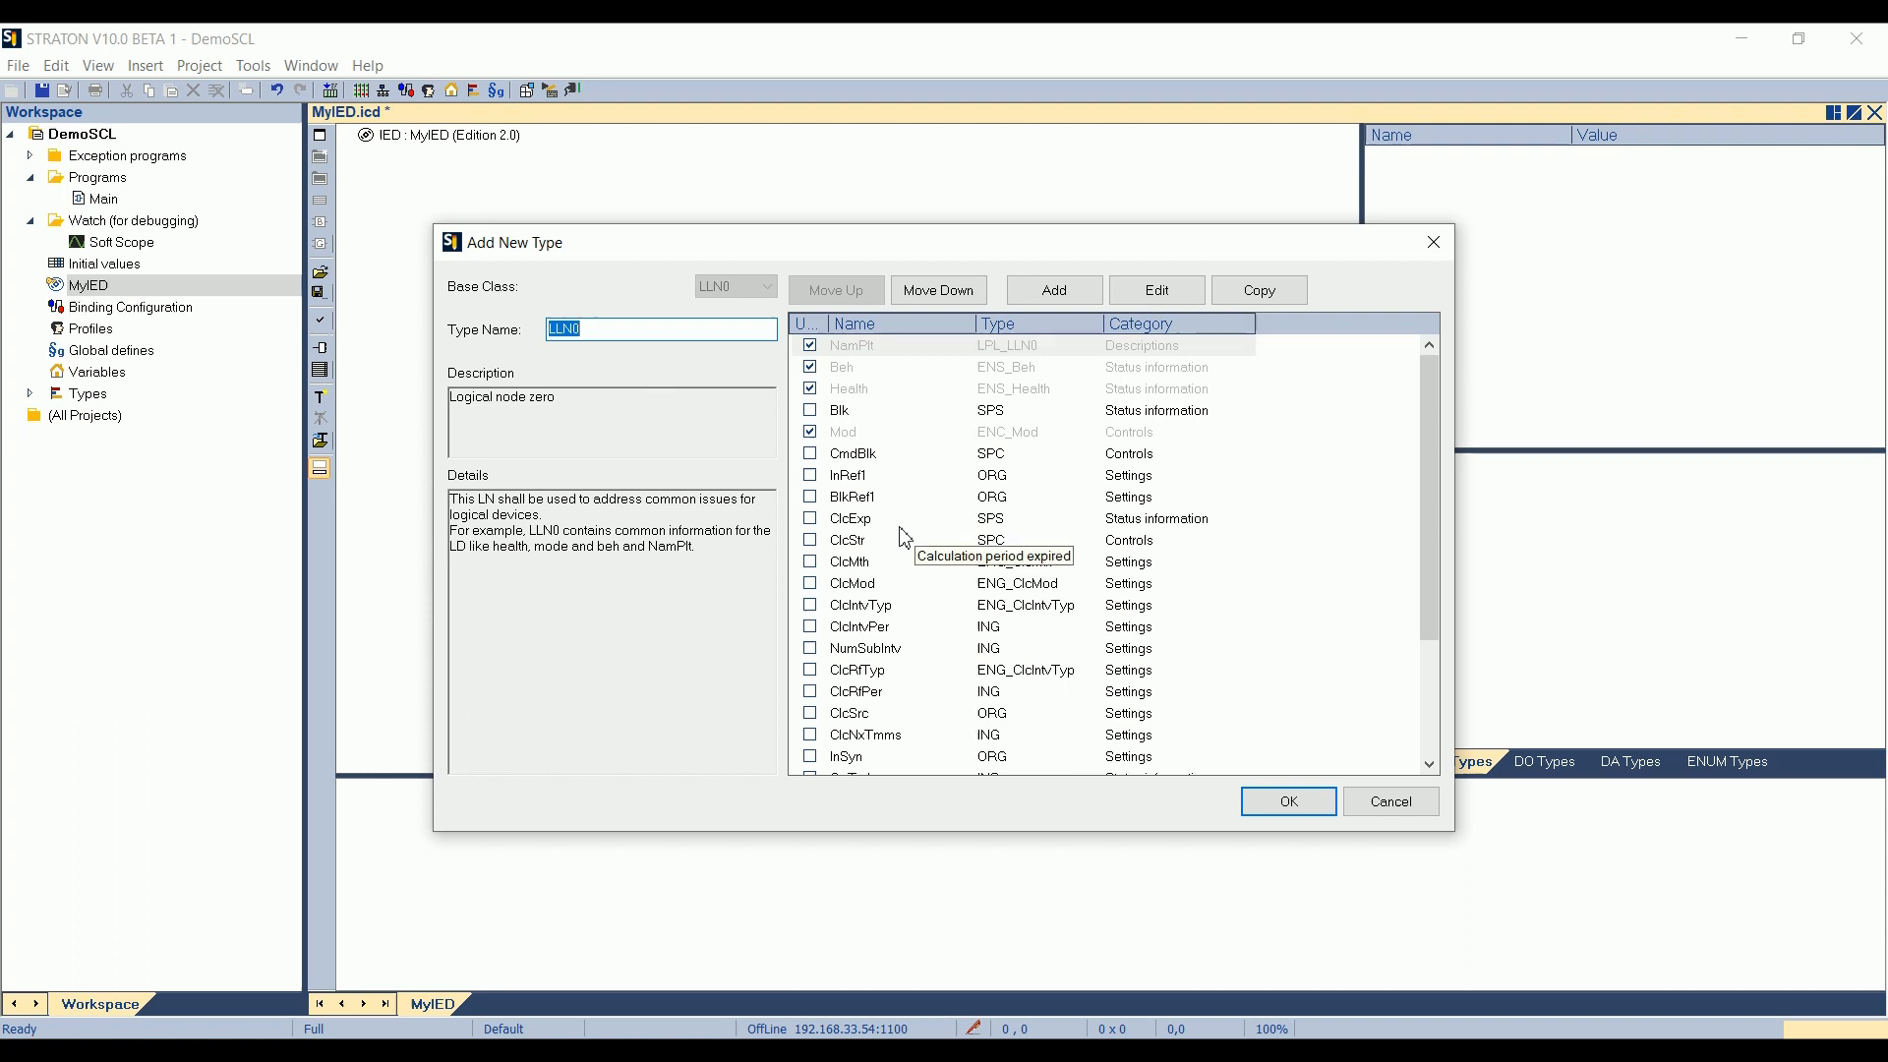
{"action": "mouse_move", "coordinate": [720, 327]}
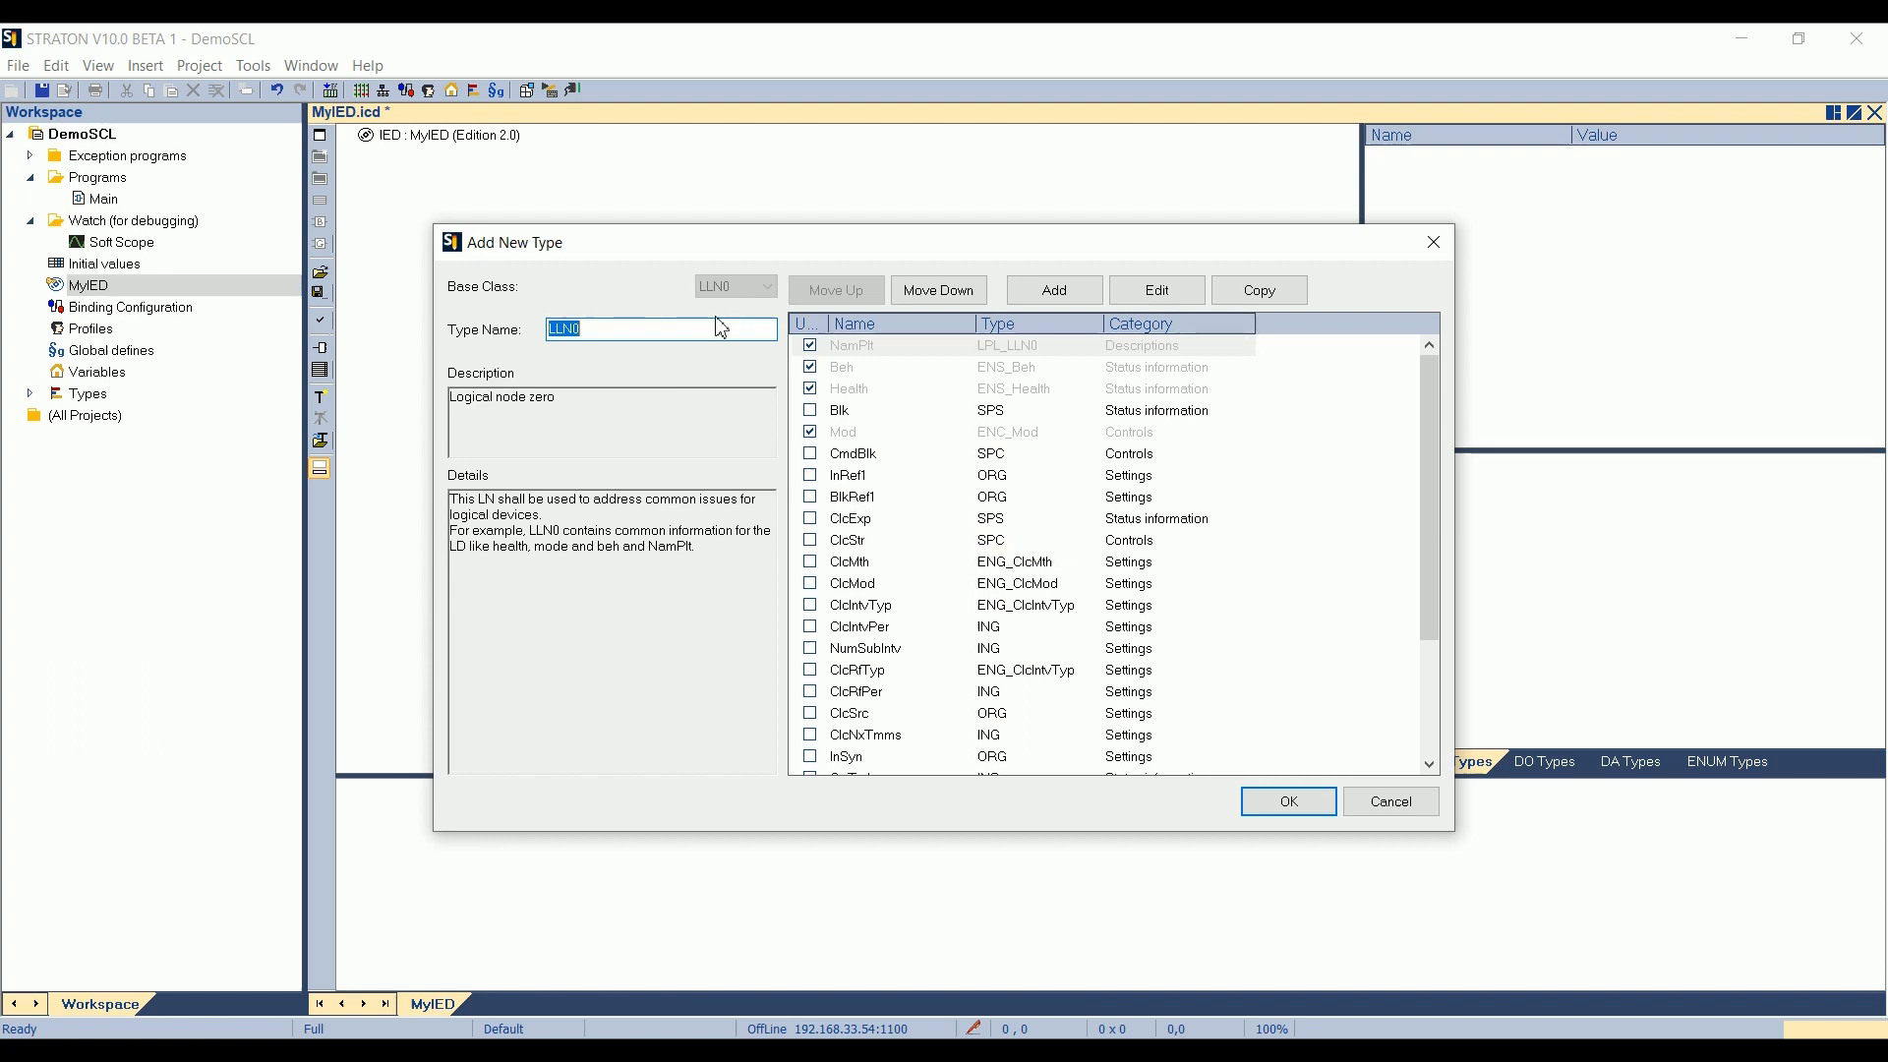
{"action": "mouse_move", "coordinate": [743, 303]}
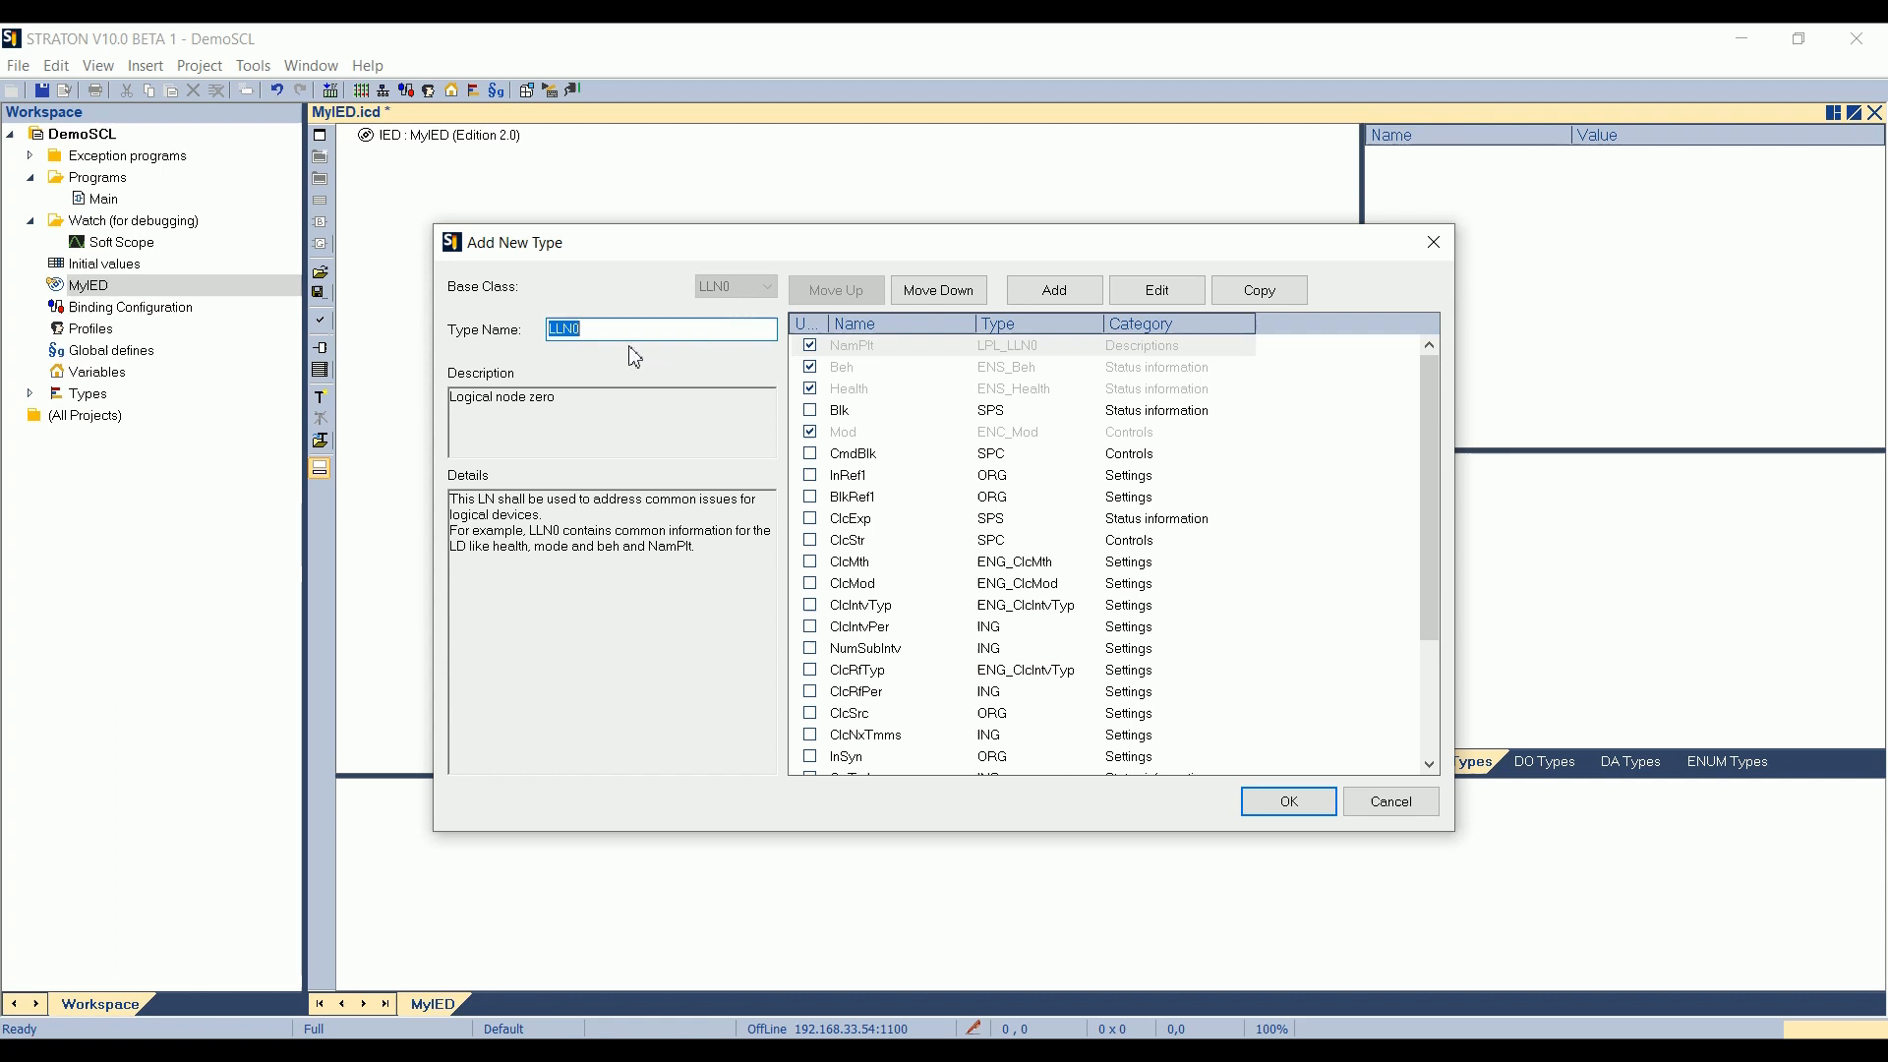
{"action": "mouse_move", "coordinate": [592, 423]}
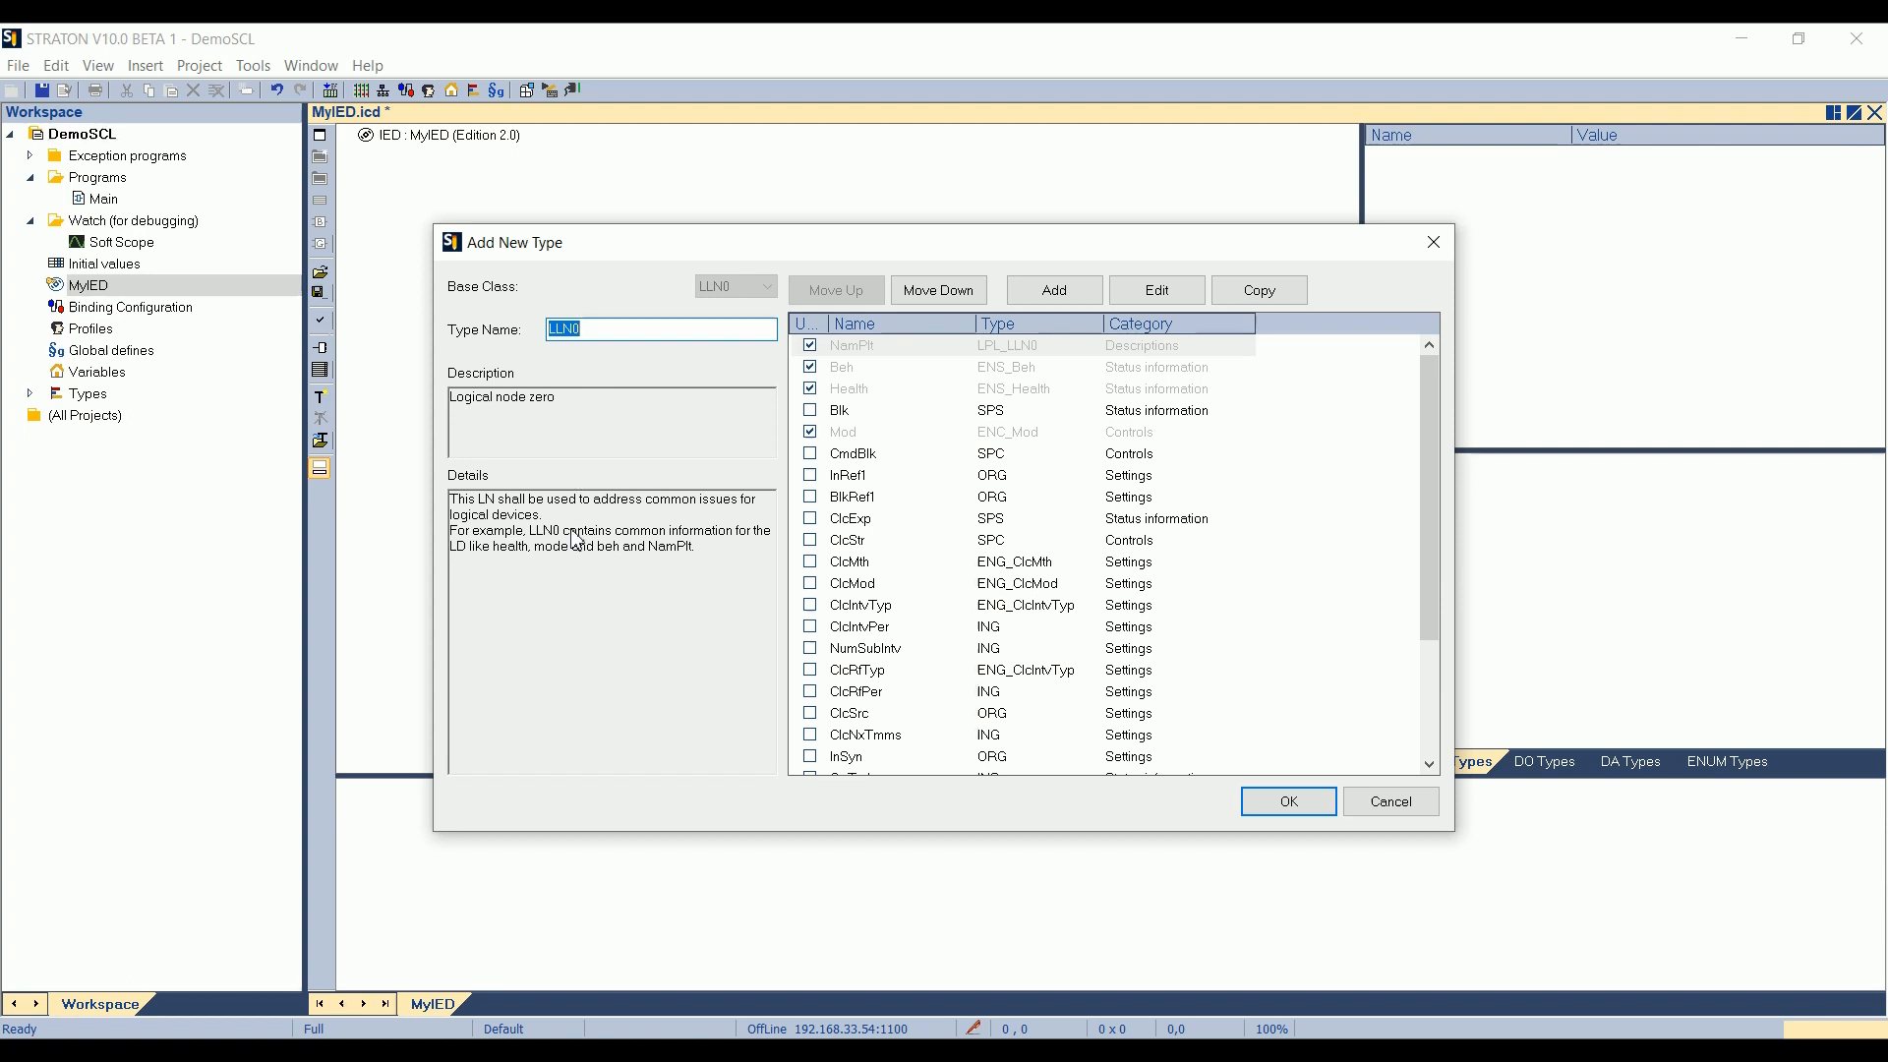
{"action": "mouse_move", "coordinate": [893, 350]}
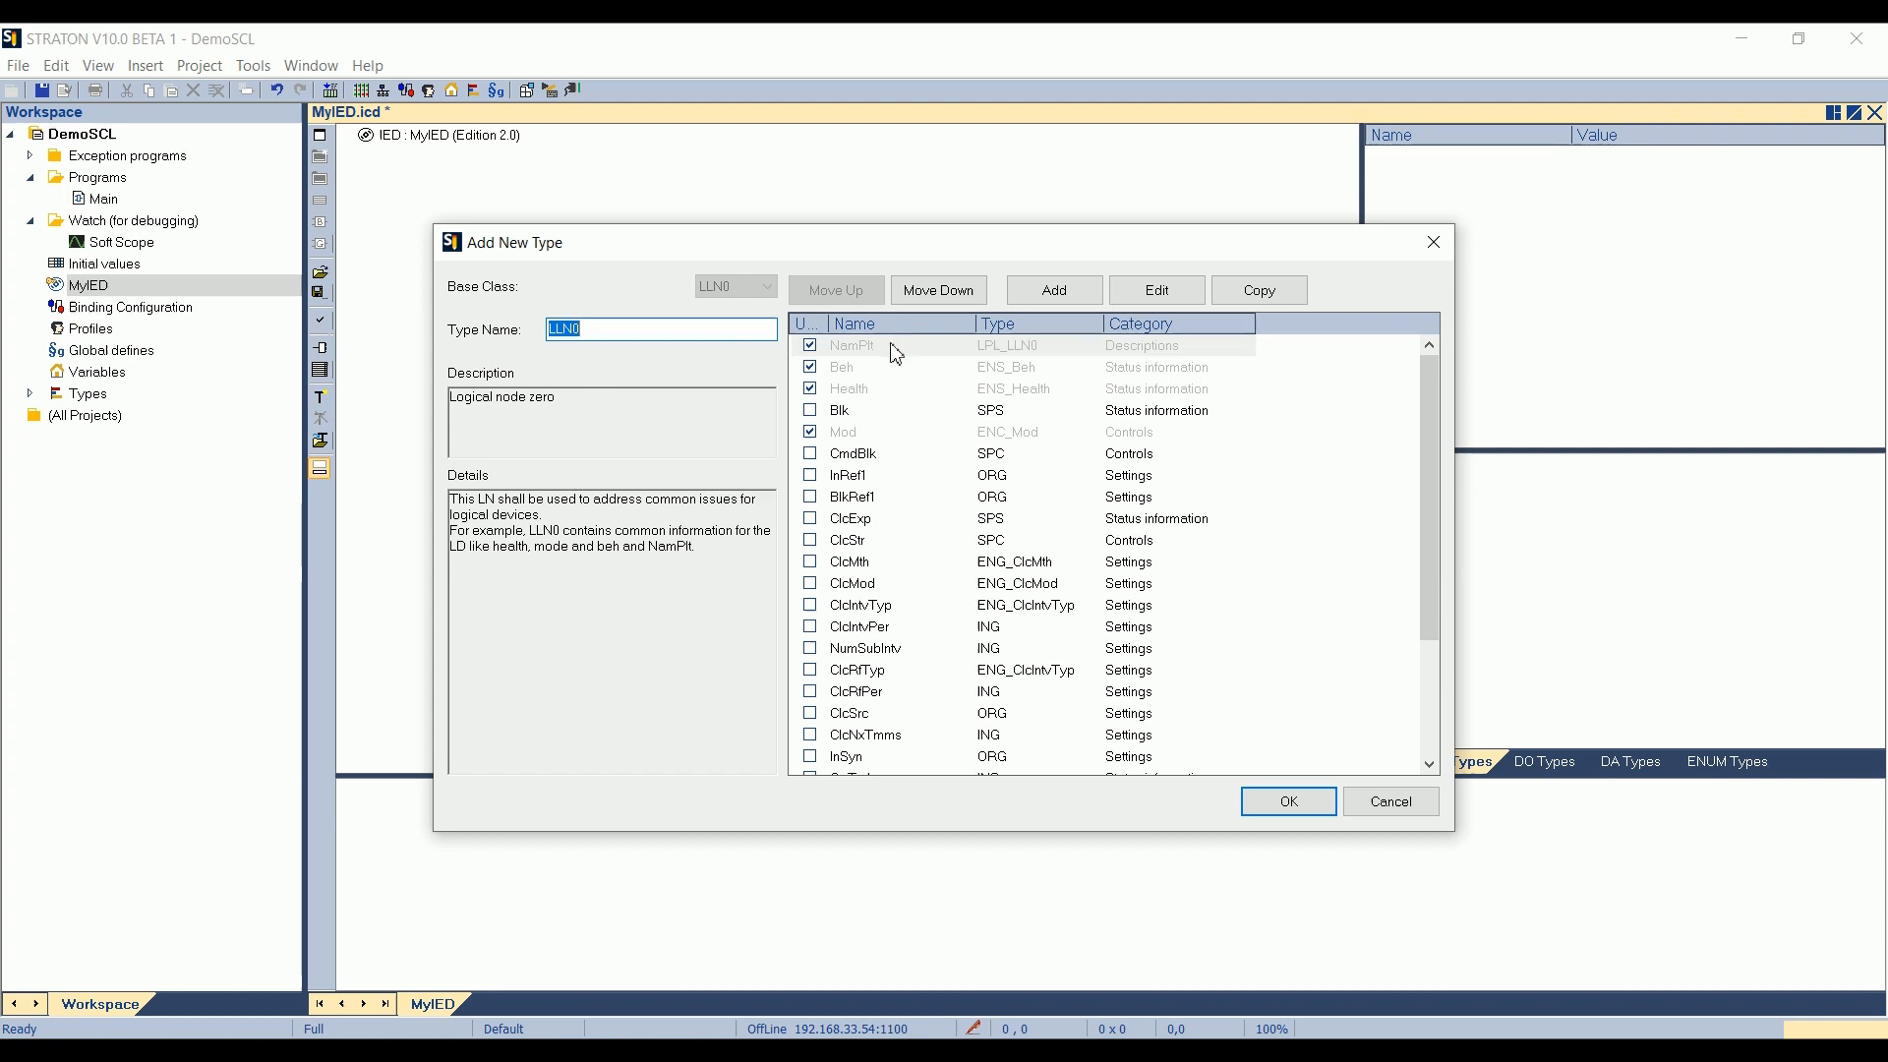
- View the LPL_LLN0 type details of the NamPlt entry and close them
{"action": "left_click", "coordinate": [851, 346]}
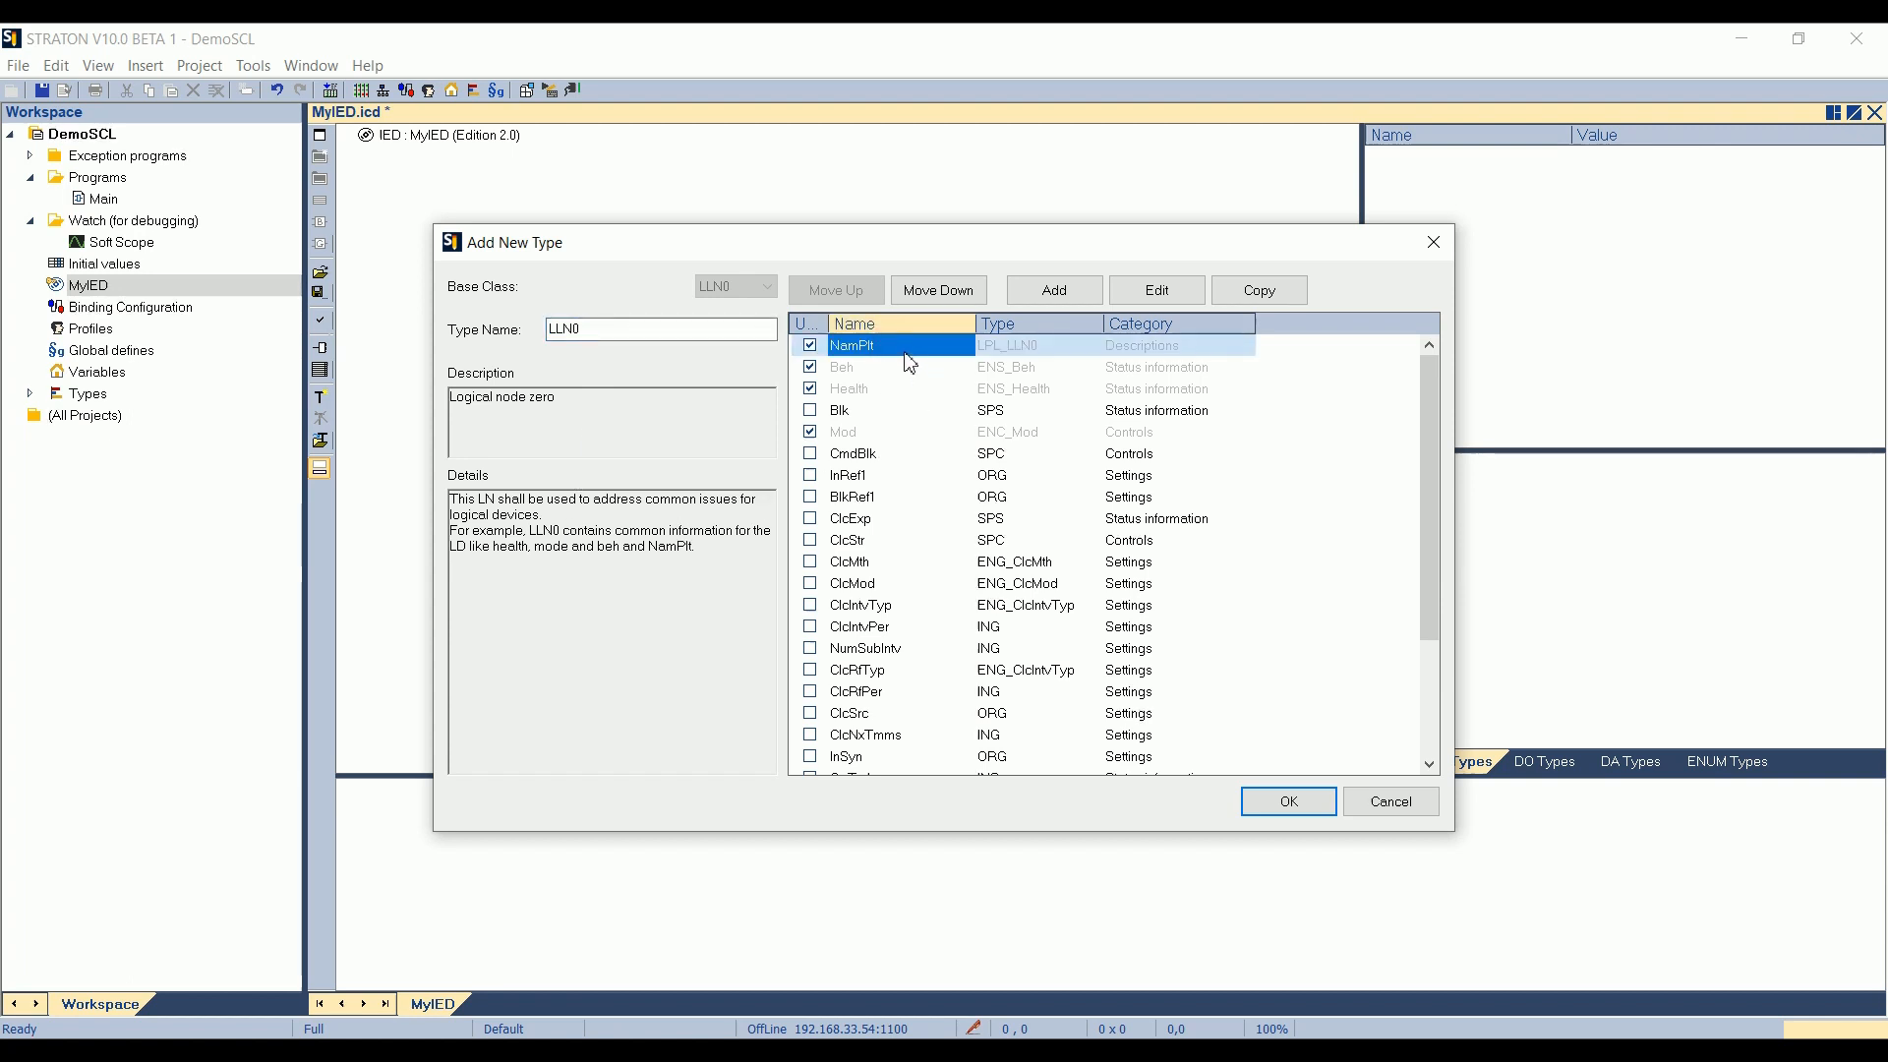
{"action": "left_click", "coordinate": [1029, 346]}
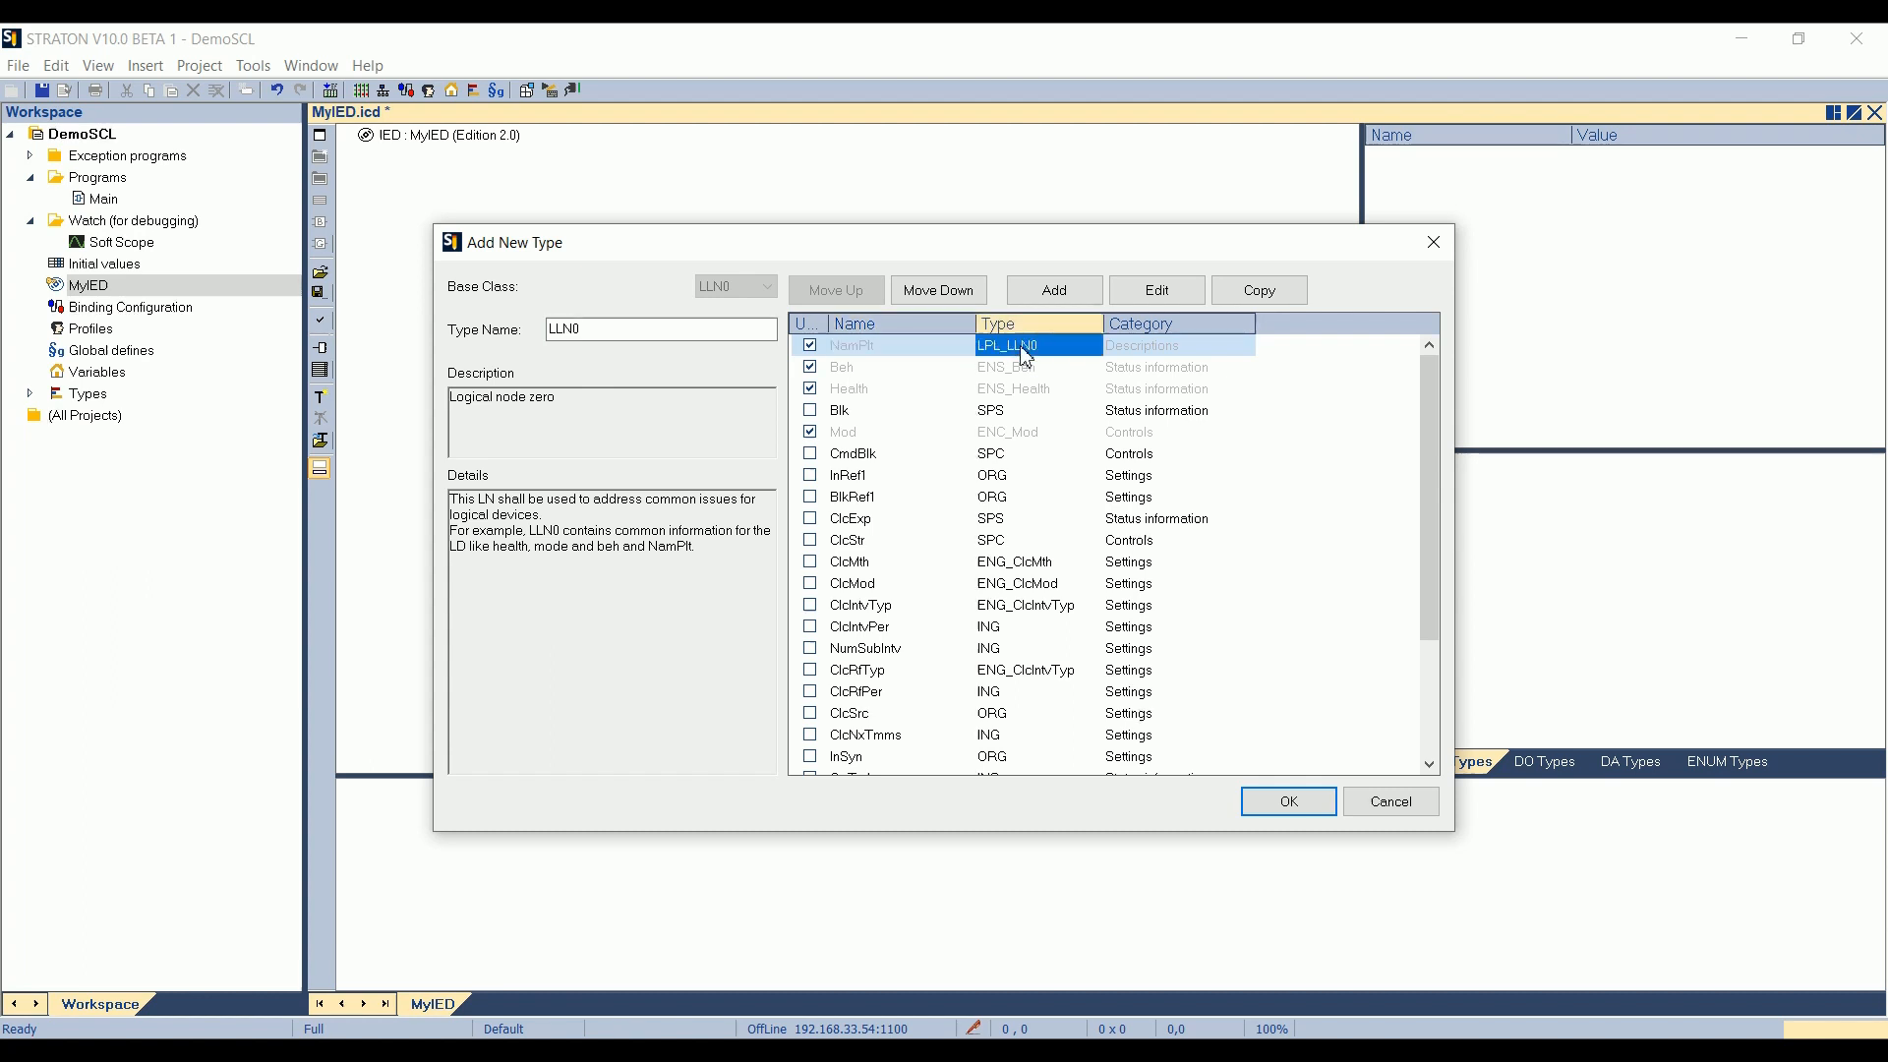
{"action": "double_click", "coordinate": [1023, 346]}
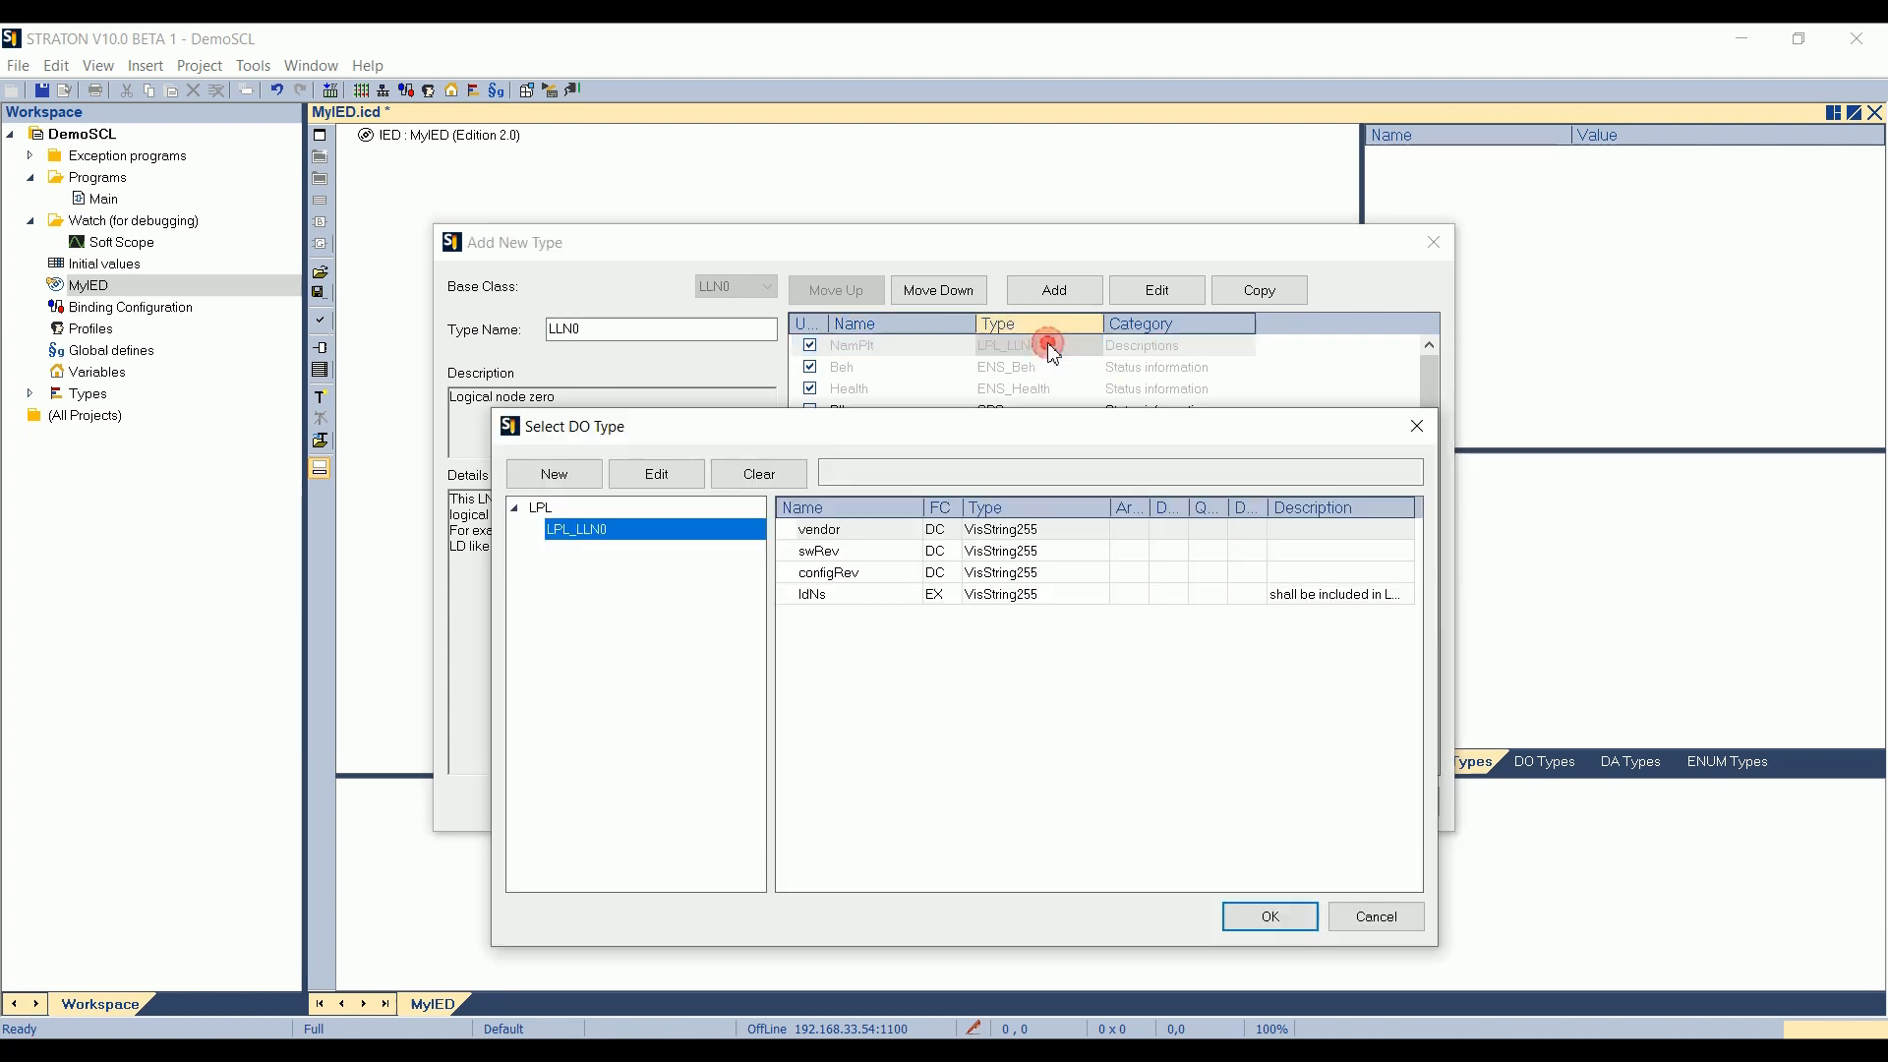
{"action": "mouse_move", "coordinate": [885, 539]}
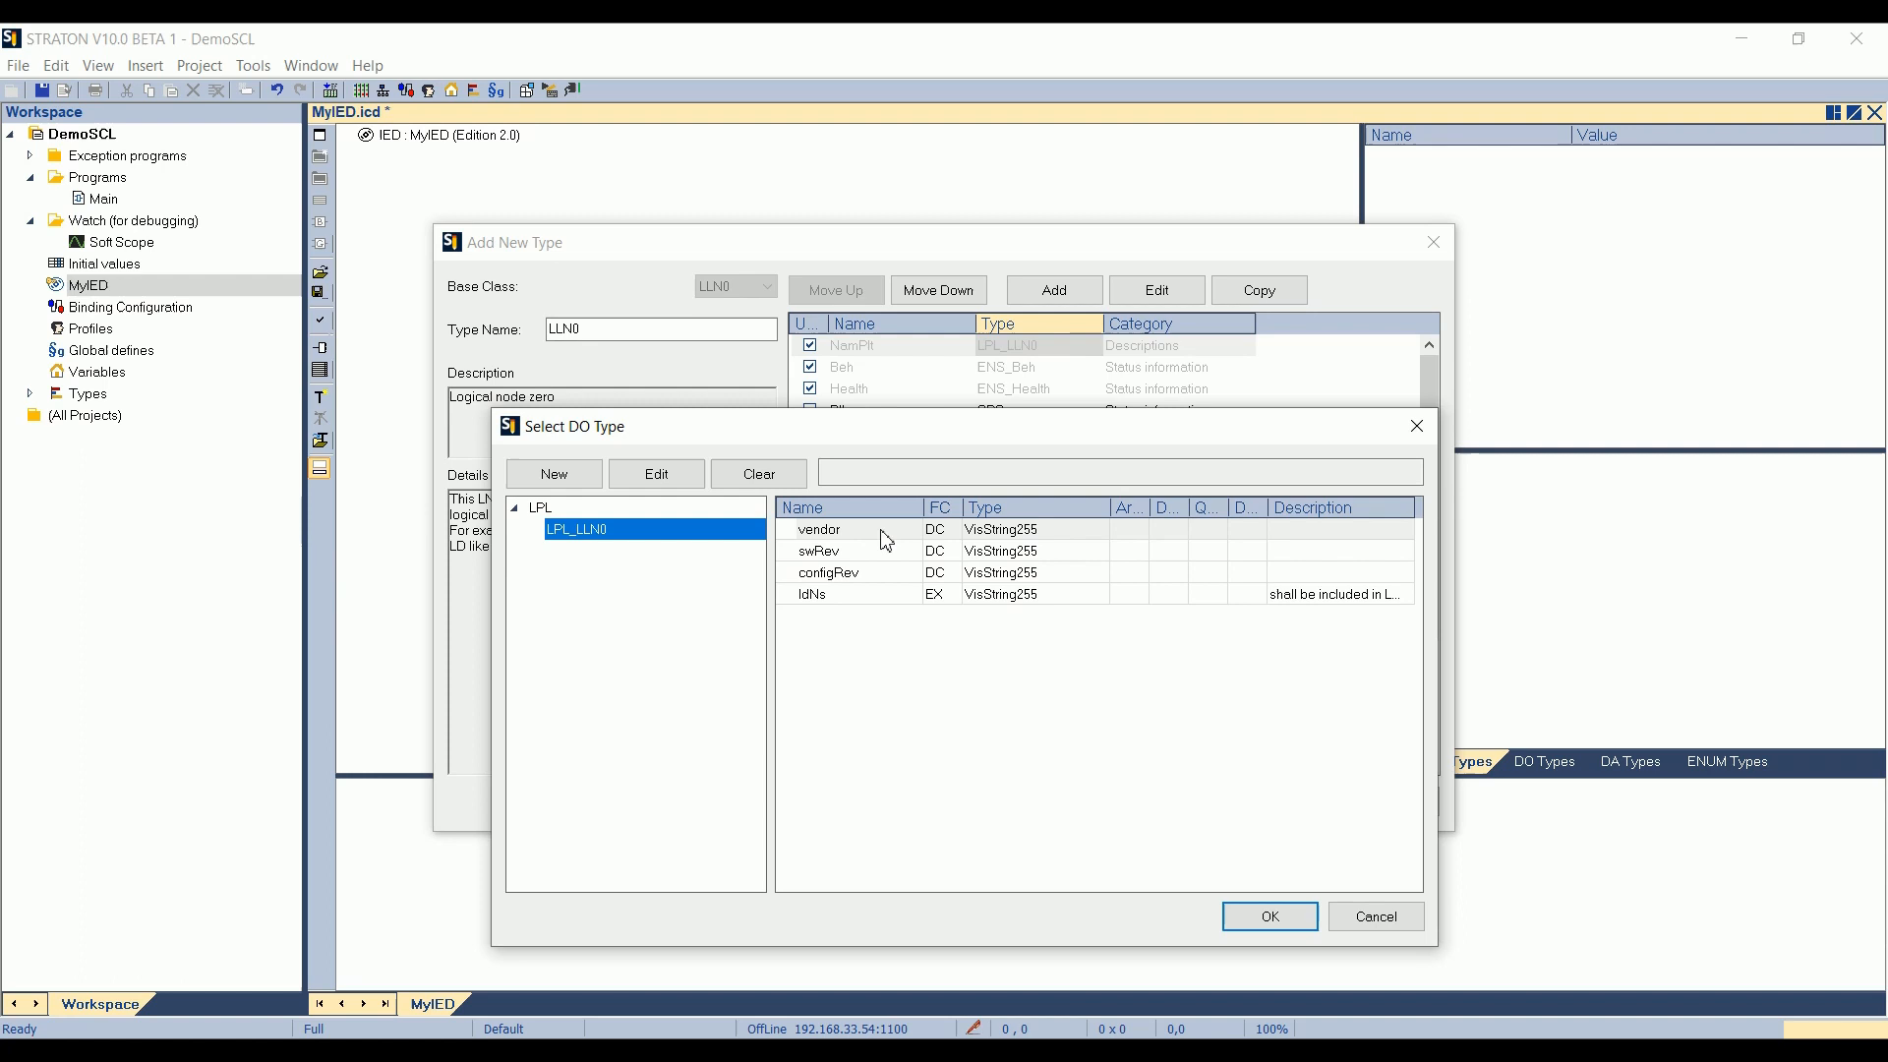
{"action": "mouse_move", "coordinate": [1009, 743]}
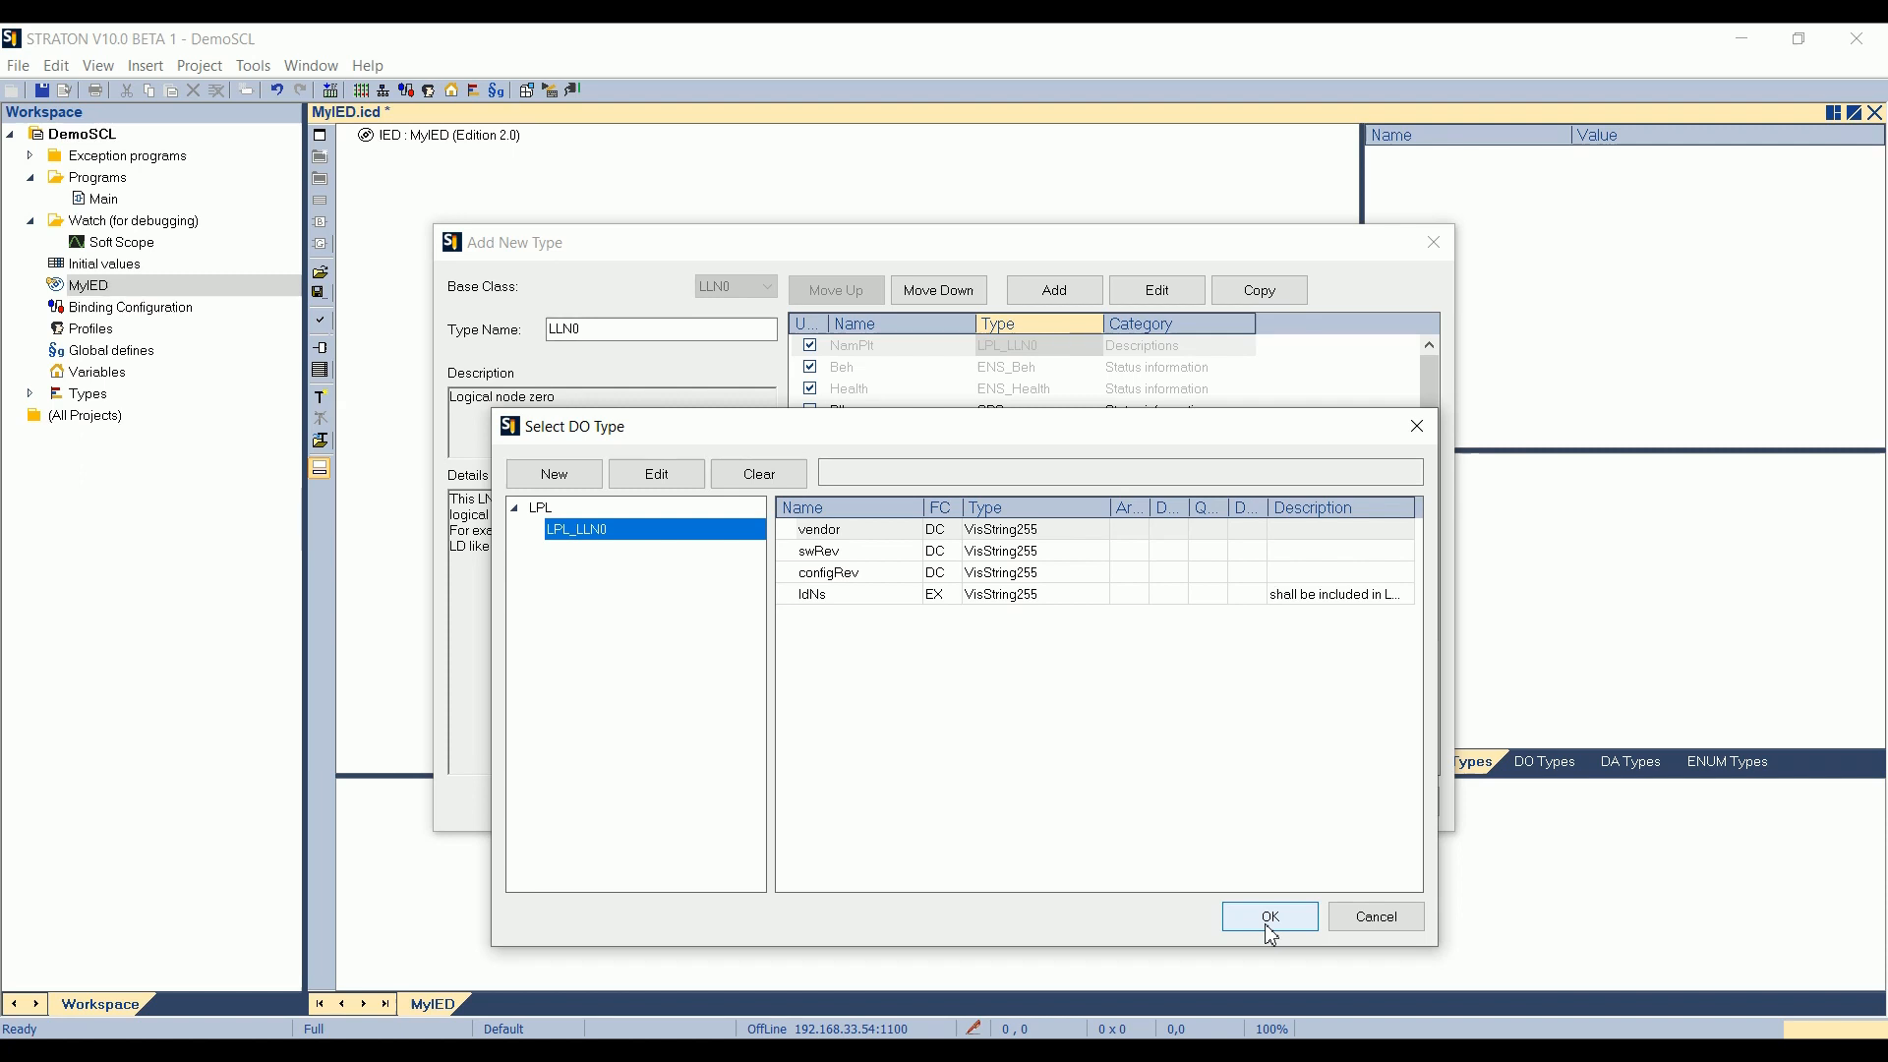
{"action": "left_click", "coordinate": [1269, 917]}
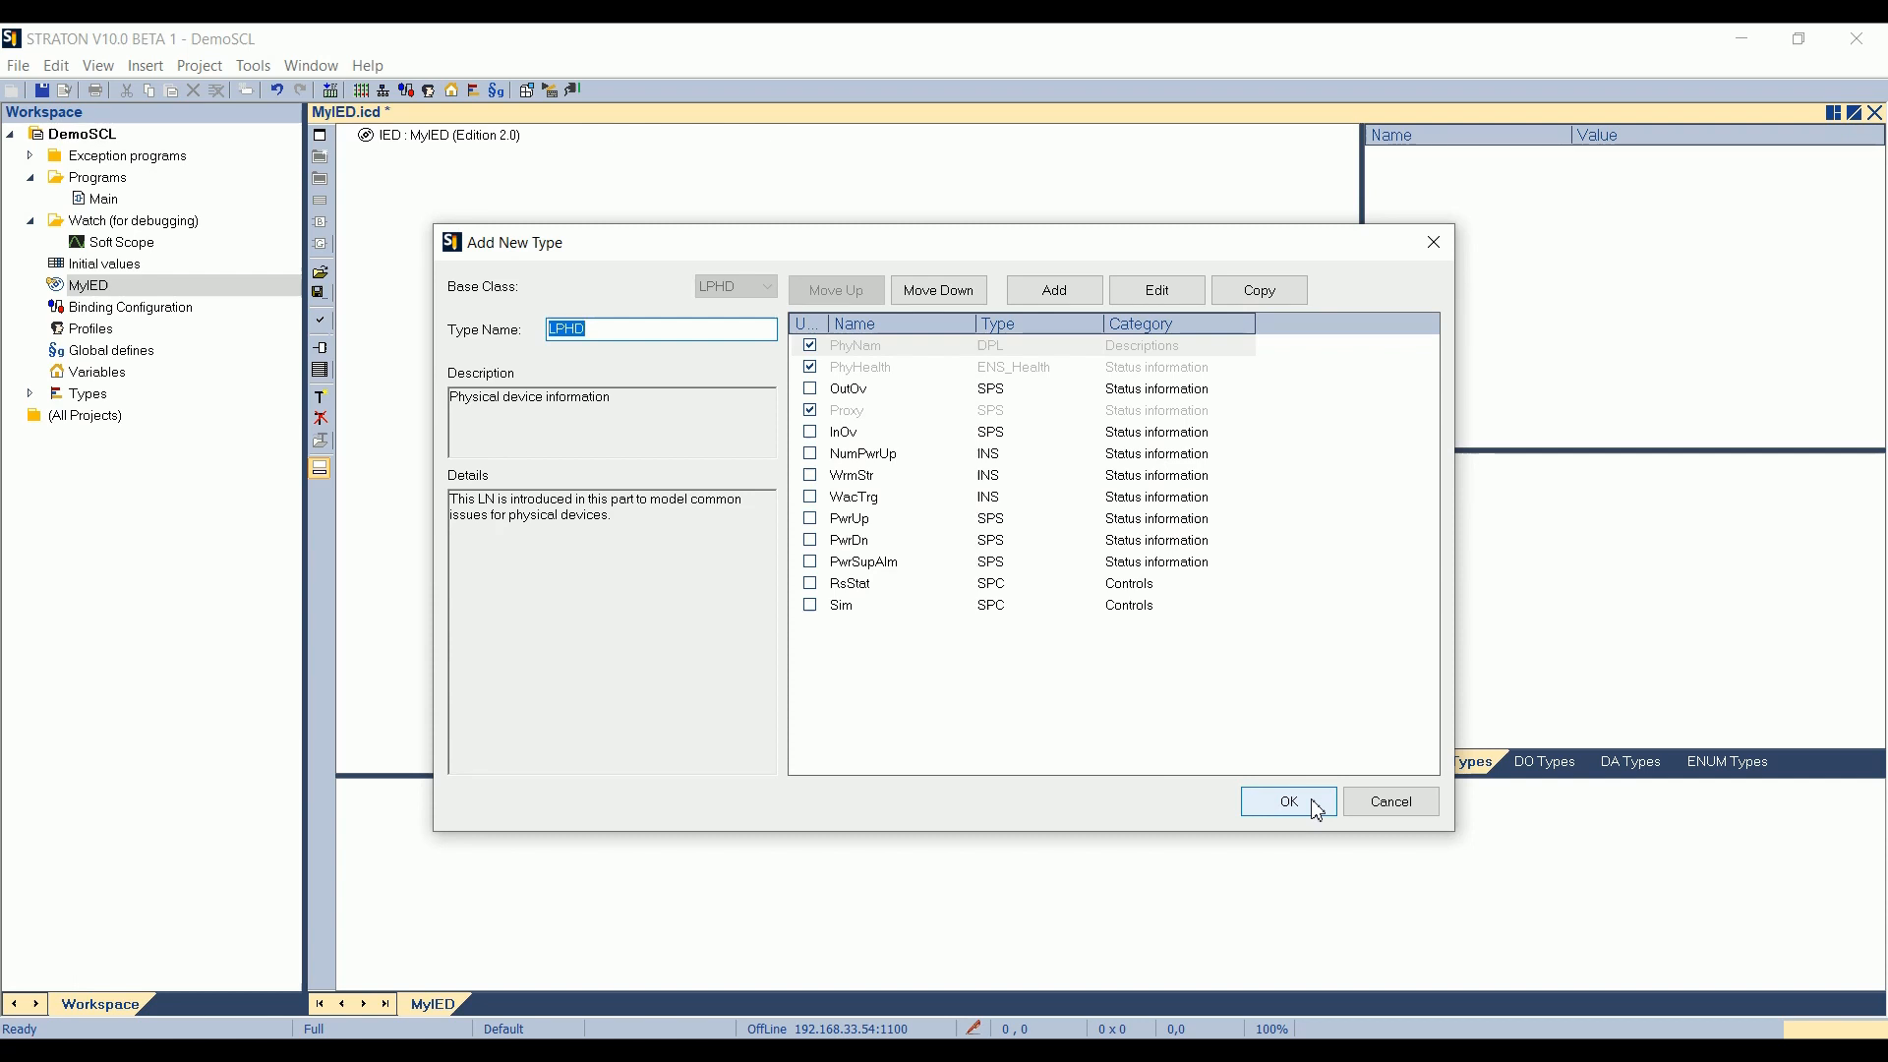
{"action": "mouse_move", "coordinate": [850, 661]}
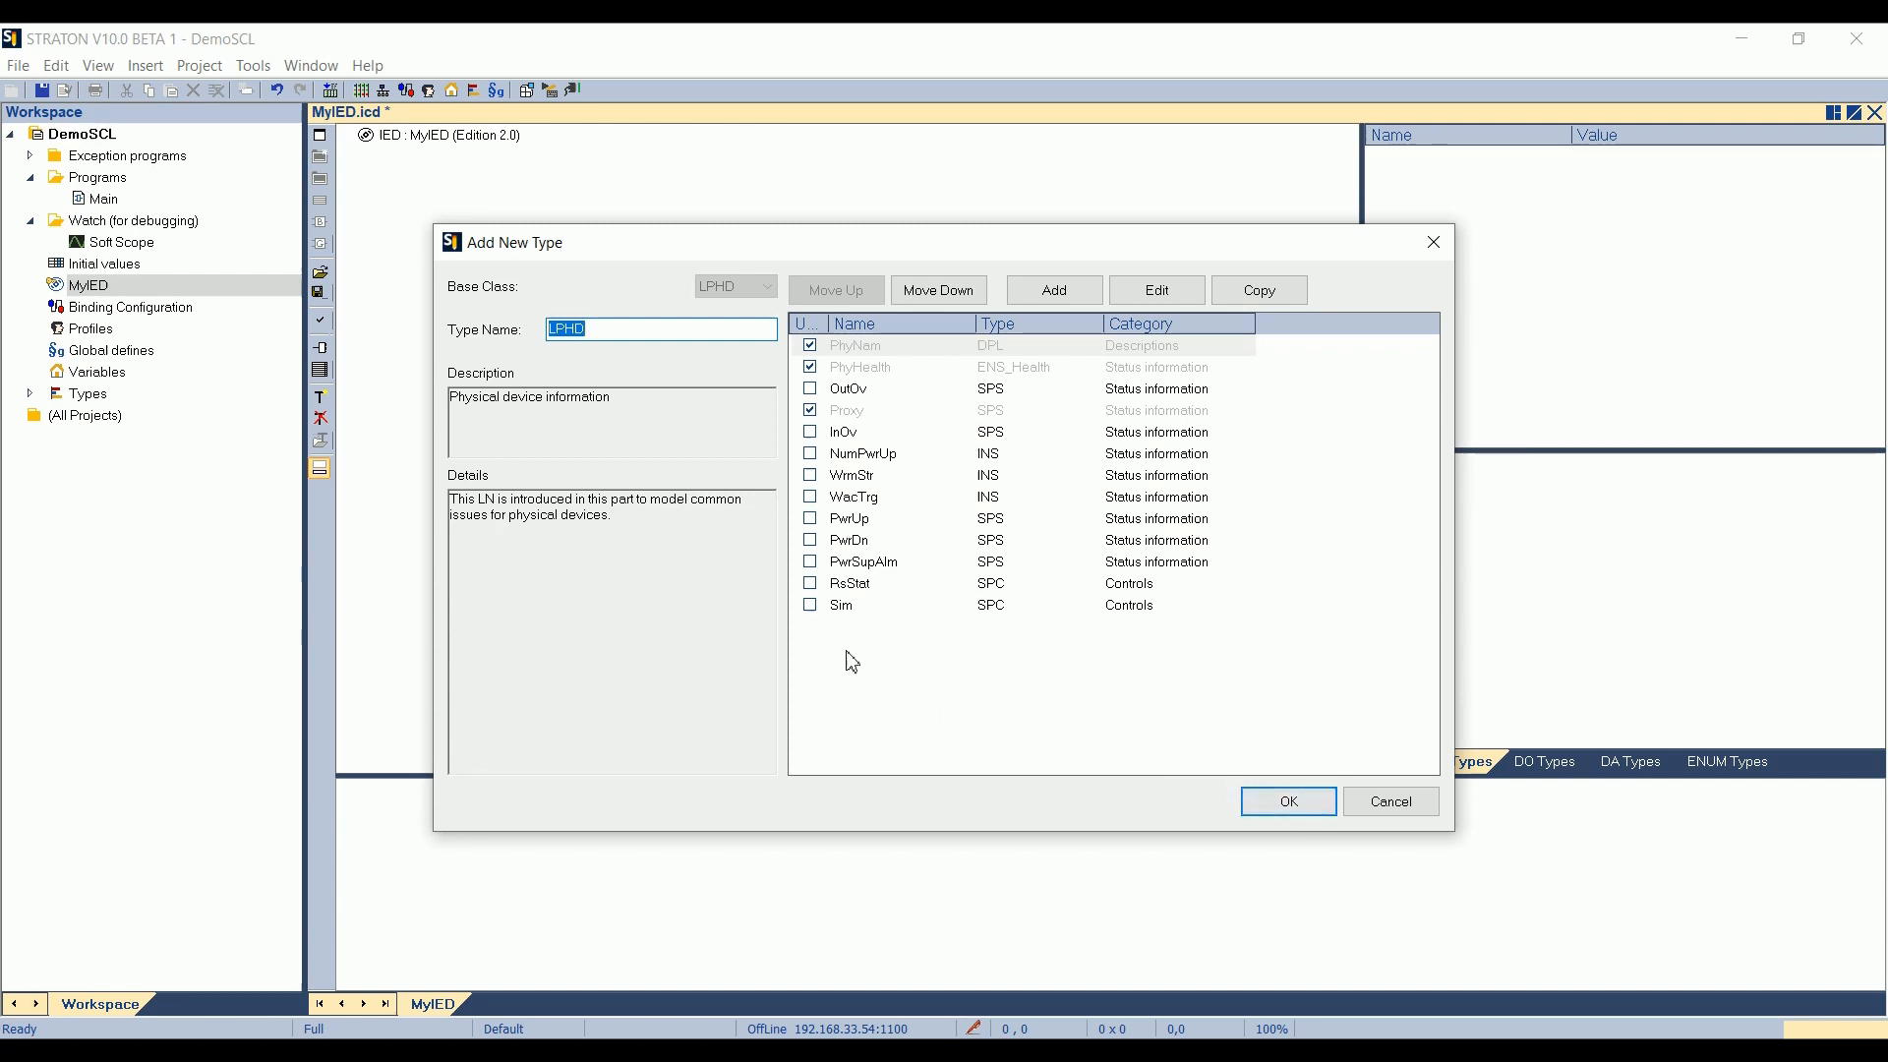
{"action": "mouse_move", "coordinate": [608, 419]}
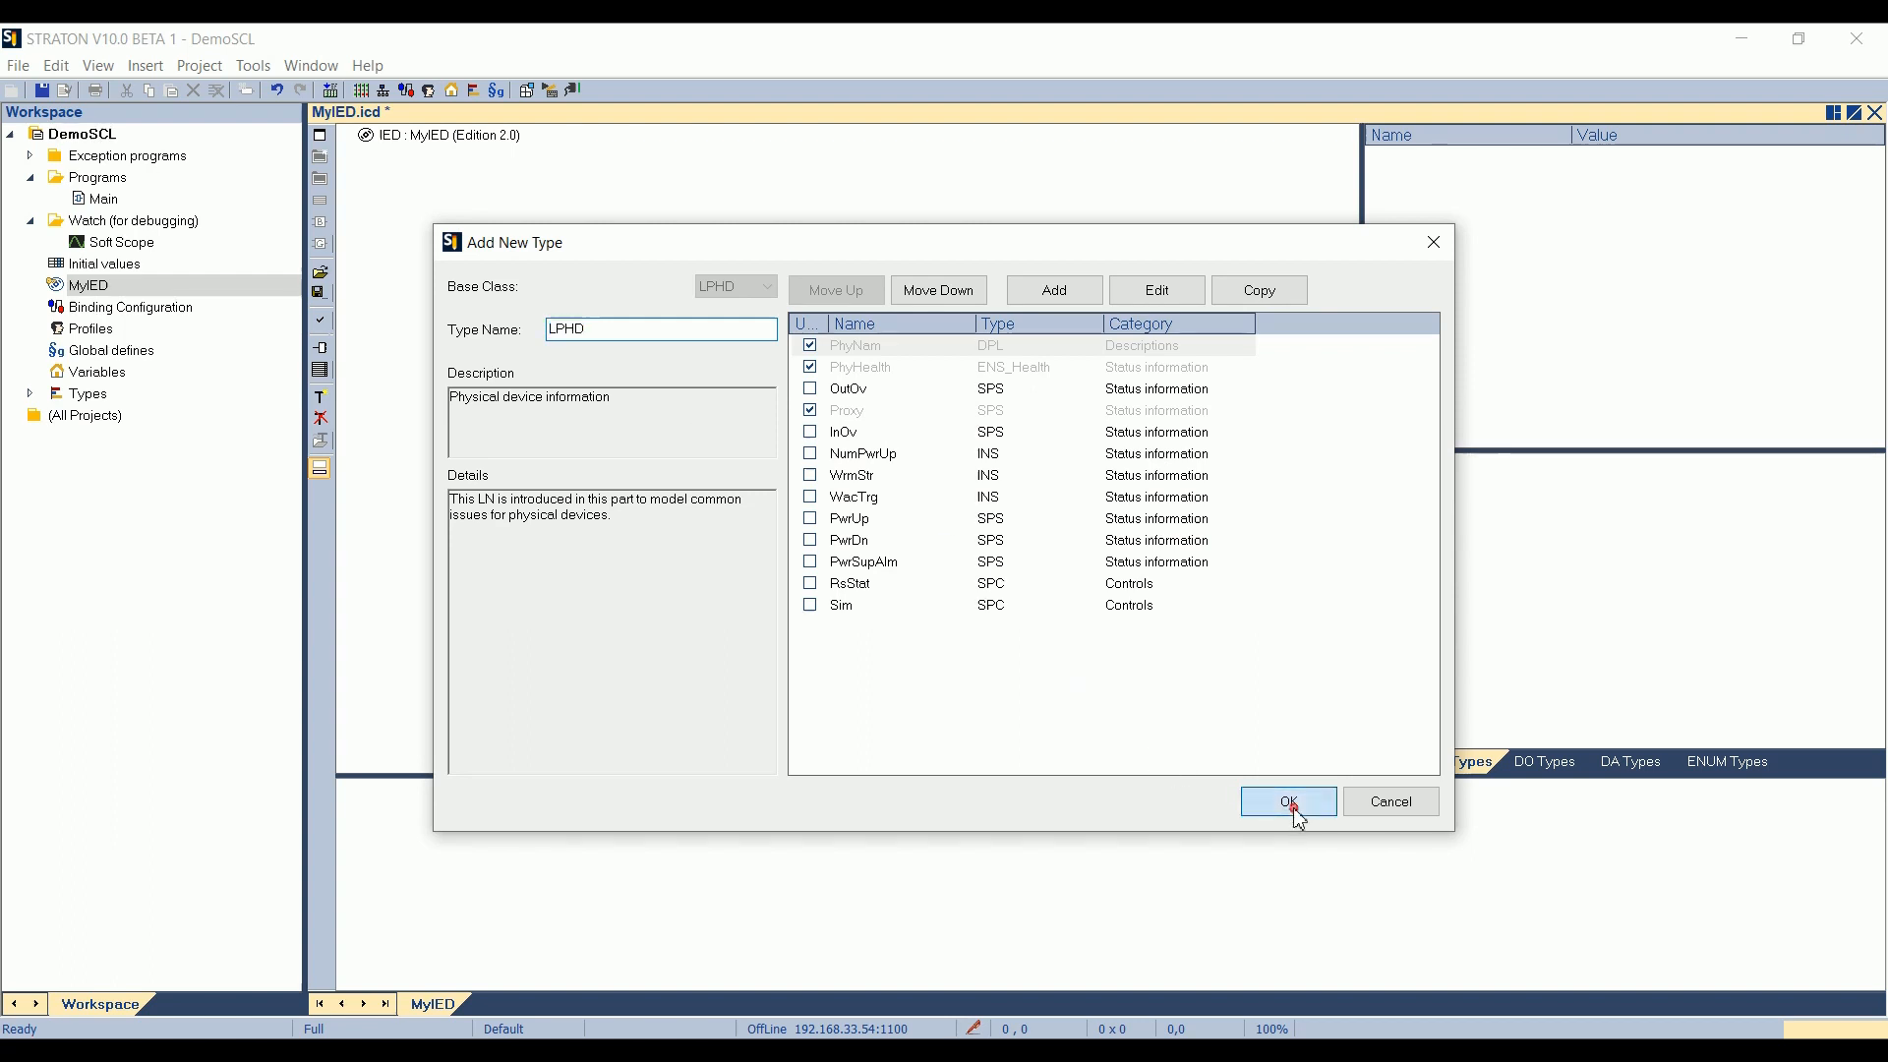
- Accept the LPHD type so the LDevice holds LLN0 and LPHD
{"action": "left_click", "coordinate": [1286, 800]}
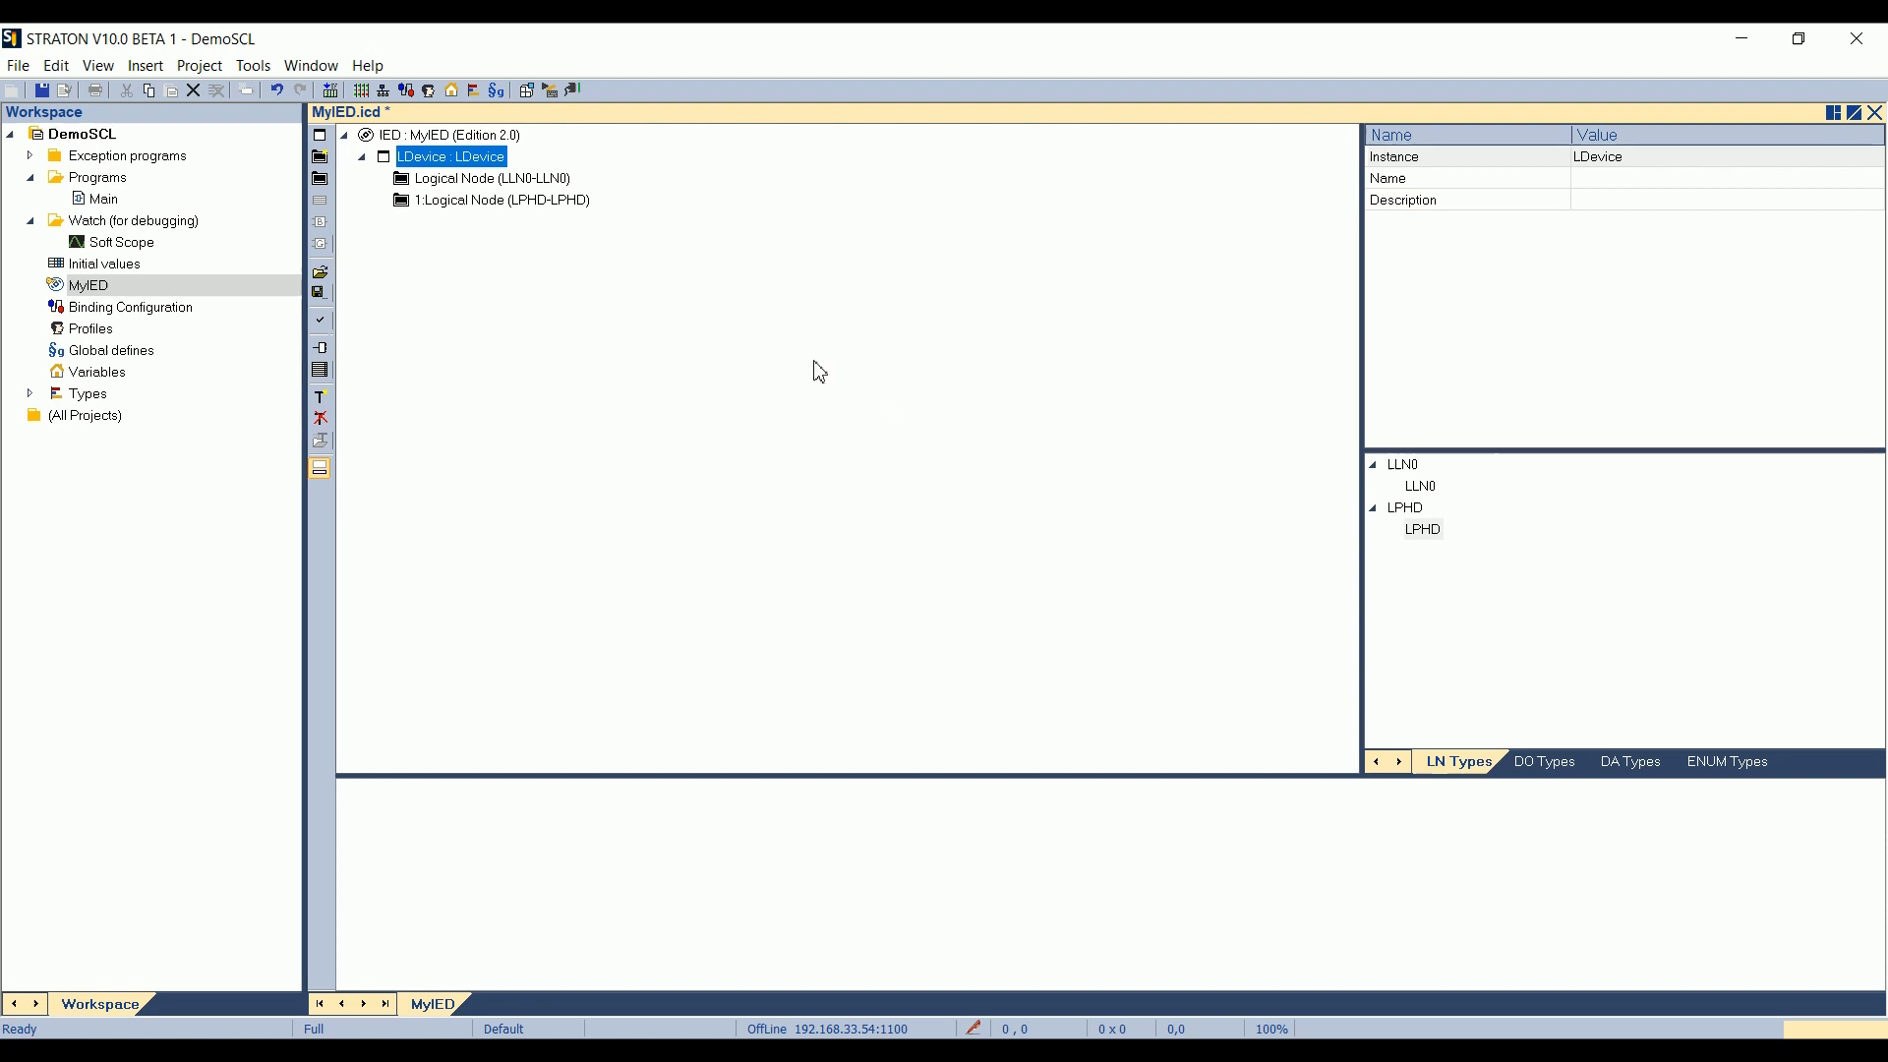
{"action": "mouse_move", "coordinate": [855, 336]}
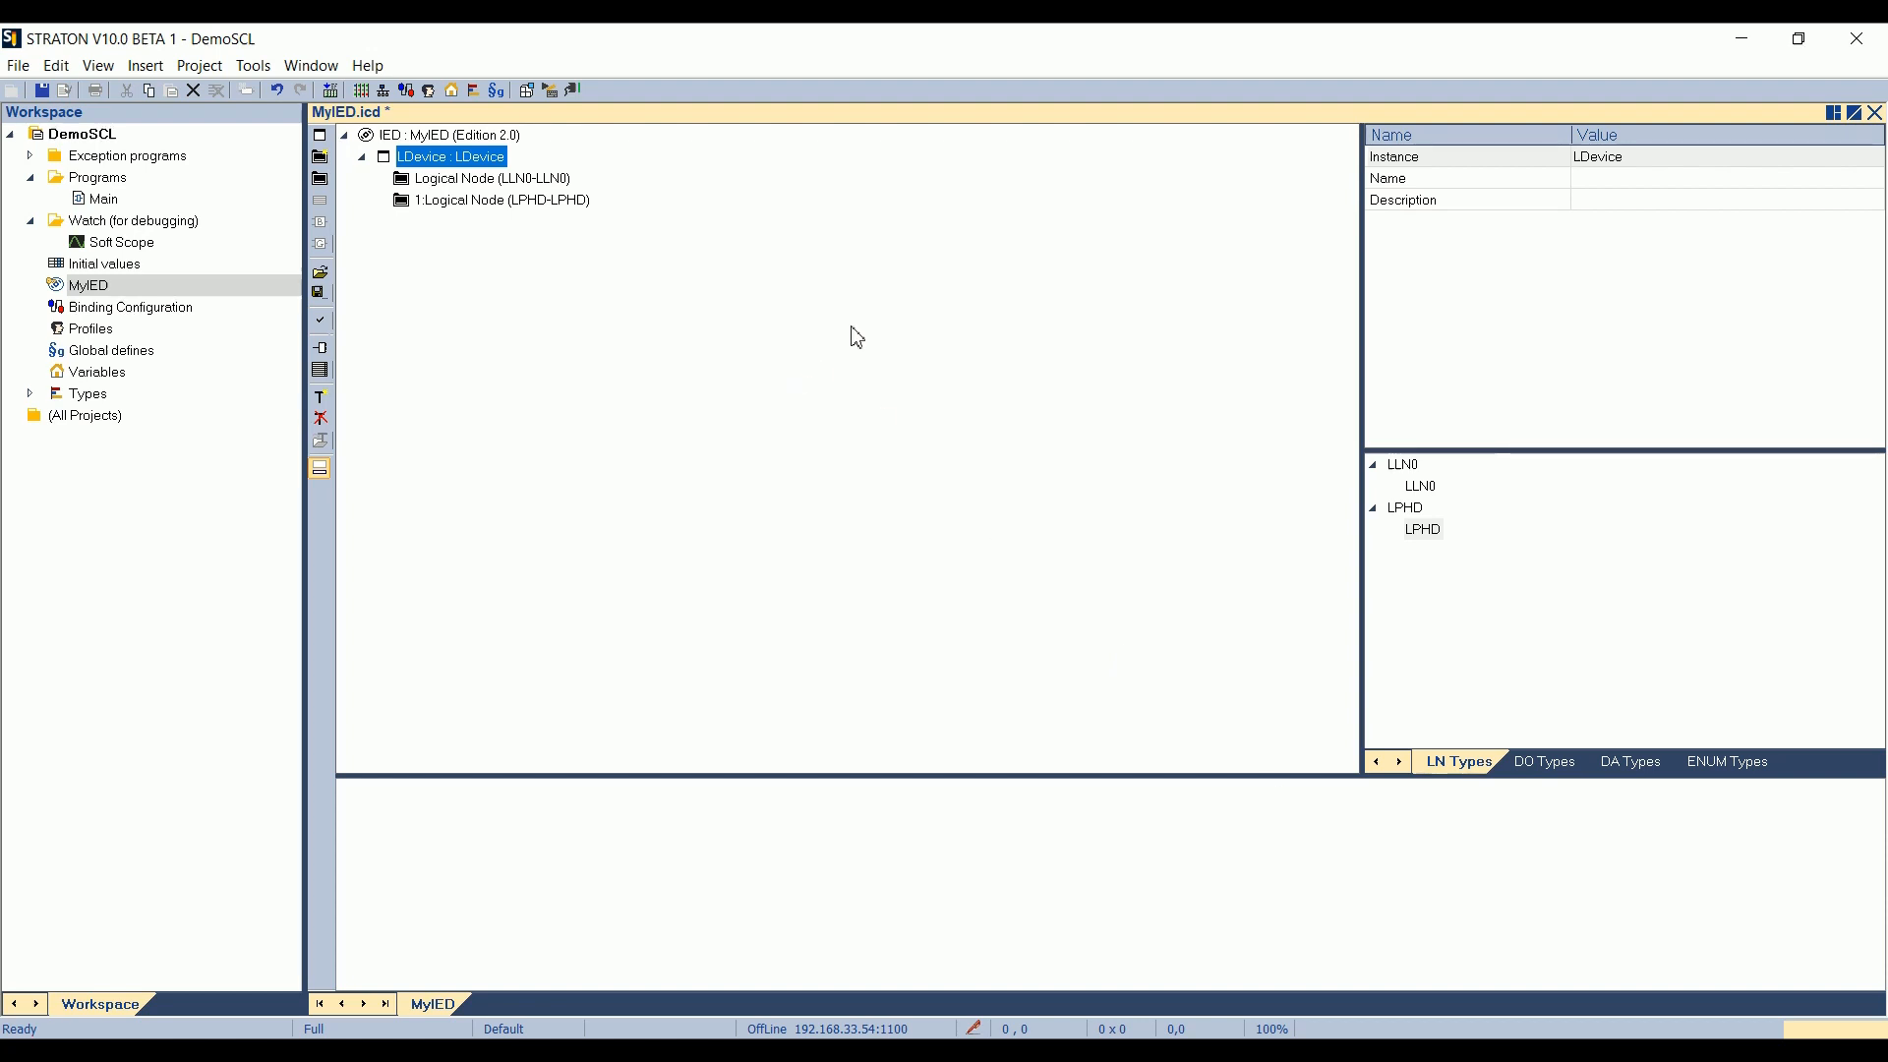
{"action": "mouse_move", "coordinate": [368, 346]}
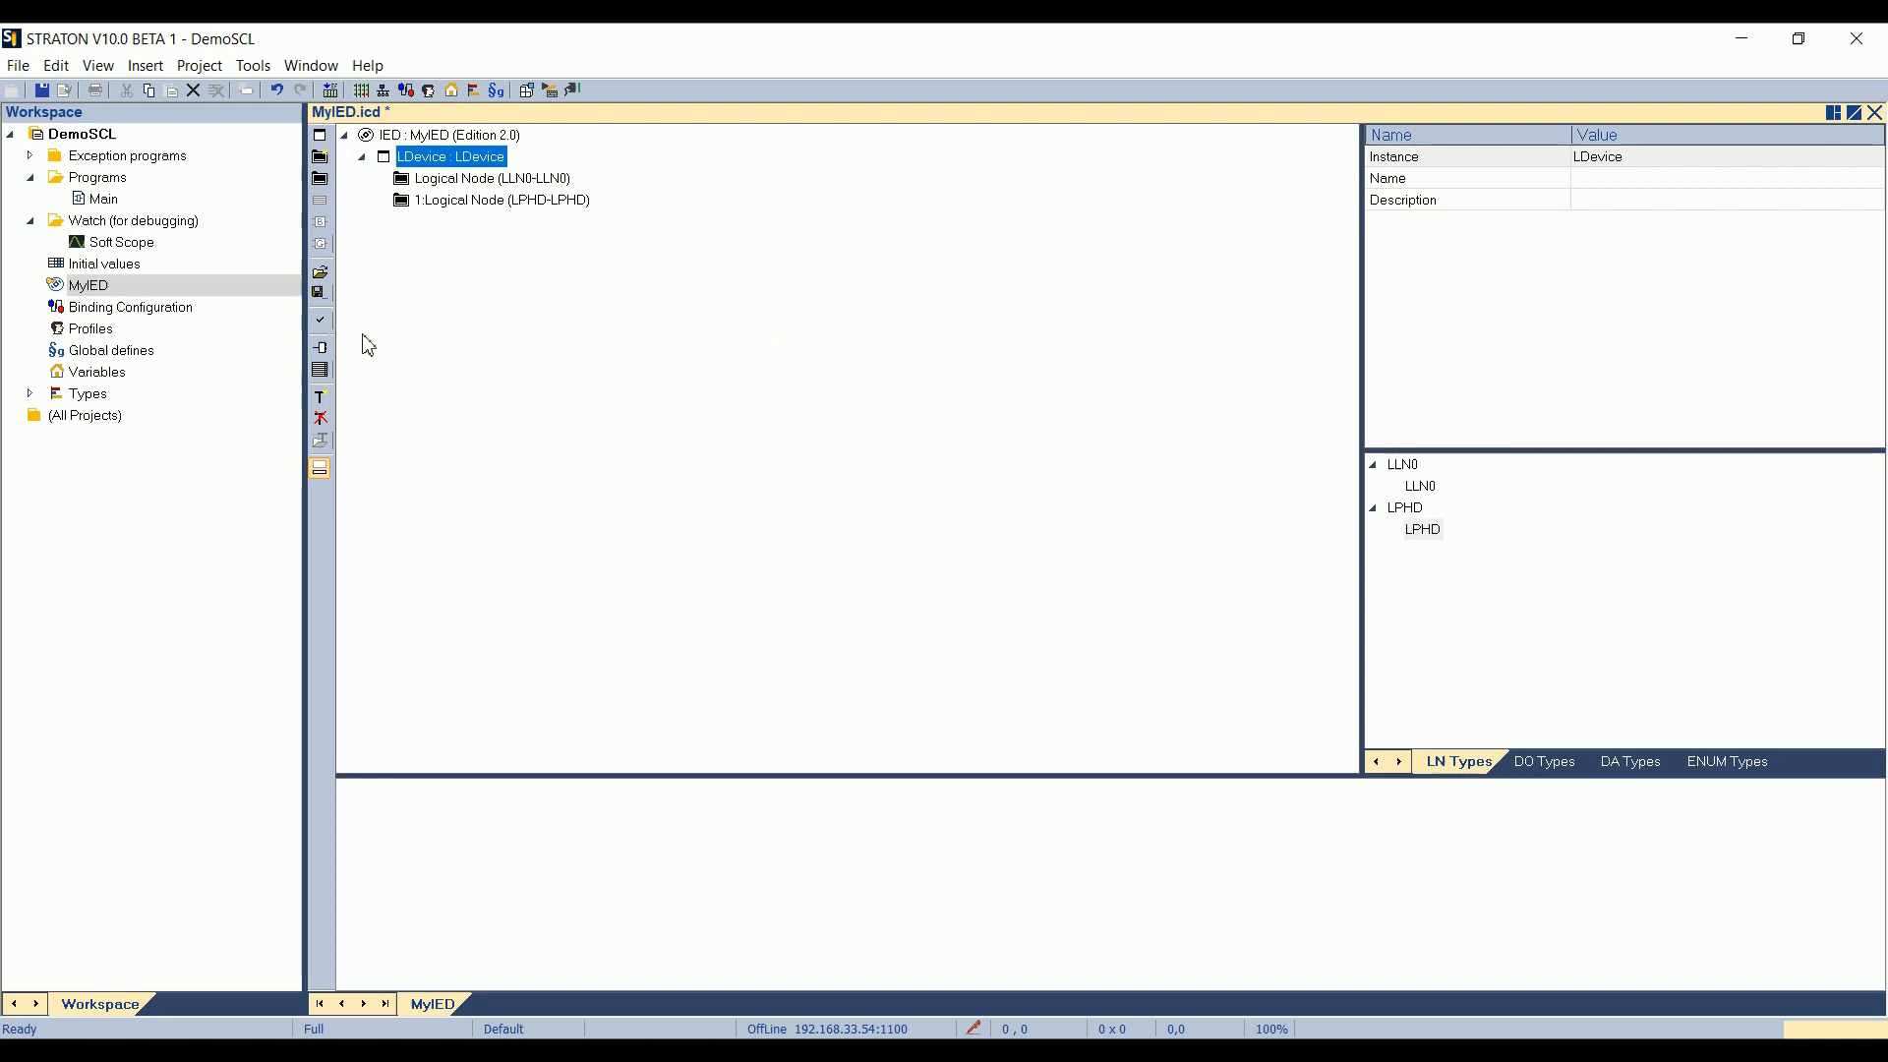
{"action": "mouse_move", "coordinate": [320, 320]}
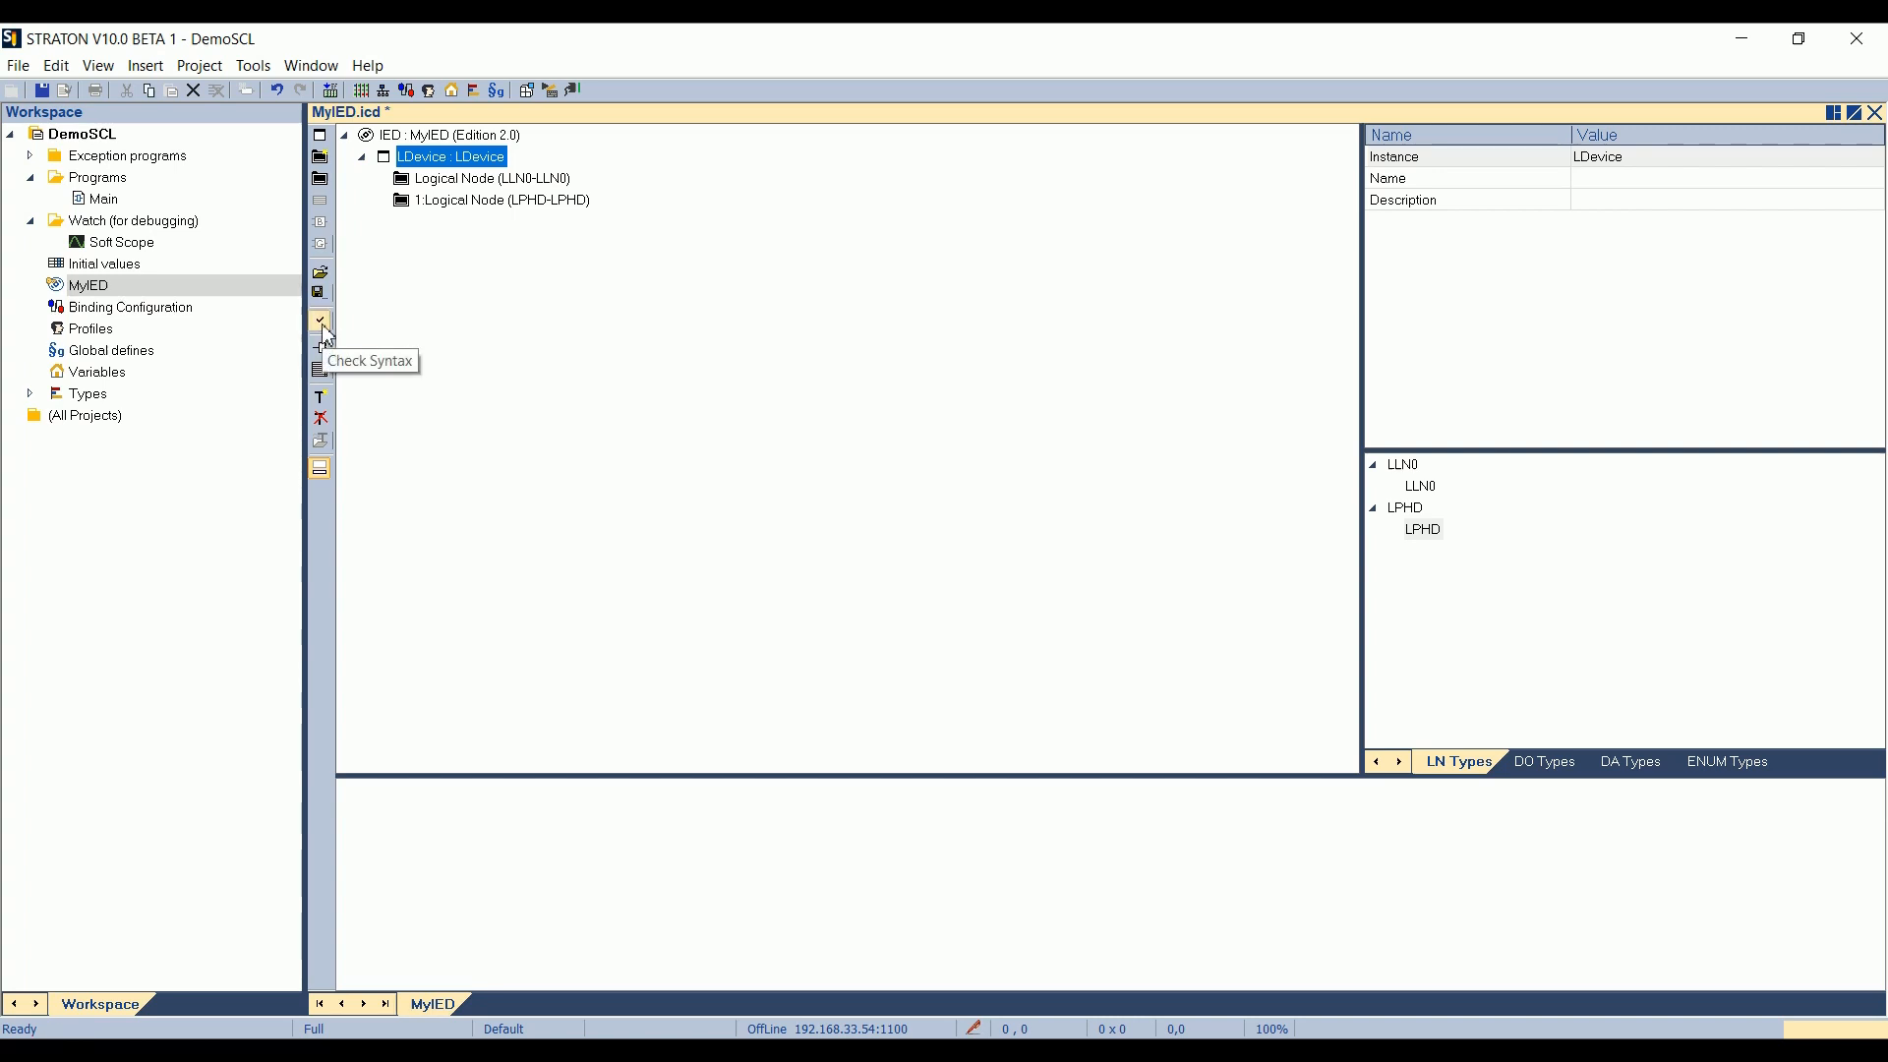
{"action": "mouse_move", "coordinate": [329, 341]}
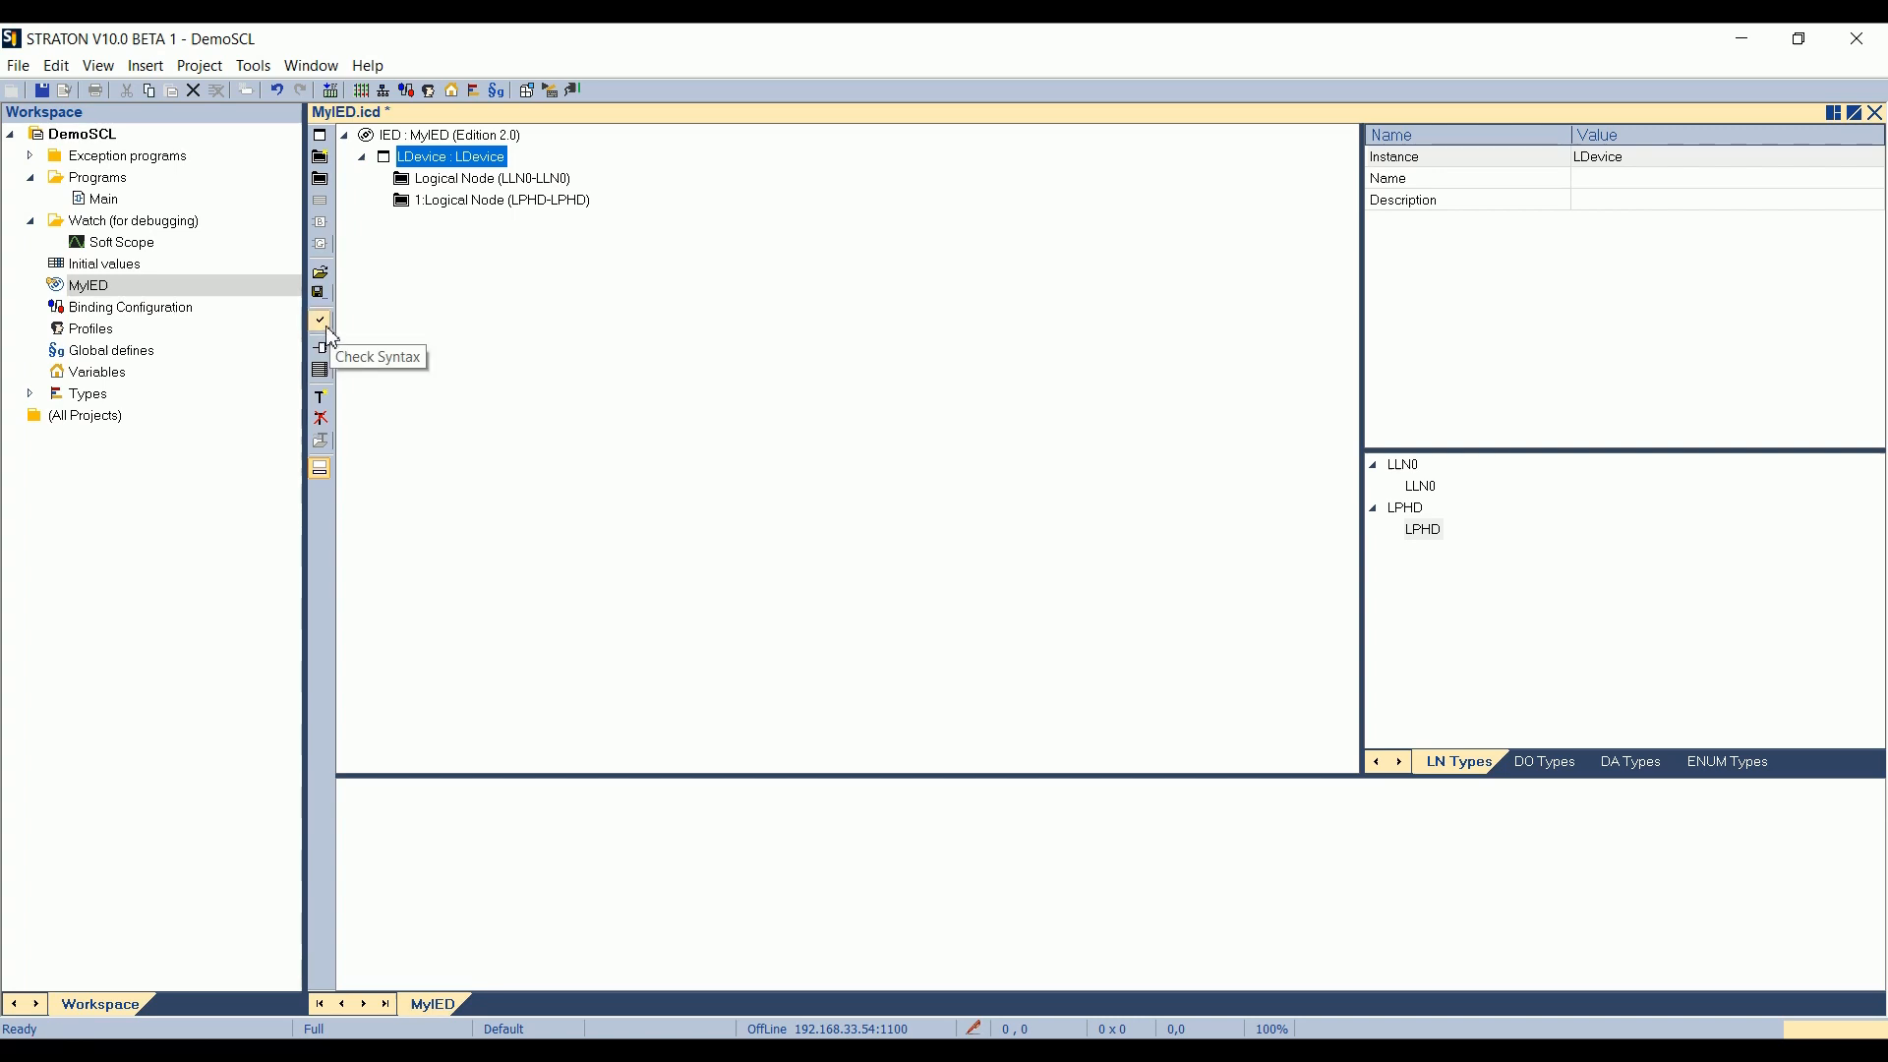
{"action": "mouse_move", "coordinate": [328, 341]}
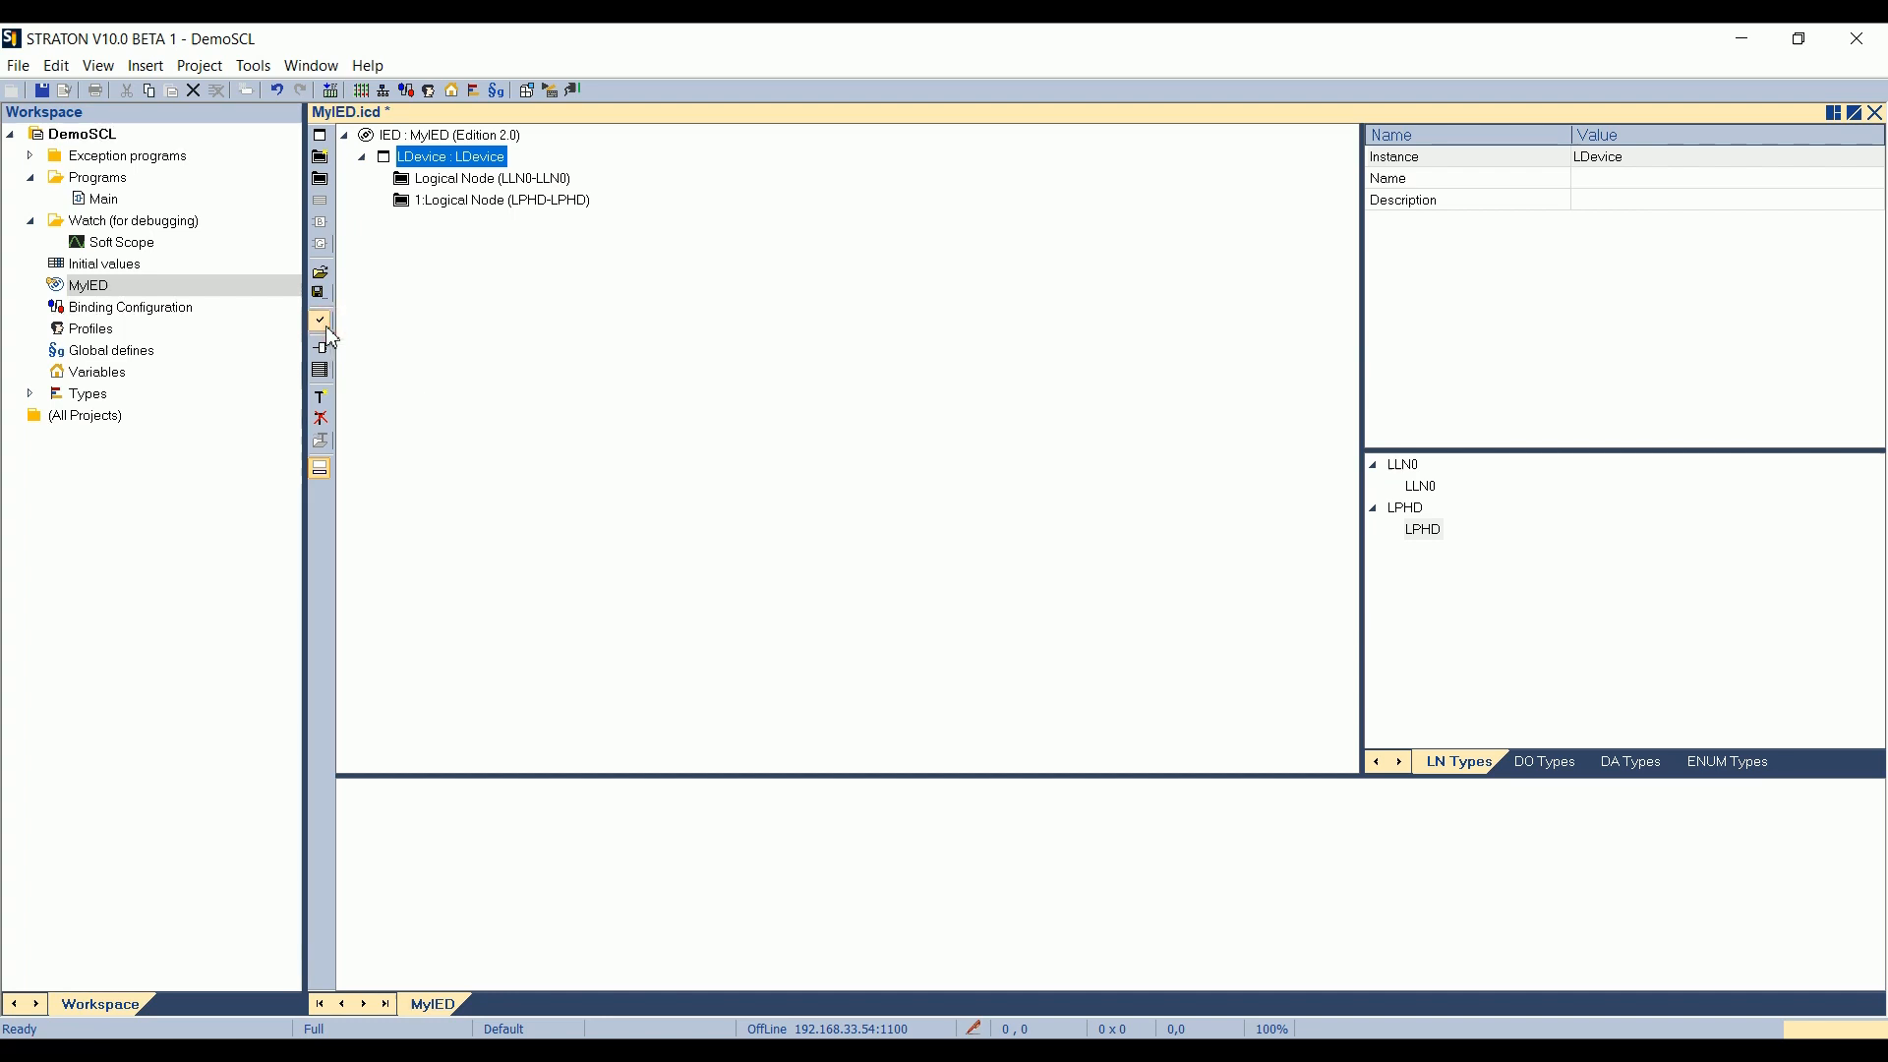
- Run the consistency check, then fill LLN0's Beh, Health and Mod stVal with default values
{"action": "left_click", "coordinate": [318, 320]}
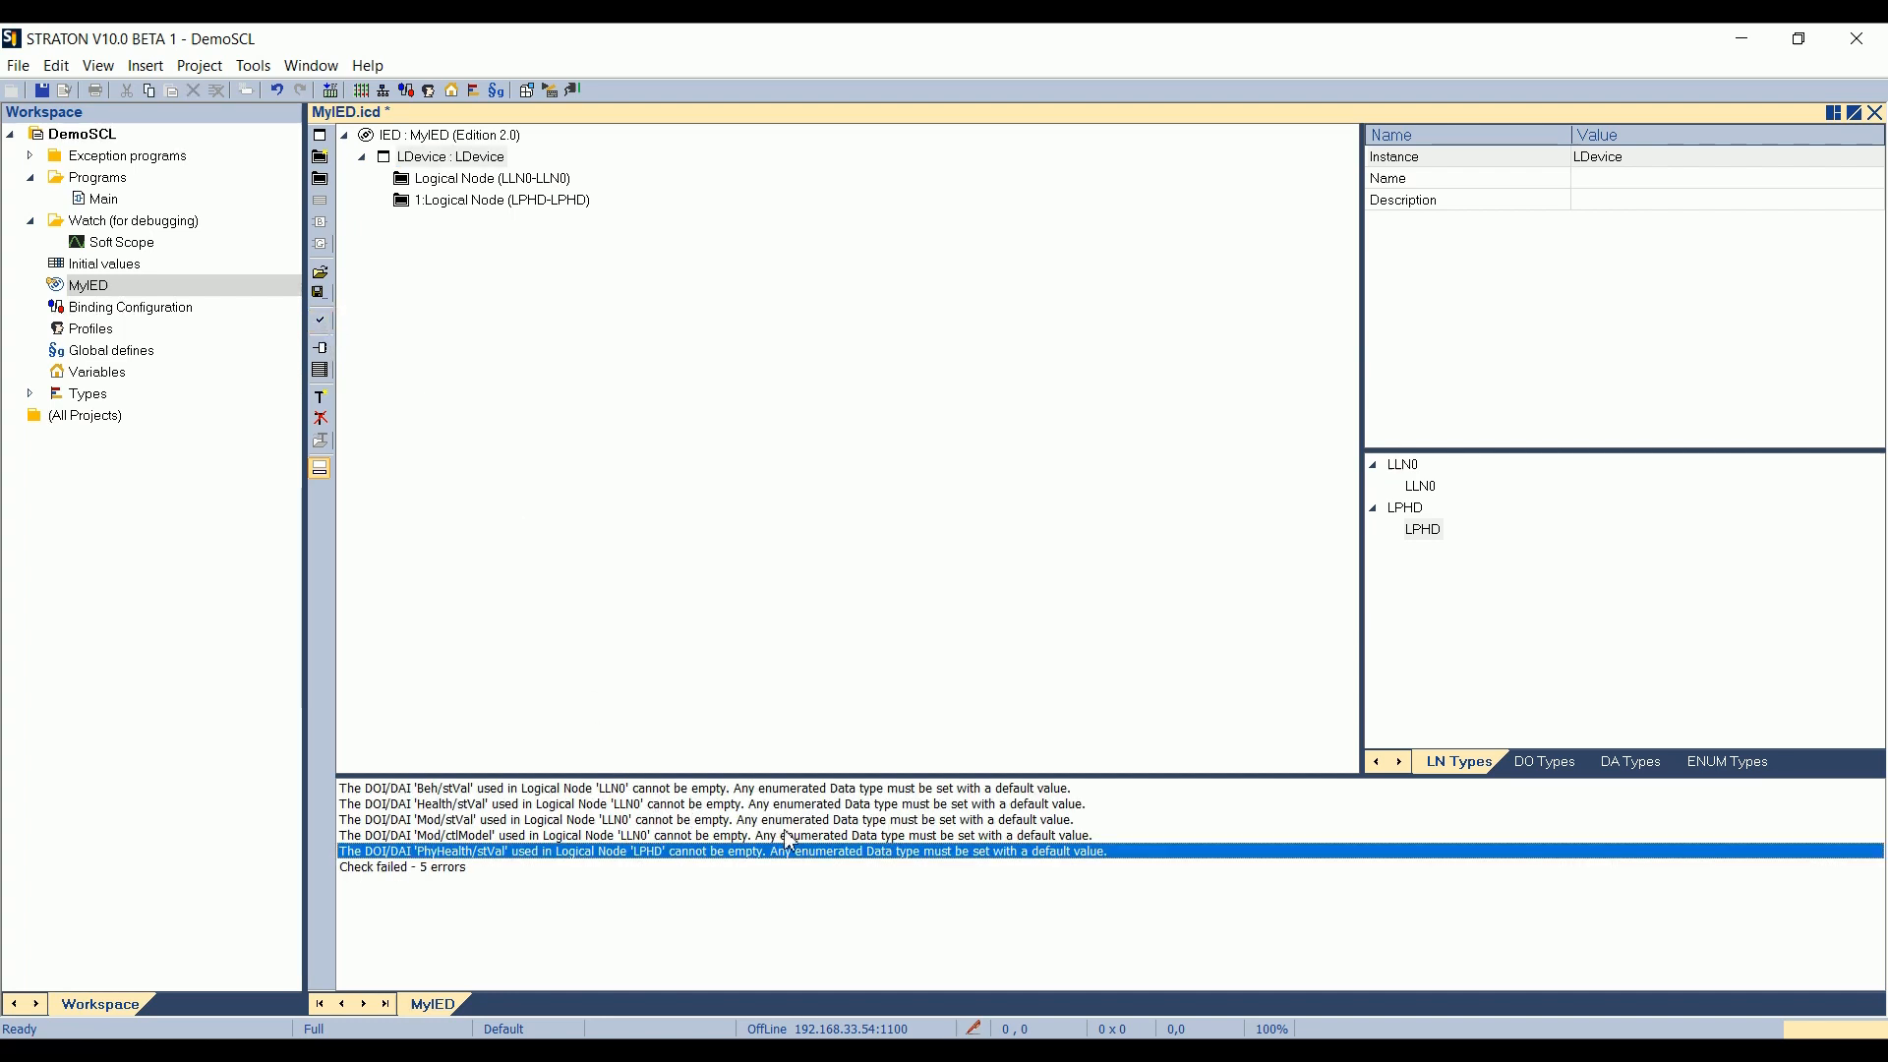
{"action": "mouse_move", "coordinate": [948, 800]}
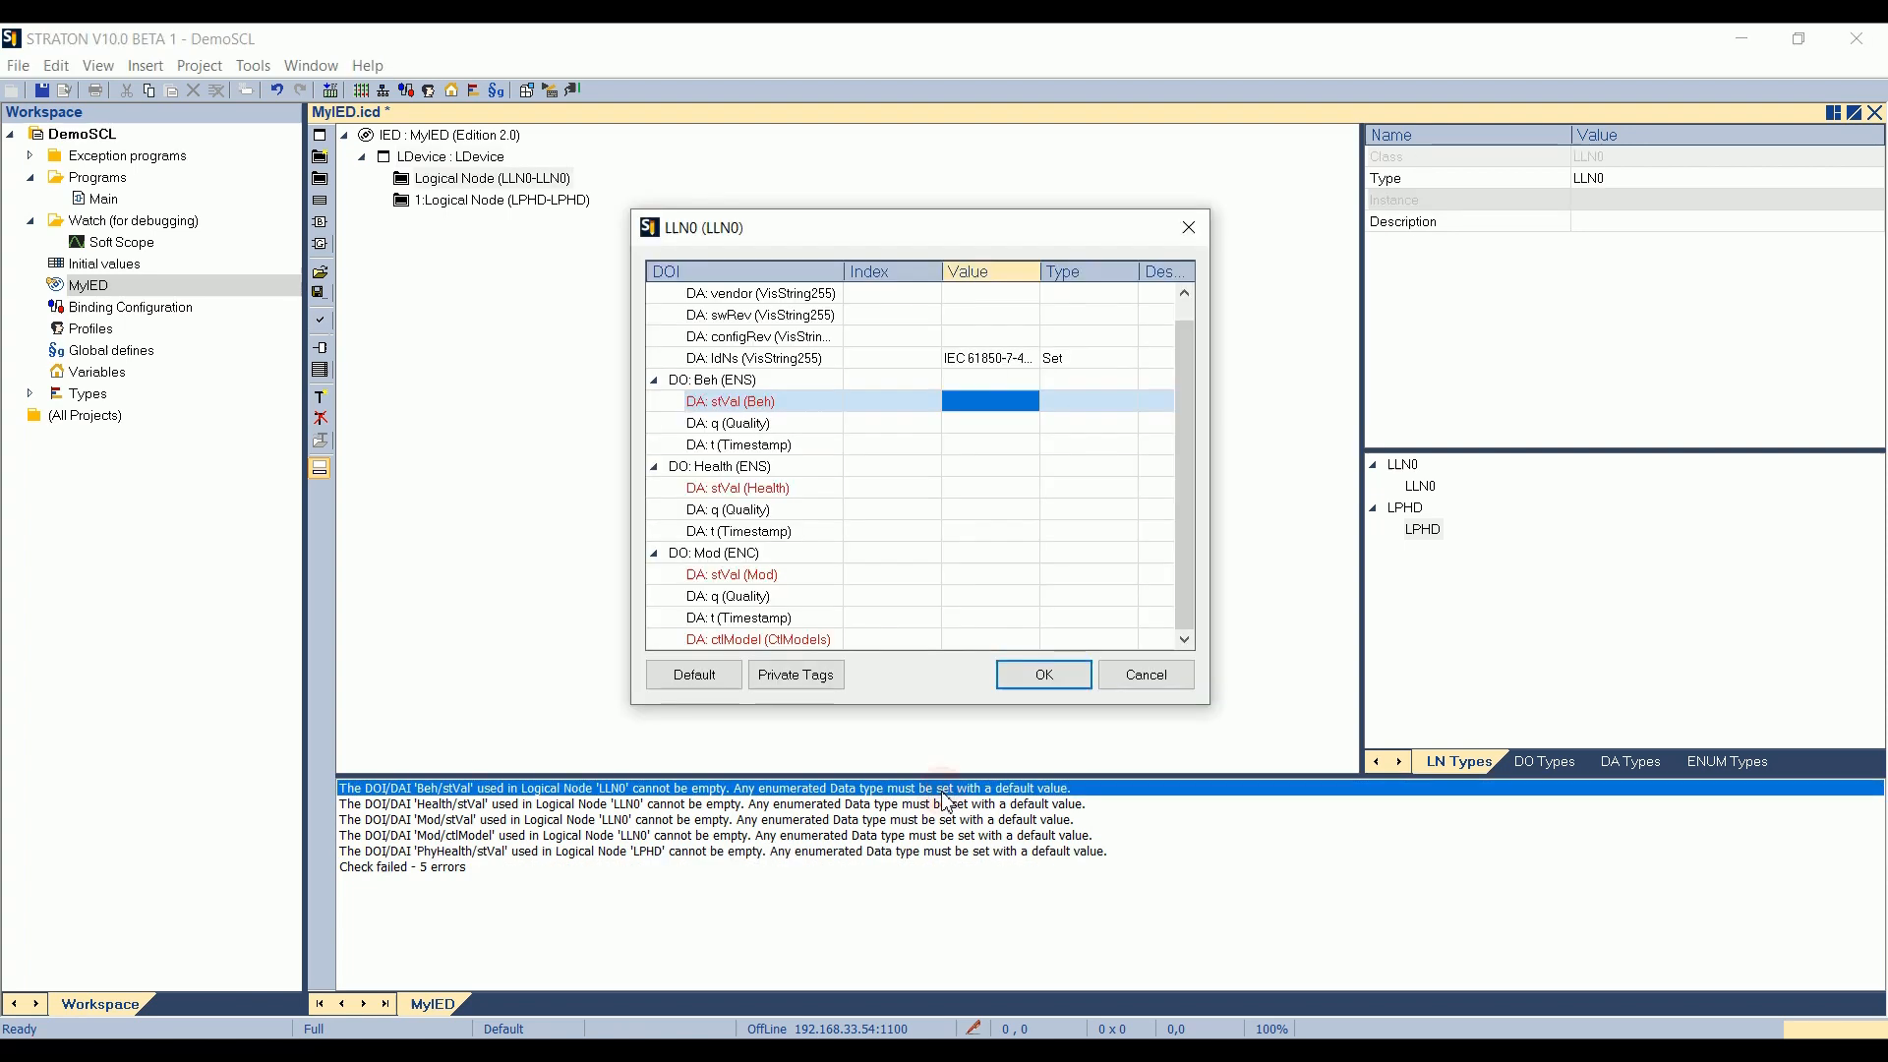
{"action": "mouse_move", "coordinate": [968, 808]}
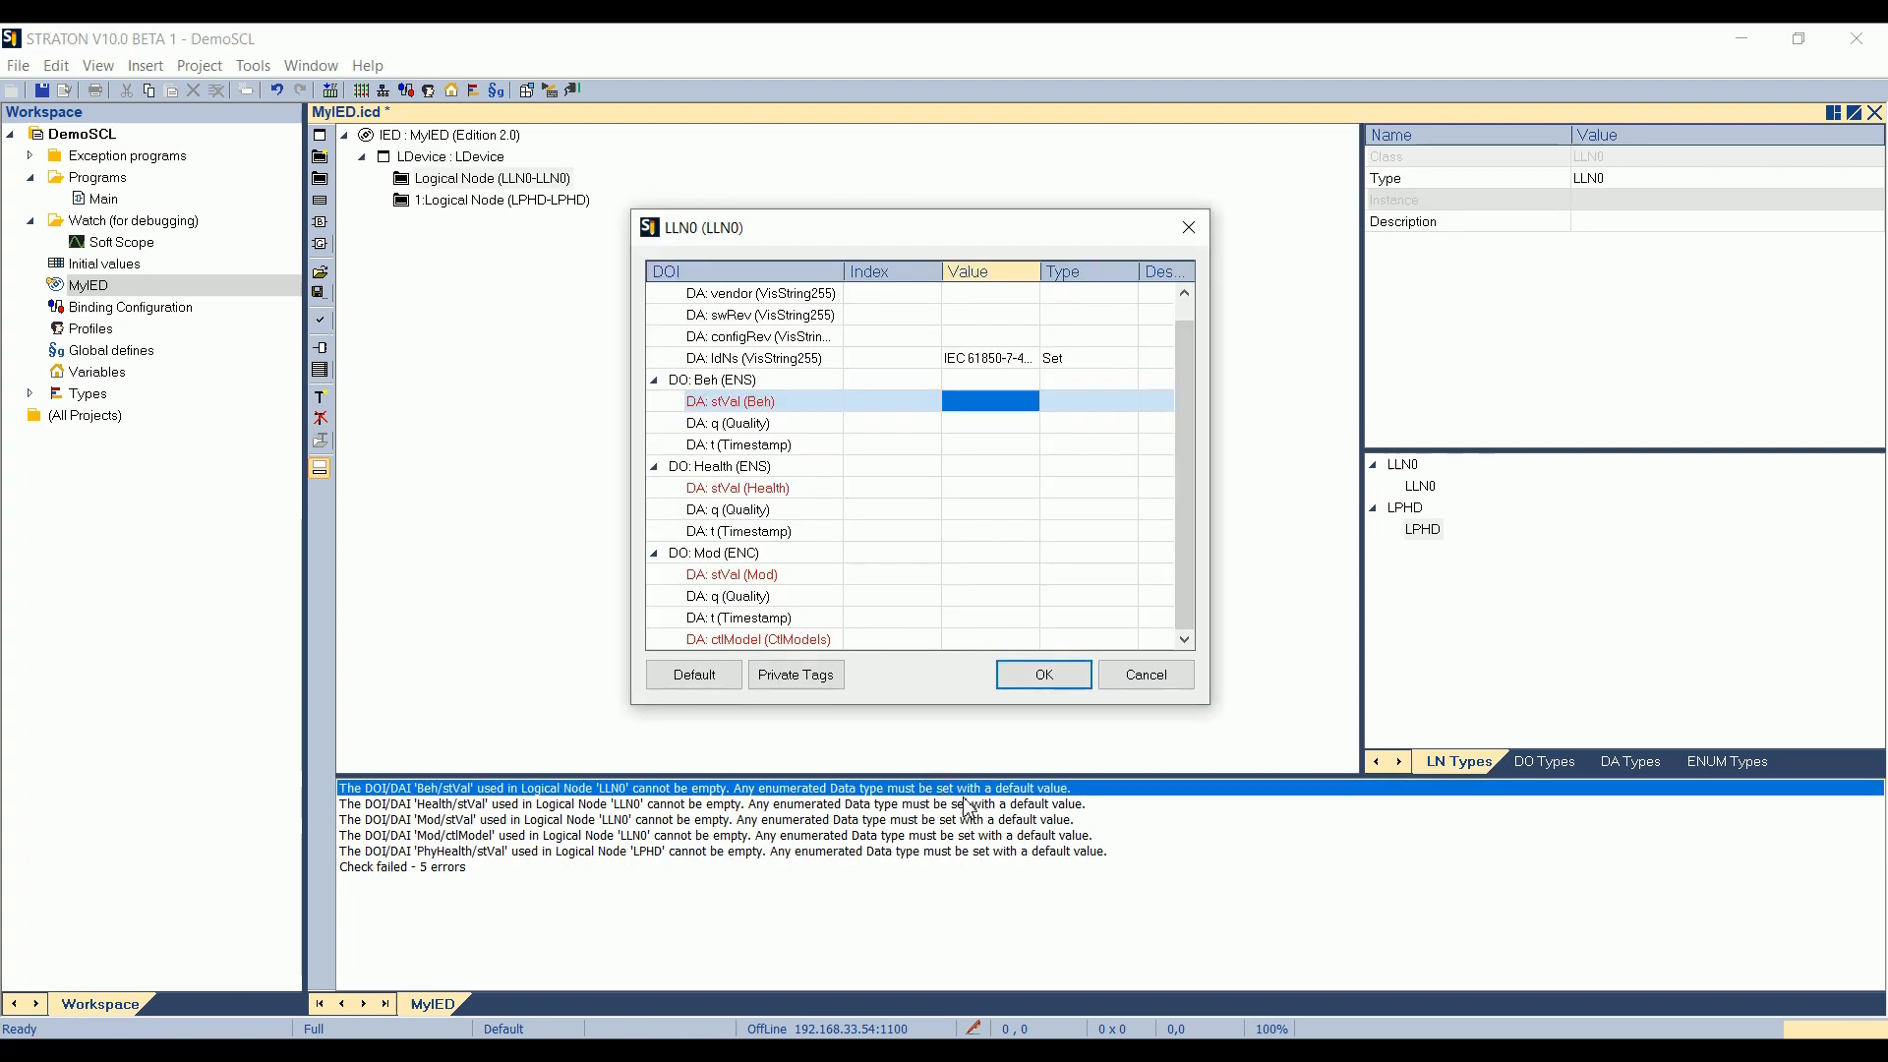
{"action": "mouse_move", "coordinate": [925, 443]}
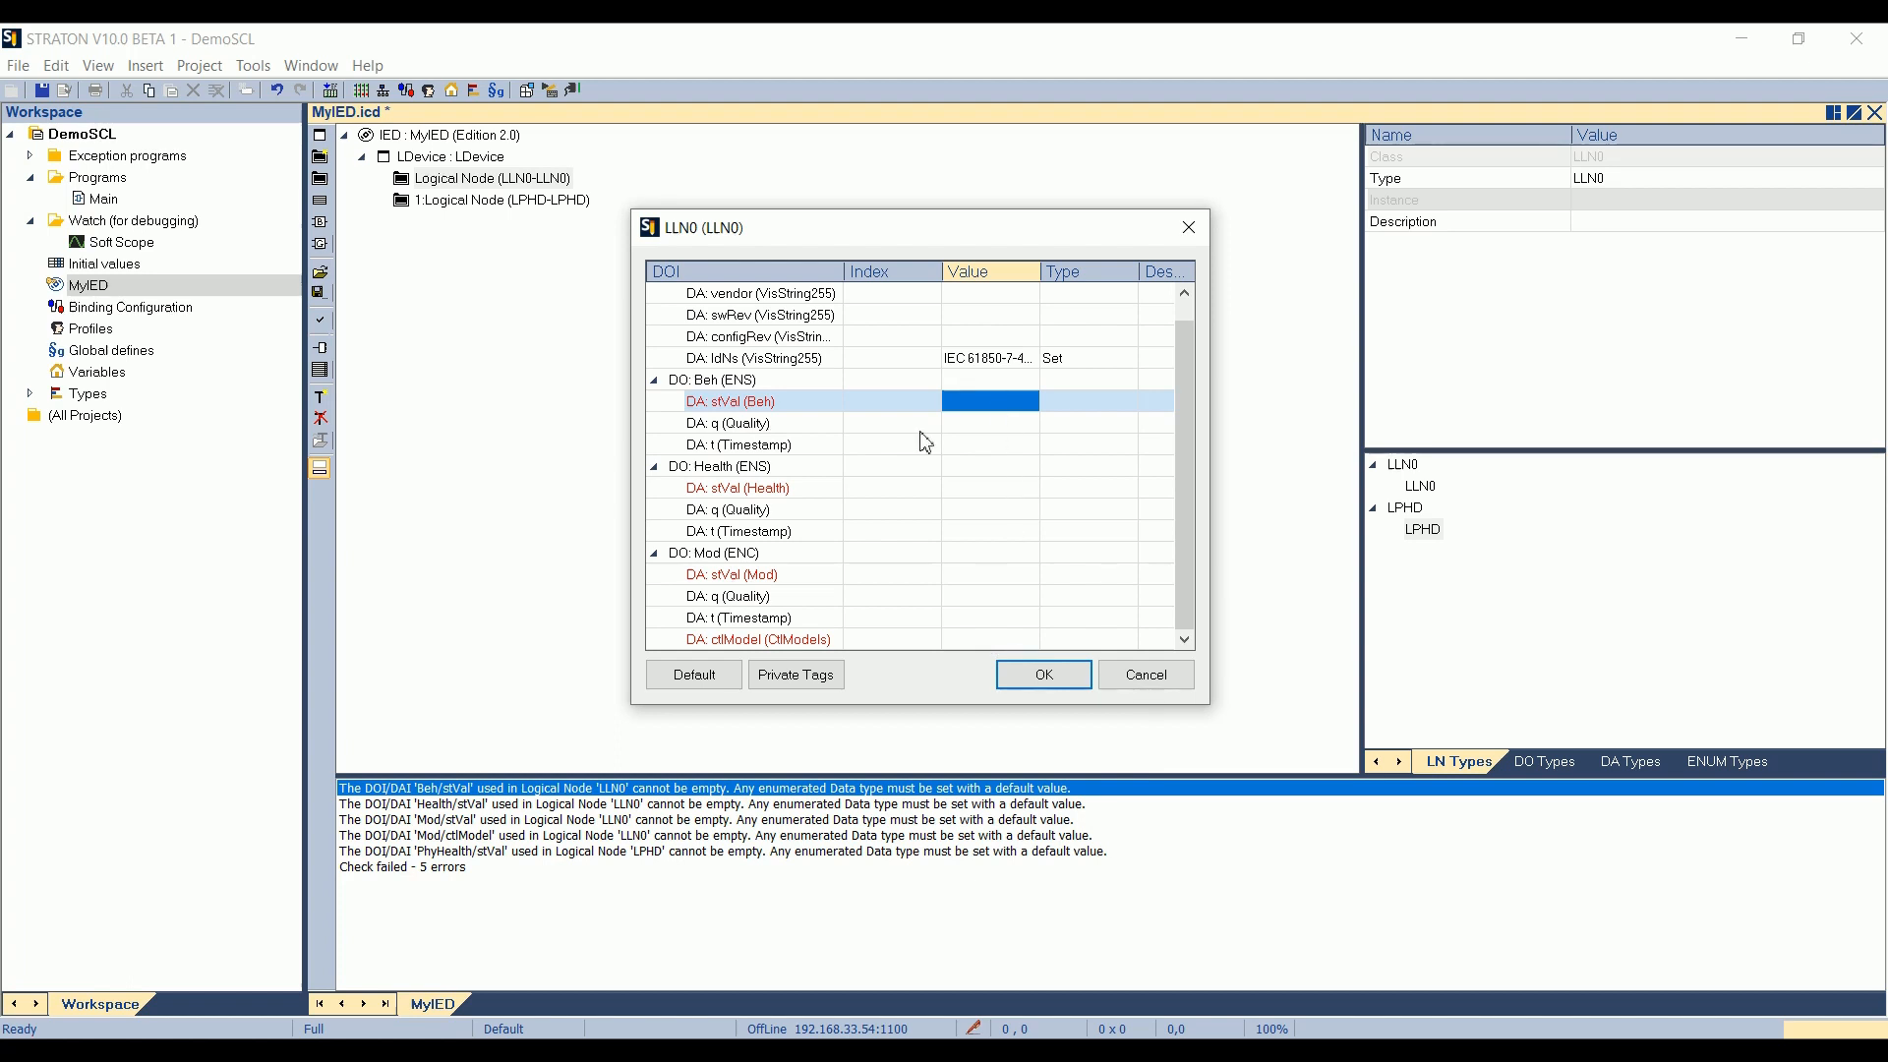
{"action": "scroll", "scroll_direction": "up", "scroll_amount": 3}
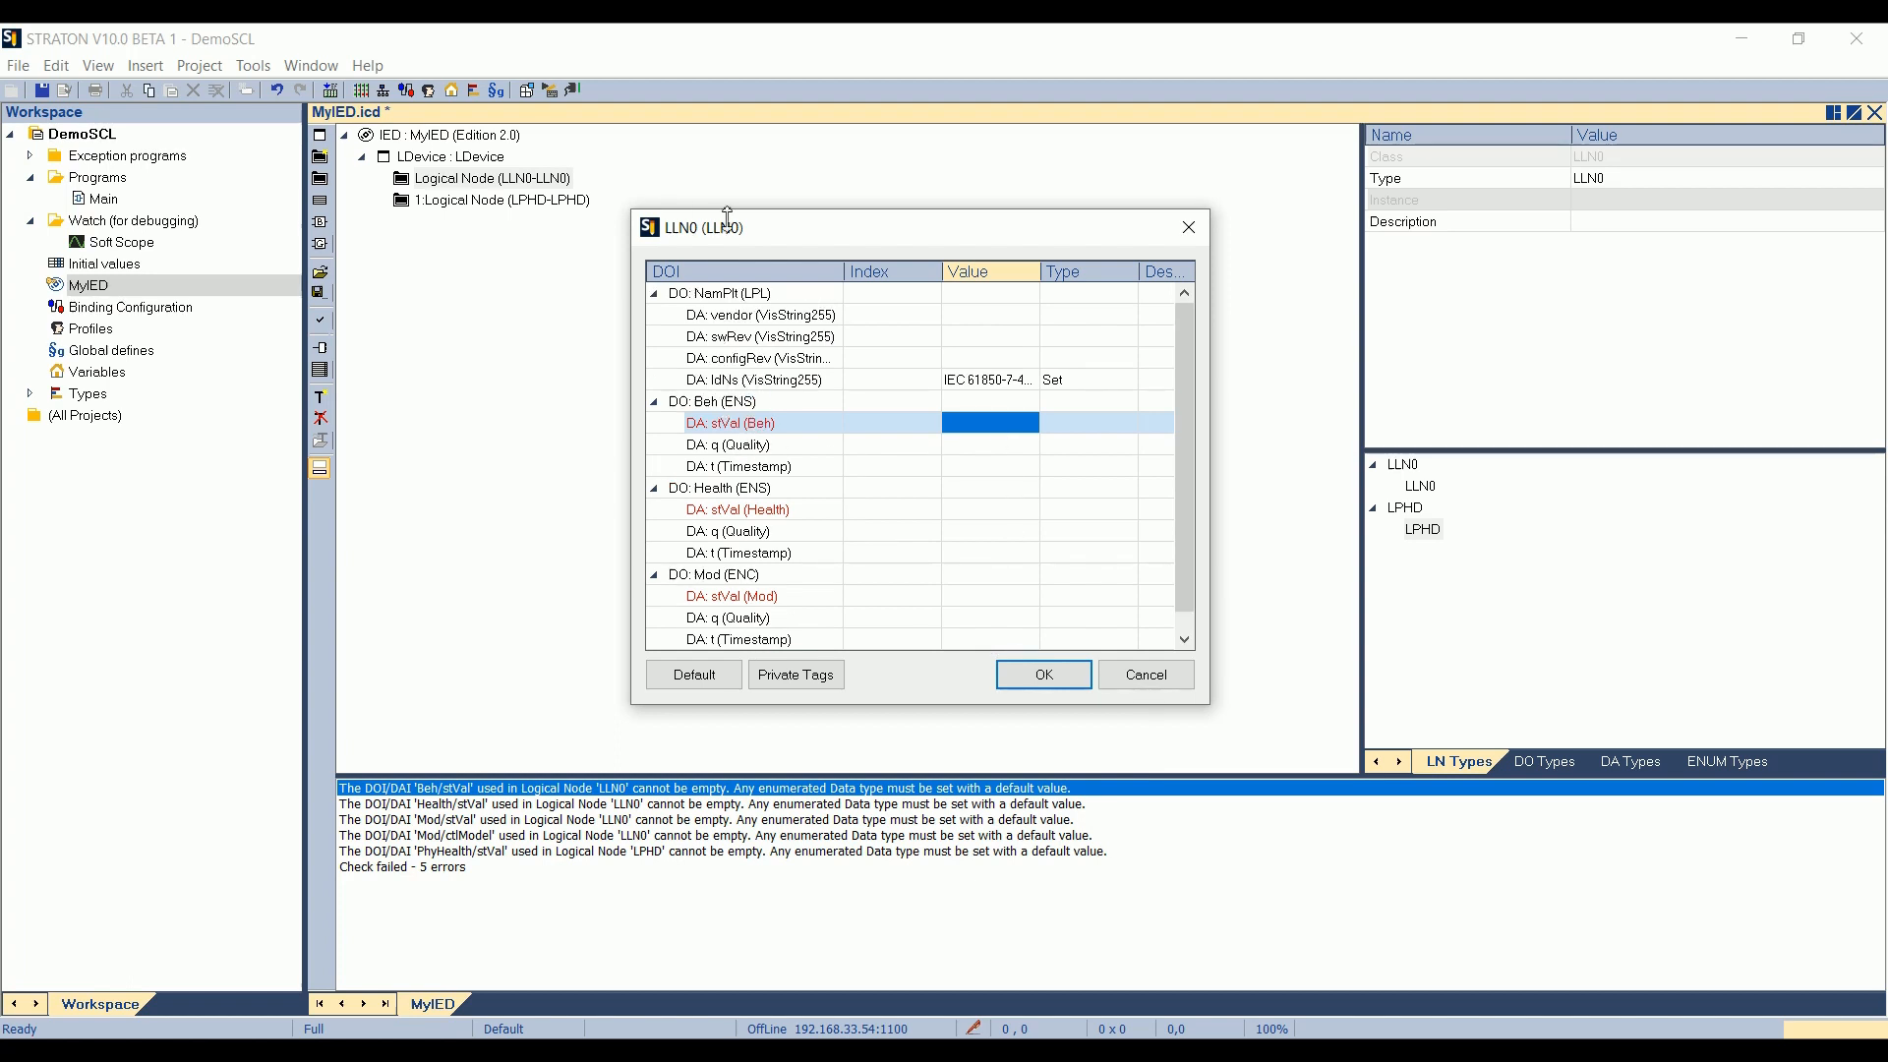
{"action": "left_click", "coordinate": [710, 401]}
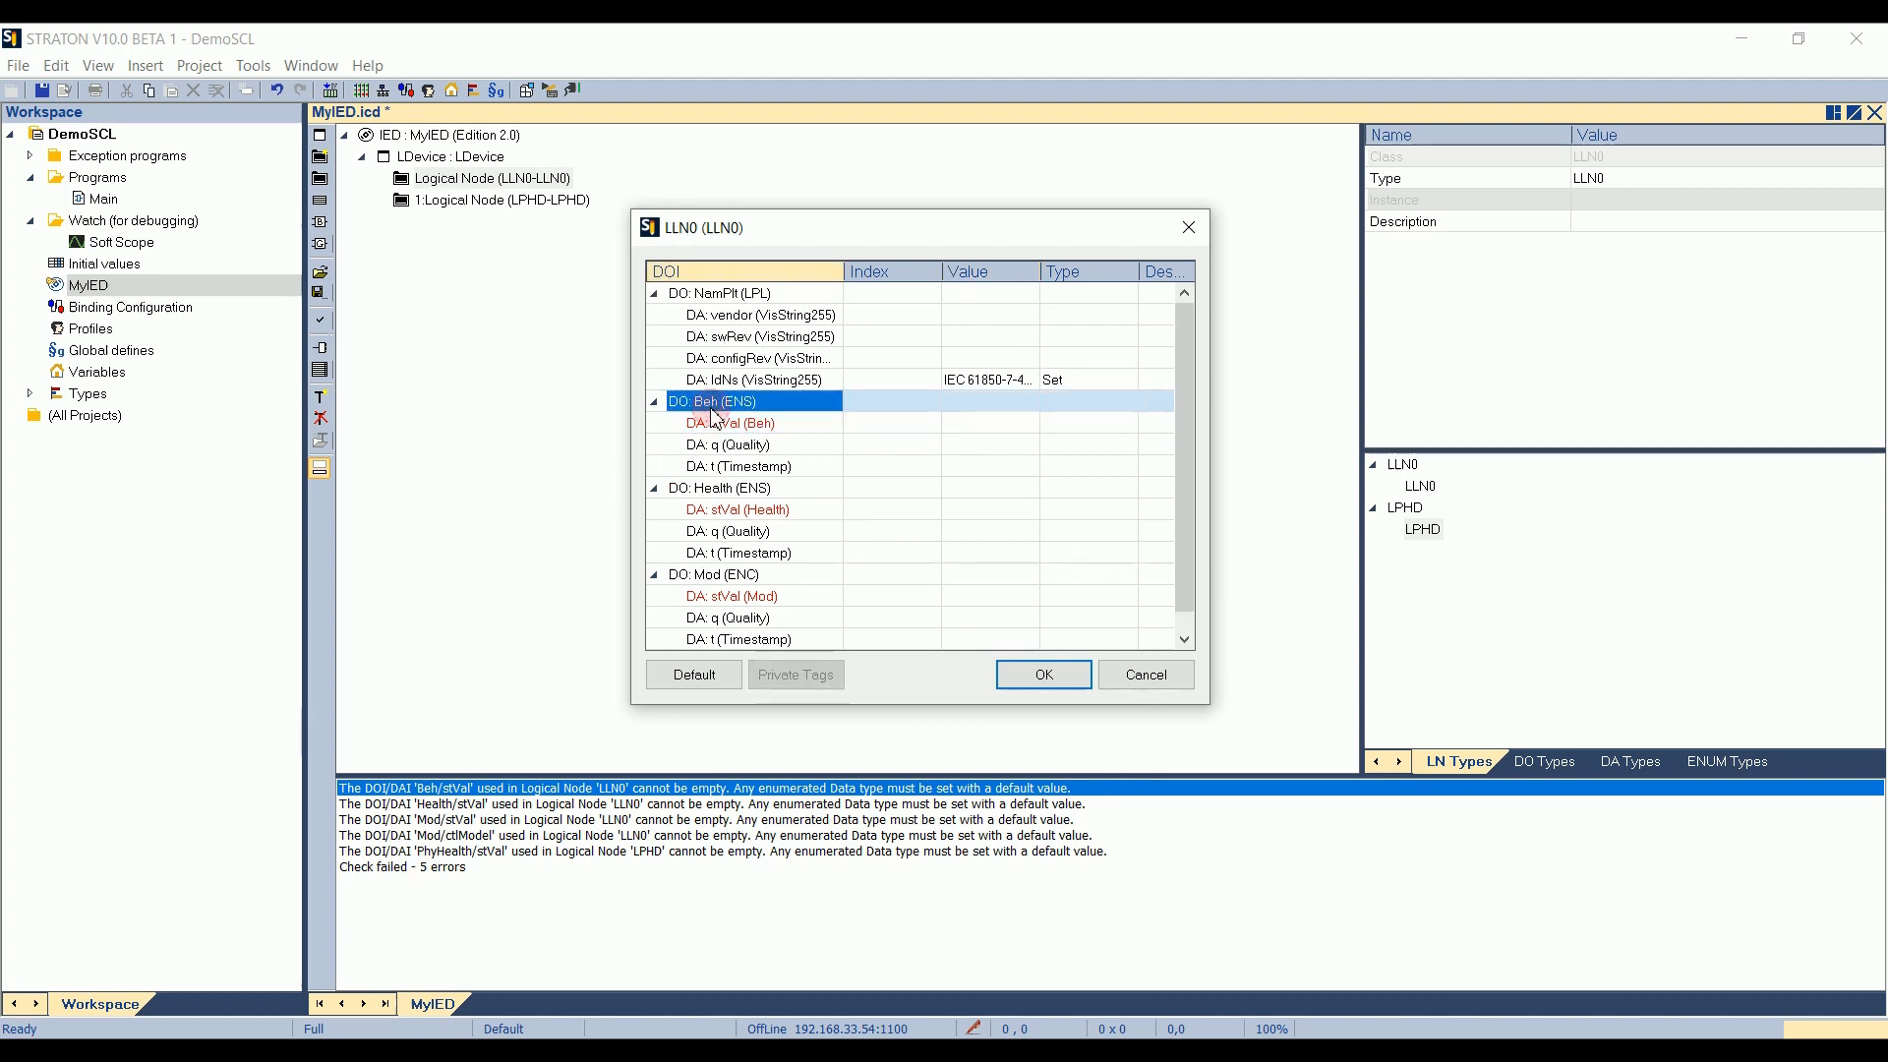
{"action": "left_click", "coordinate": [734, 423]}
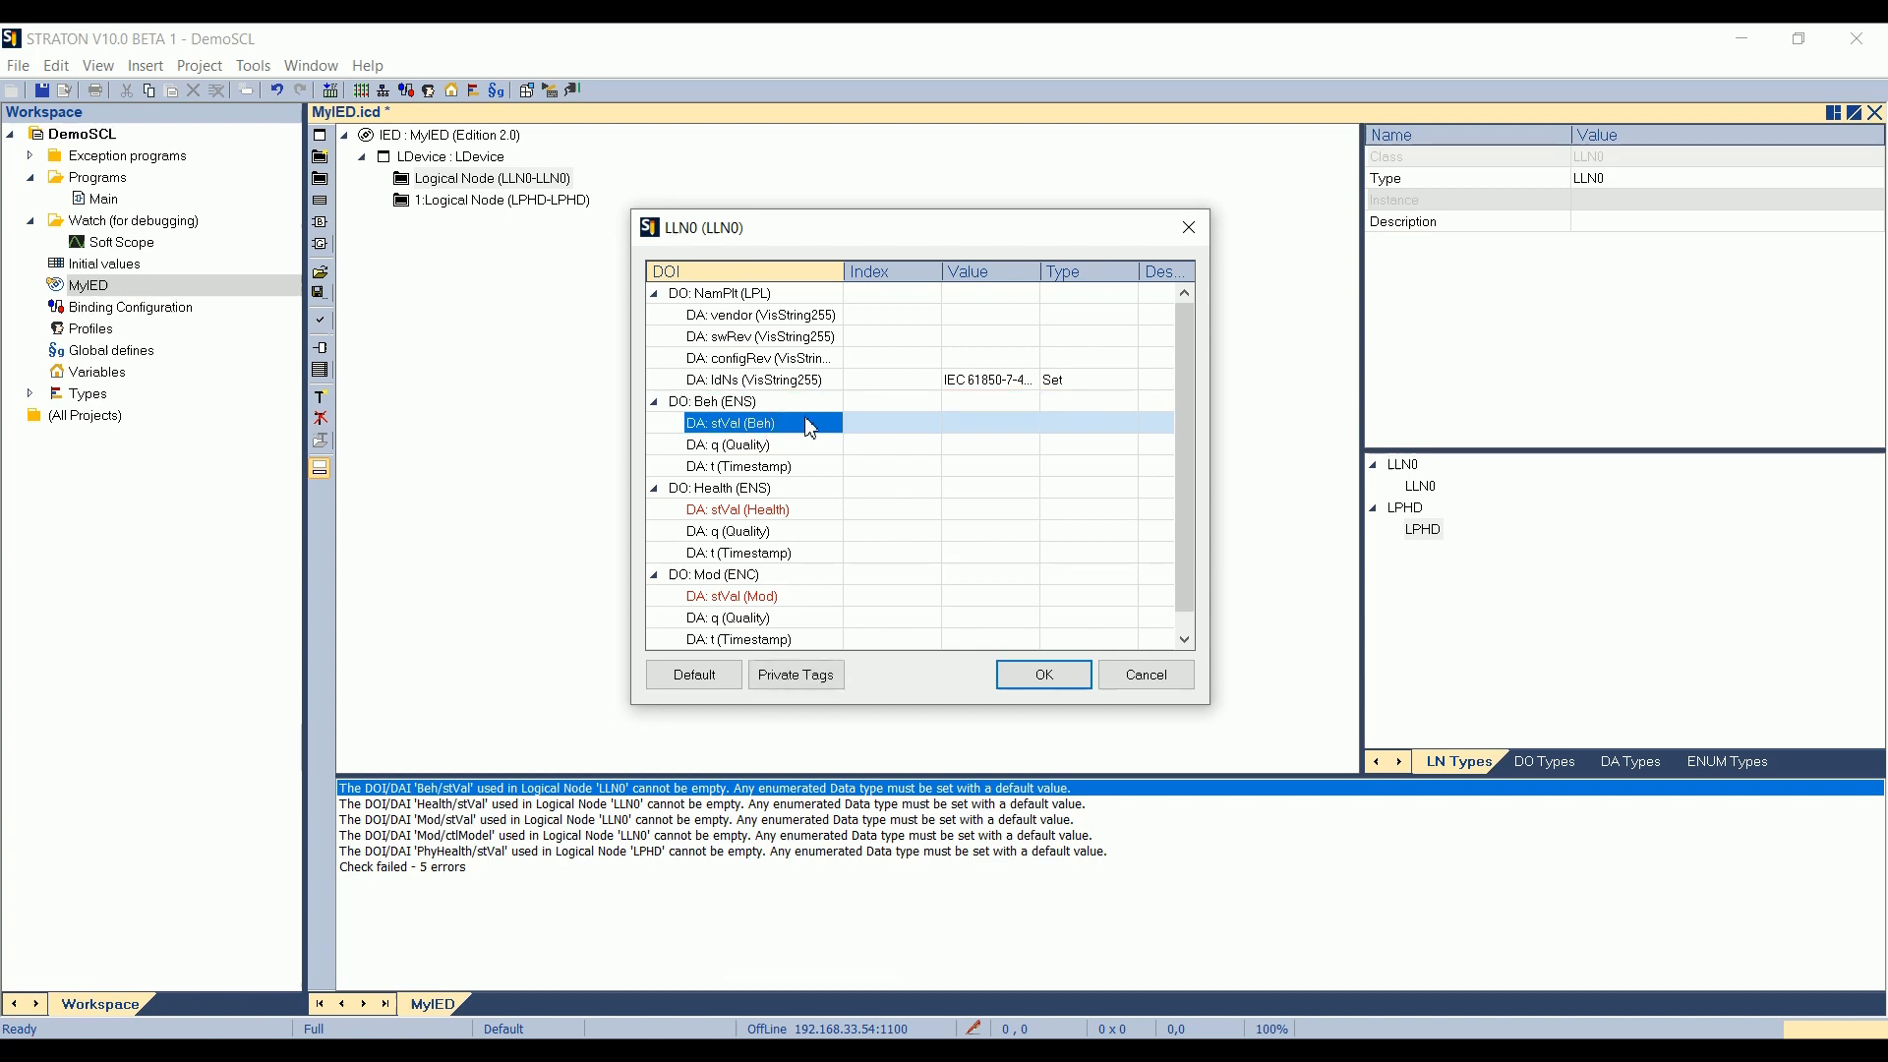
{"action": "left_click", "coordinate": [1021, 423]}
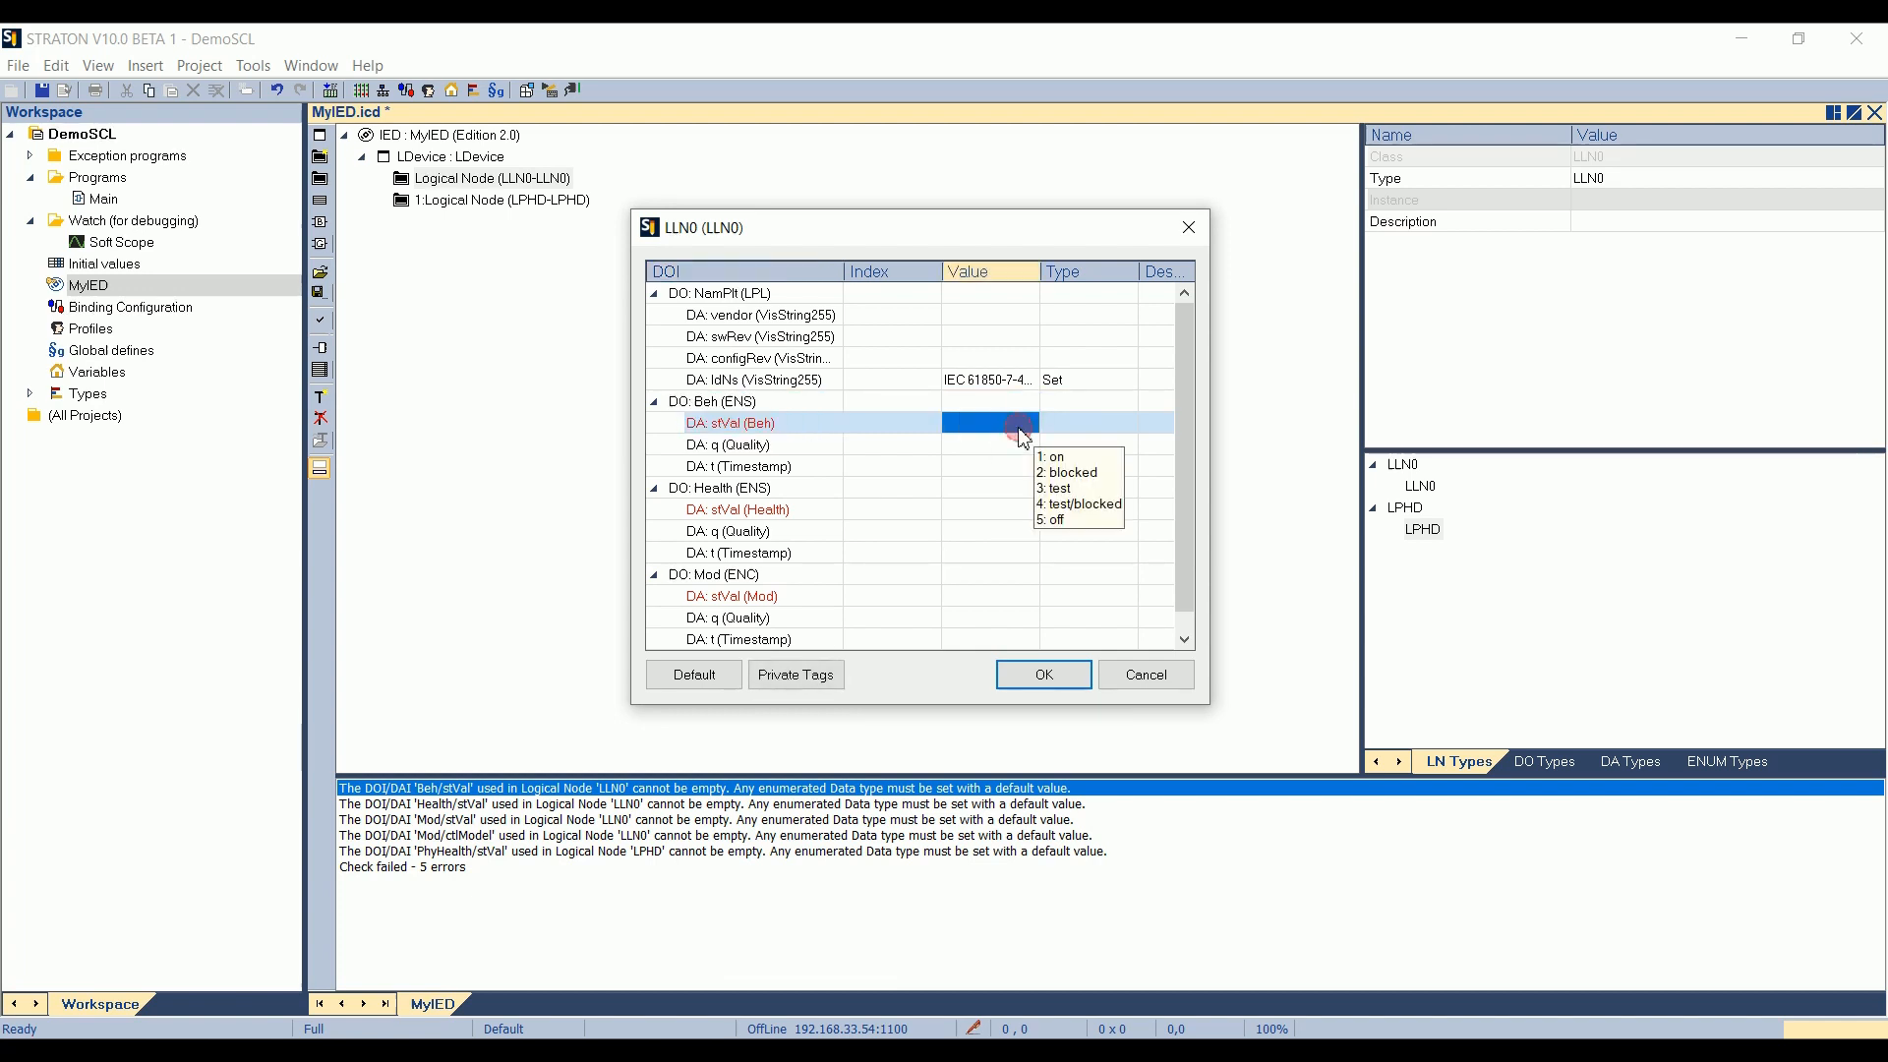
{"action": "left_click", "coordinate": [692, 675]}
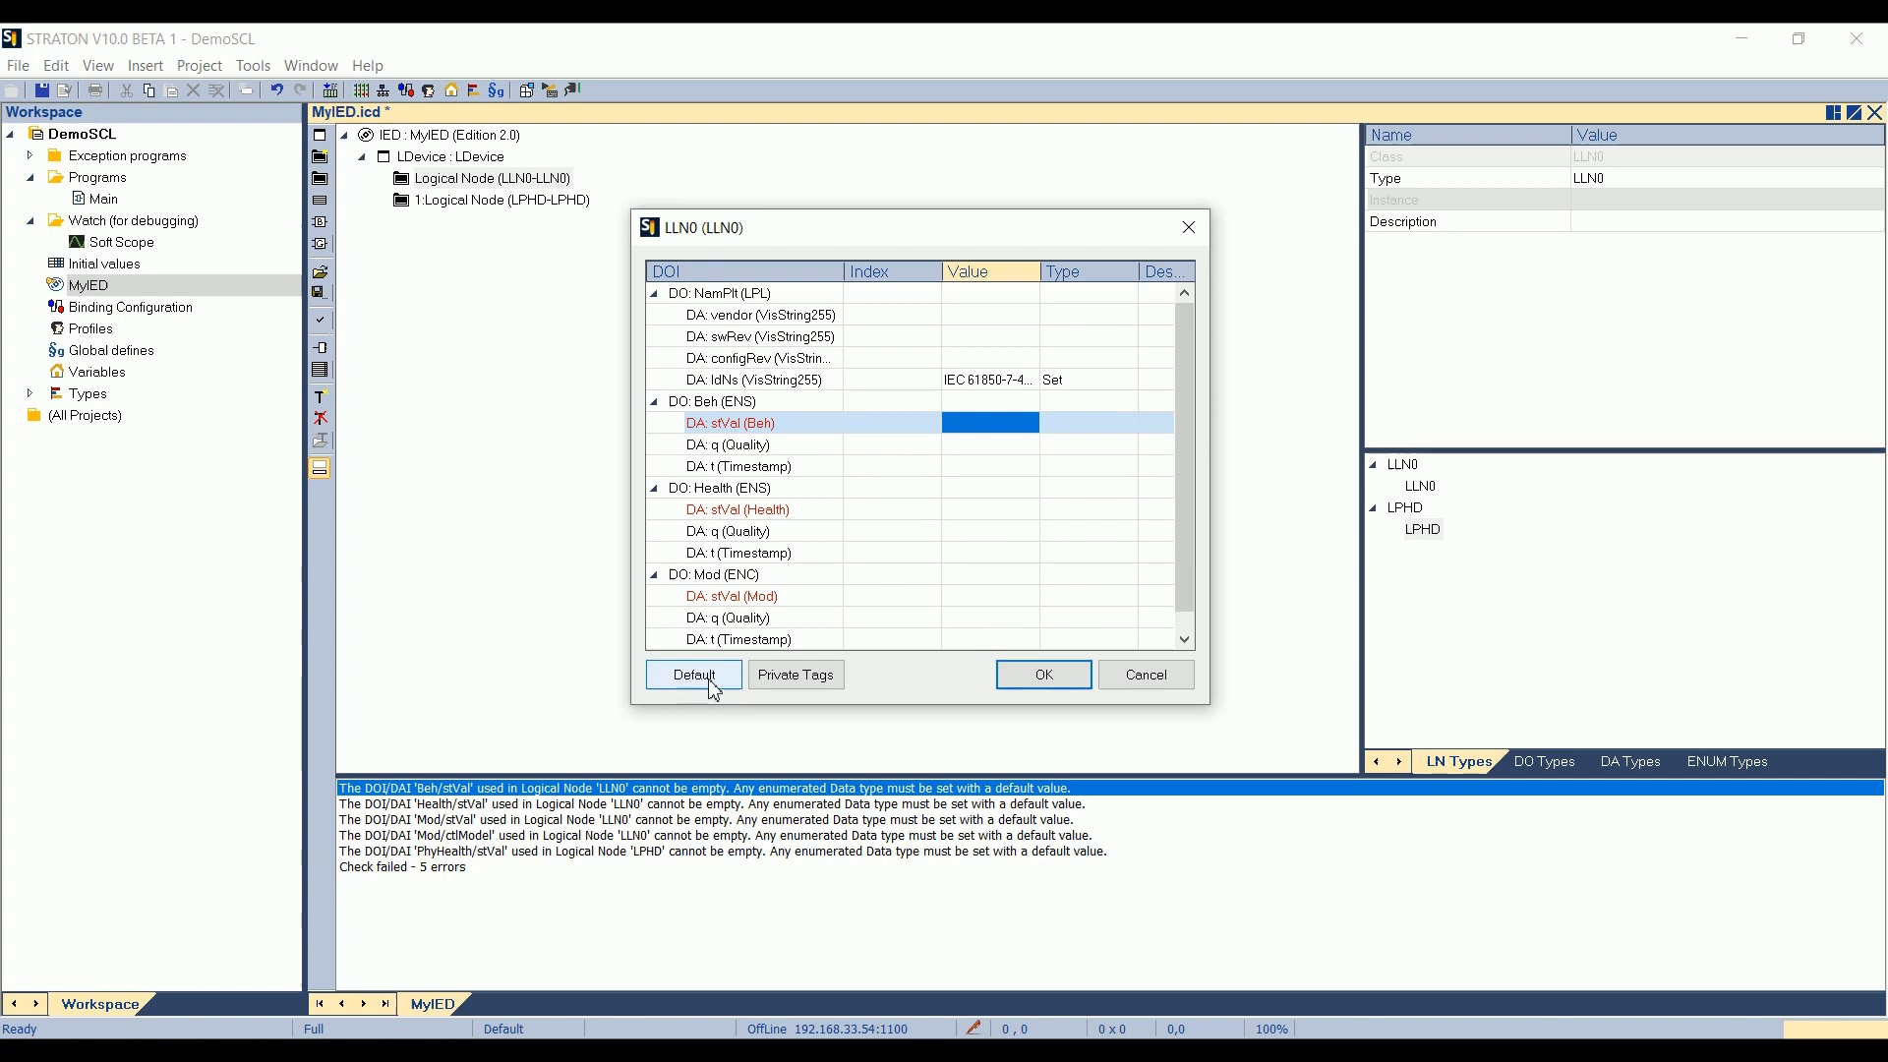
{"action": "left_click", "coordinate": [693, 674]}
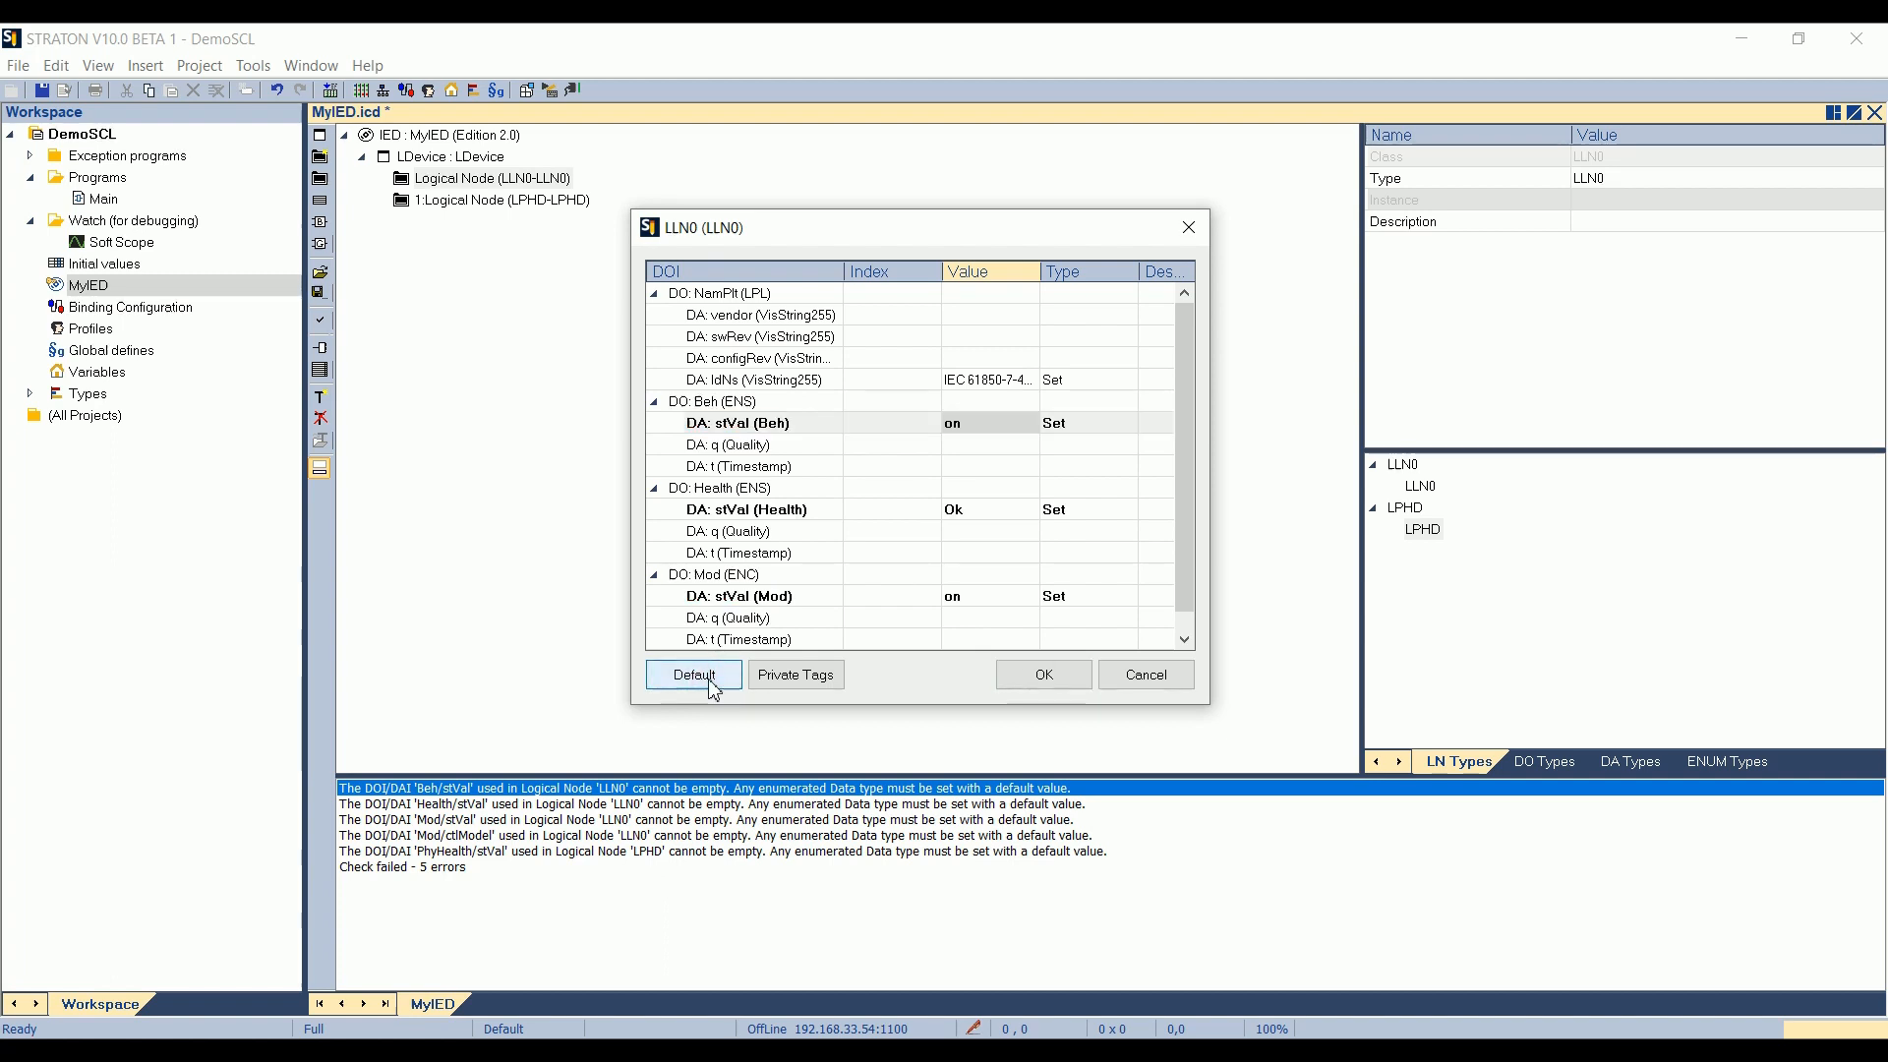
{"action": "mouse_move", "coordinate": [1043, 672]}
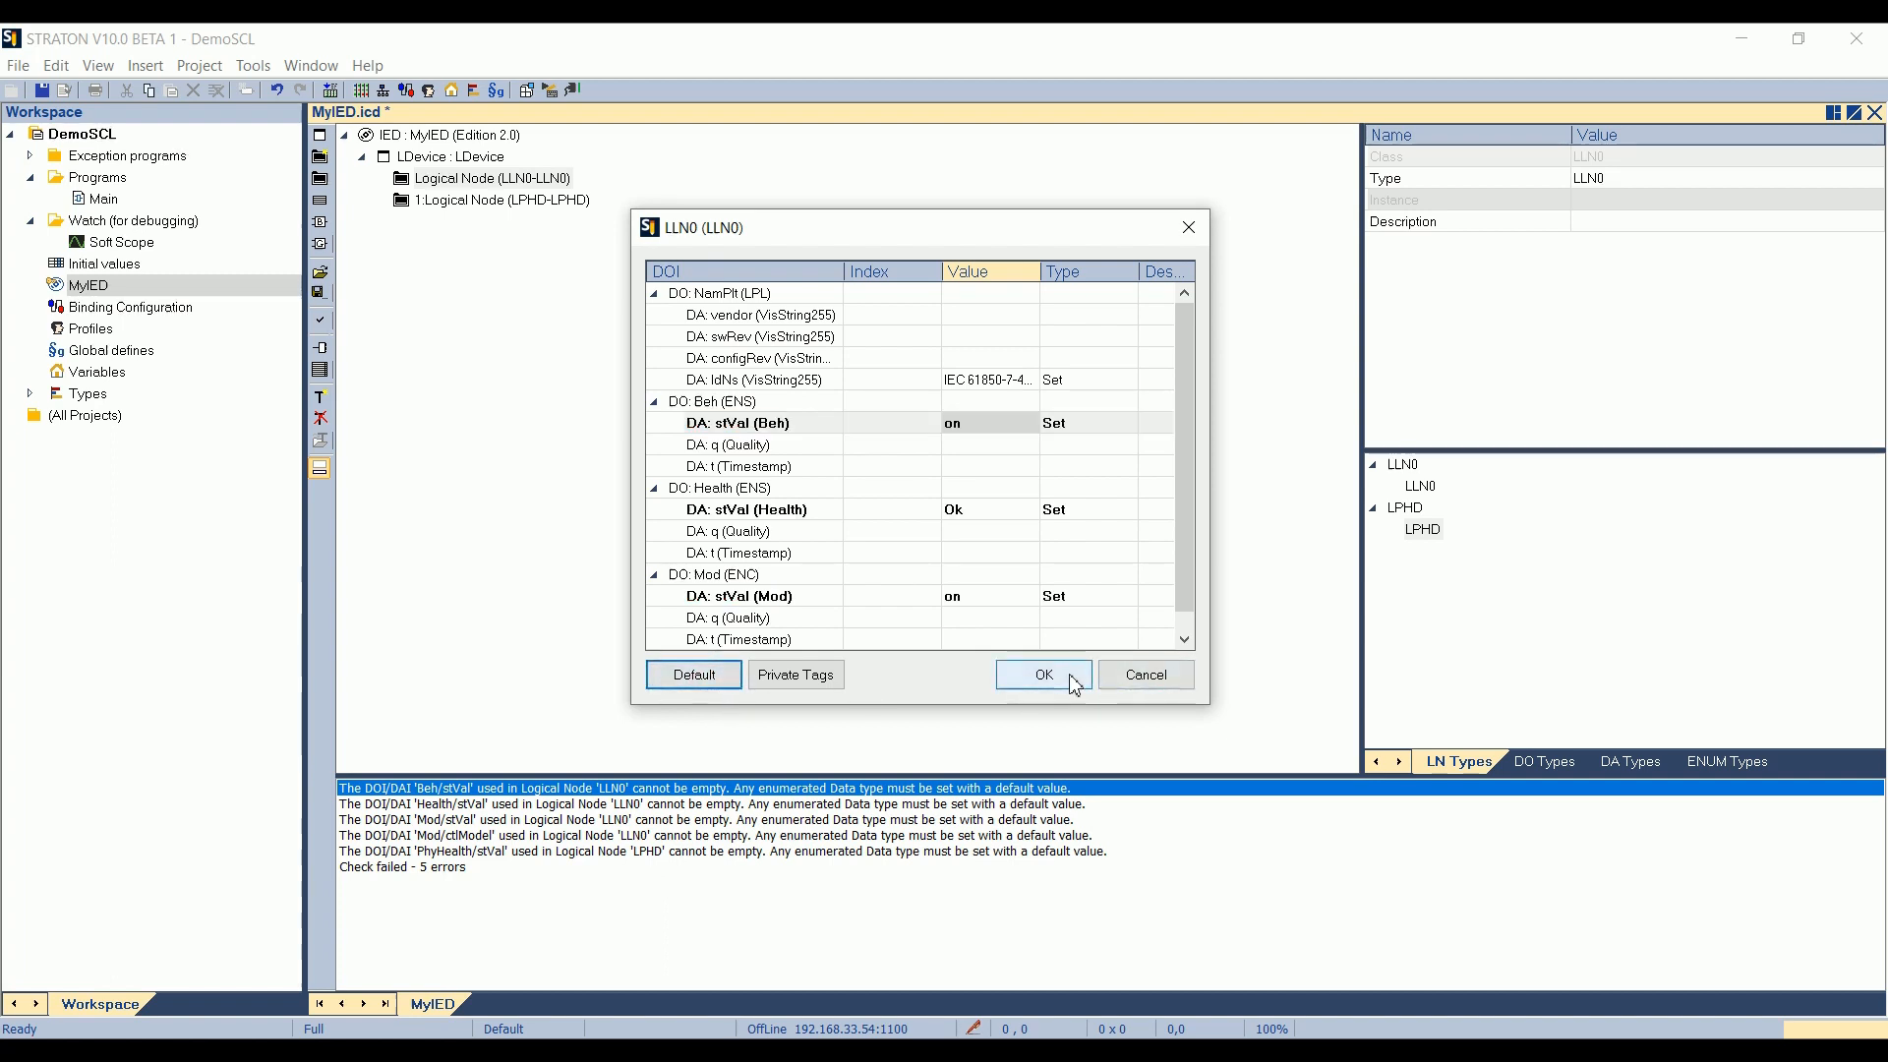
- Confirm LLN0 defaults, give LPHD default values and rerun the syntax check successfully
{"action": "left_click", "coordinate": [1041, 673]}
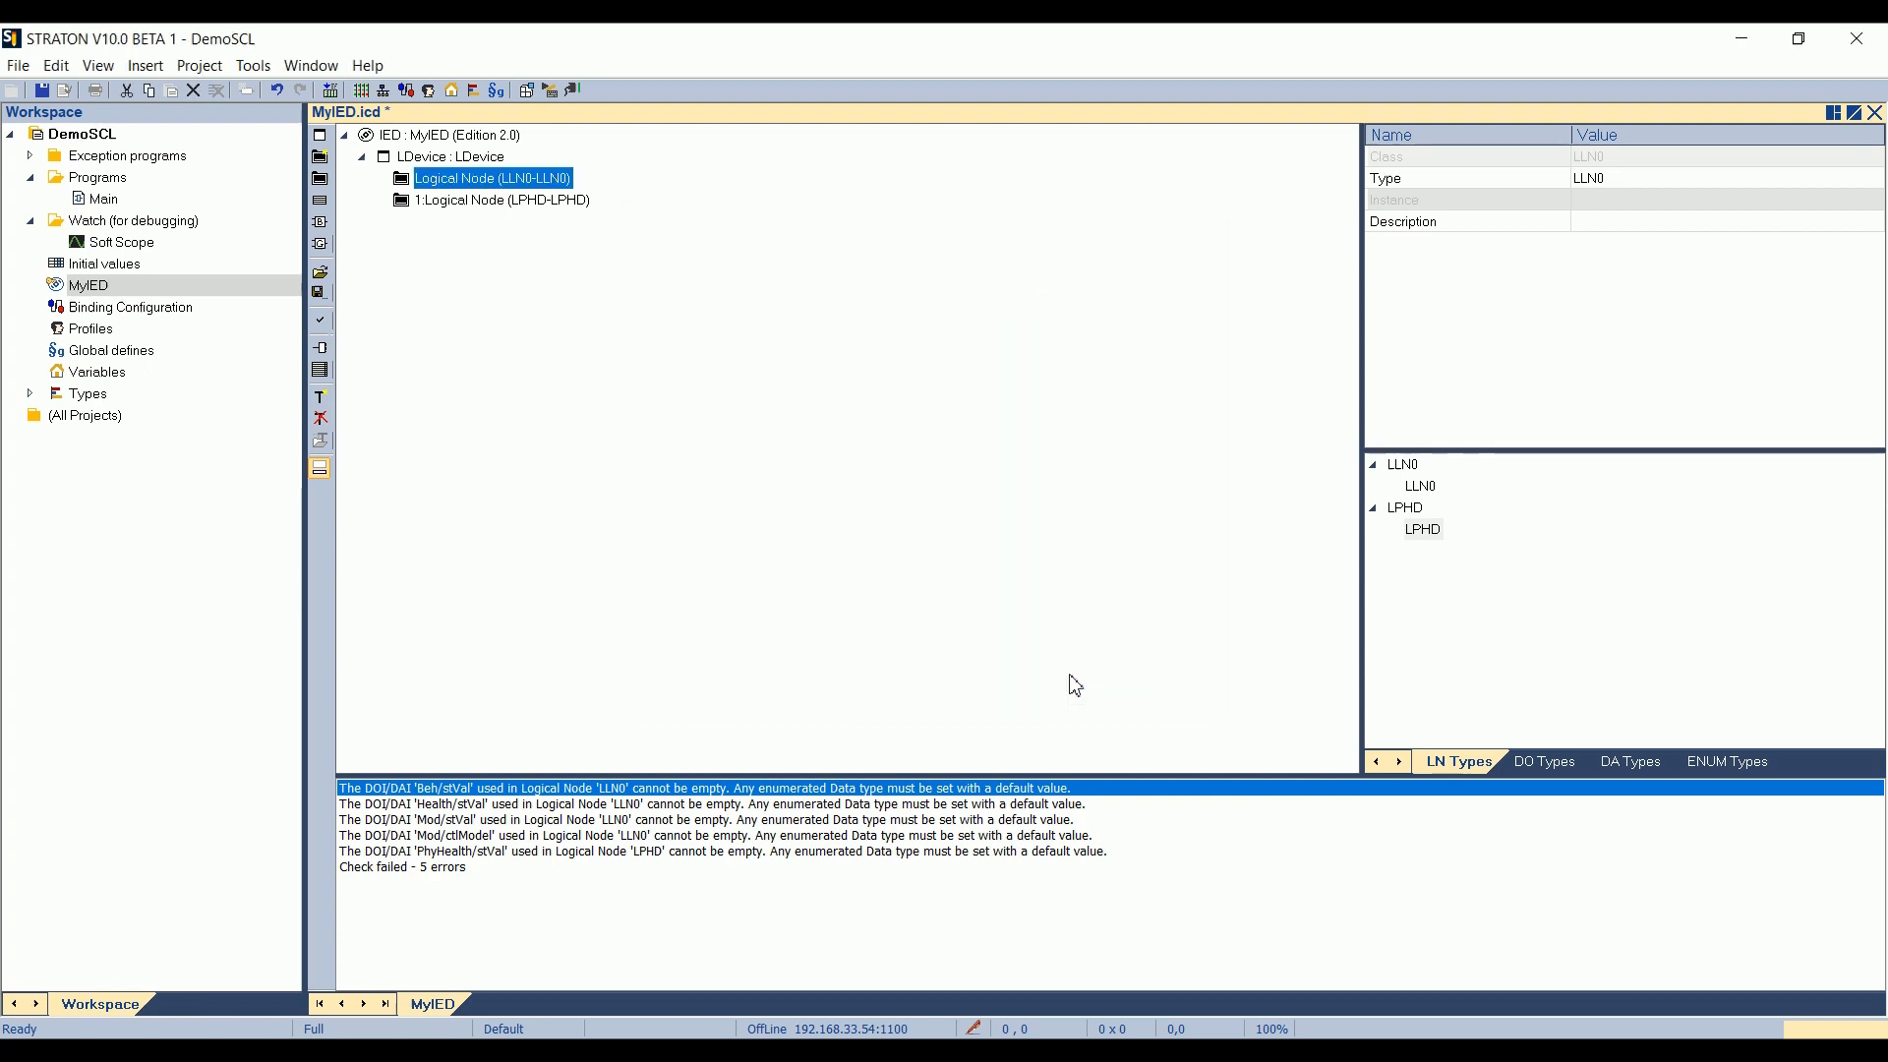
{"action": "double_click", "coordinate": [501, 201]}
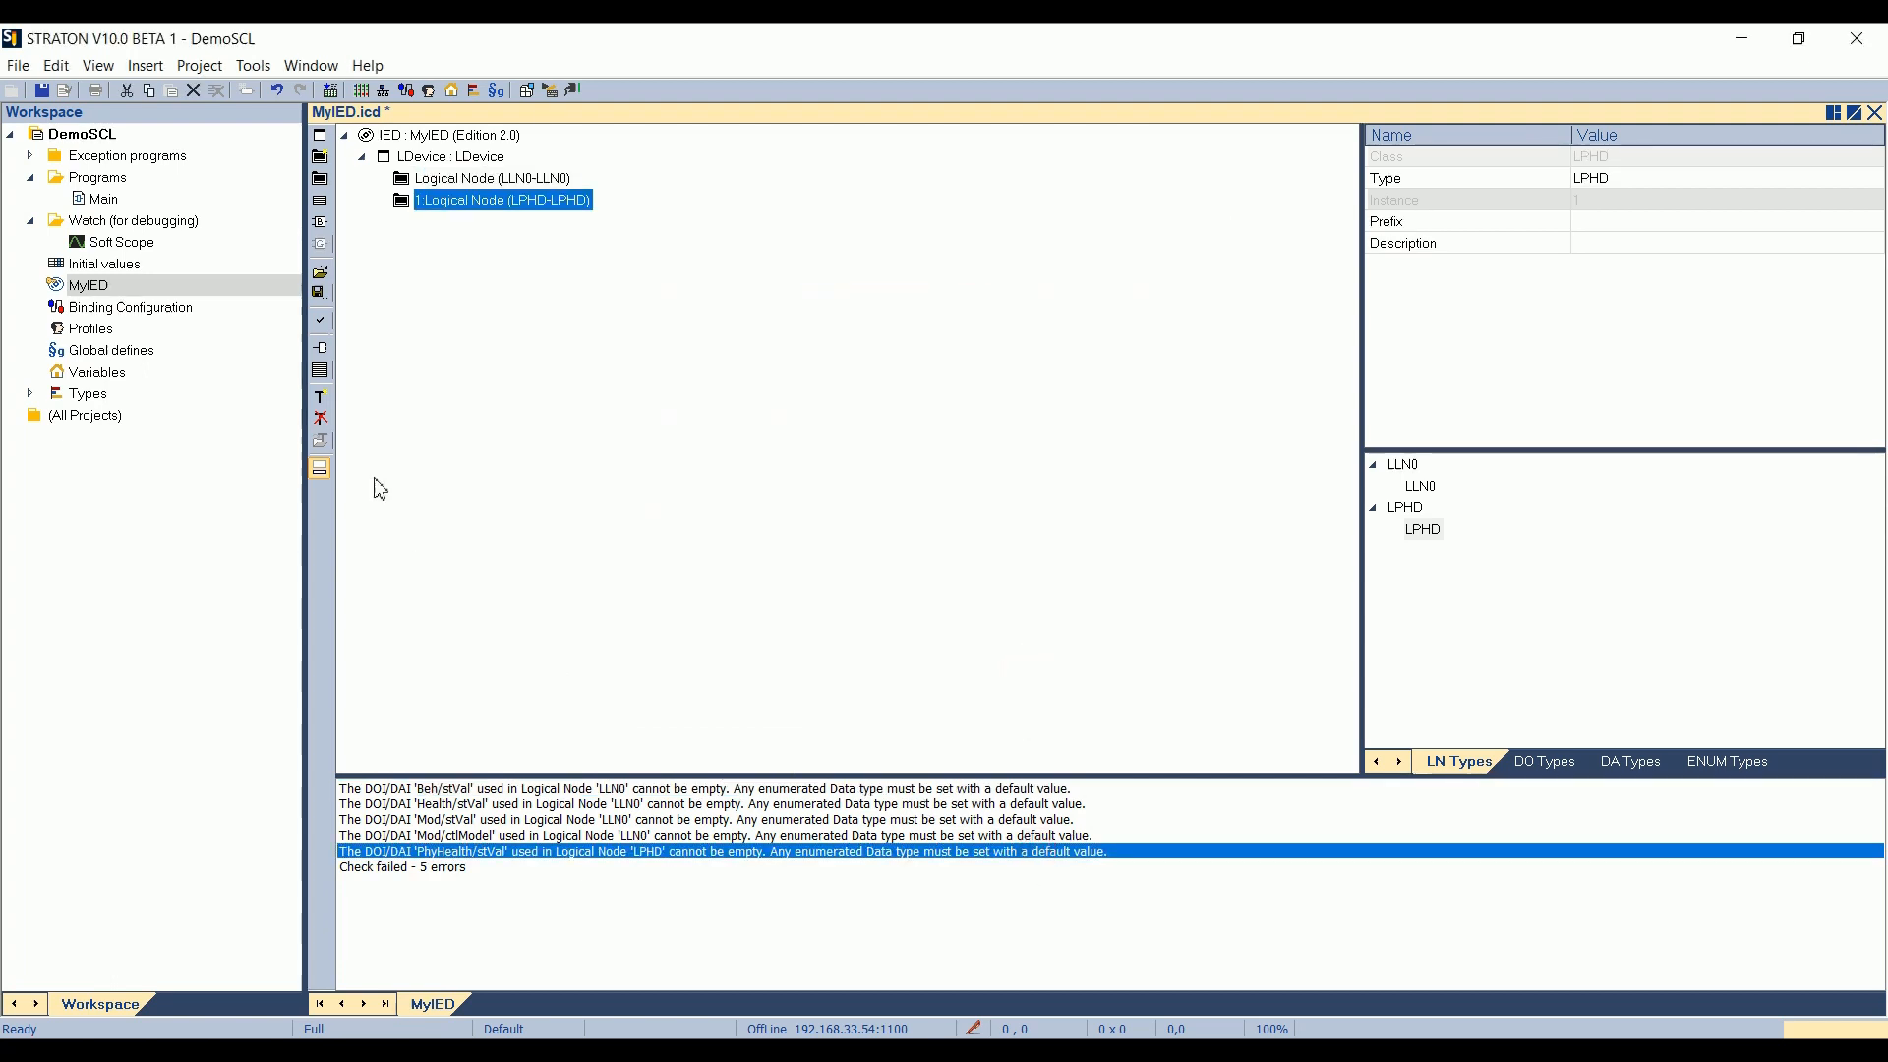
{"action": "left_click", "coordinate": [319, 320]}
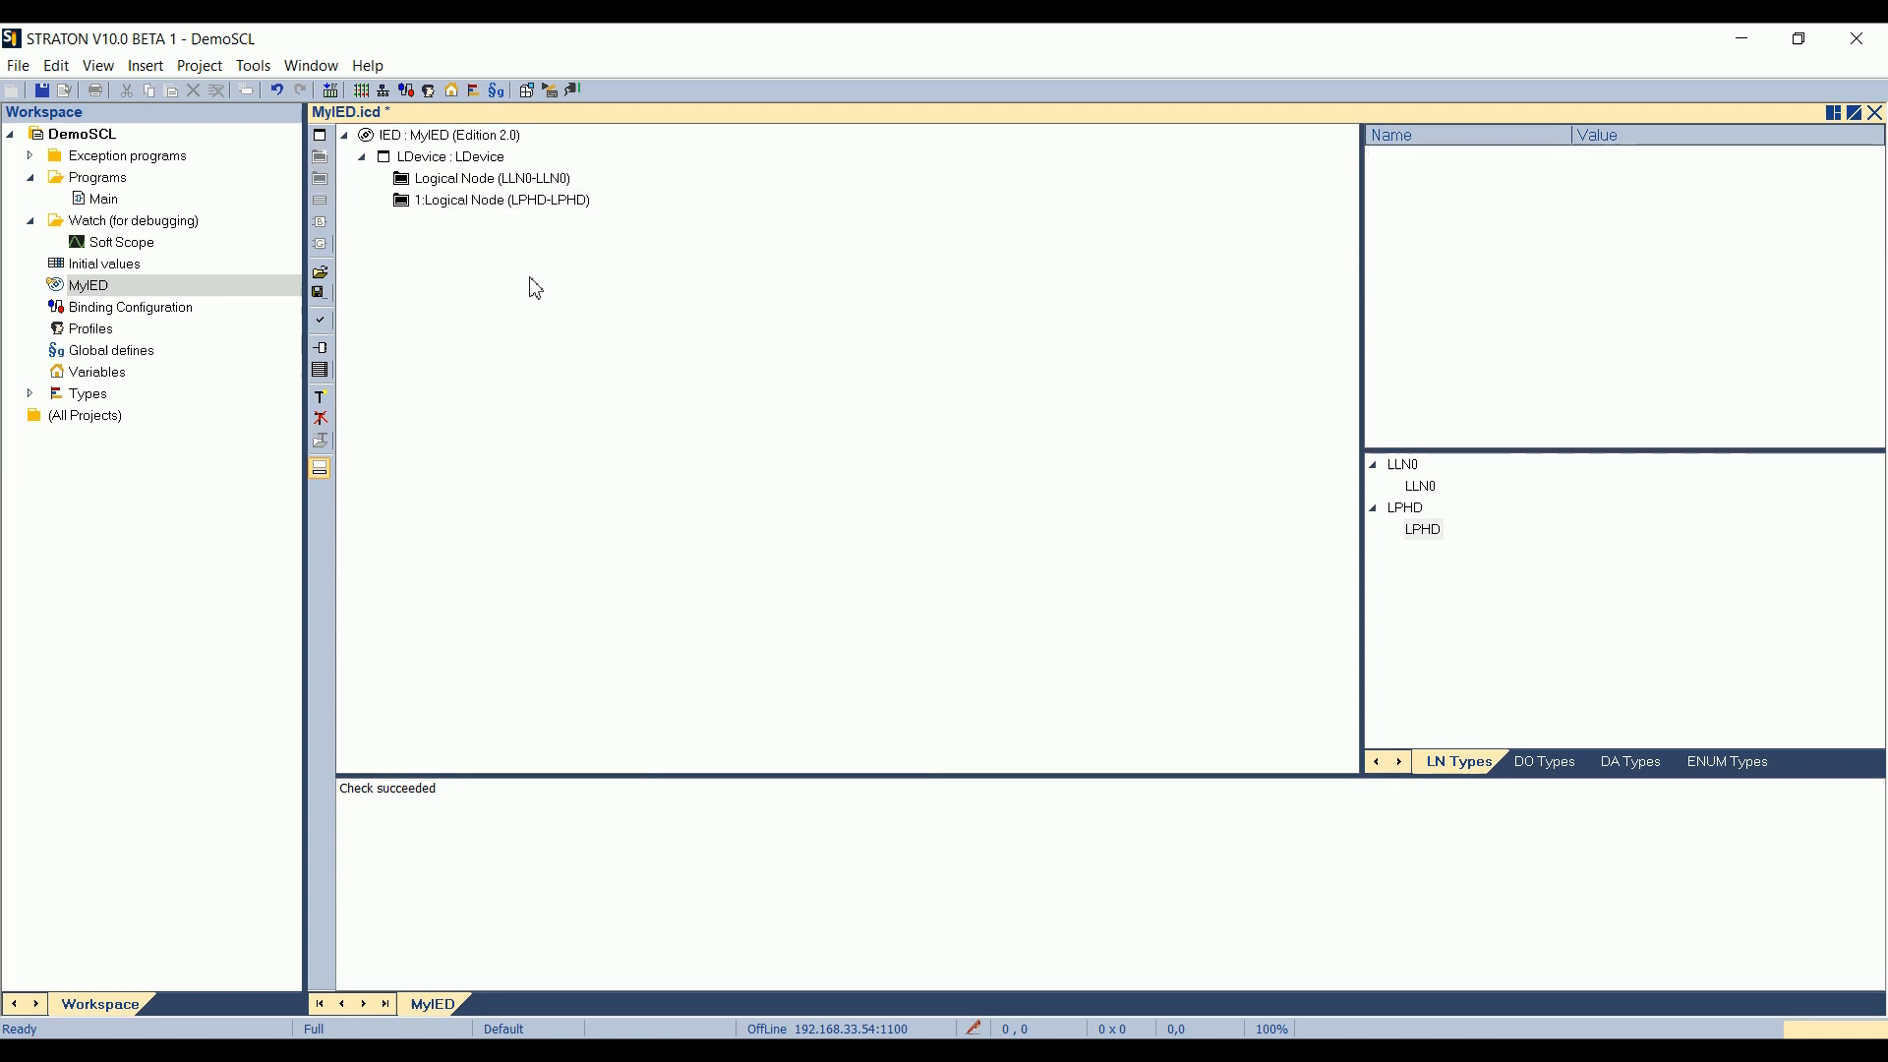
{"action": "mouse_move", "coordinate": [368, 380]}
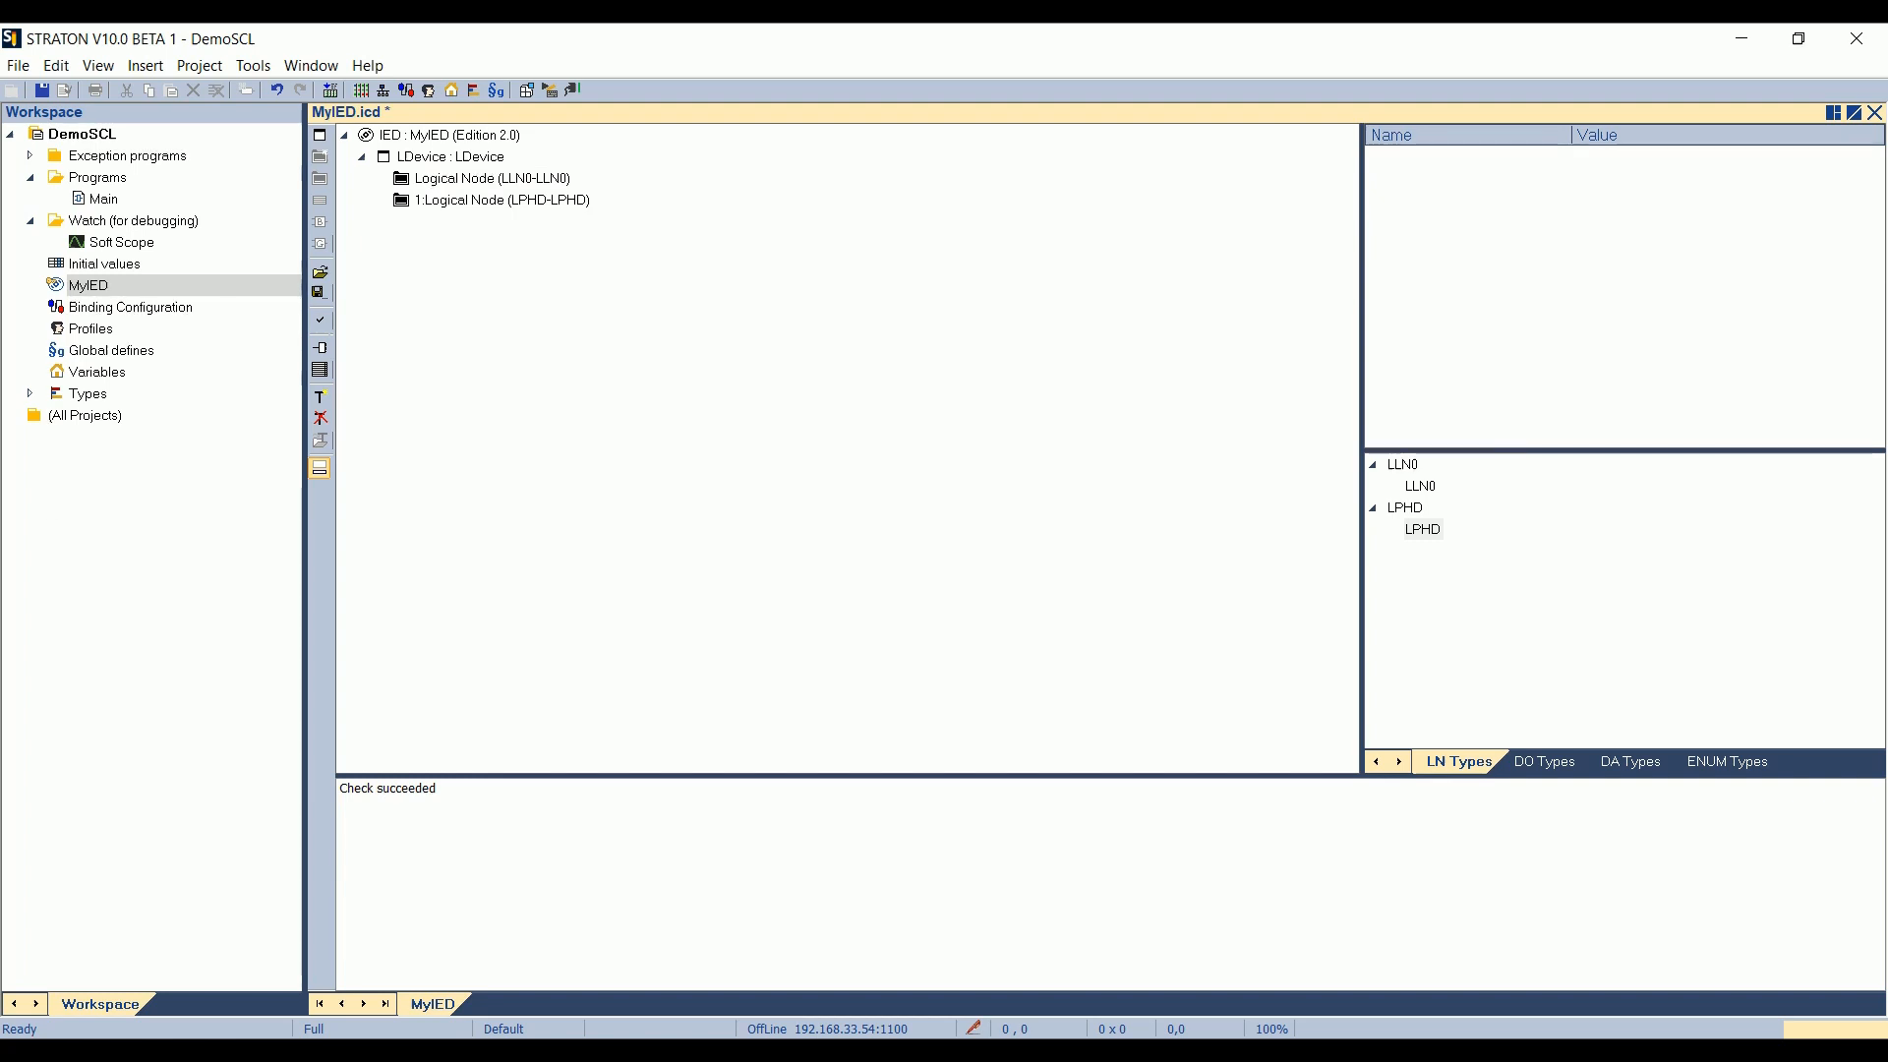
{"action": "mouse_move", "coordinate": [470, 325]}
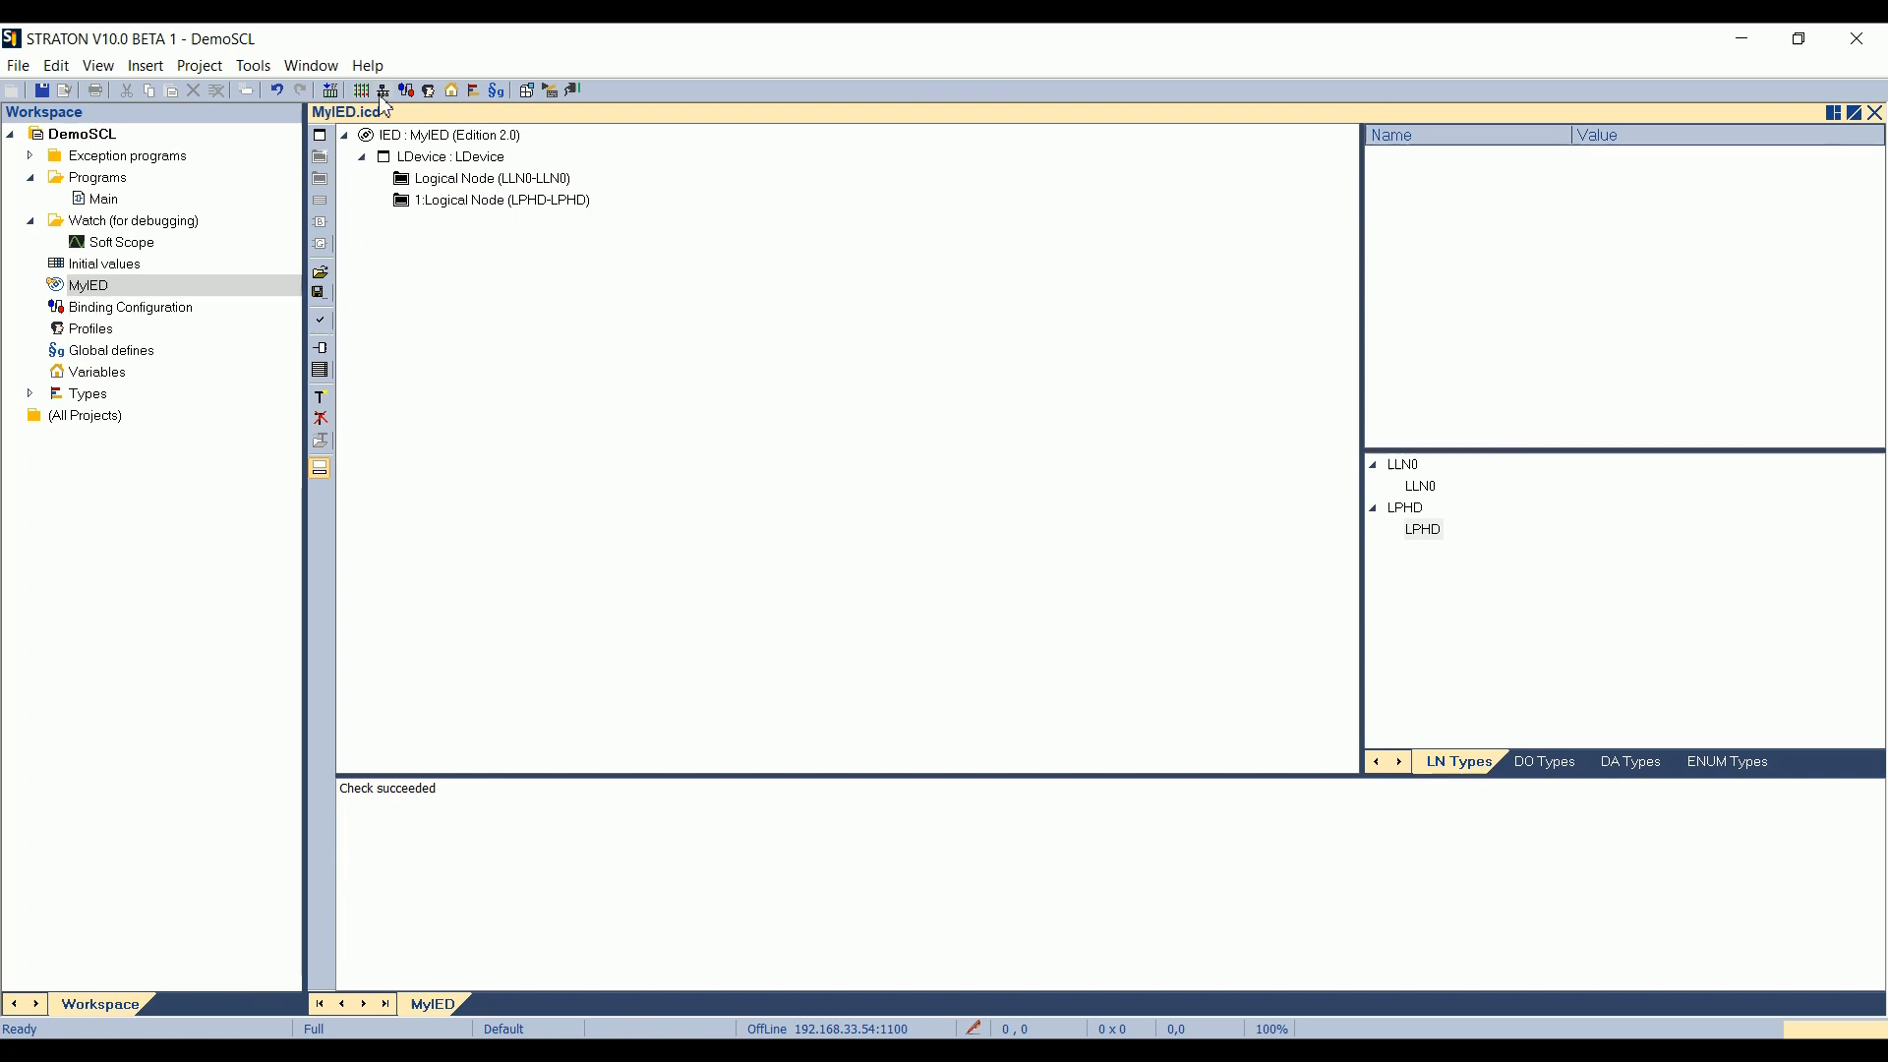
{"action": "mouse_move", "coordinate": [384, 90]}
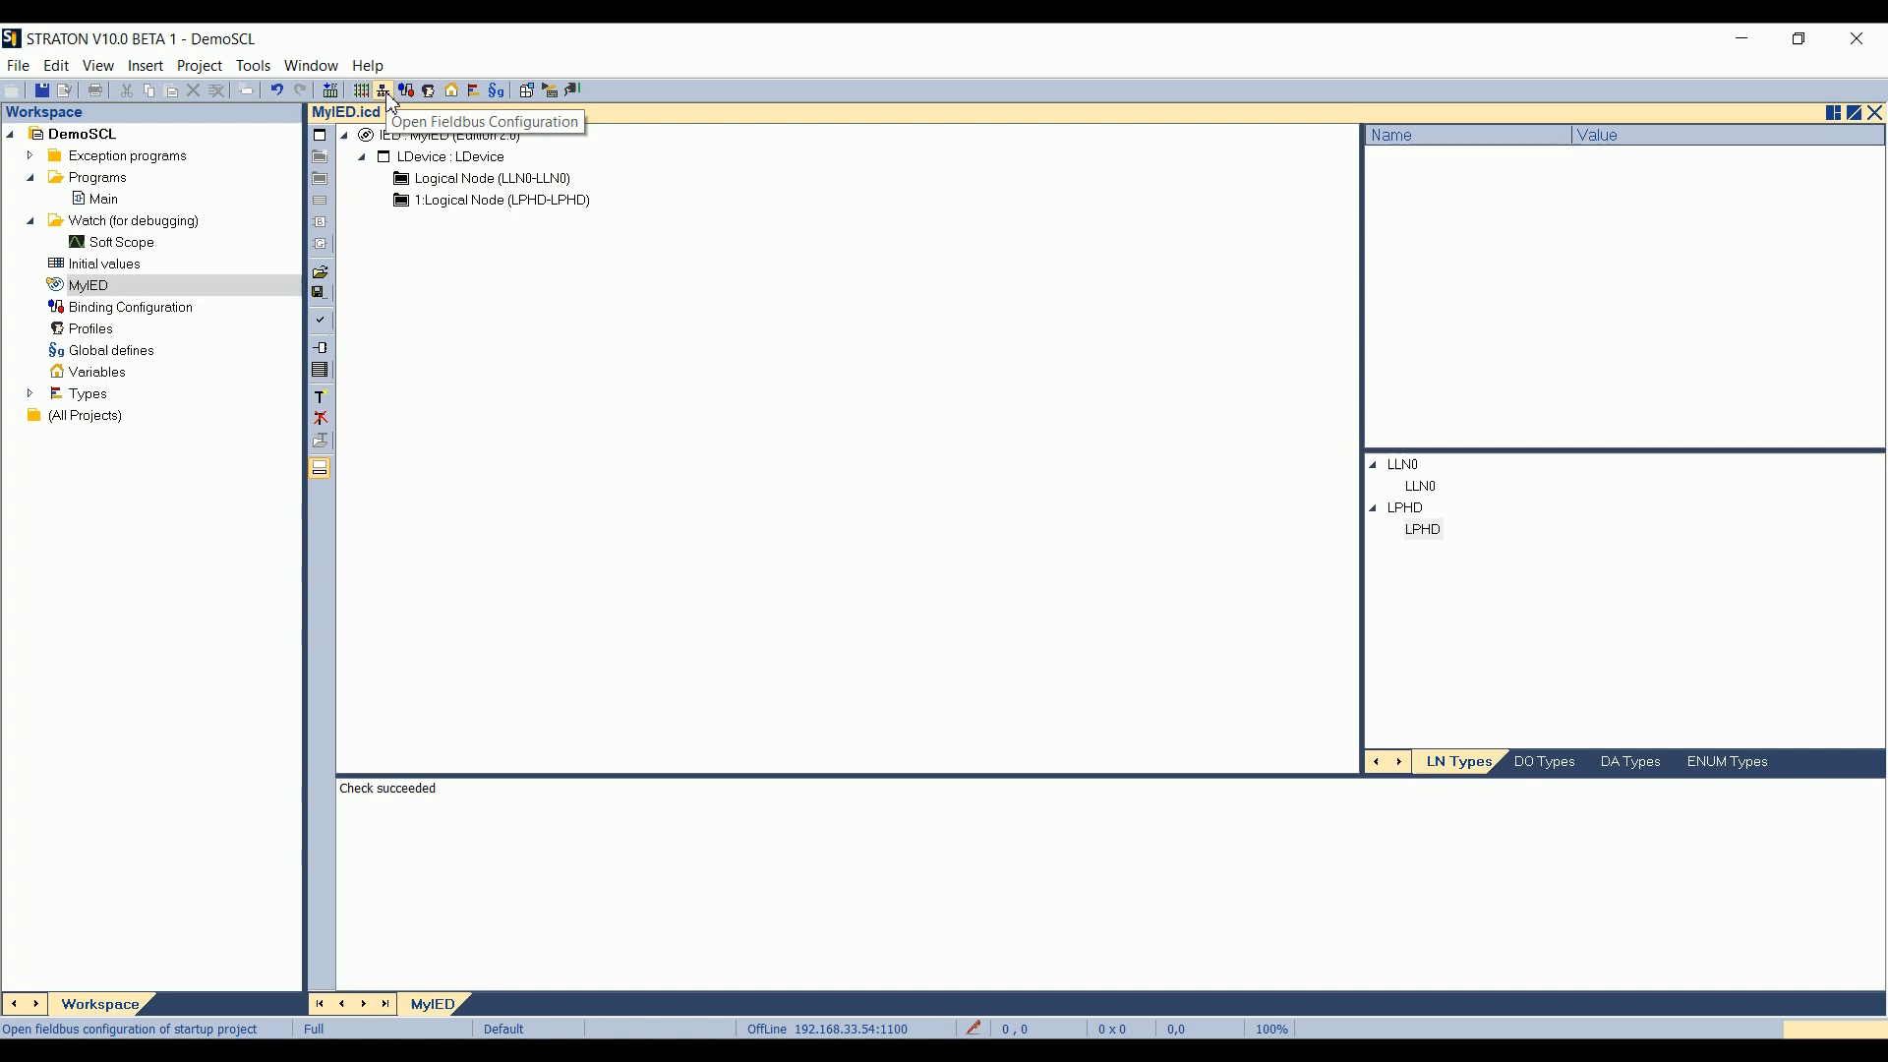
{"action": "mouse_move", "coordinate": [378, 158]}
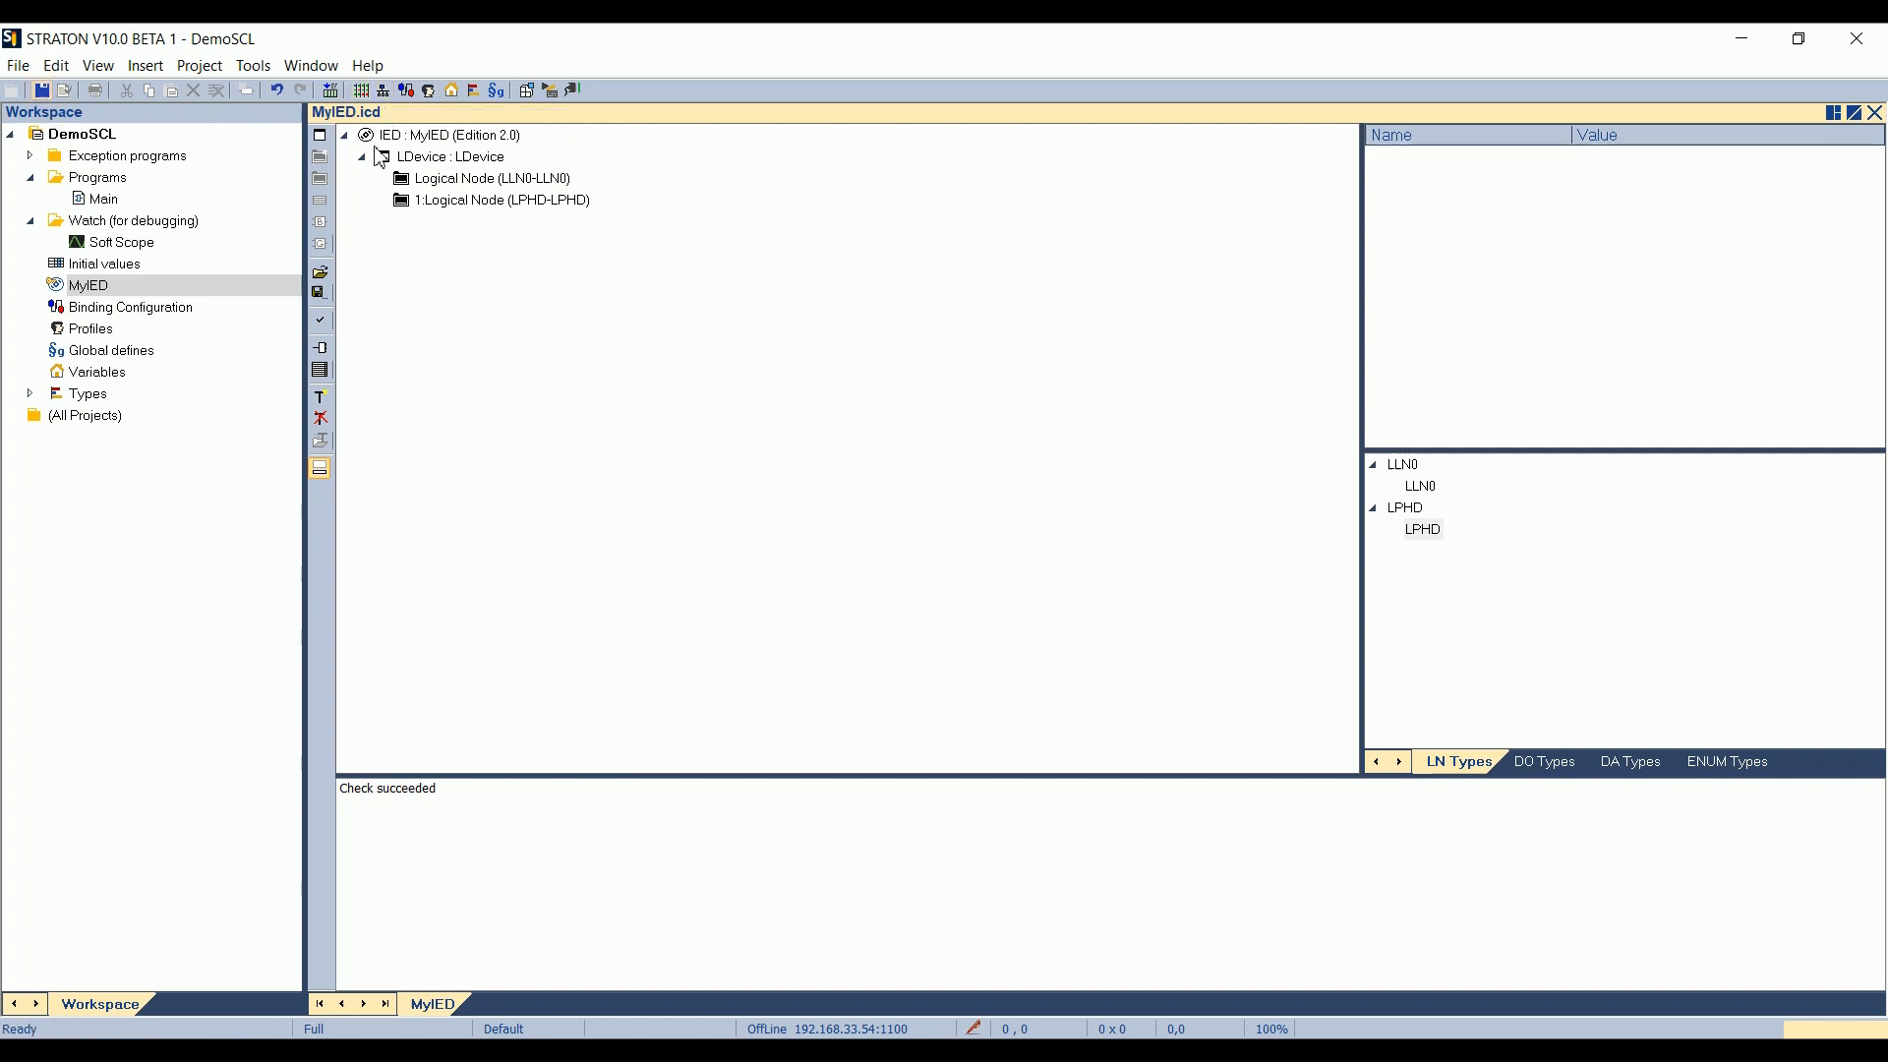
{"action": "mouse_move", "coordinate": [387, 124]}
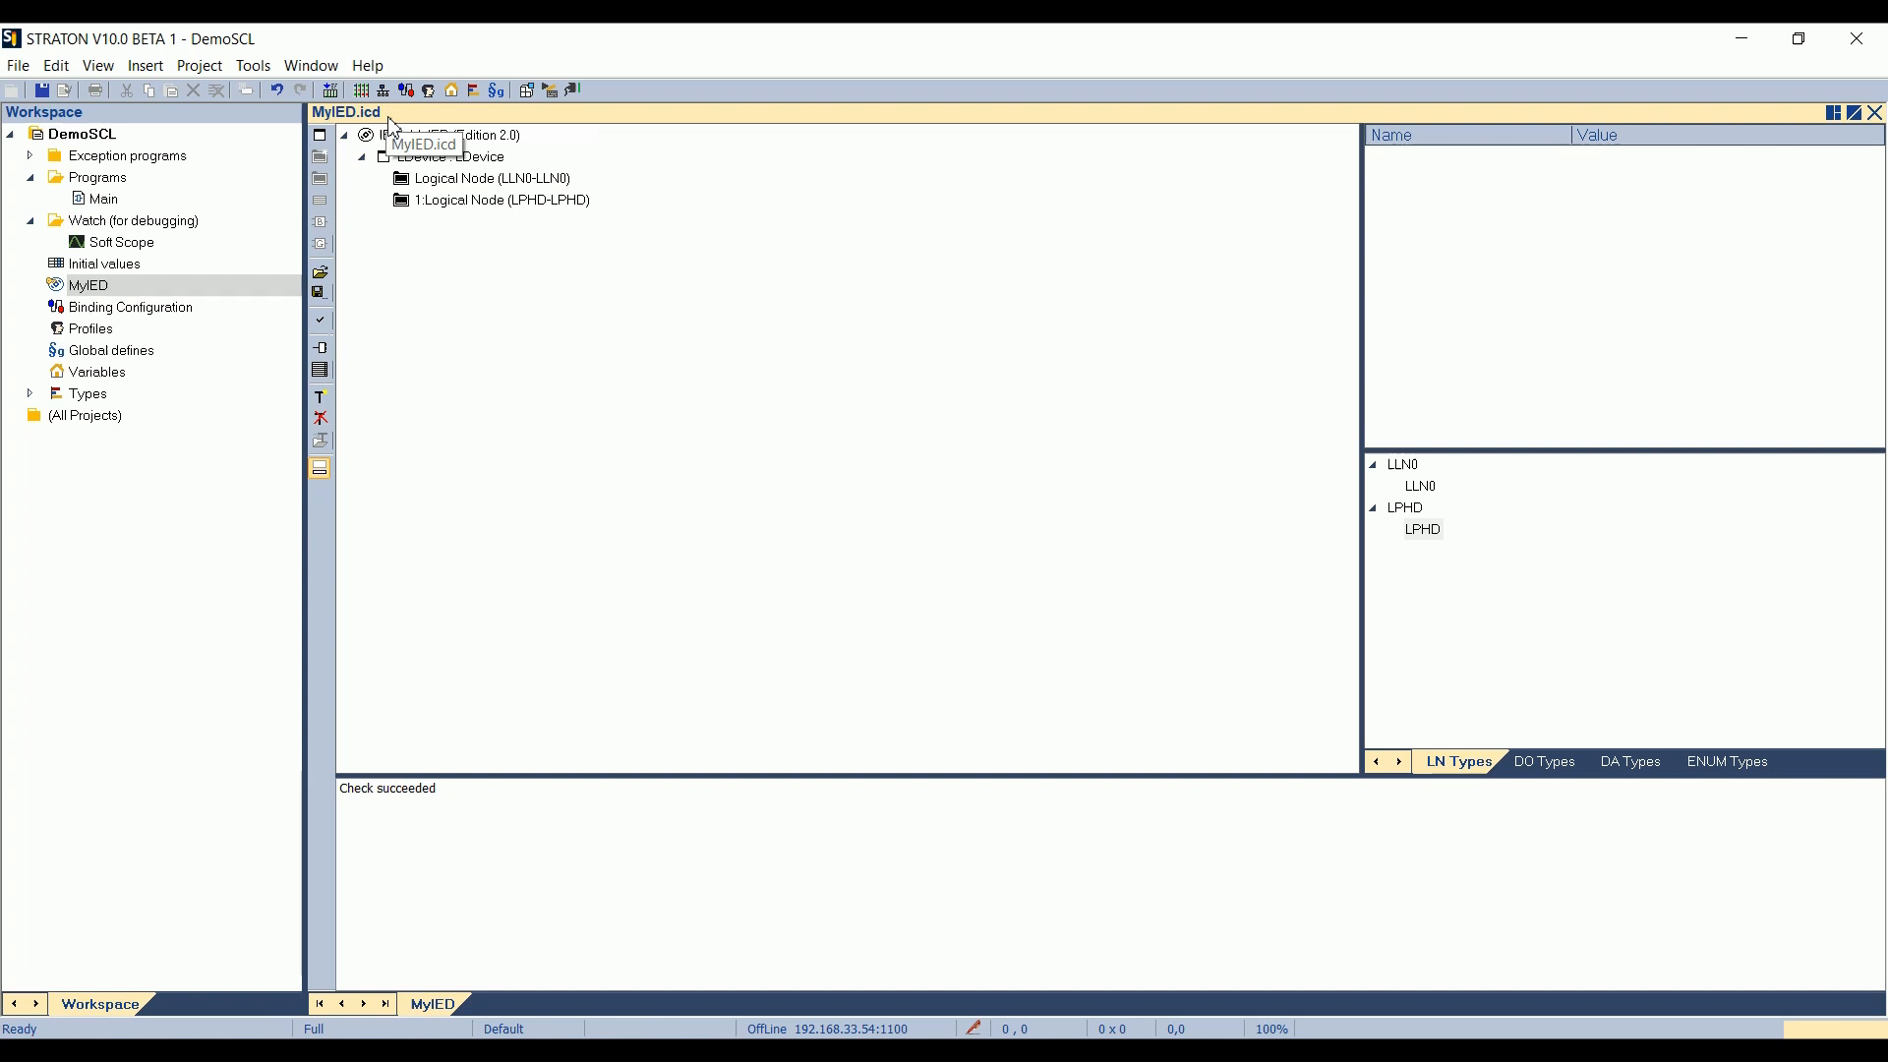
{"action": "mouse_move", "coordinate": [460, 387]}
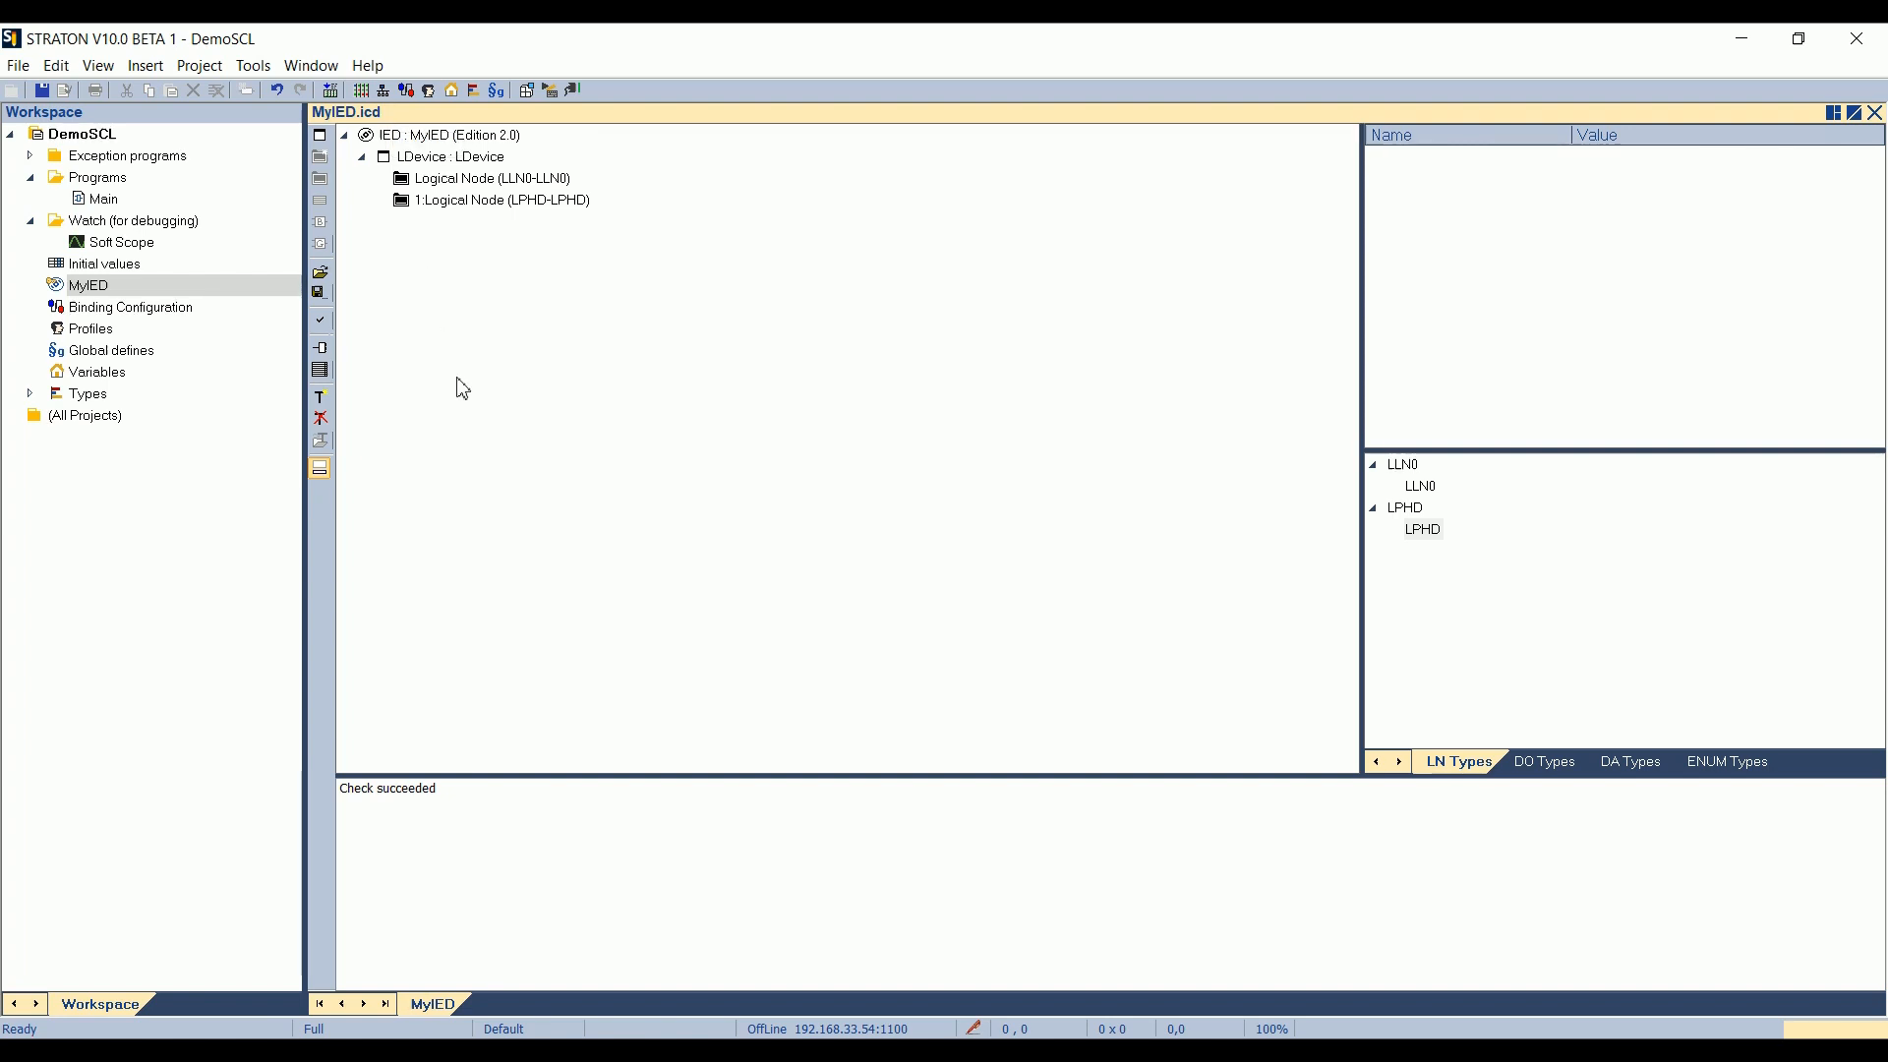
{"action": "mouse_move", "coordinate": [142, 137]}
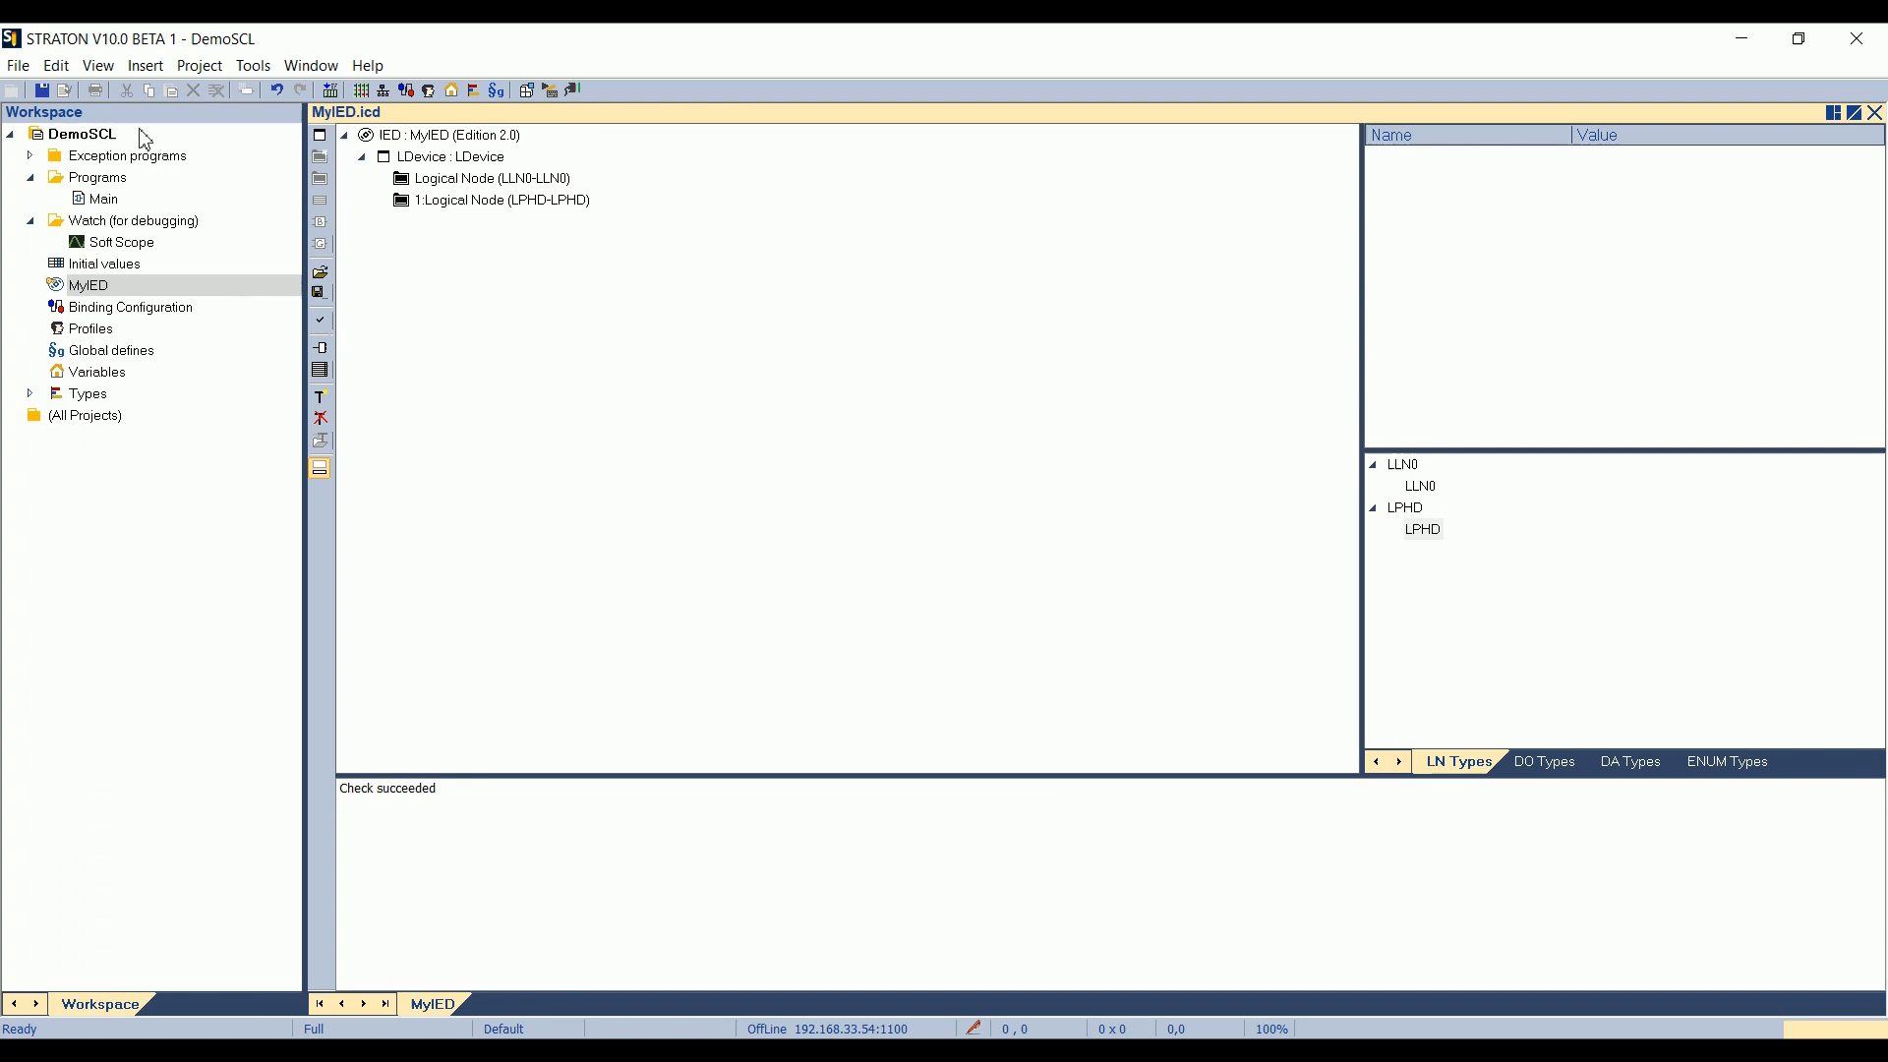
- In Explorer, open the DemoSCL folder and select the saved MyIED.icd file
{"action": "left_click", "coordinate": [104, 199]}
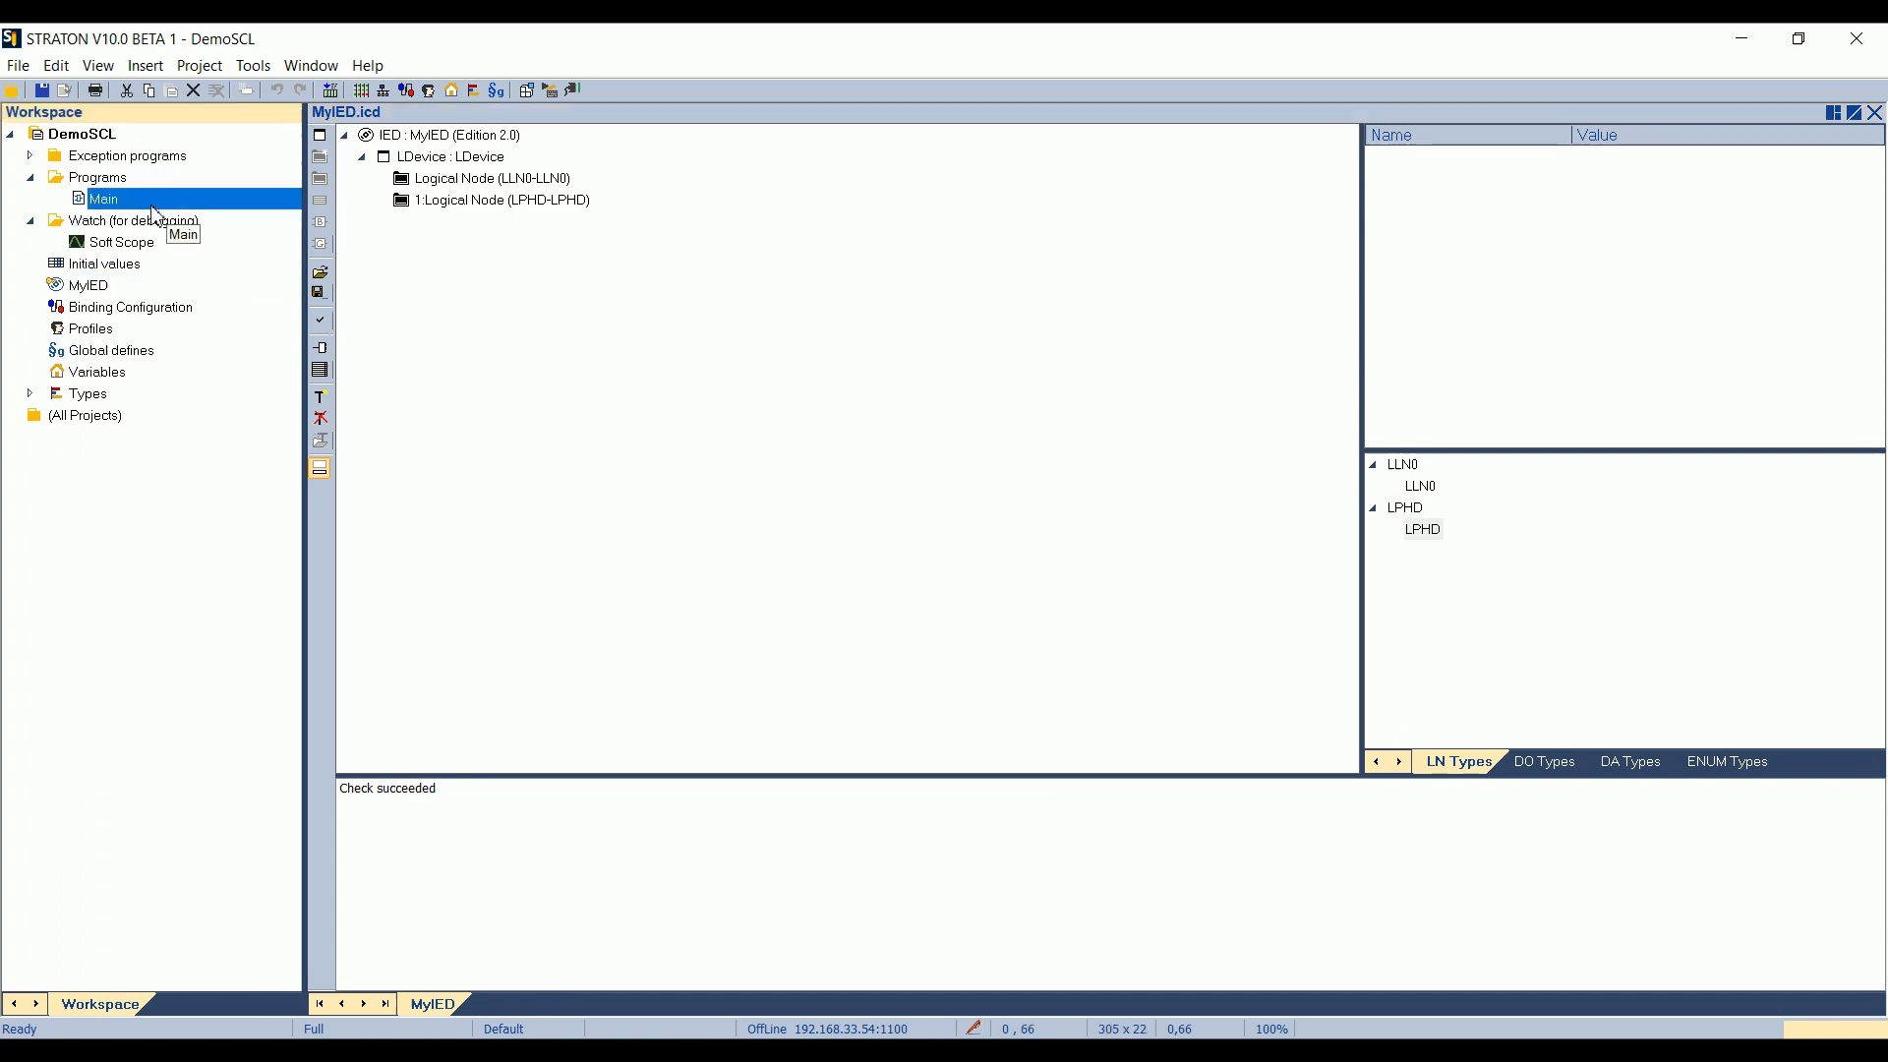
{"action": "mouse_move", "coordinate": [158, 214]}
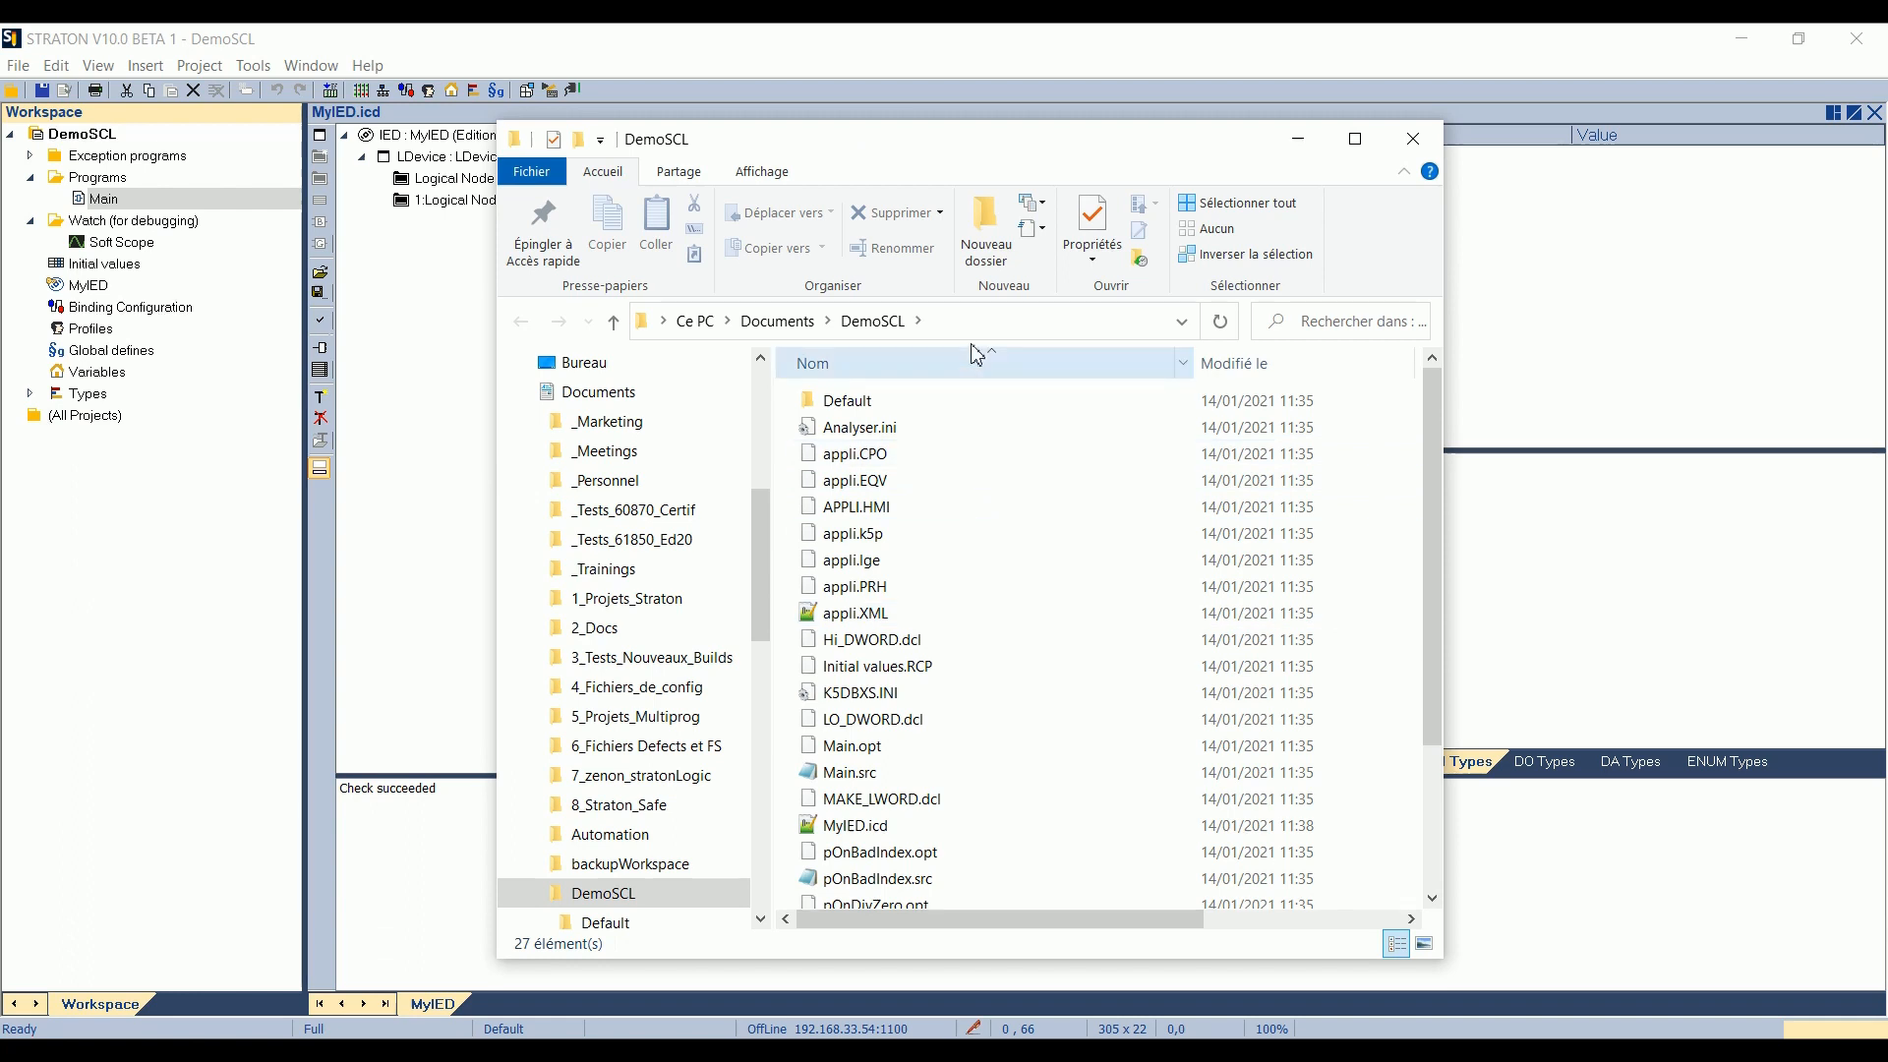
{"action": "mouse_move", "coordinate": [983, 334]}
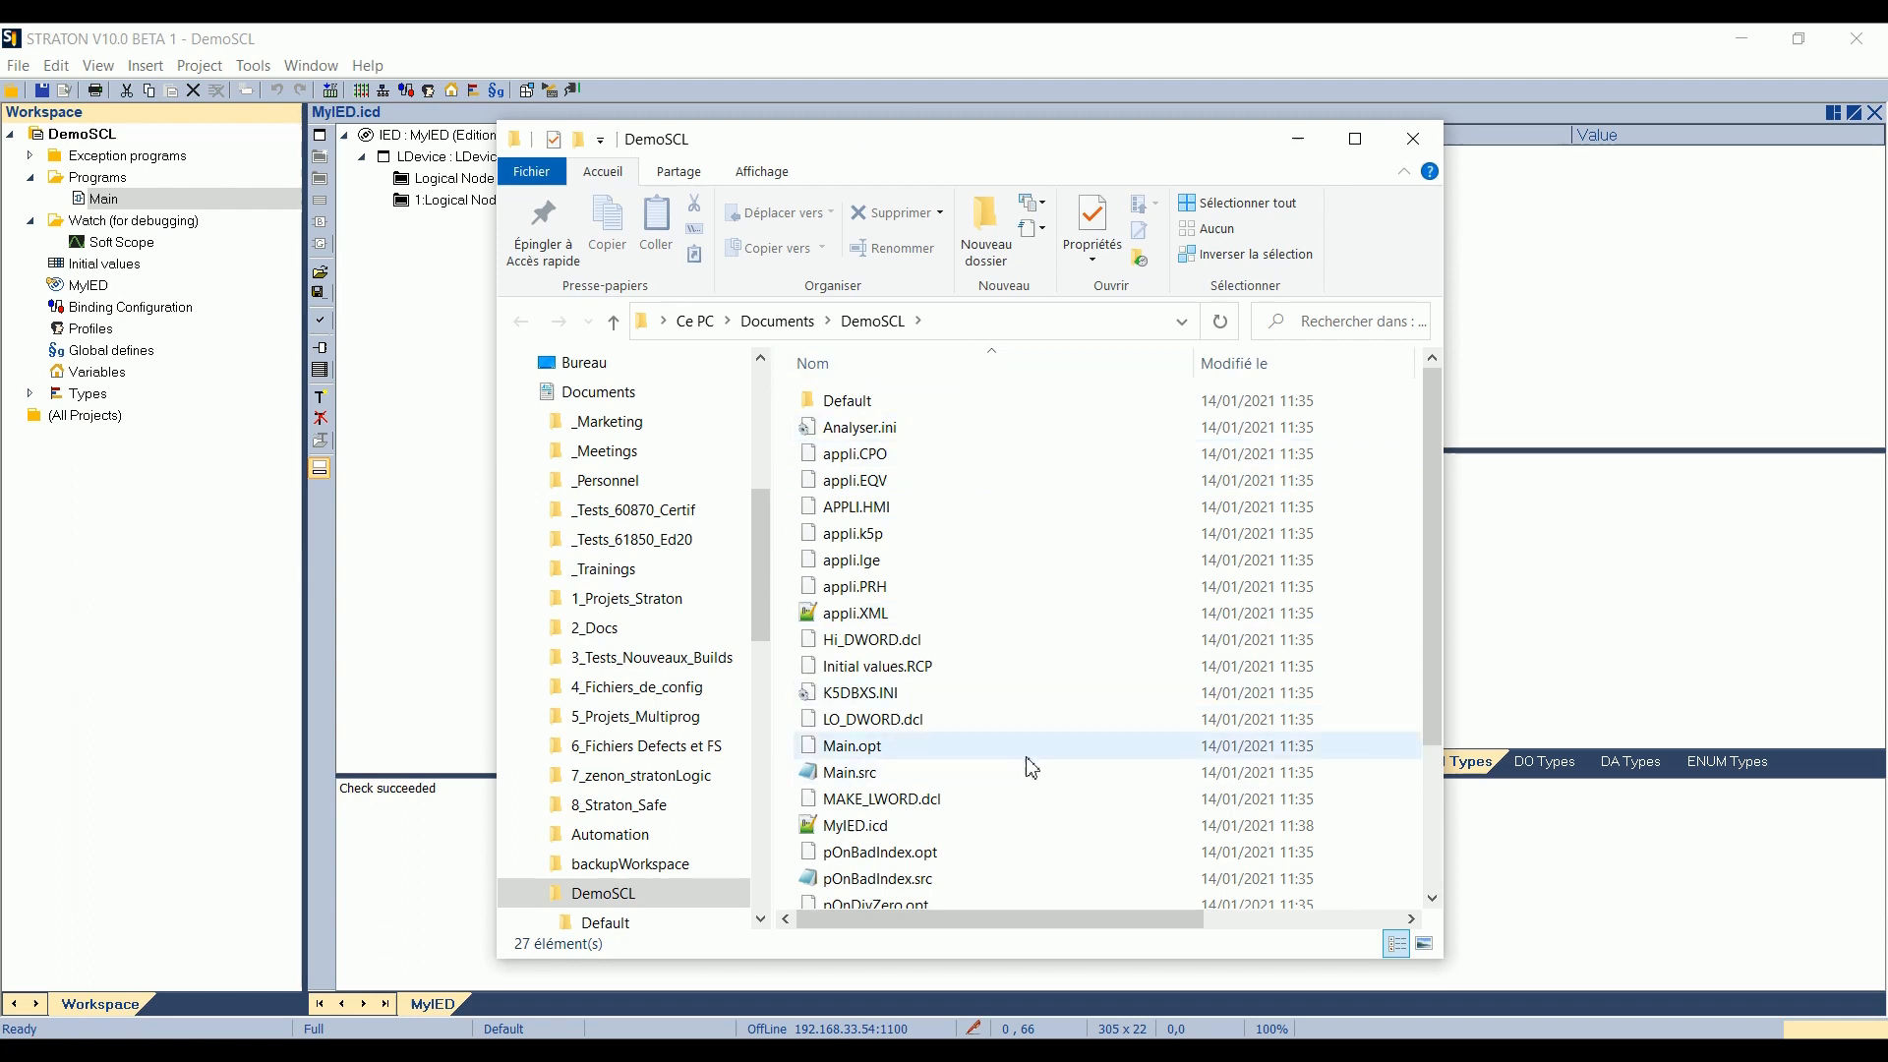
{"action": "left_click", "coordinate": [856, 682]}
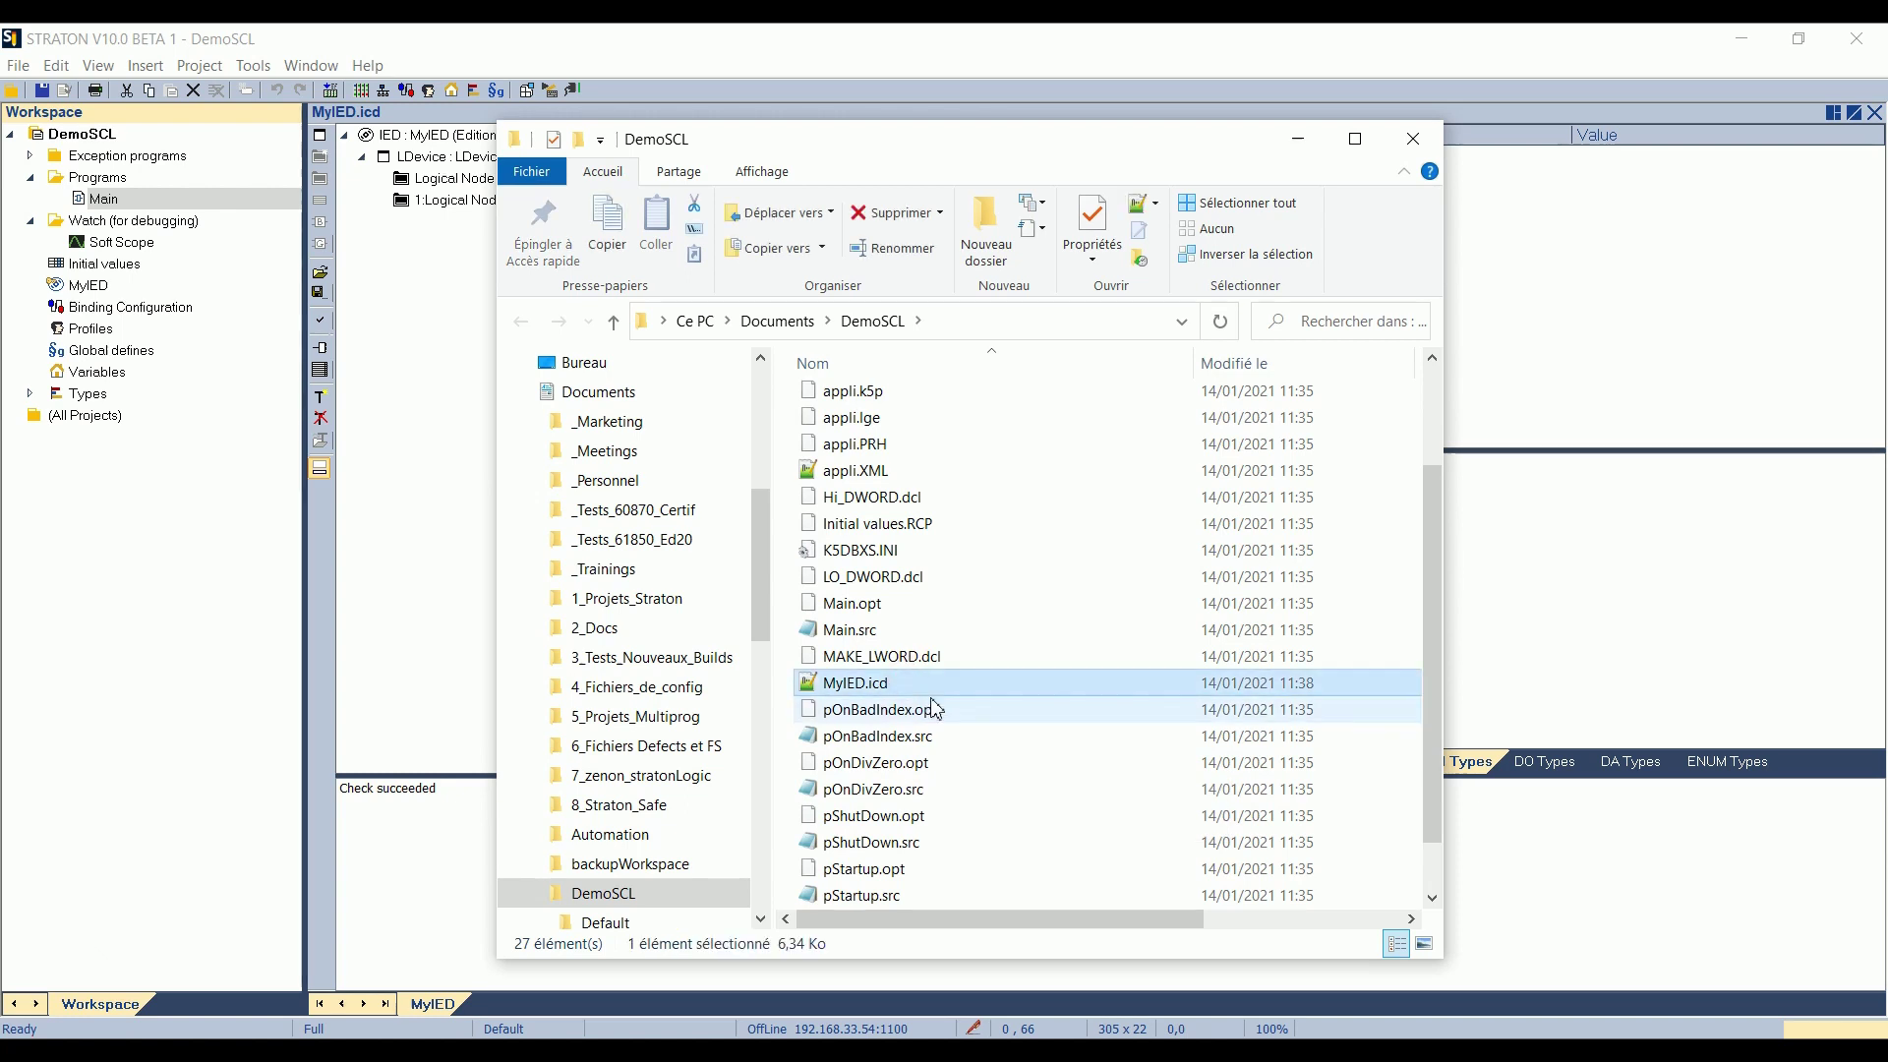
{"action": "mouse_move", "coordinate": [915, 696]}
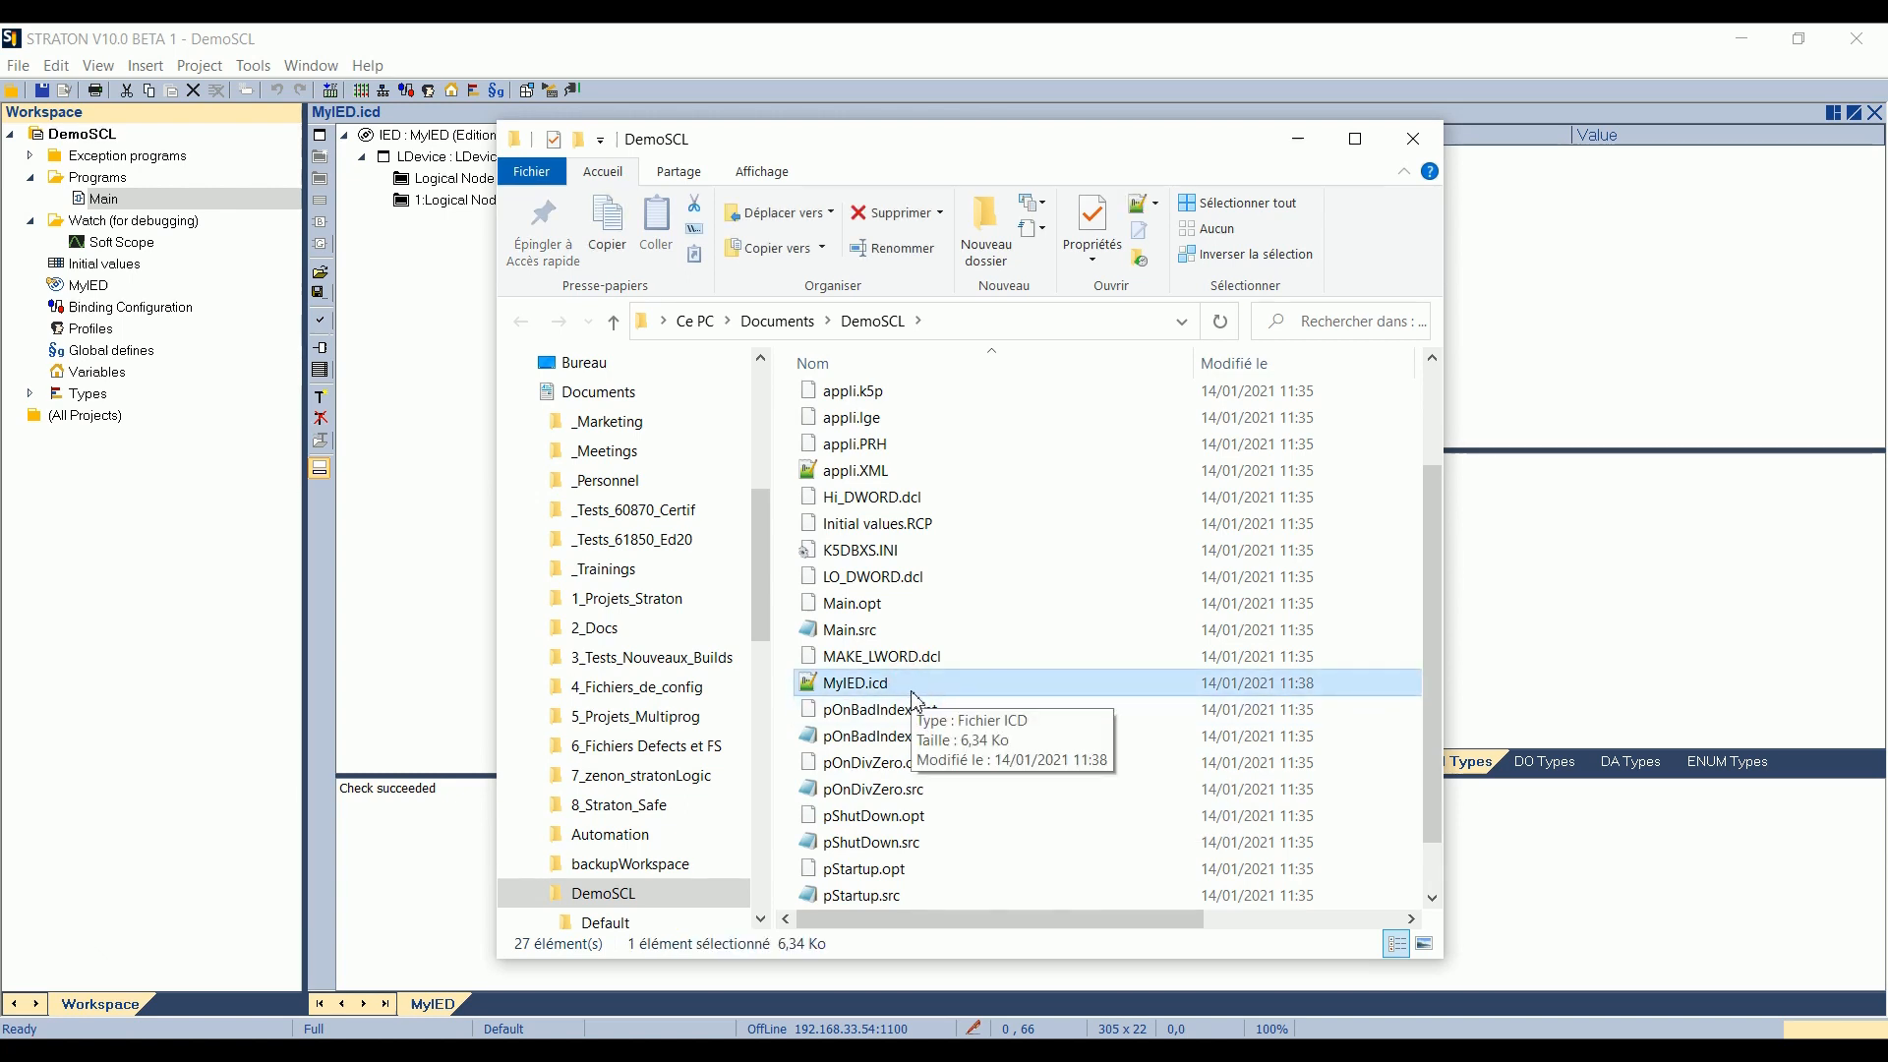
{"action": "mouse_move", "coordinate": [1321, 694]}
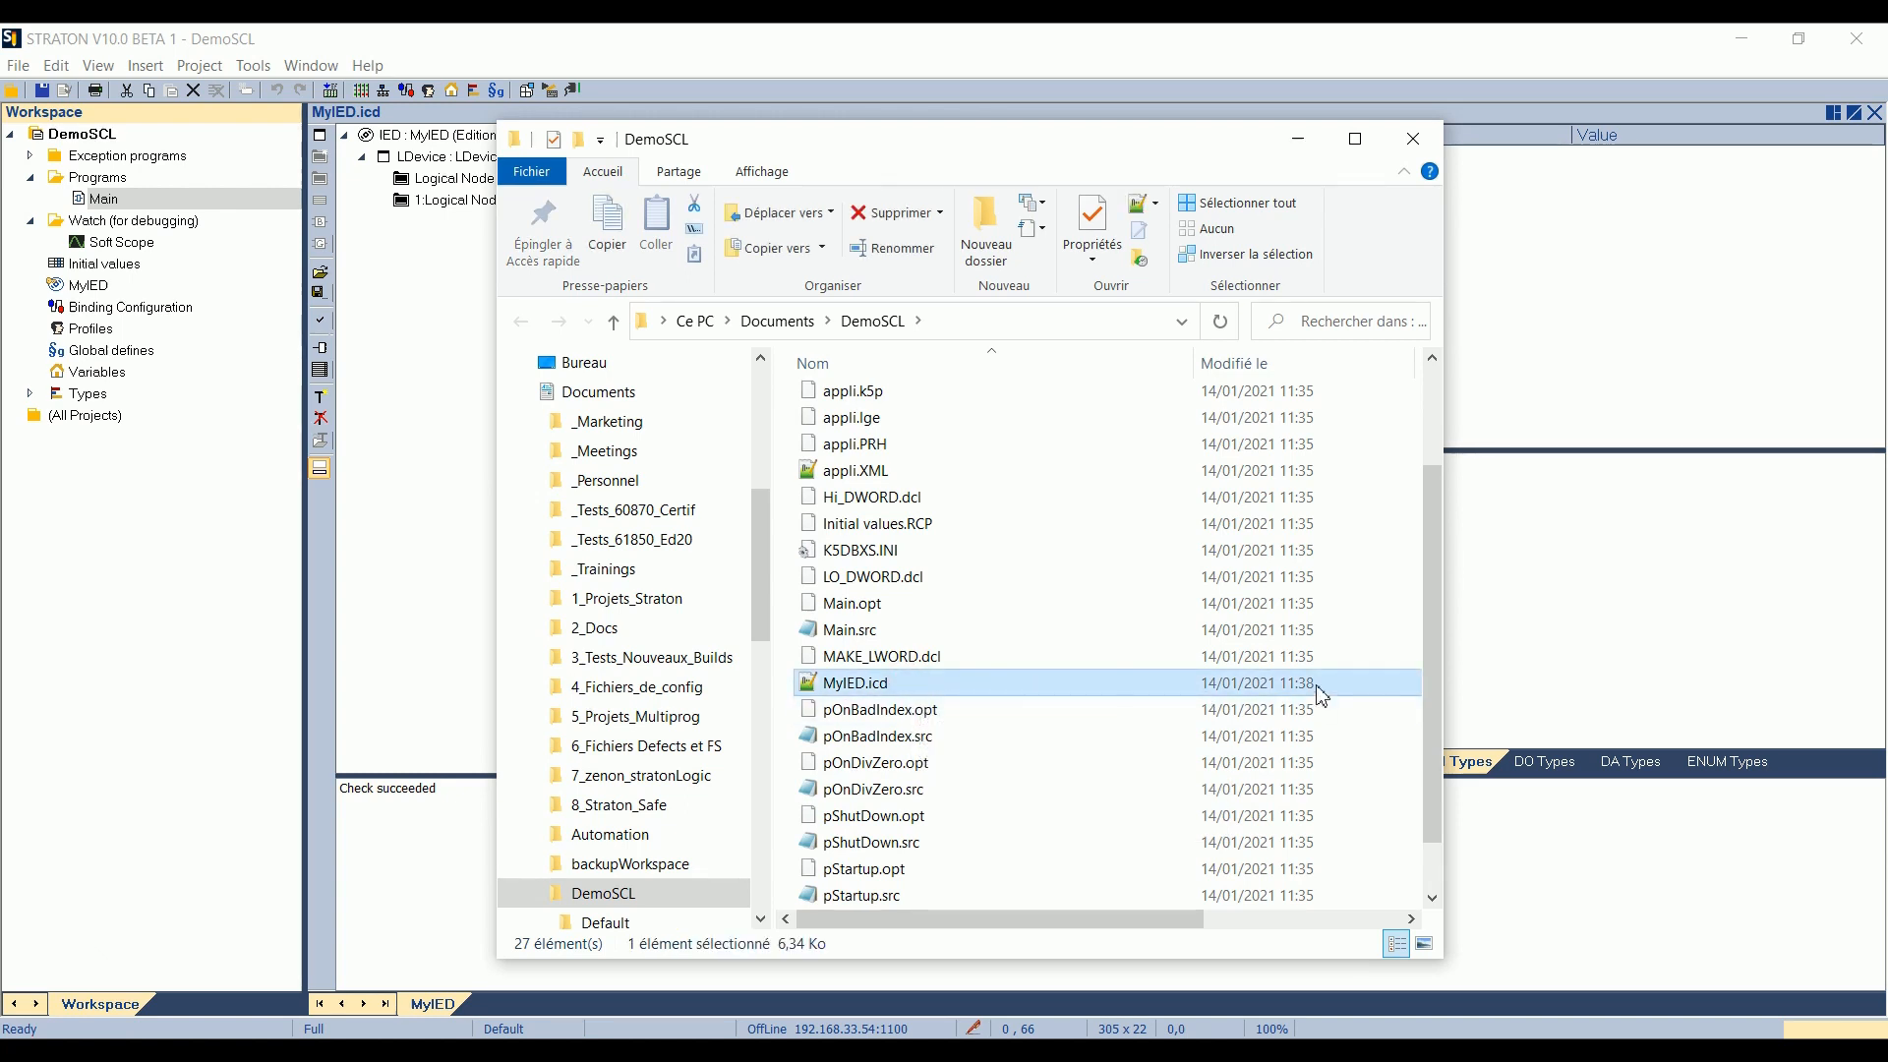
{"action": "mouse_move", "coordinate": [1039, 695]}
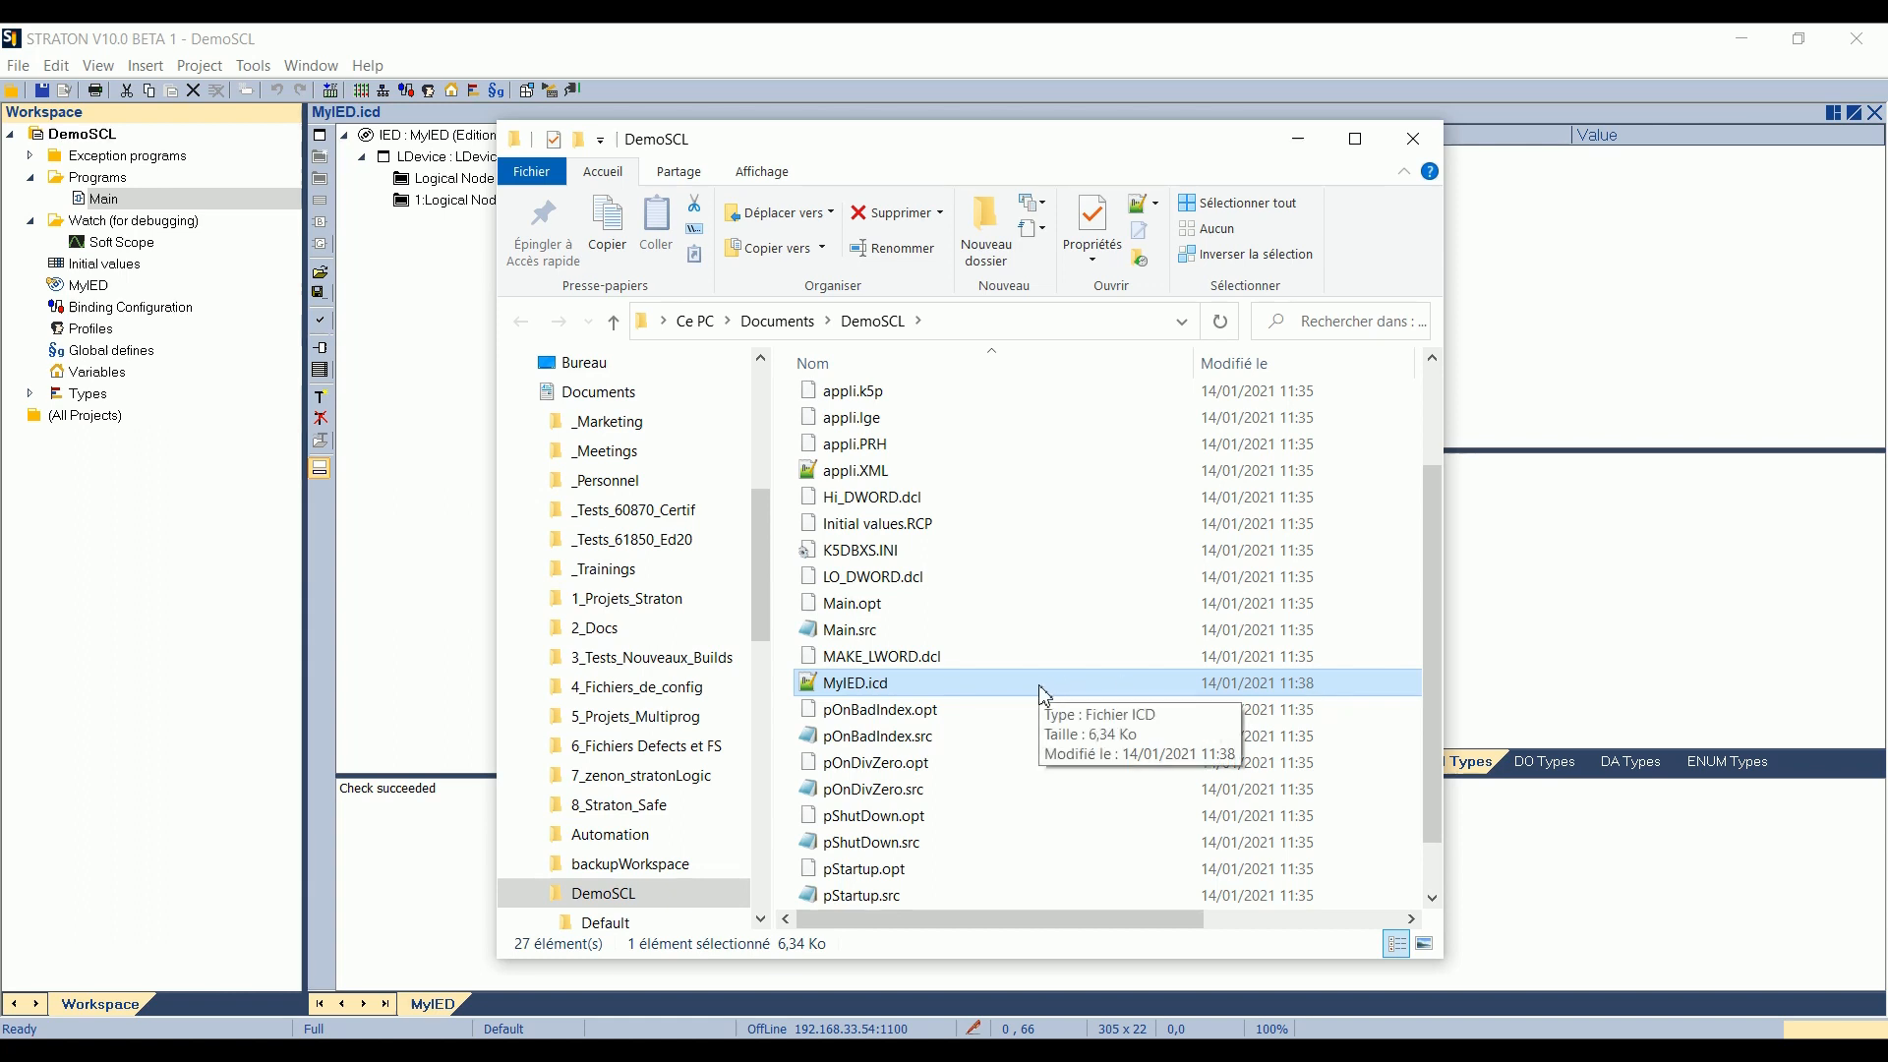
{"action": "mouse_move", "coordinate": [1043, 694]}
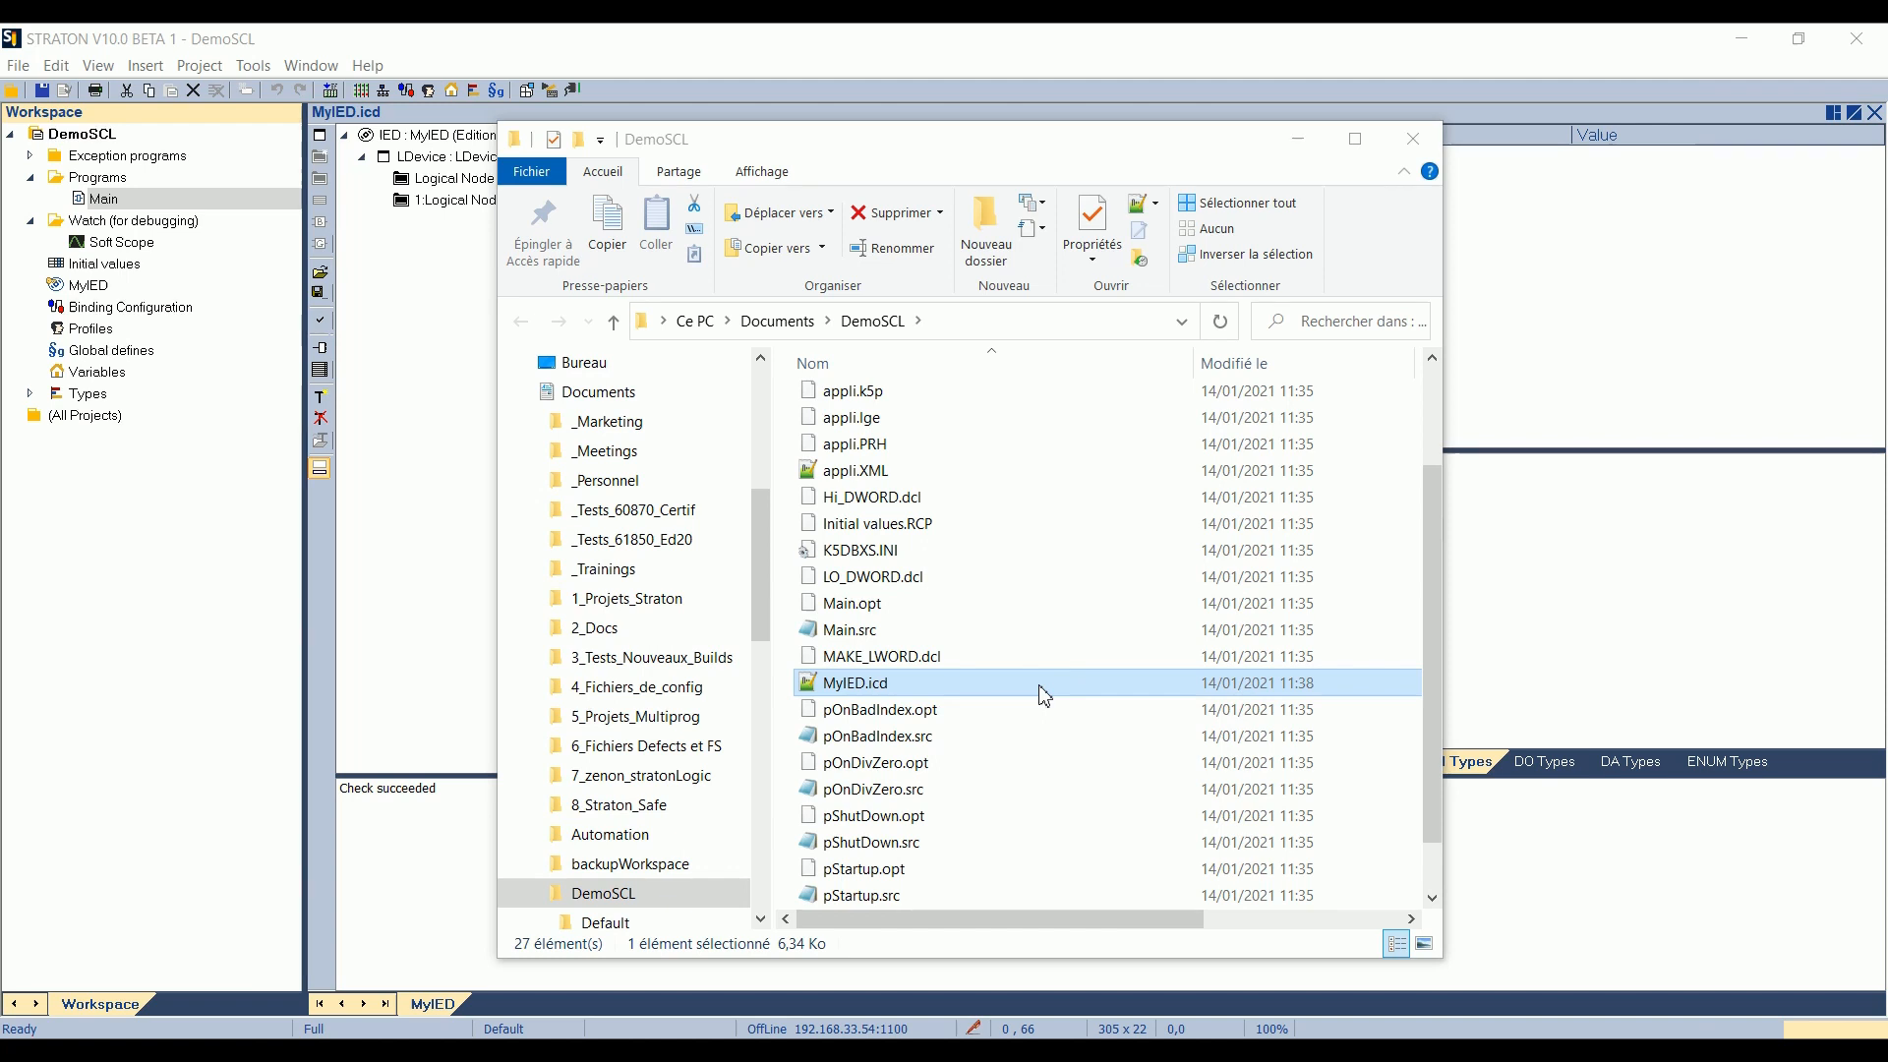
- Open MyIED.icd in Notepad++ and scroll down to the LDevice section
{"action": "double_click", "coordinate": [856, 683]}
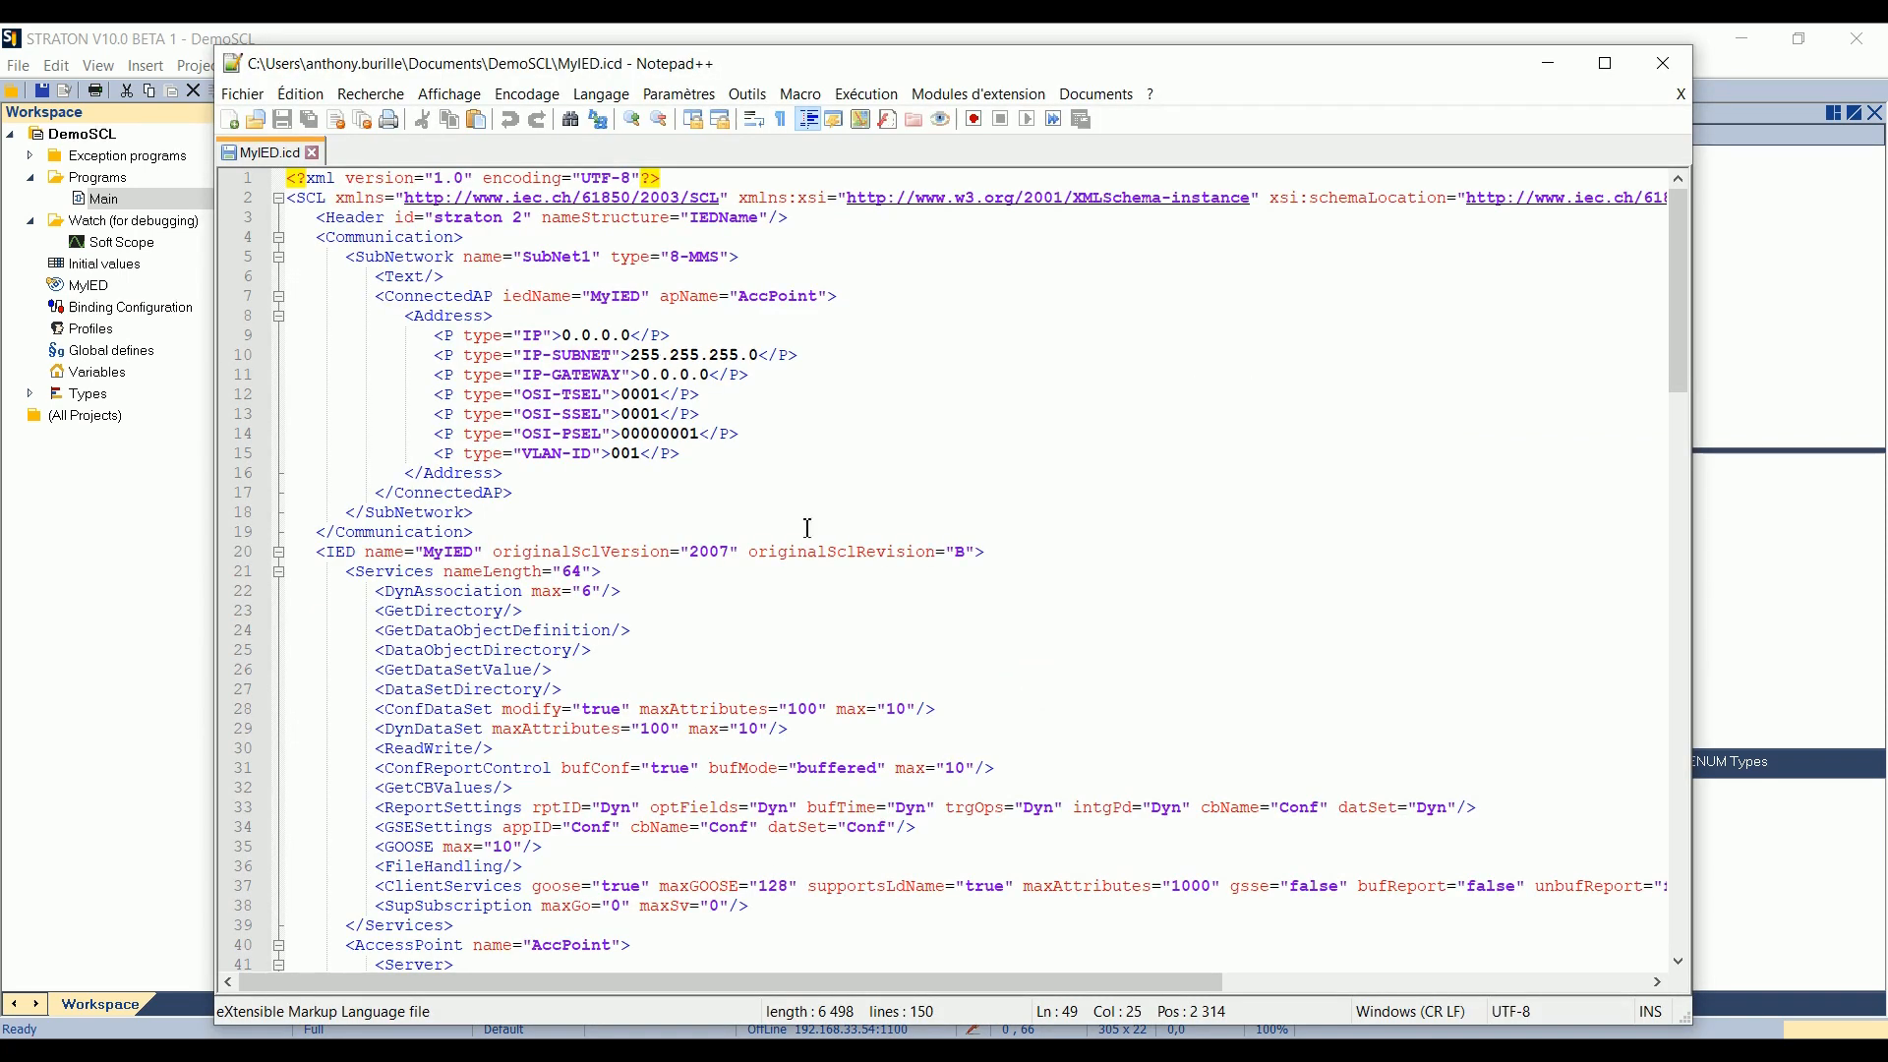
{"action": "scroll", "scroll_direction": "down", "scroll_amount": 3}
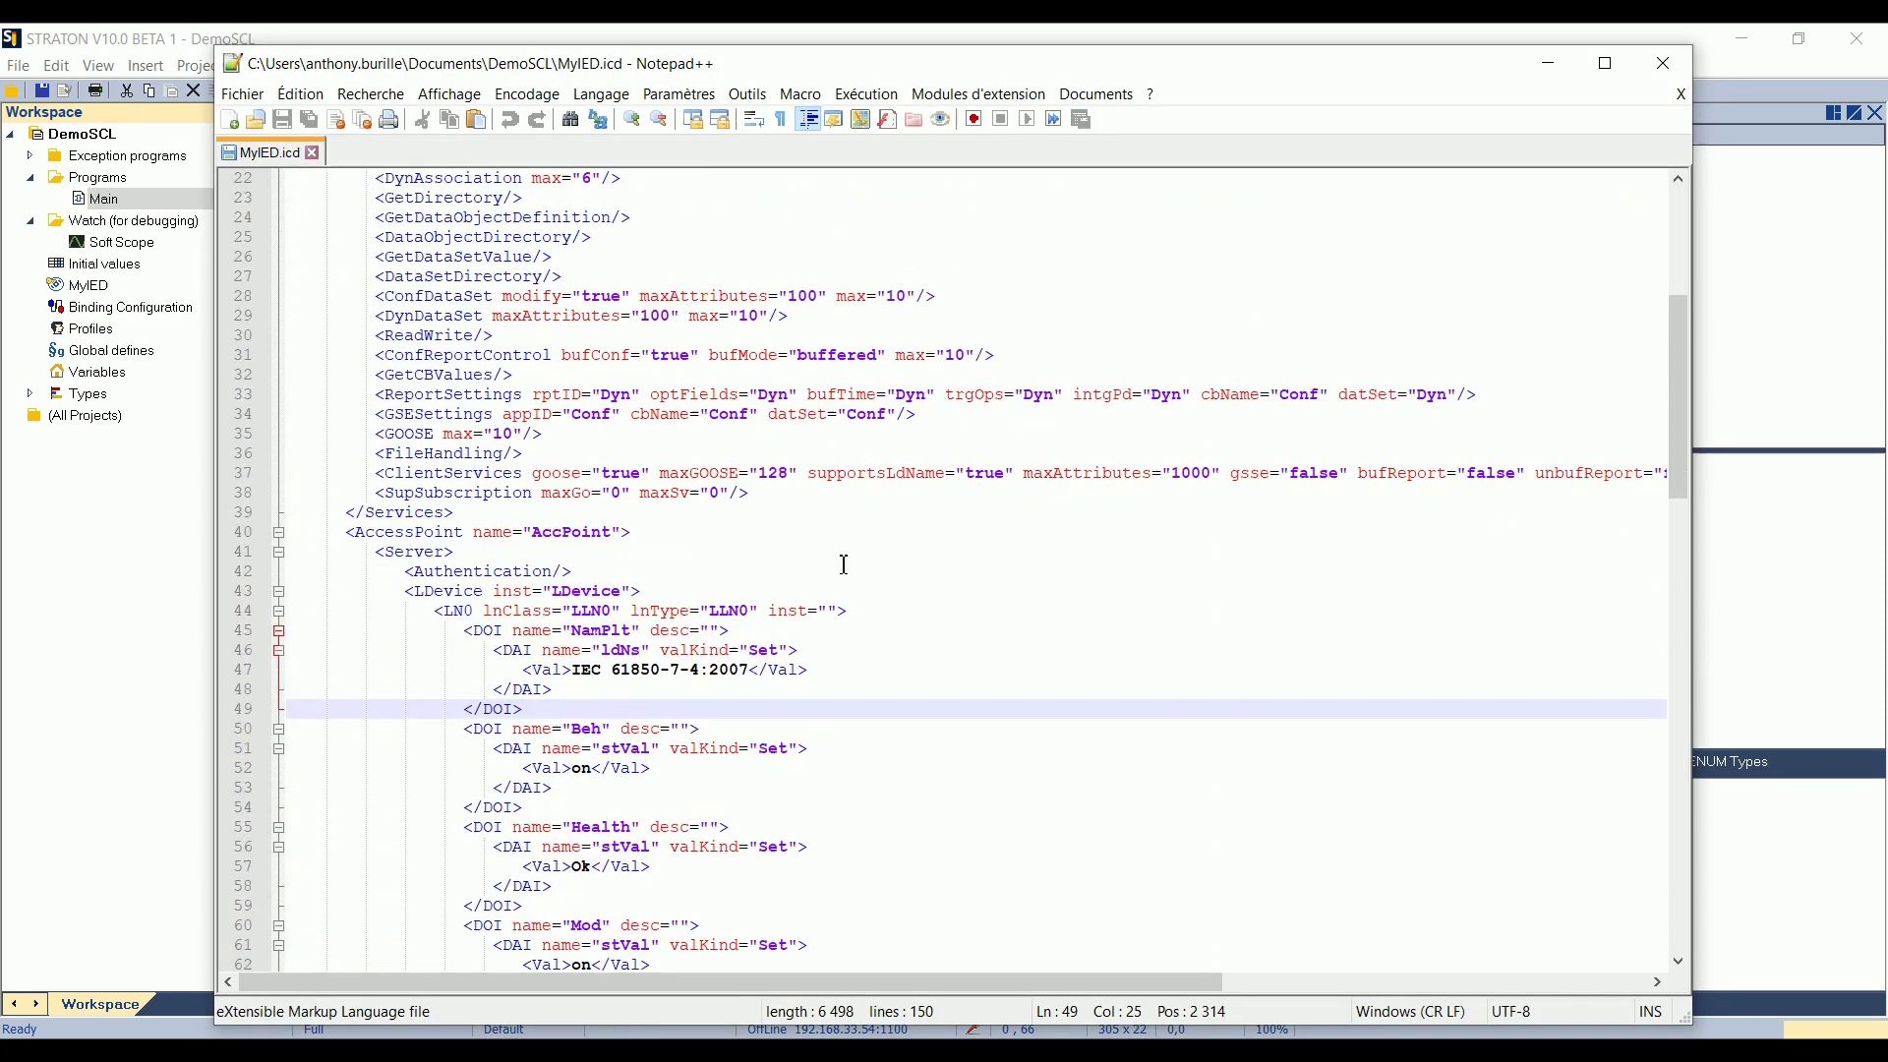
{"action": "scroll", "scroll_direction": "down", "scroll_amount": 3}
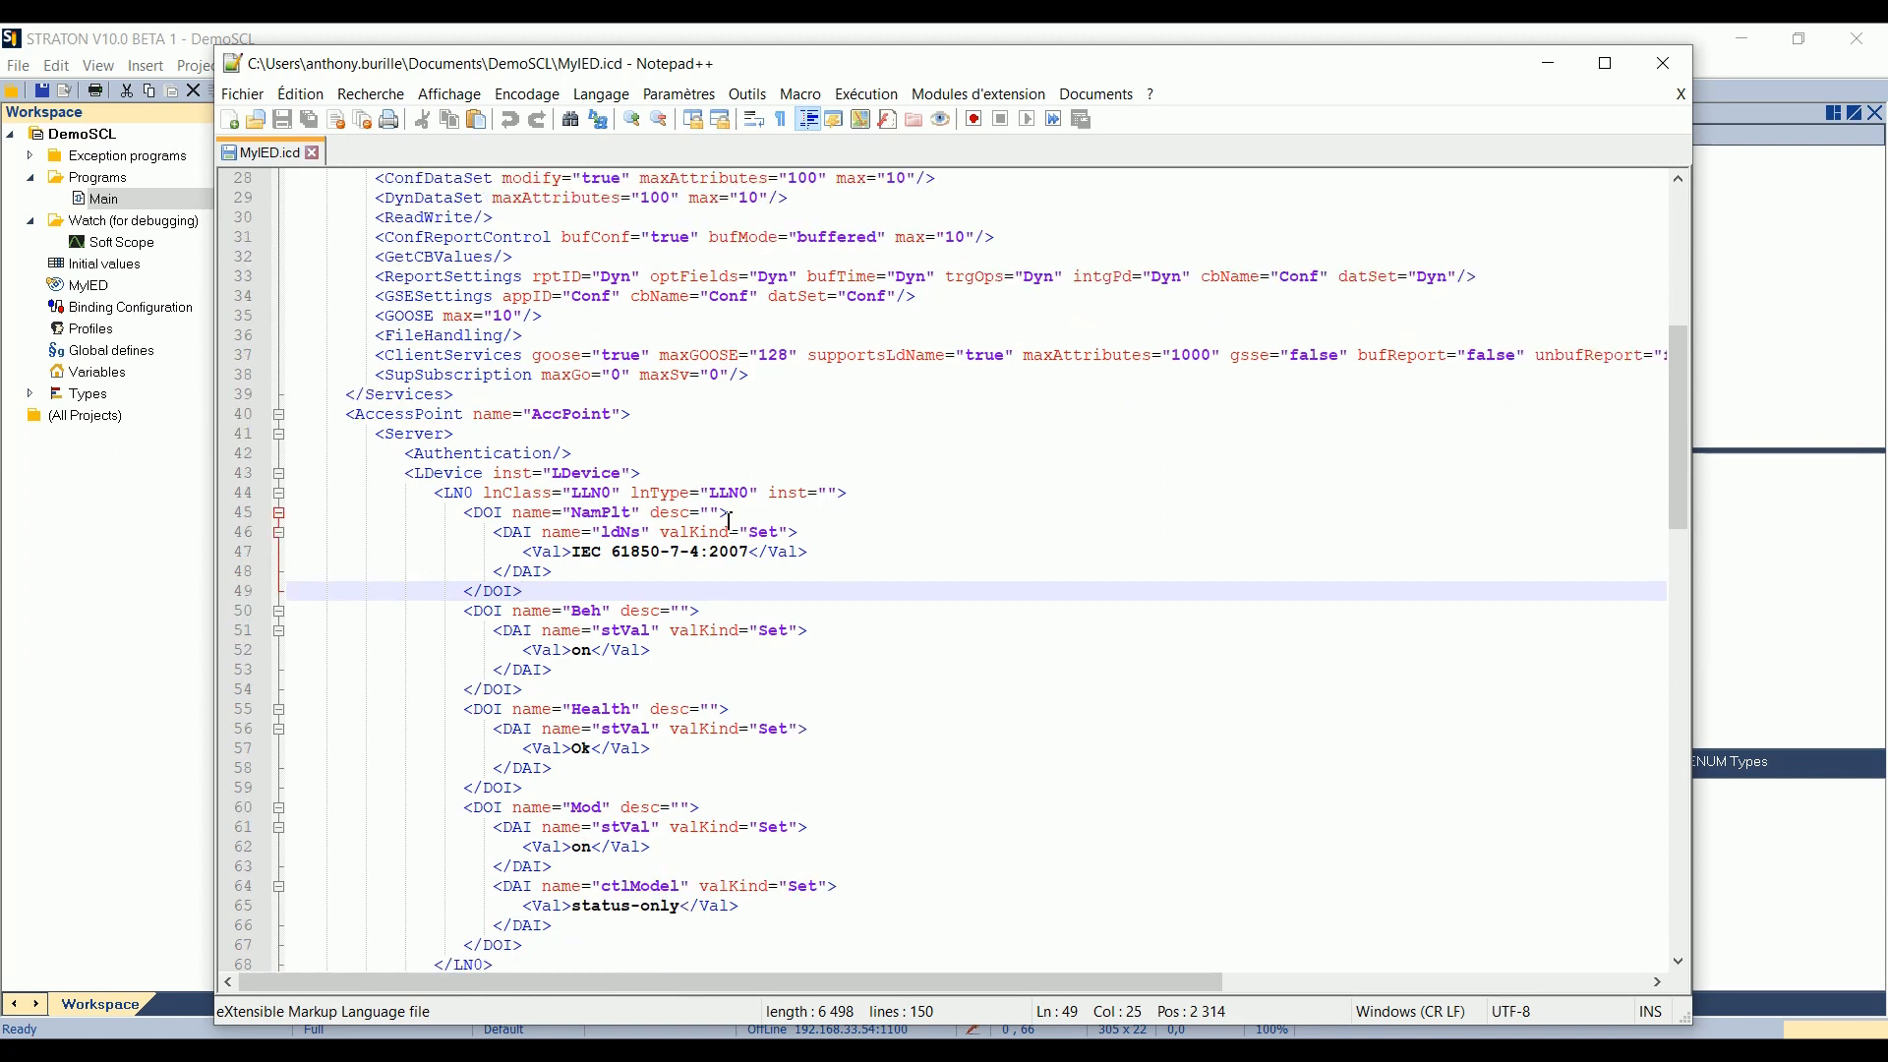
- Step through the LDevice, LN0 and ldNs (IEC 61850-7-4:2007) lines of the XML
{"action": "left_click", "coordinate": [590, 472]}
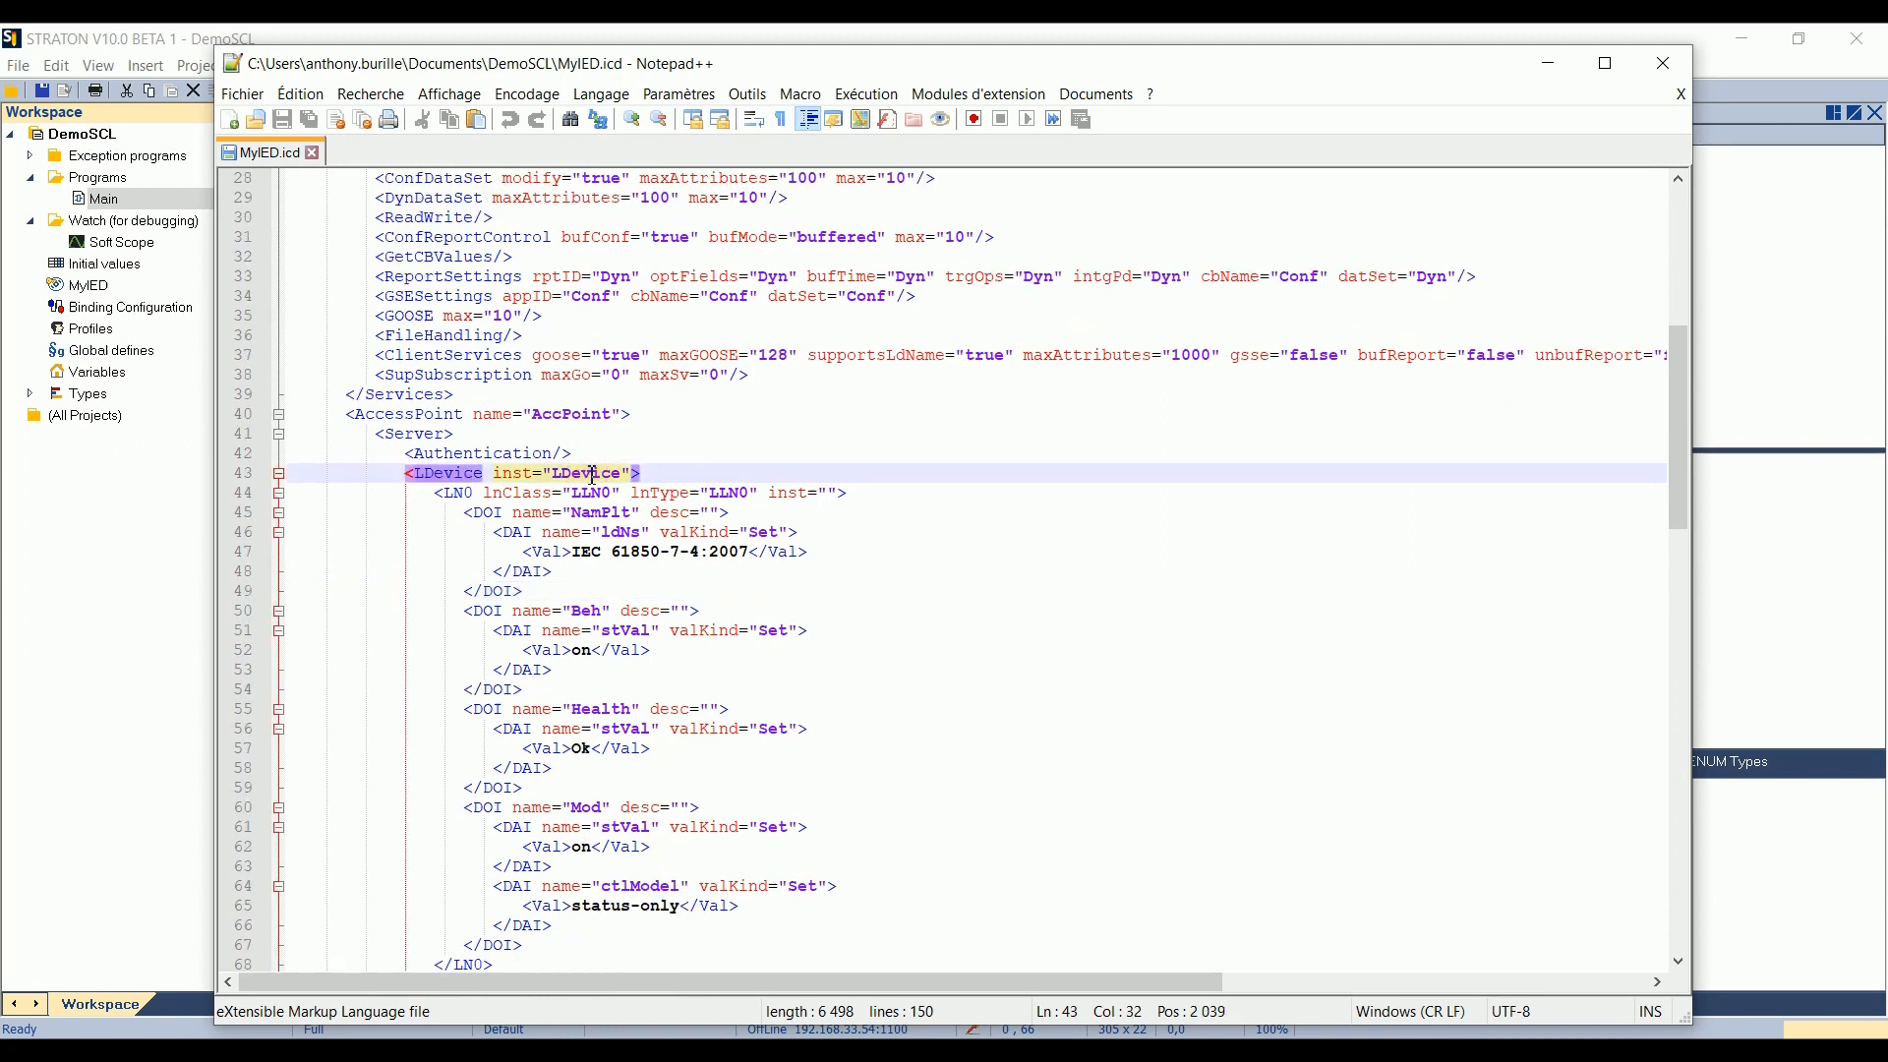
{"action": "left_click", "coordinate": [590, 492]}
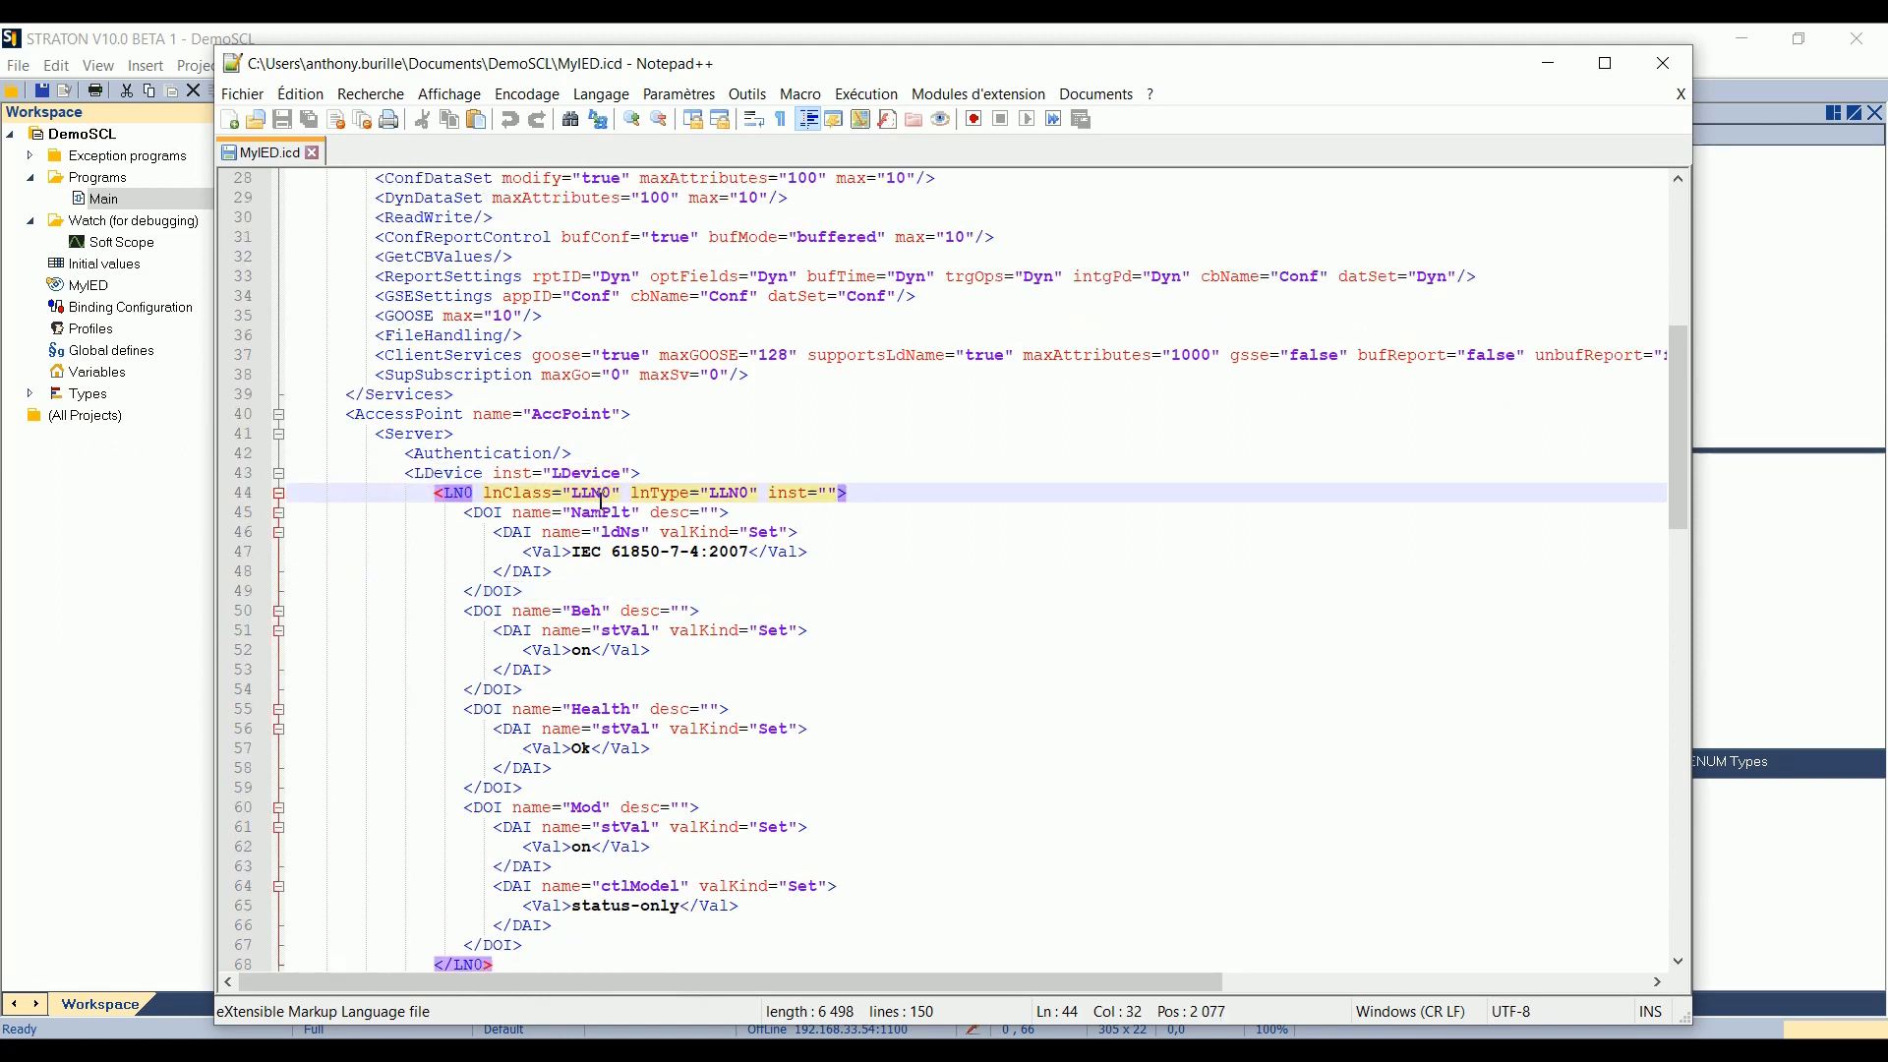
{"action": "left_click", "coordinate": [590, 511]}
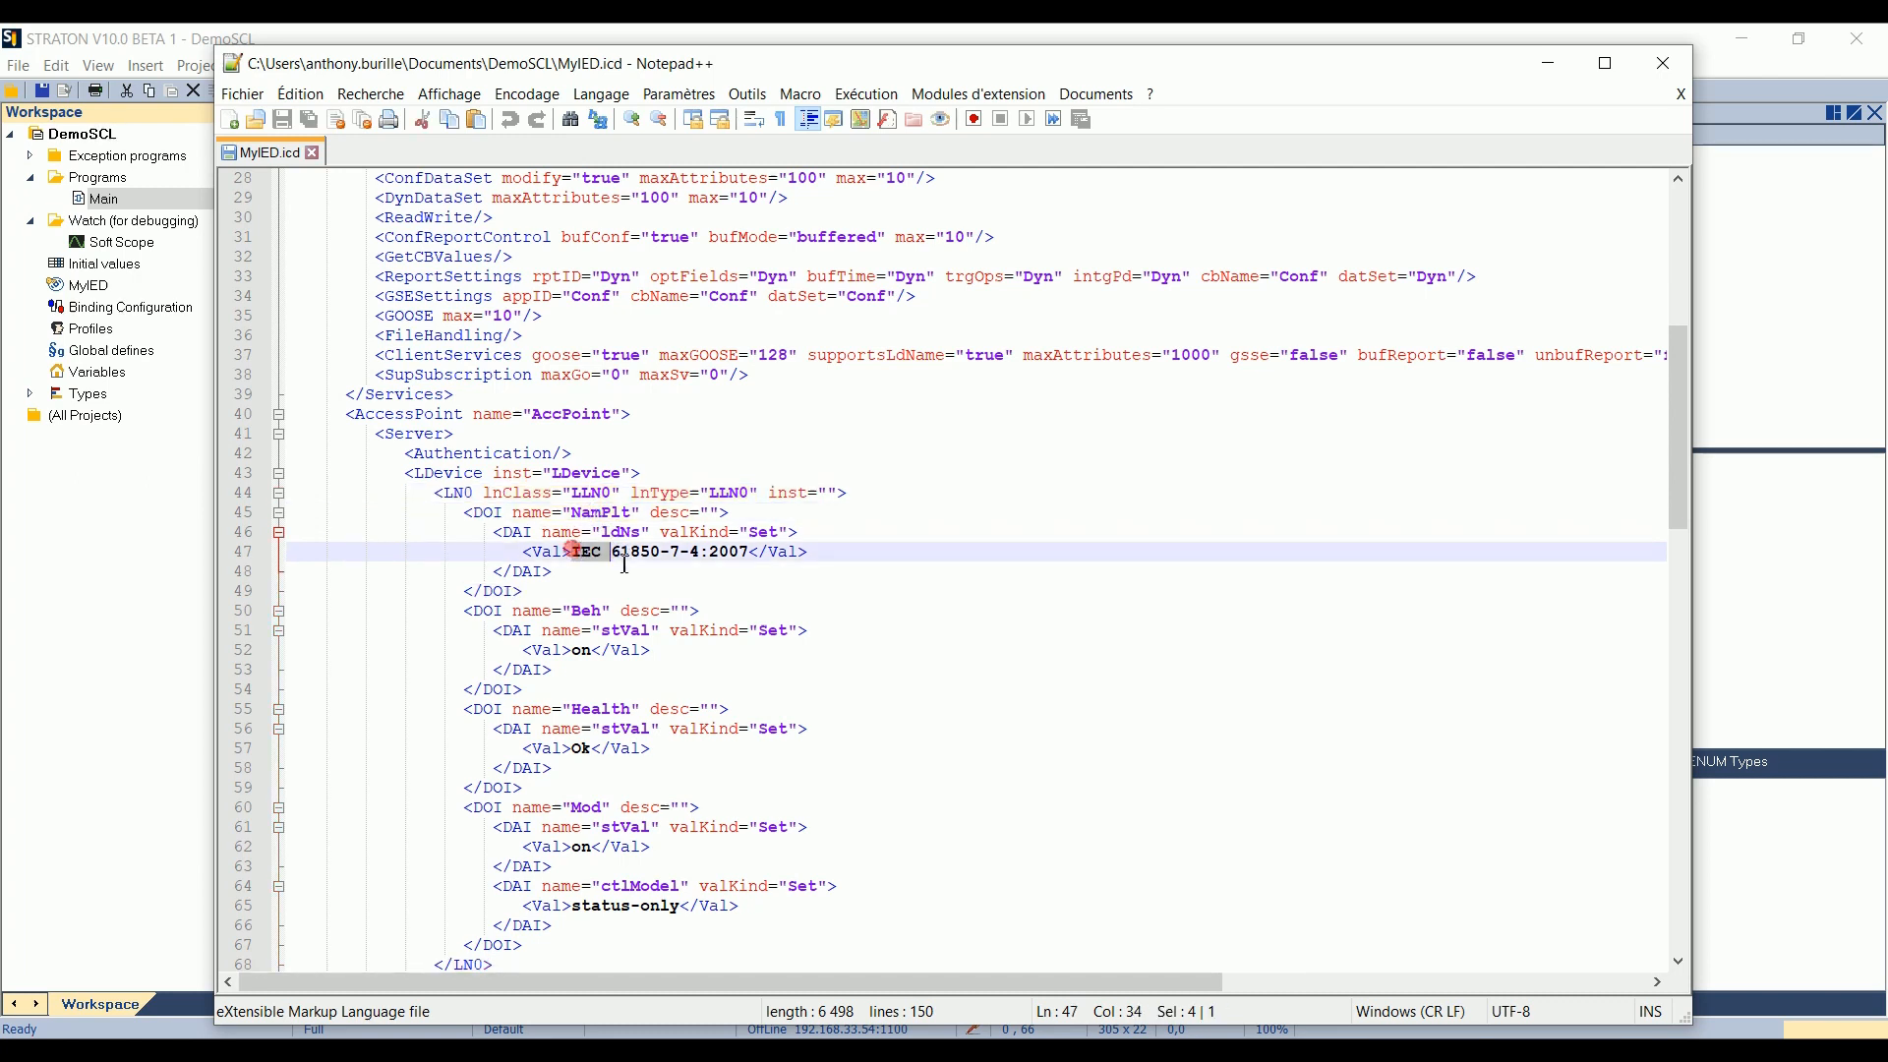
{"action": "left_click", "coordinate": [555, 570]}
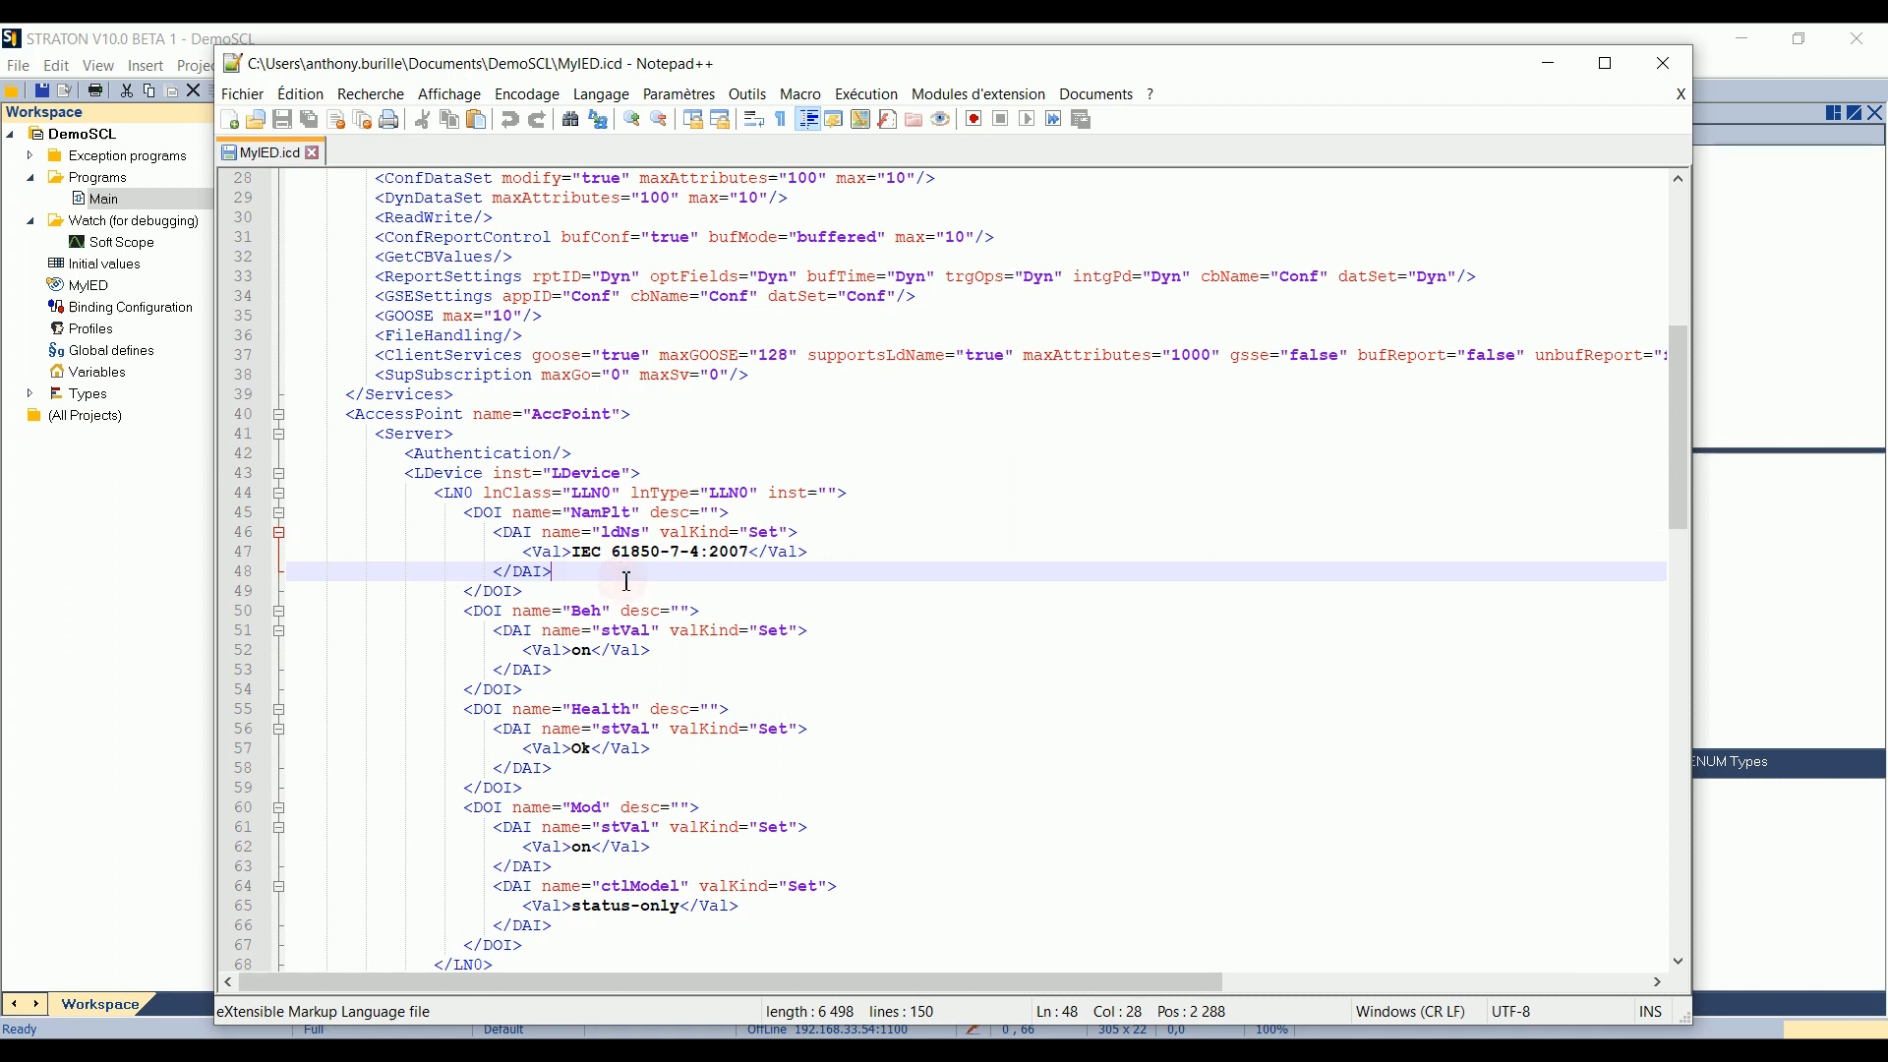